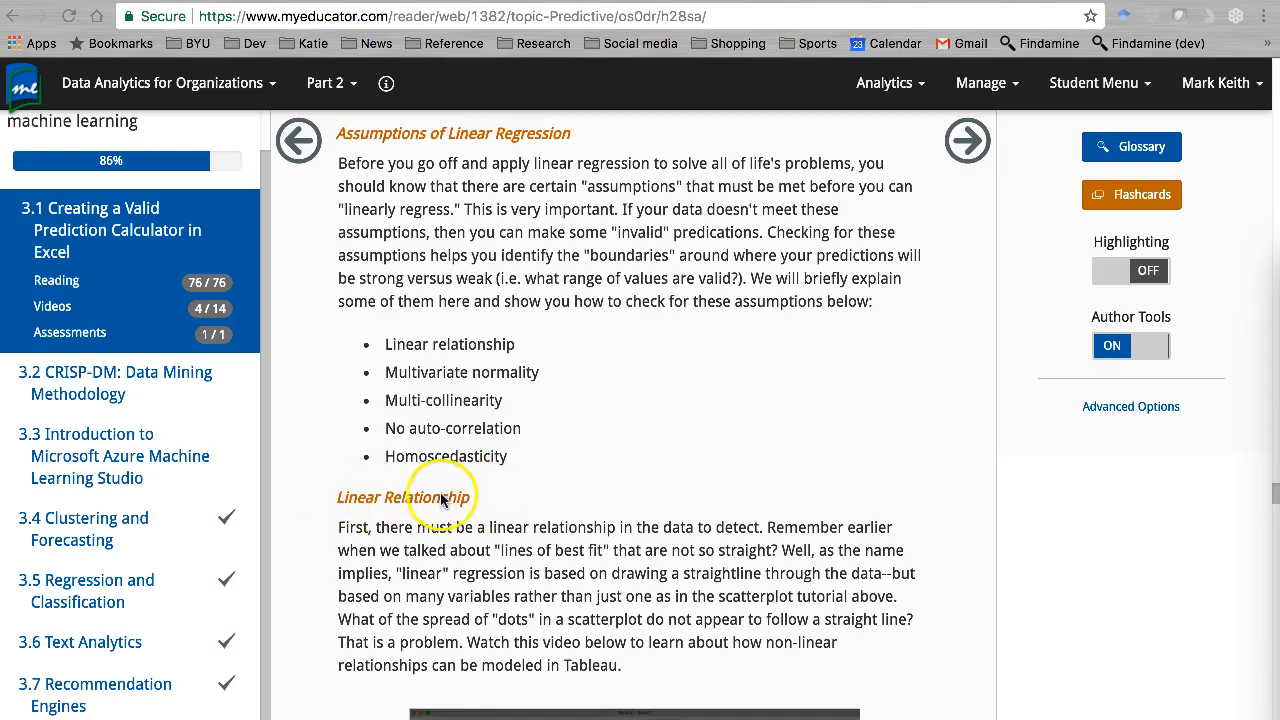
mouse_move(512, 350)
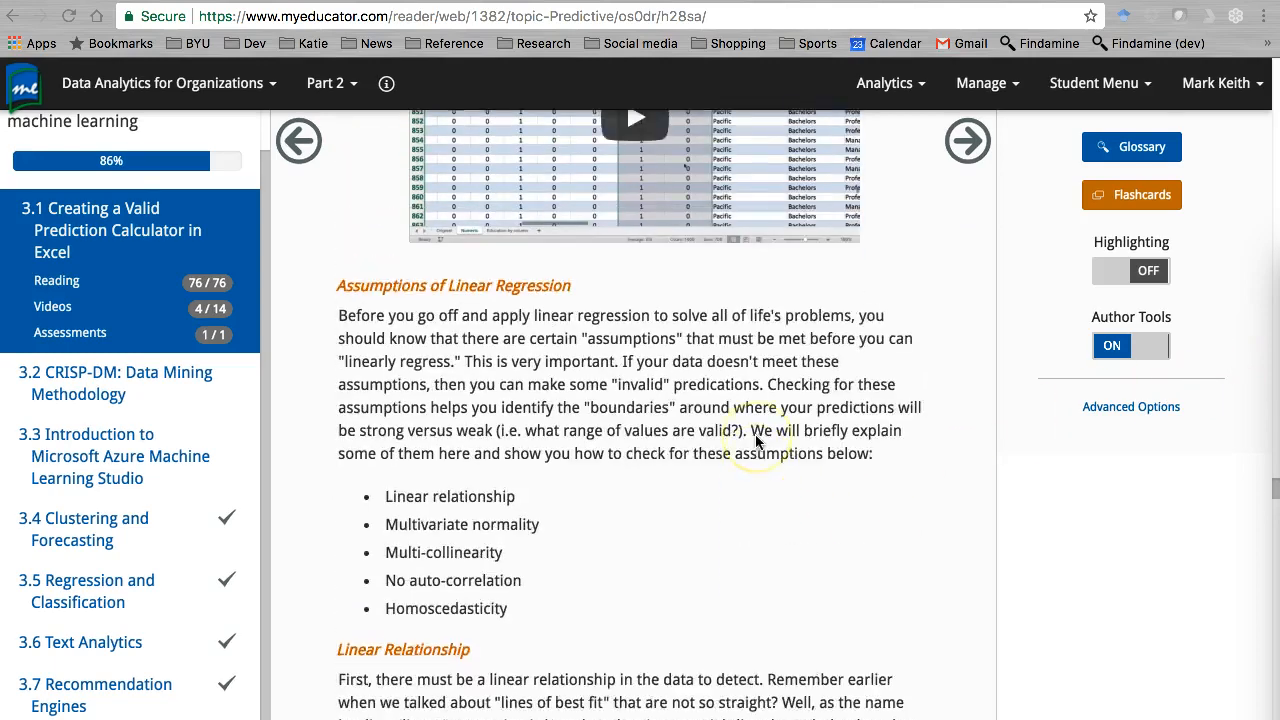
- Scroll the regression reading past the Line of Best Fit chart toward the Correlation Coefficient heading
scroll(down, 3)
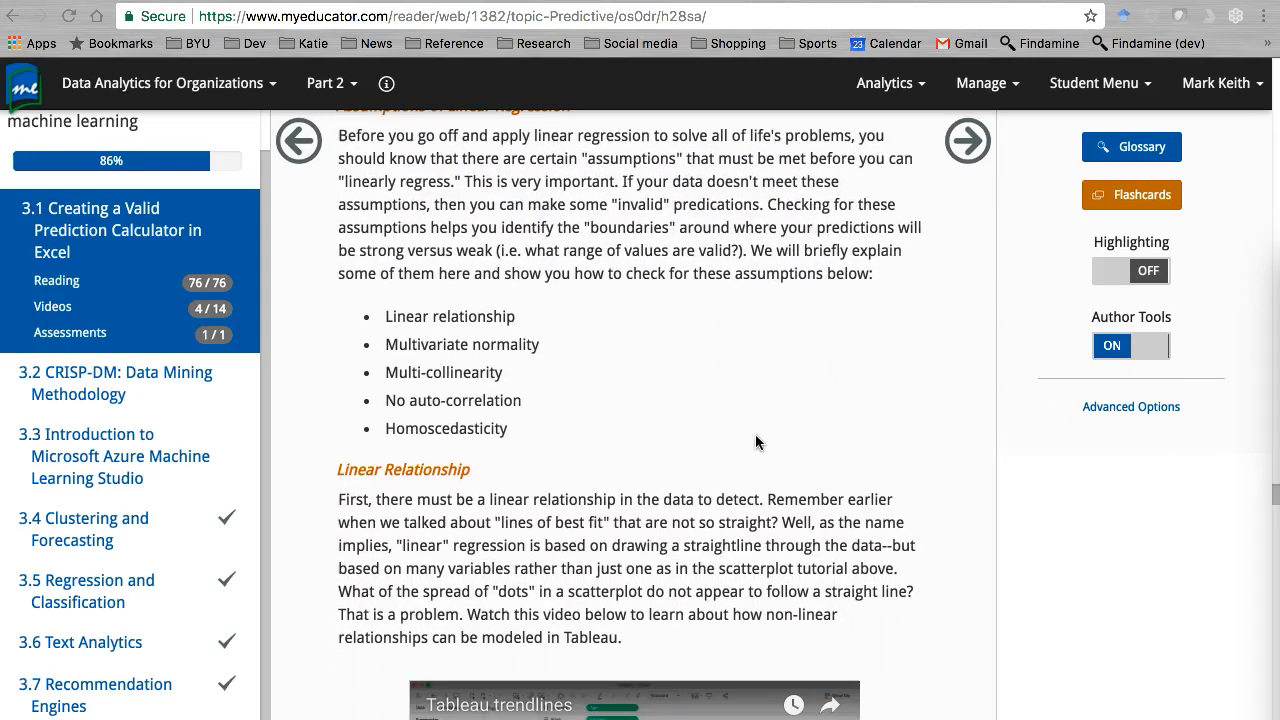
scroll(down, 3)
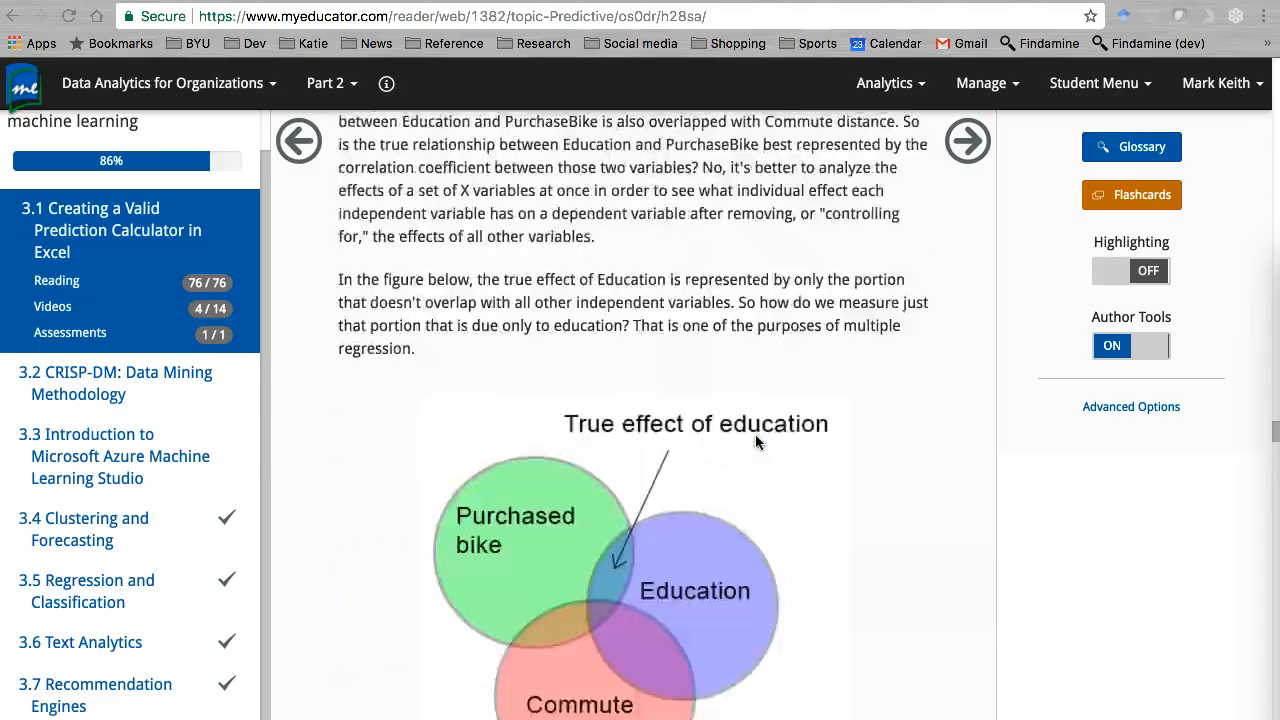
scroll(down, 3)
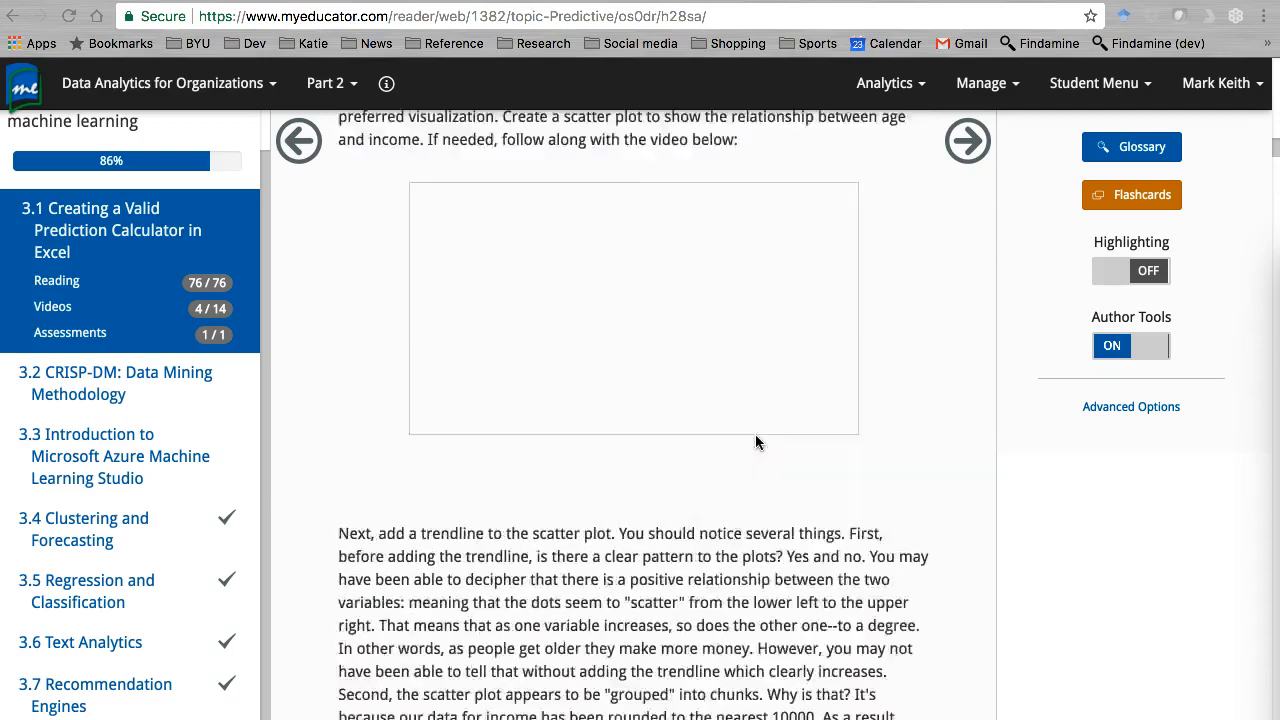
scroll(down, 3)
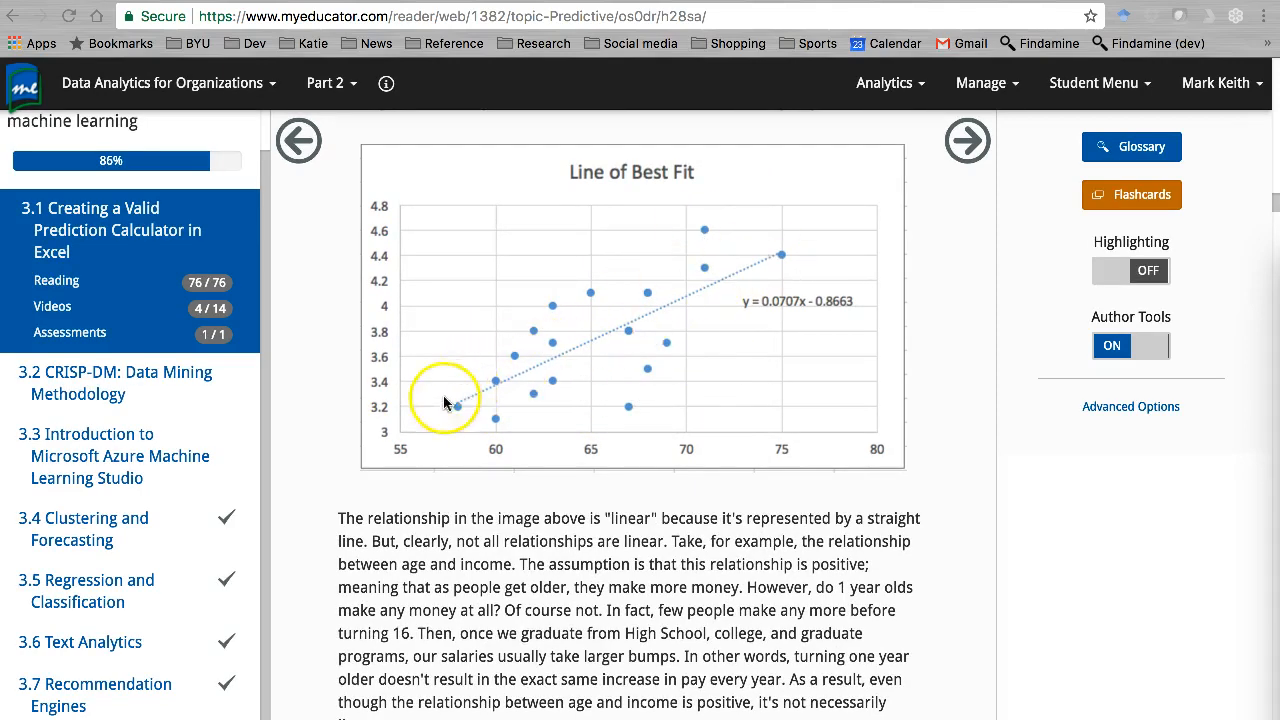
mouse_move(613, 322)
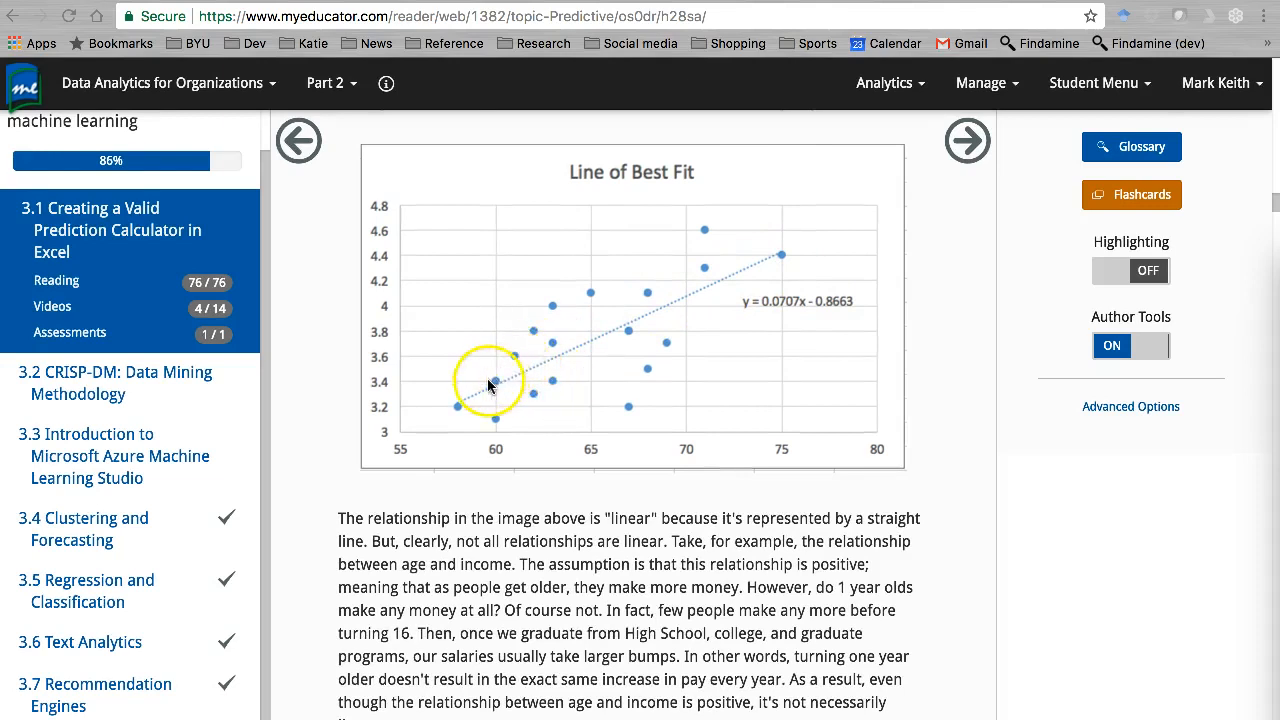
mouse_move(715, 214)
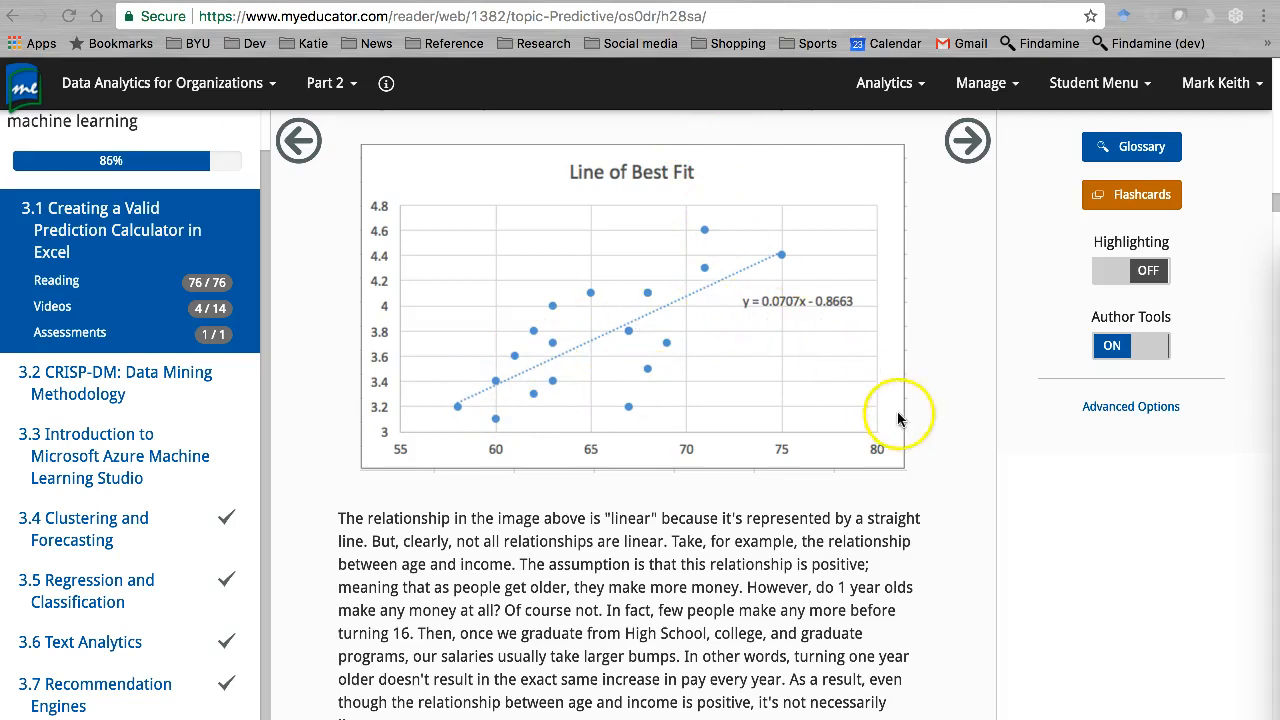
mouse_move(500, 380)
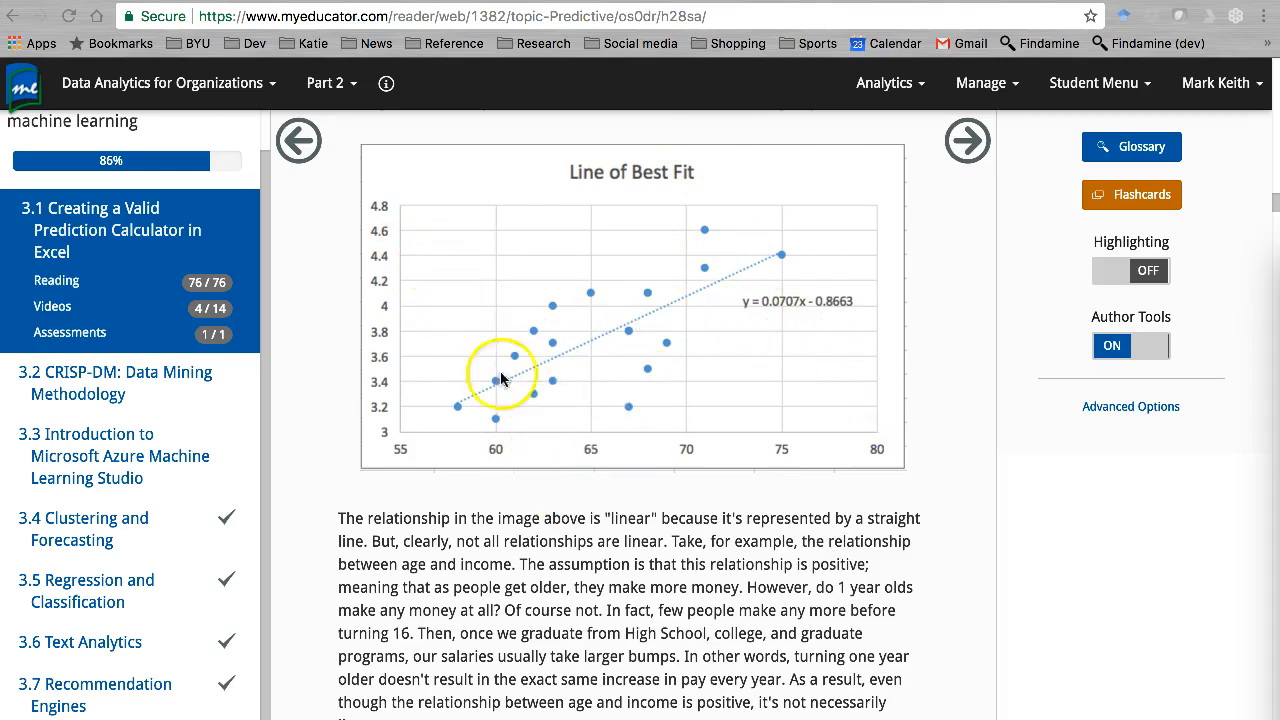
mouse_move(687, 315)
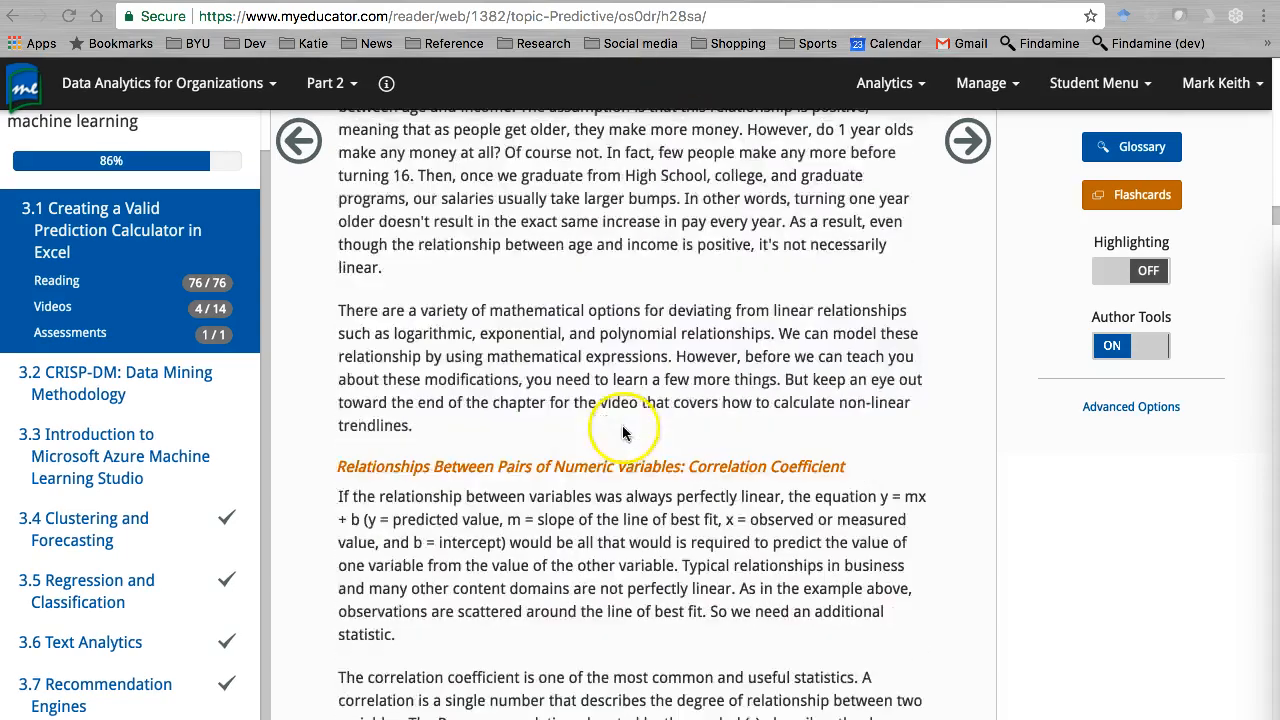
- Scroll past the correlation formula to the r = .91 and r = -.87 scatter plots
scroll(down, 3)
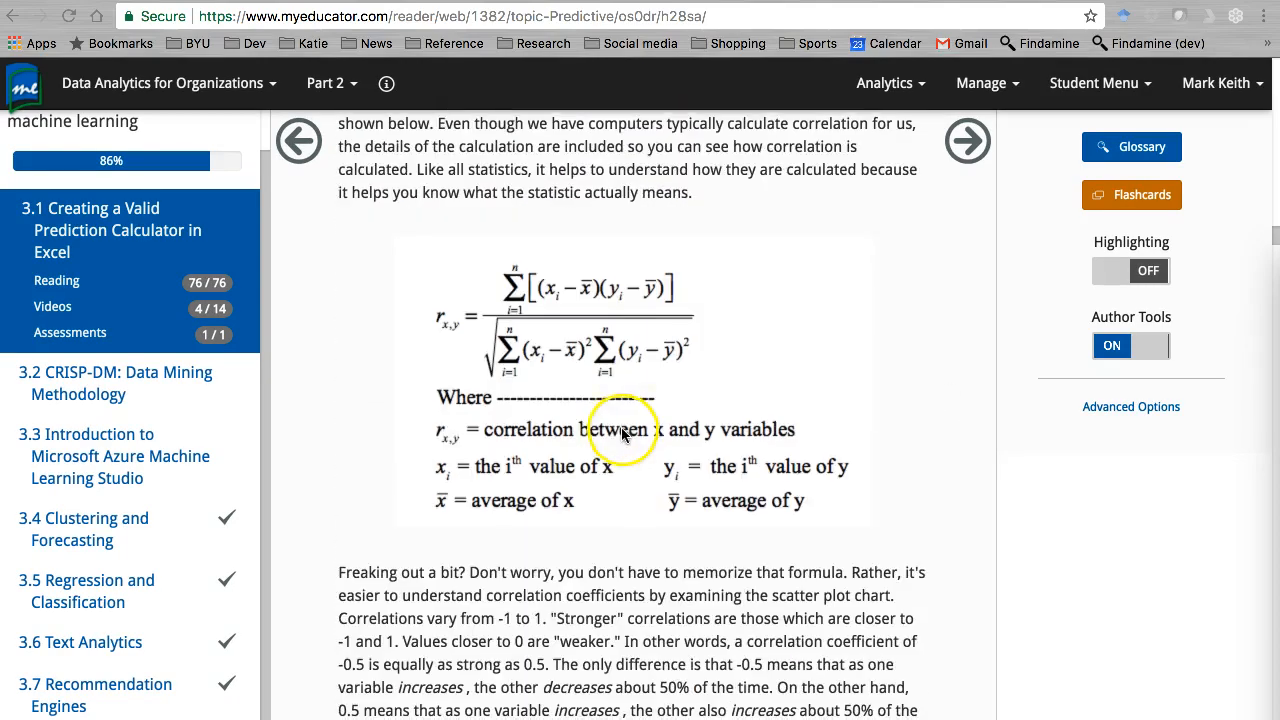
scroll(down, 3)
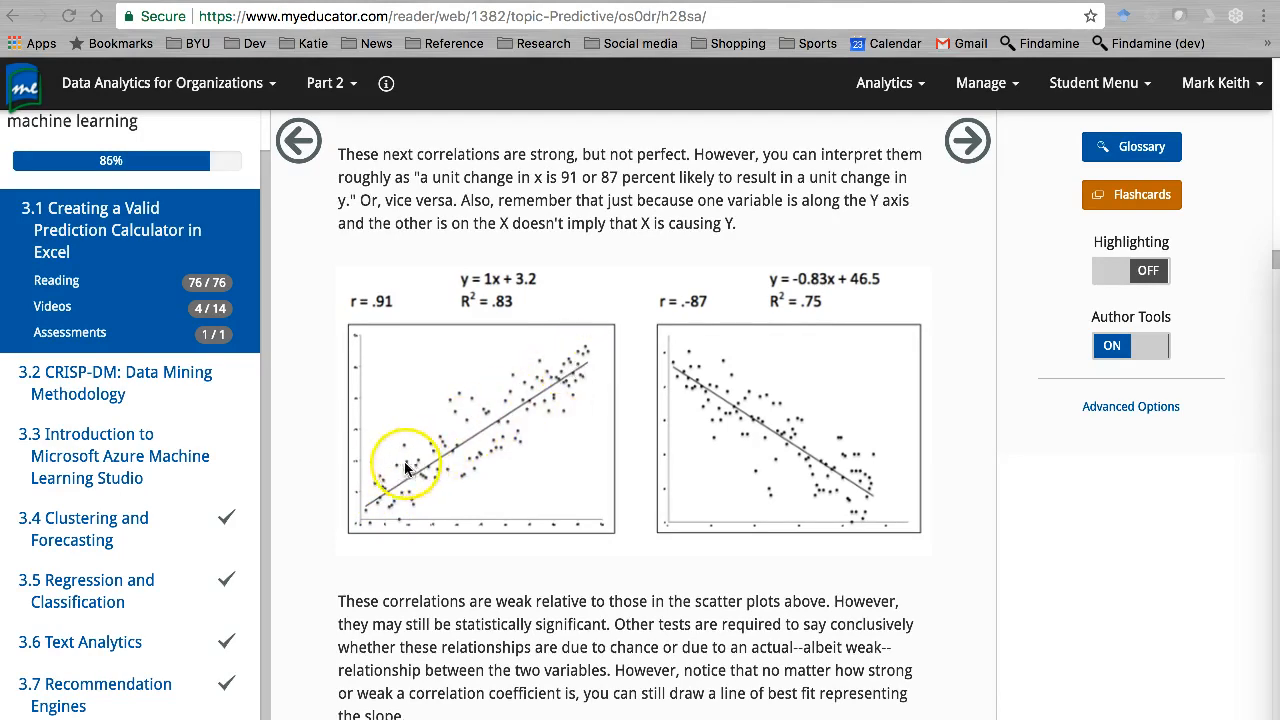
mouse_move(358, 525)
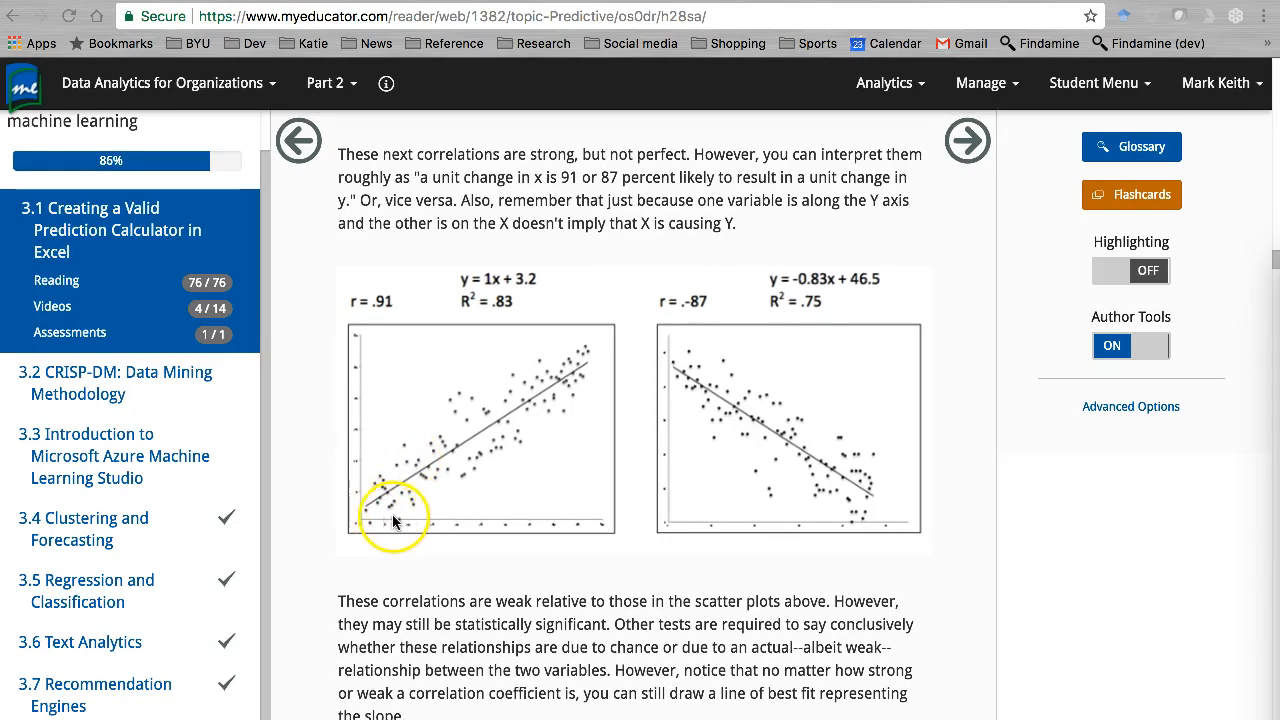
mouse_move(503, 527)
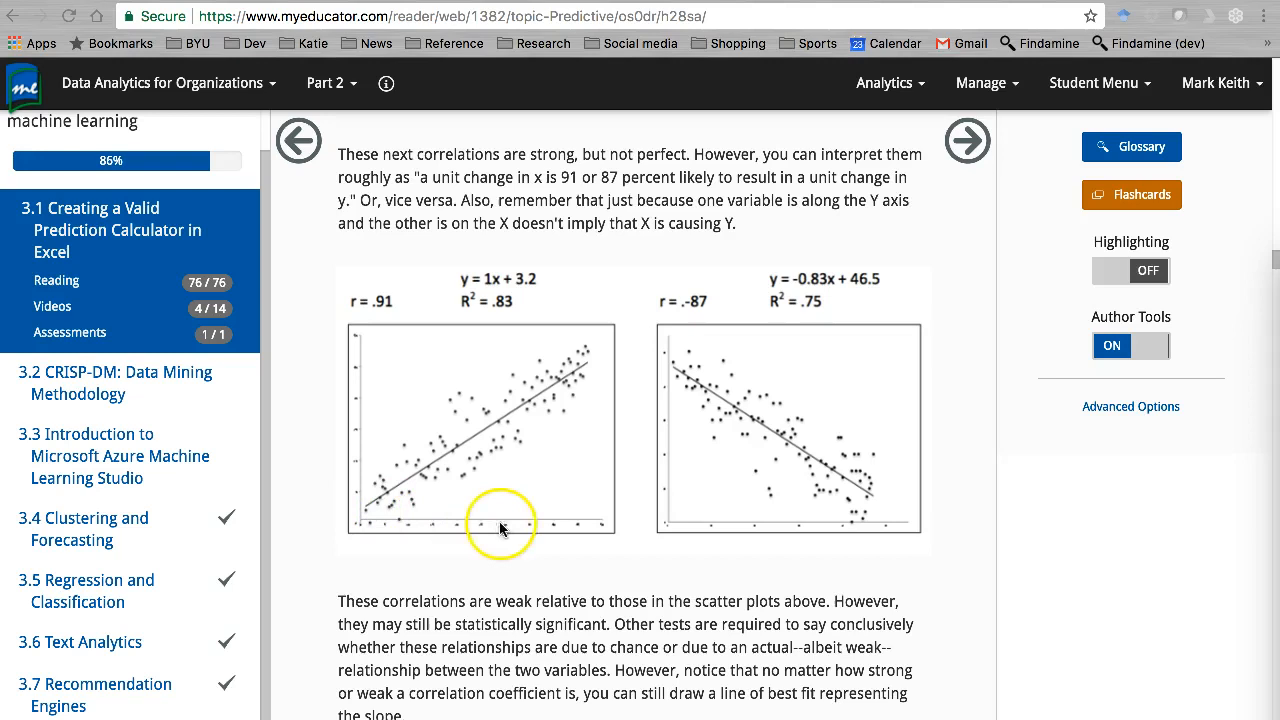
mouse_move(605, 527)
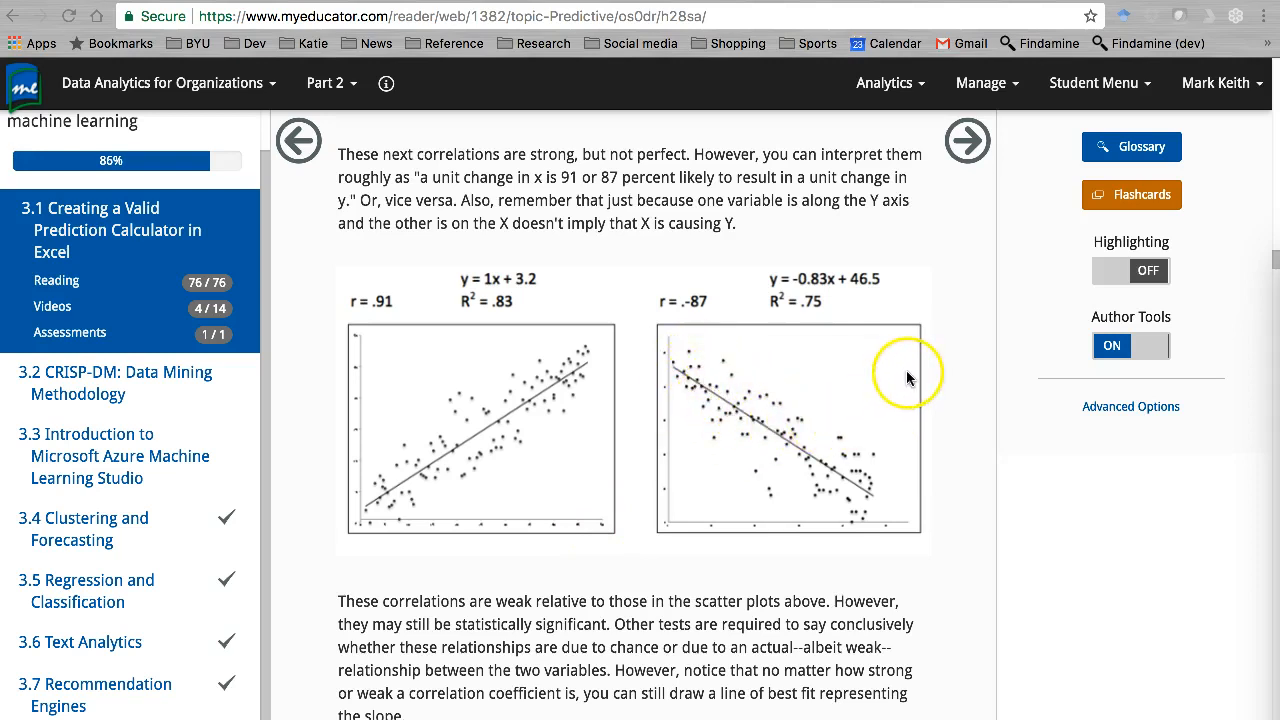
mouse_move(780, 495)
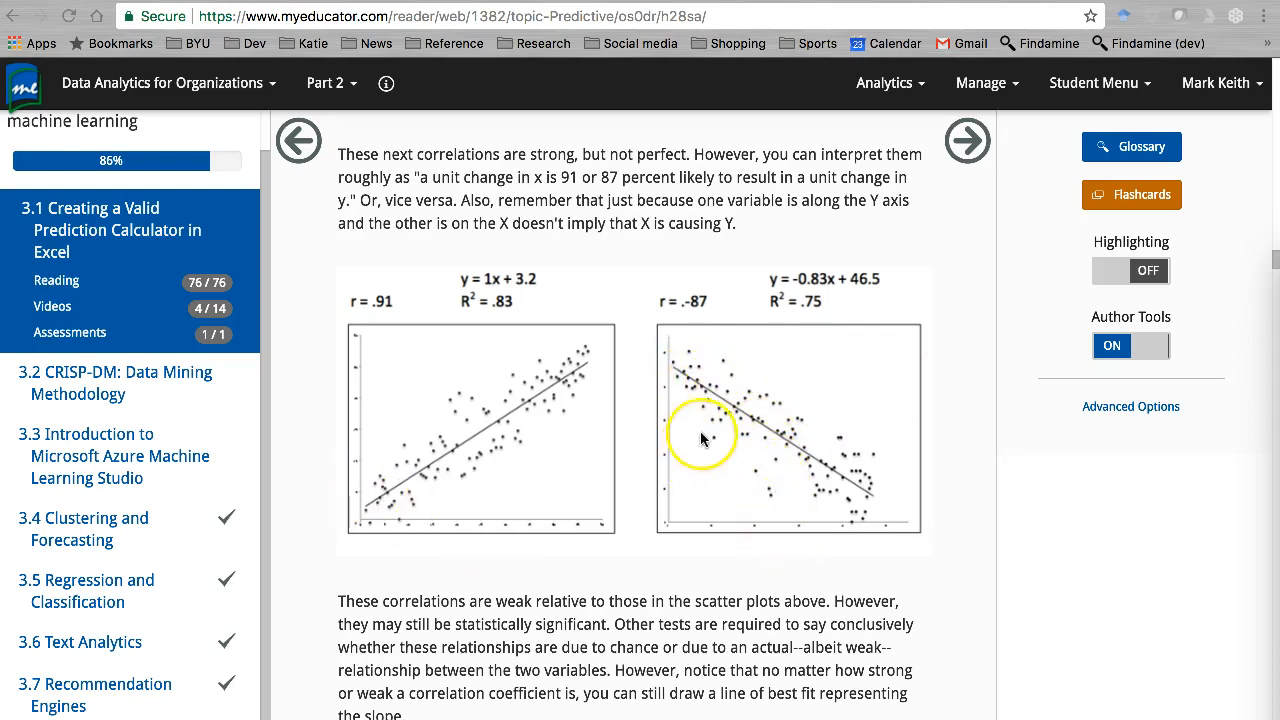
mouse_move(545, 327)
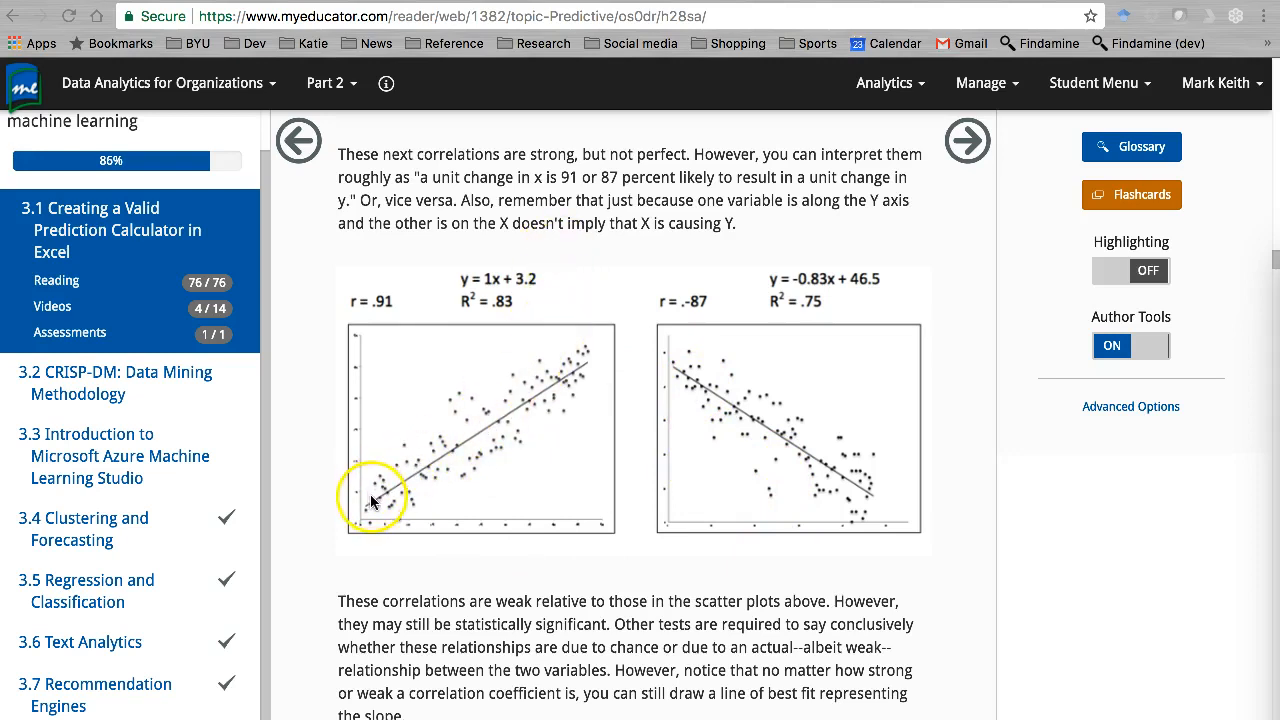
mouse_move(583, 469)
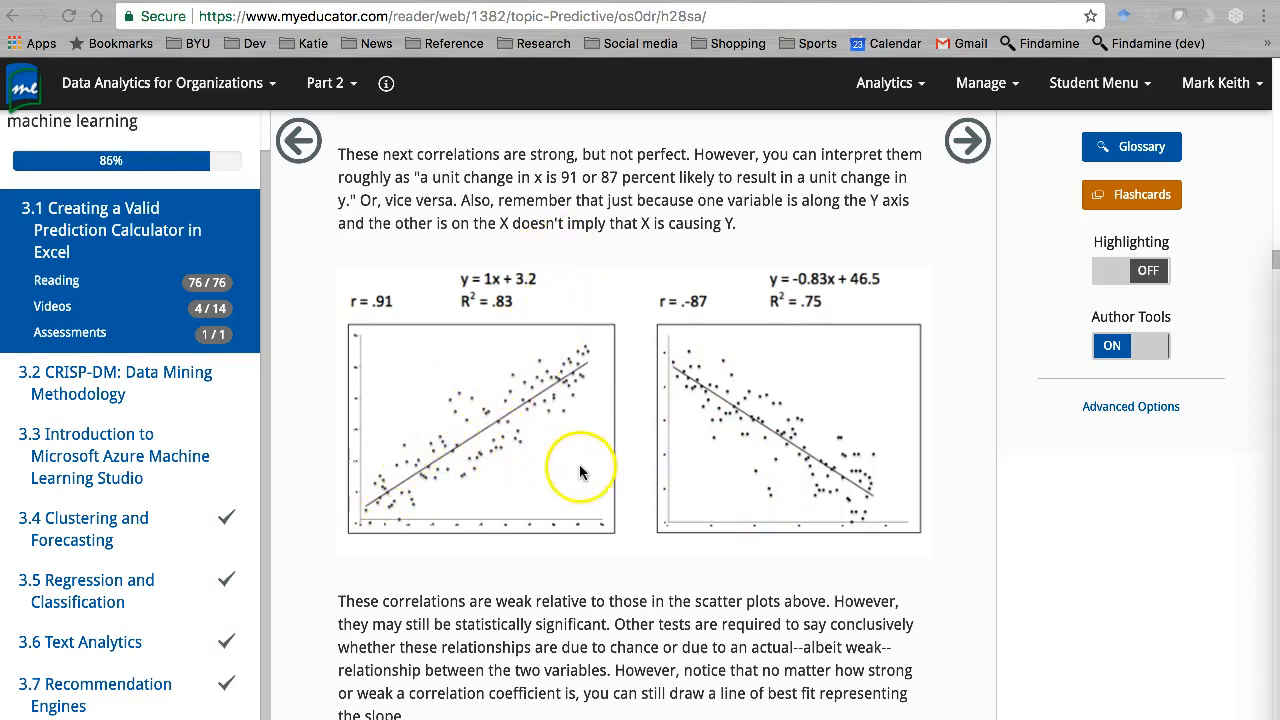
mouse_move(652, 320)
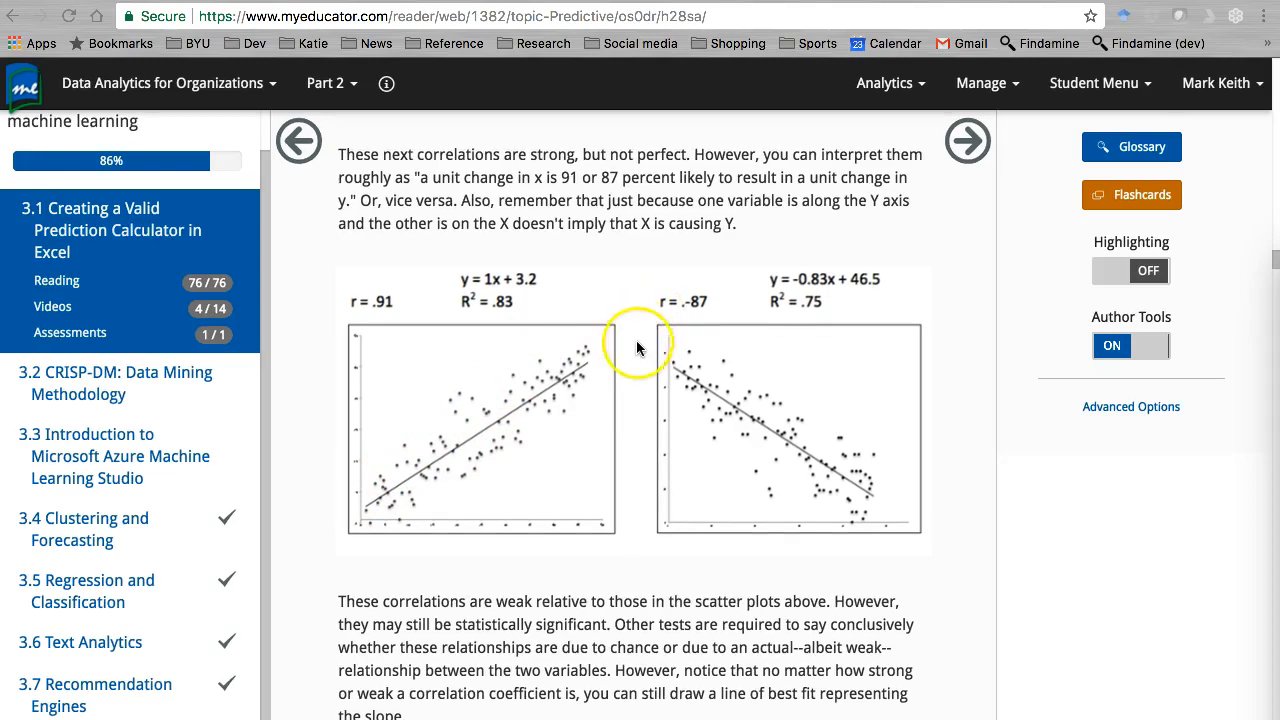
mouse_move(477, 425)
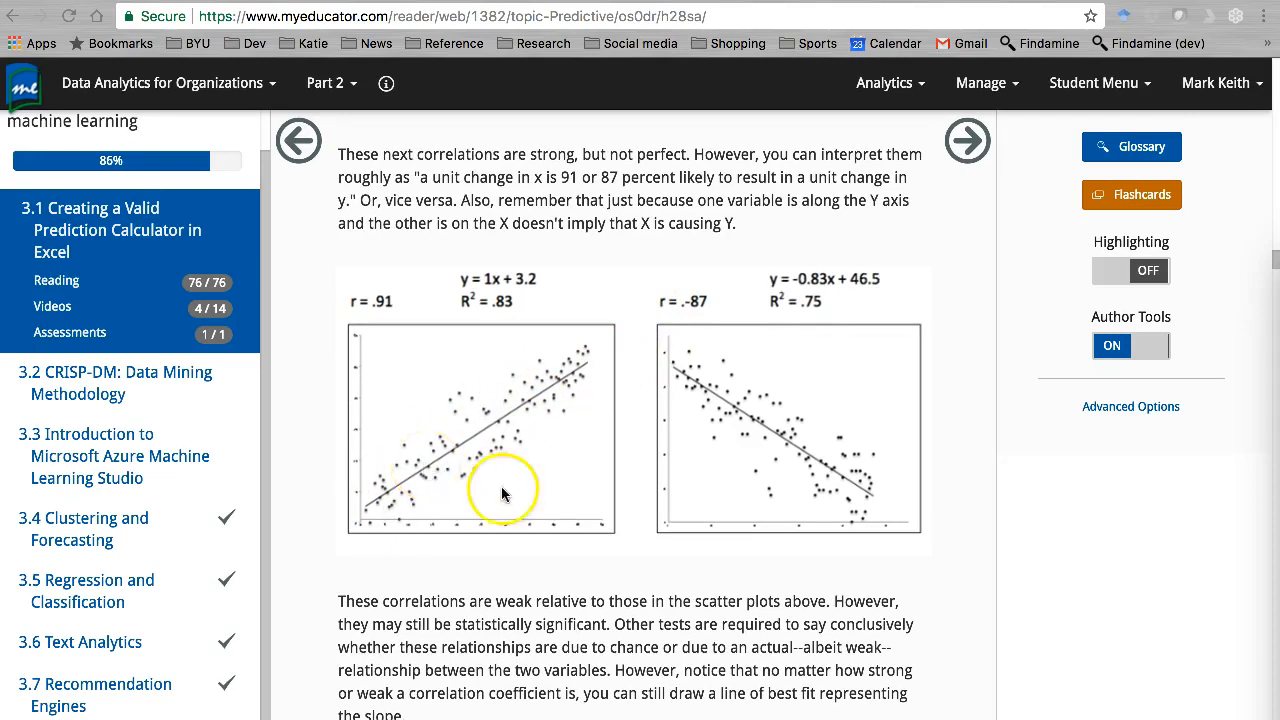
- Scroll further down to the weak correlation plots, r = .42 and r = -.20
scroll(down, 3)
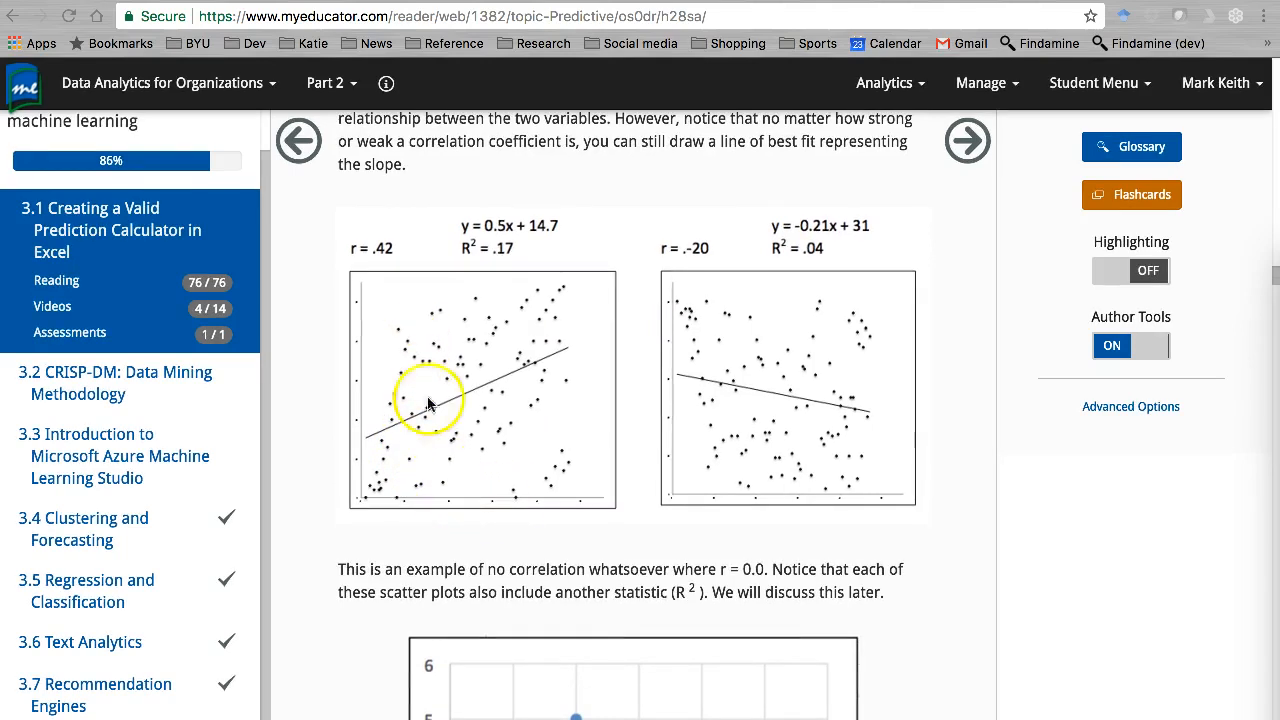
scroll(down, 3)
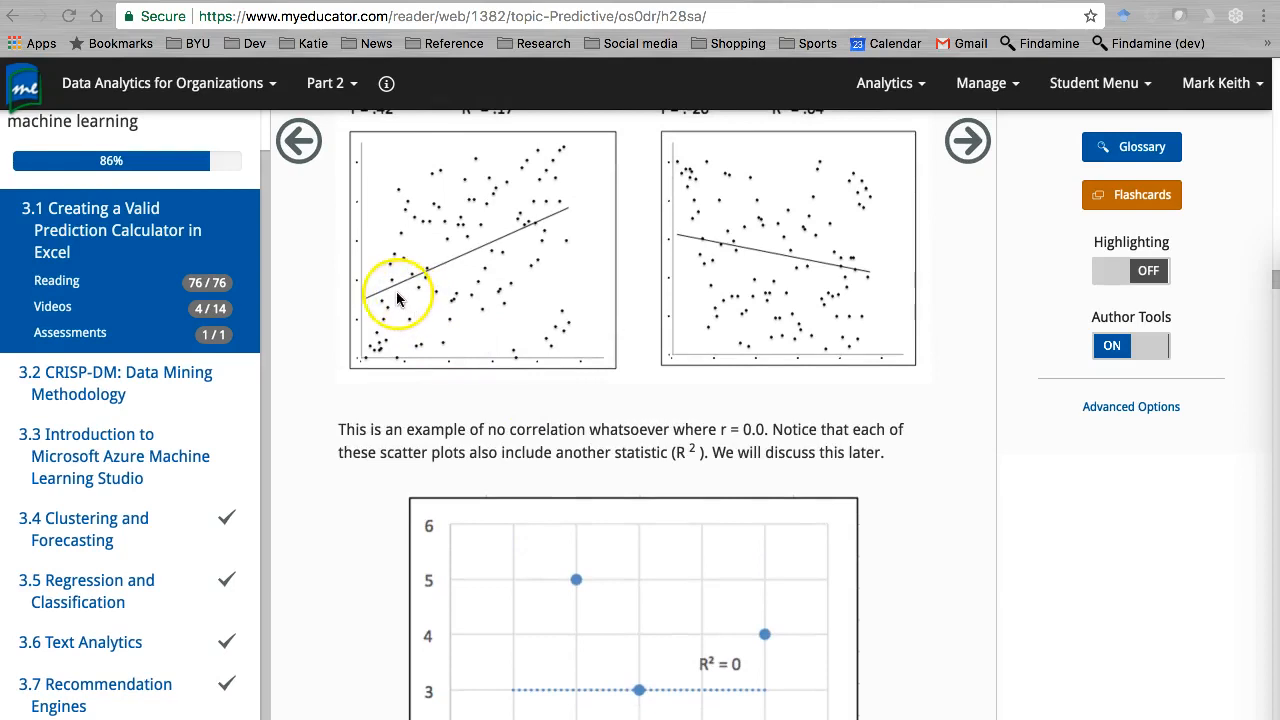
mouse_move(563, 219)
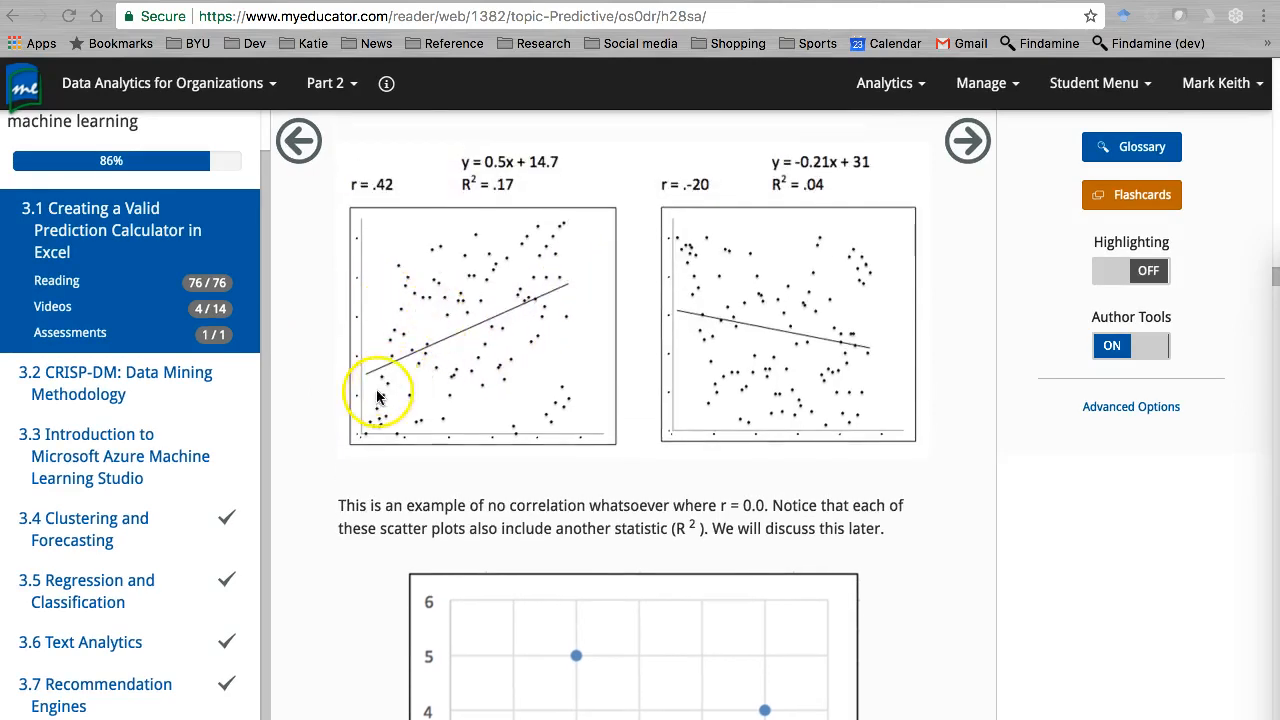
mouse_move(393, 367)
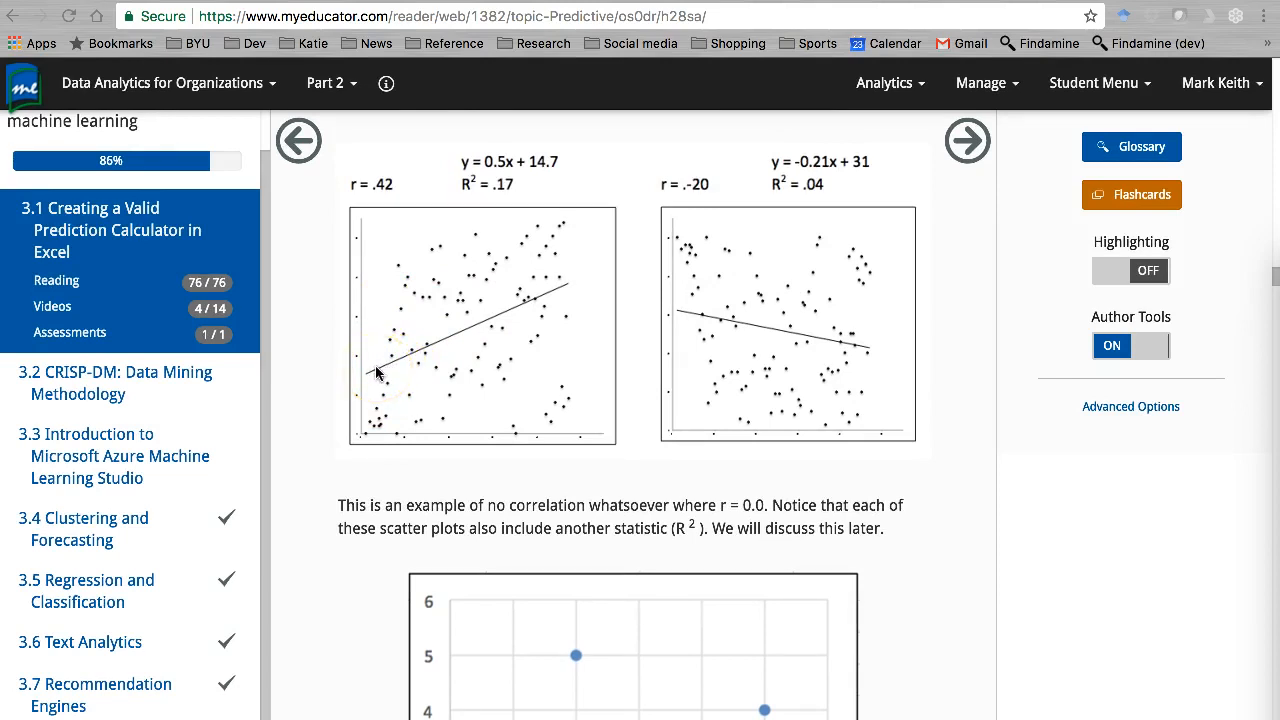
mouse_move(391, 390)
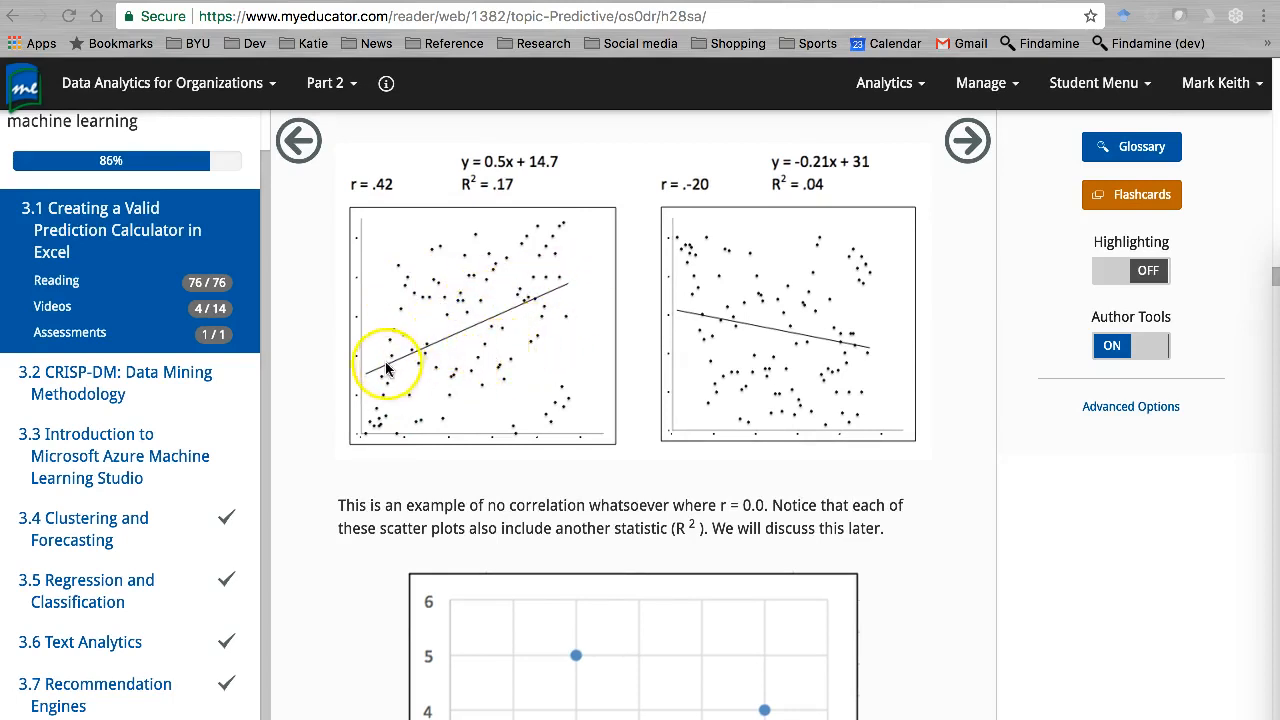
mouse_move(577, 278)
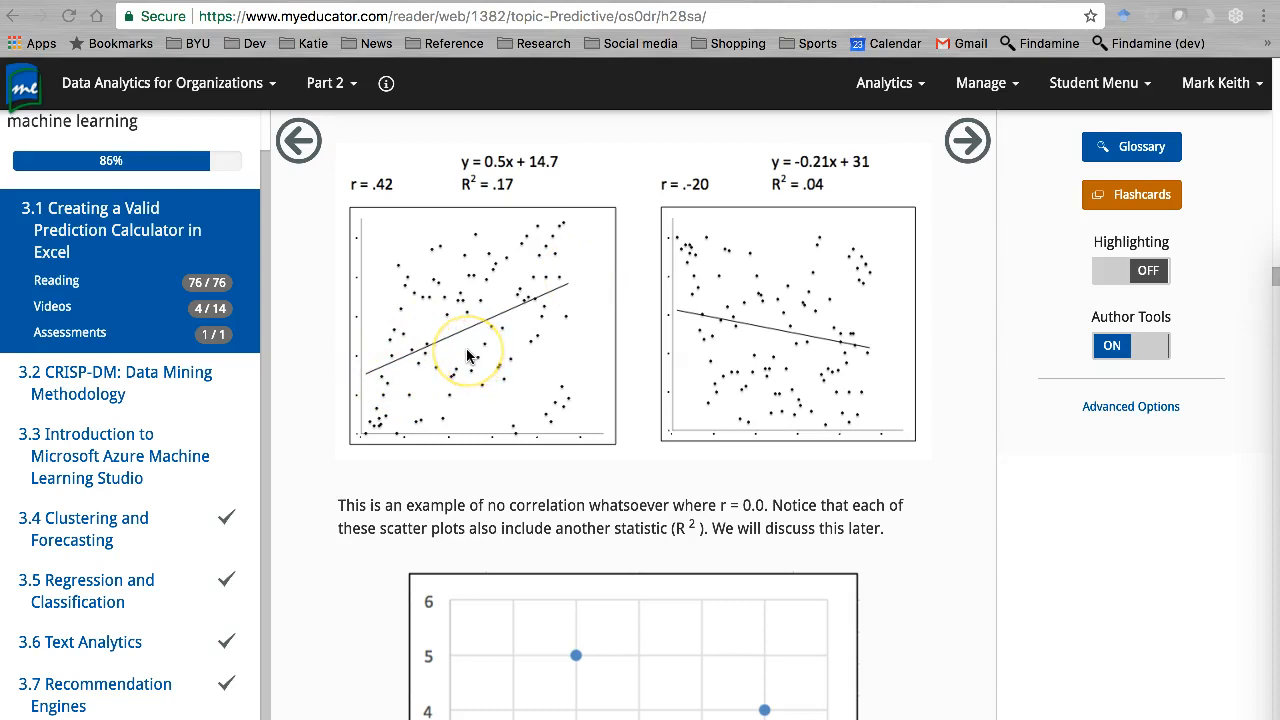
mouse_move(482, 327)
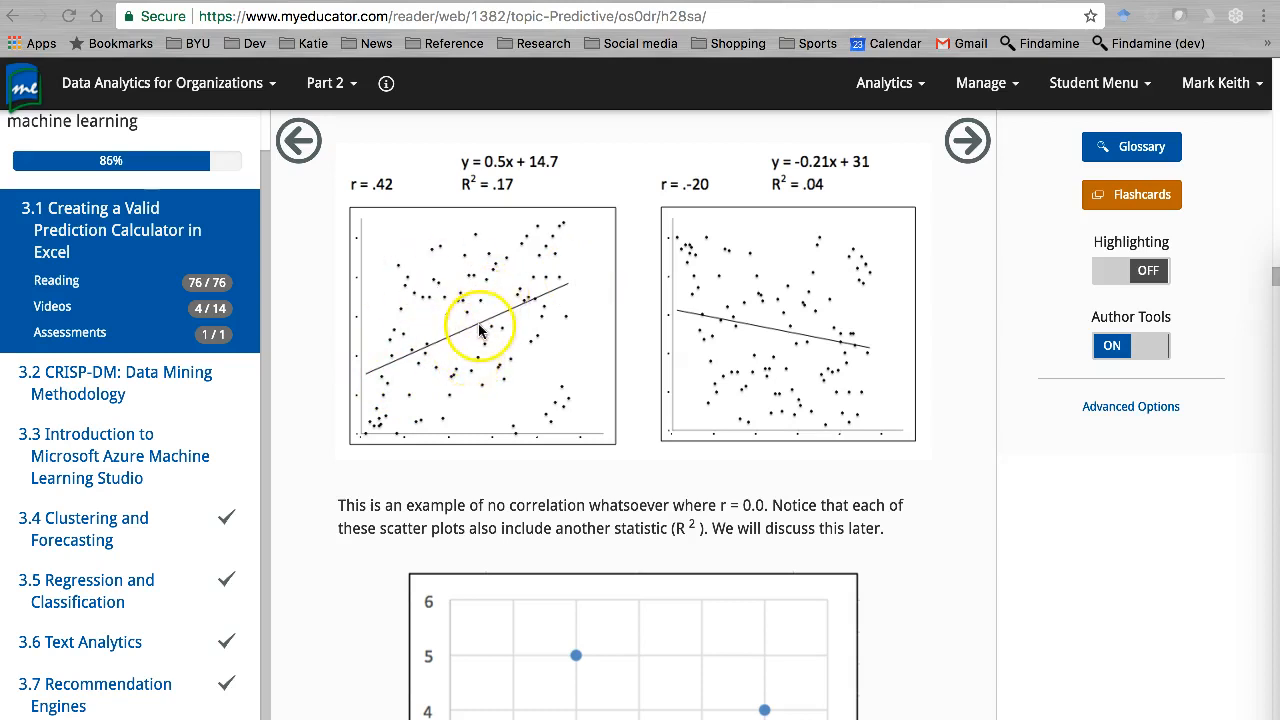
- Scroll through the ANOVA and dummy-coding sections to the categorical-variables regression video
scroll(down, 3)
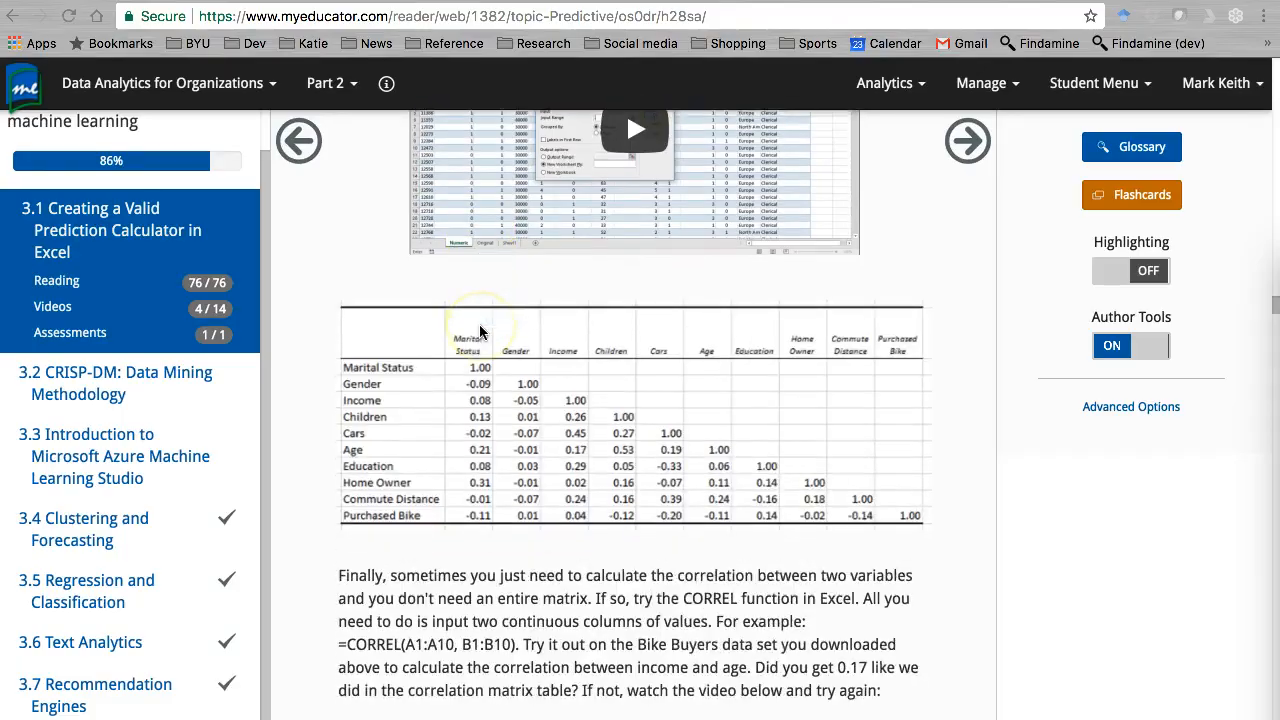
scroll(down, 3)
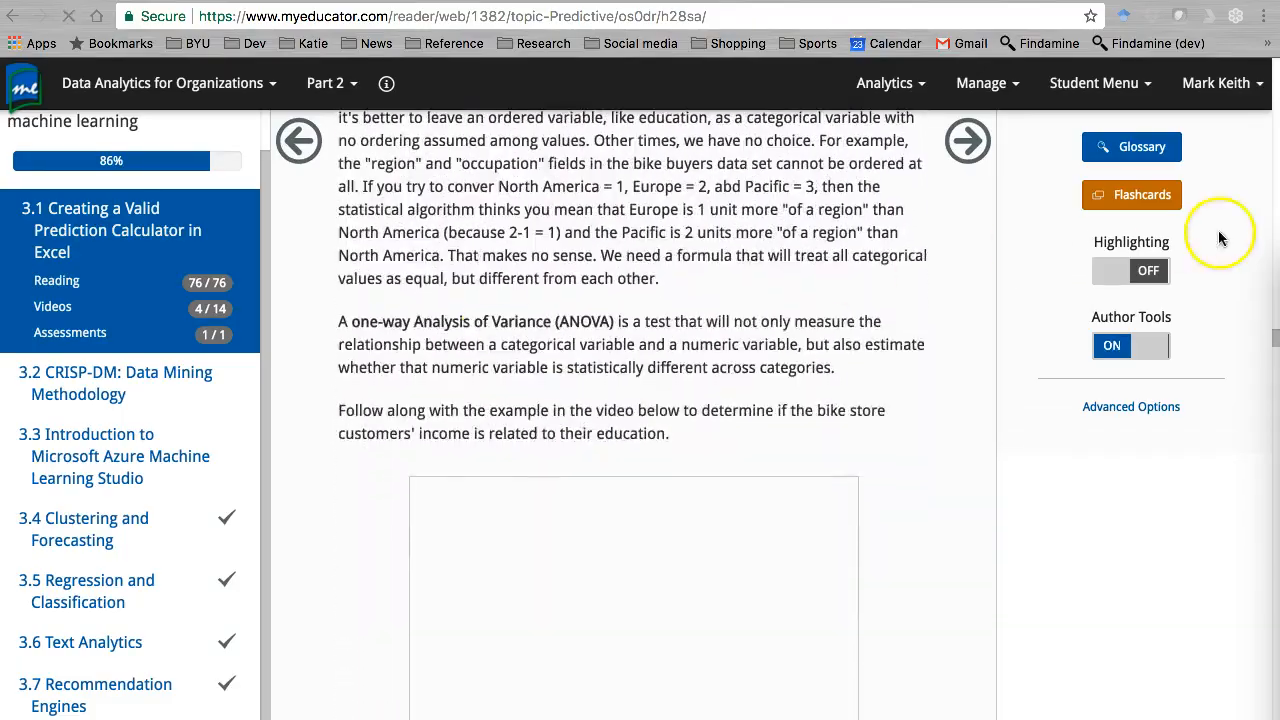
scroll(down, 3)
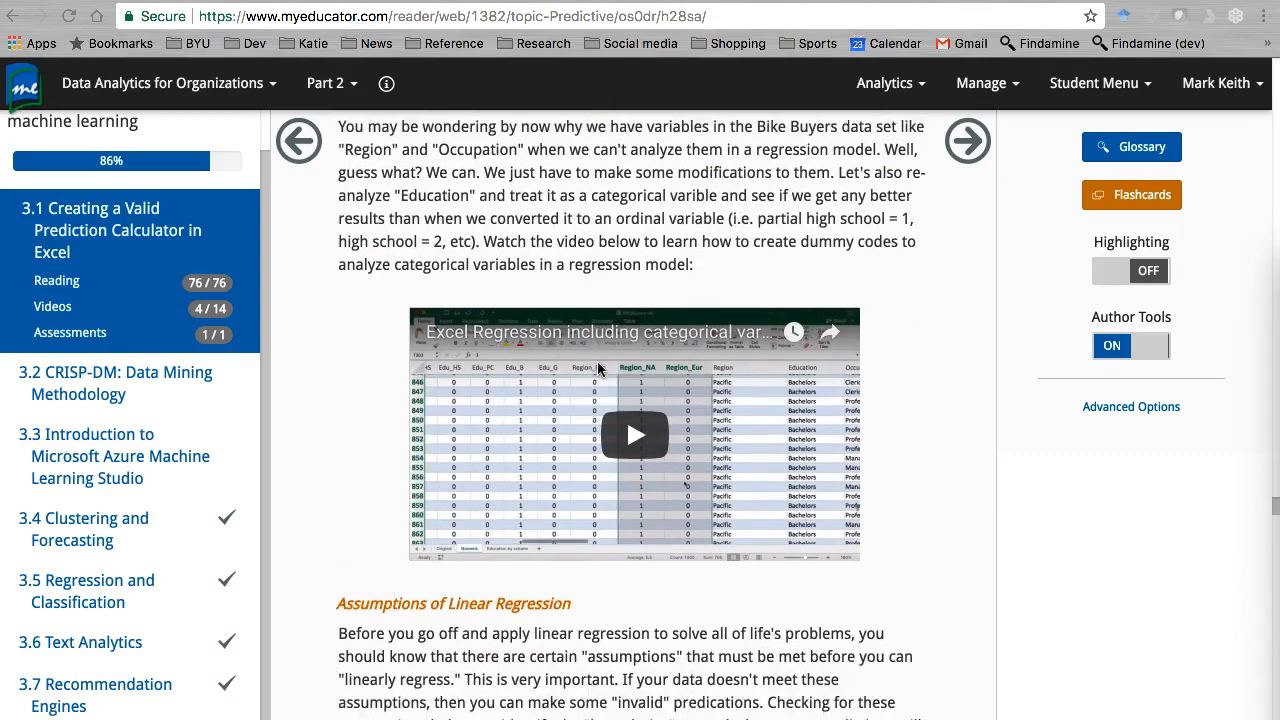
scroll(down, 3)
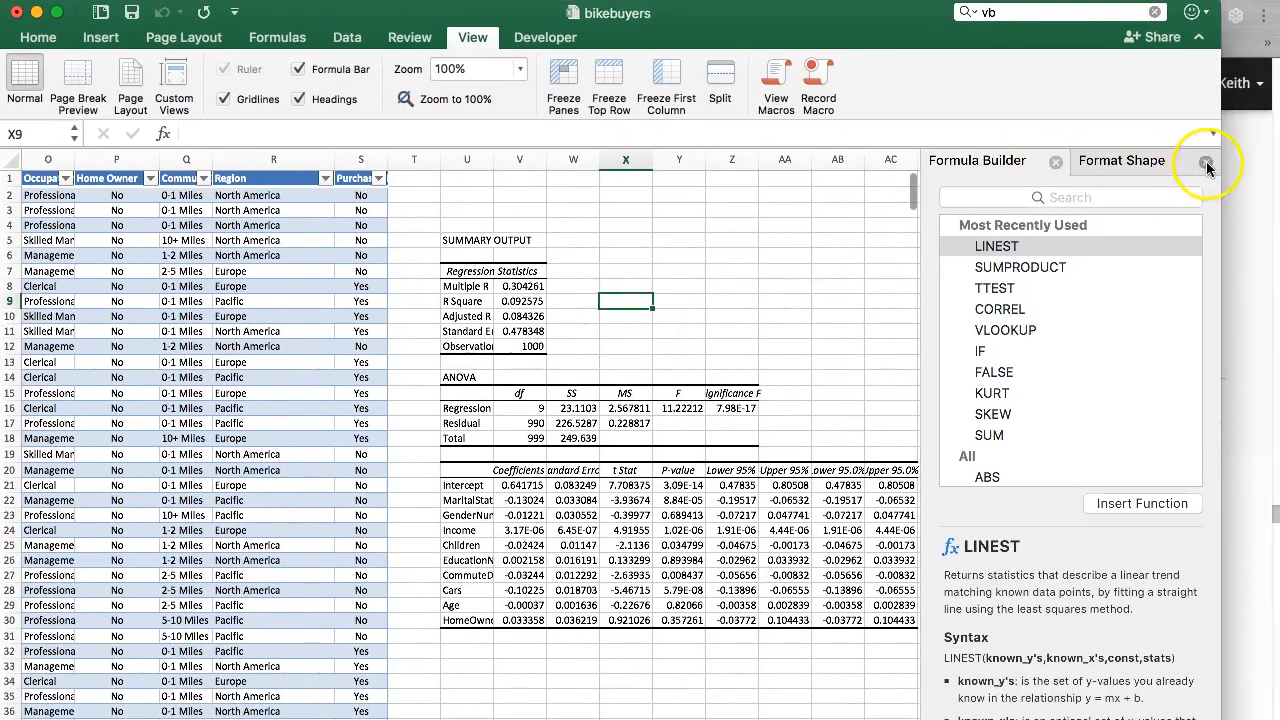
- Select the PurchaseBikeNumeric and Income columns together, down to row 1001
click(1209, 162)
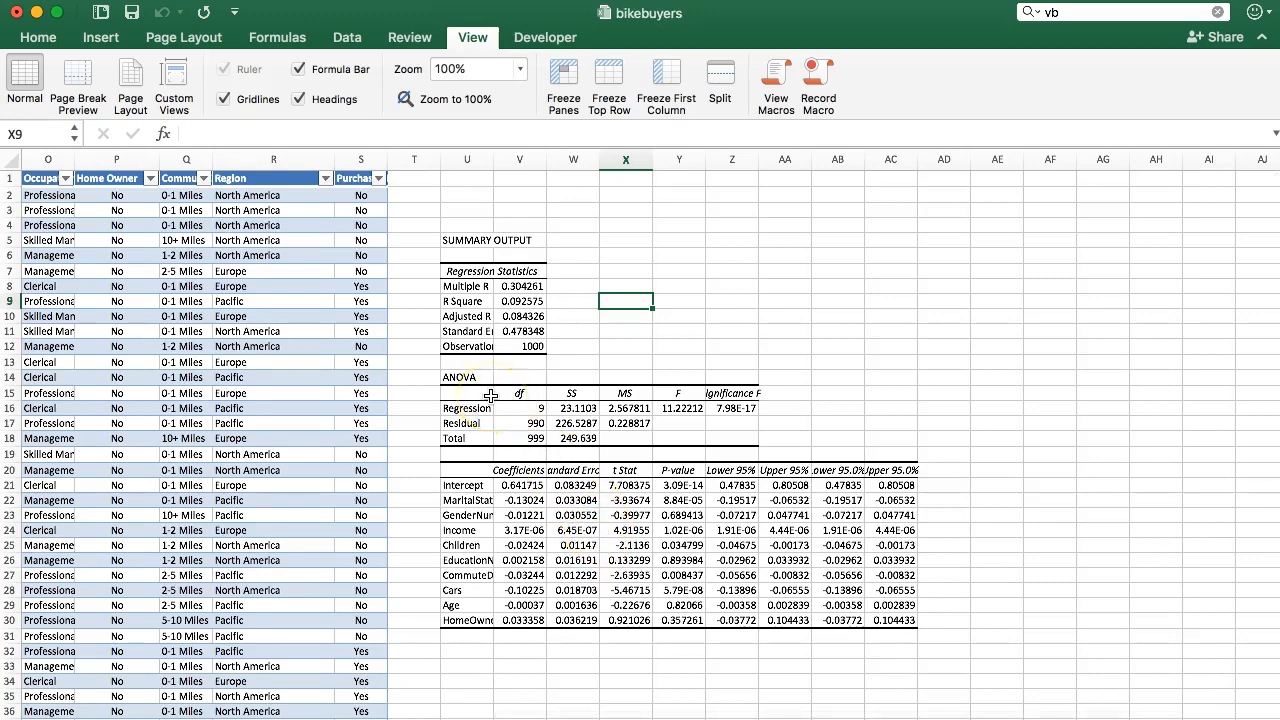
scroll(left, 3)
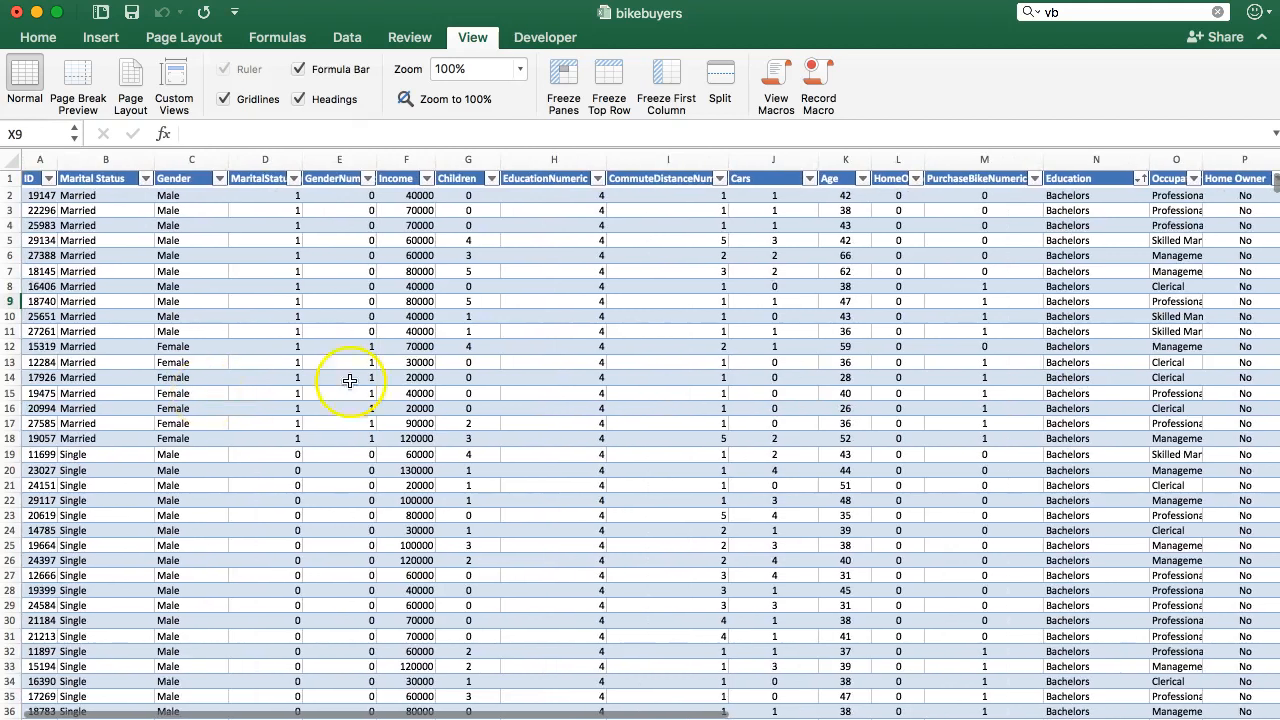
mouse_move(965, 183)
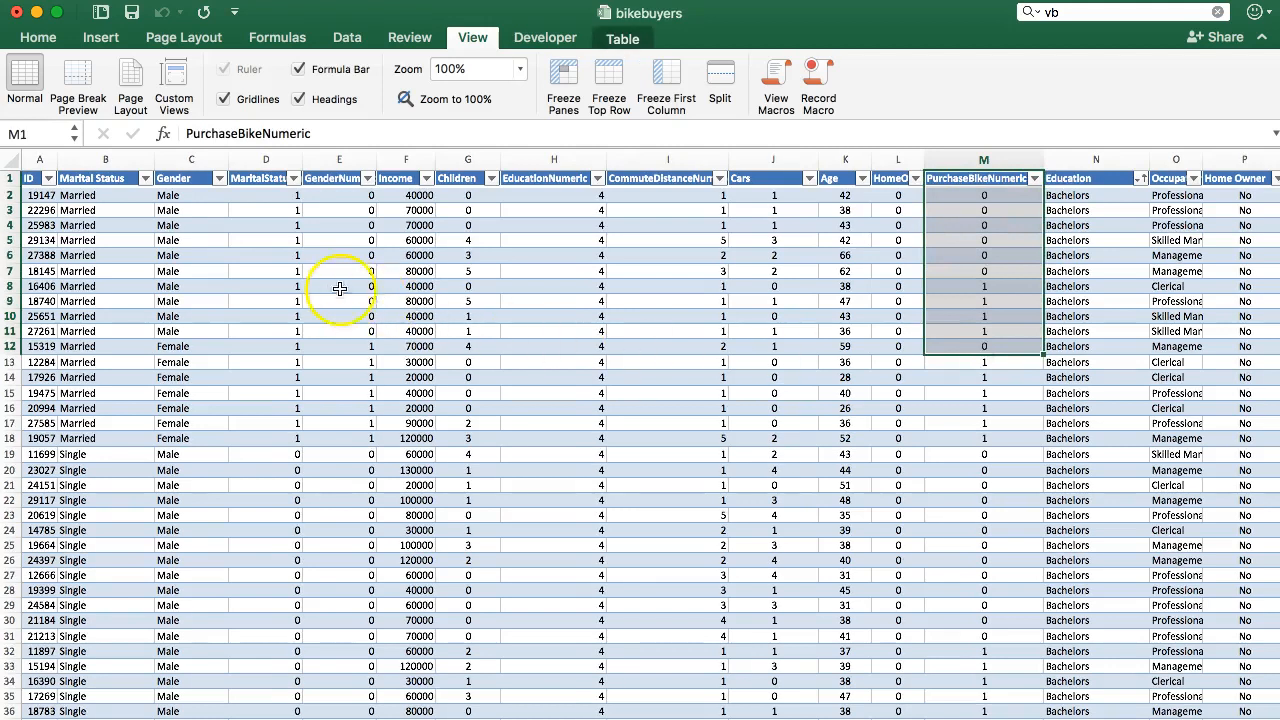
mouse_move(952, 190)
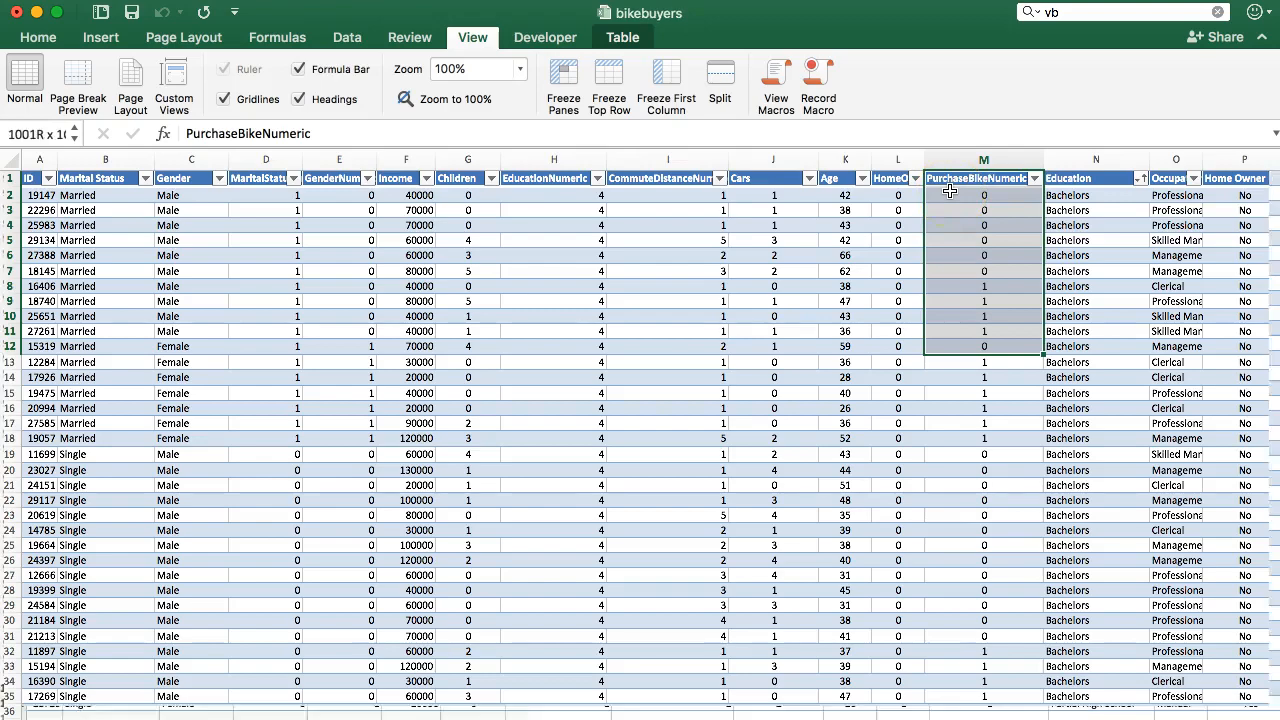
scroll(down, 3)
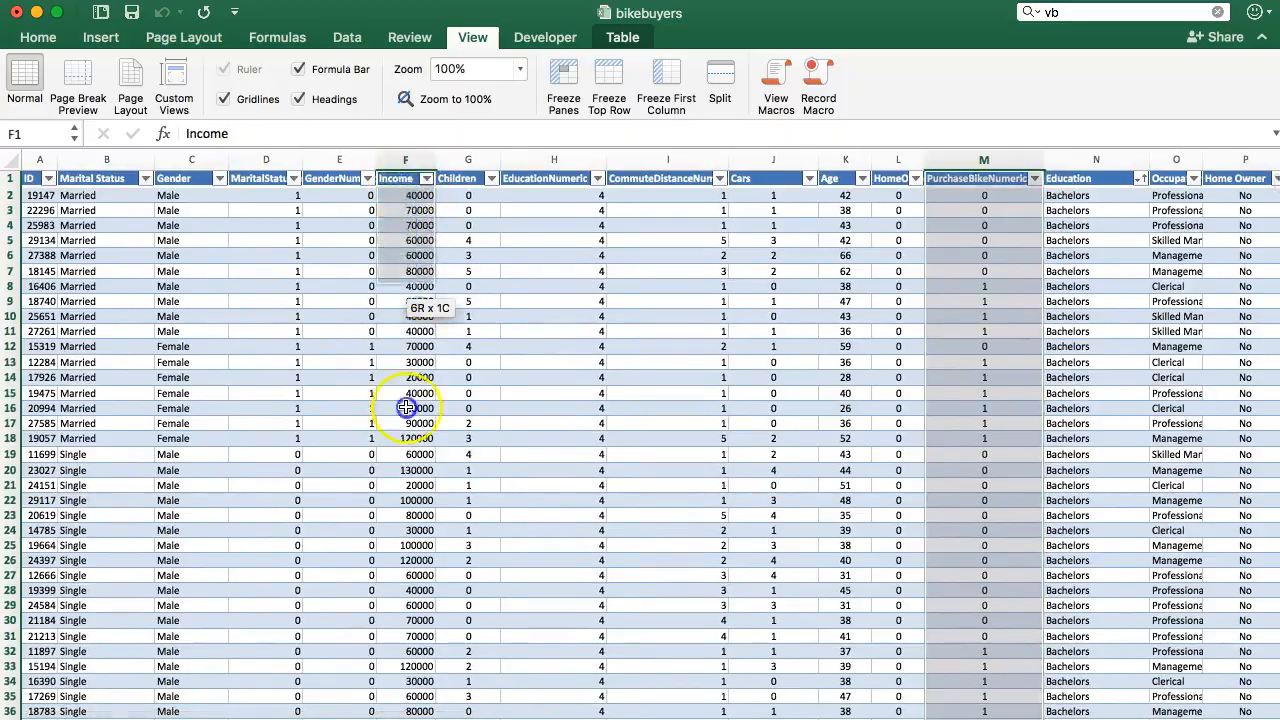
scroll(down, 3)
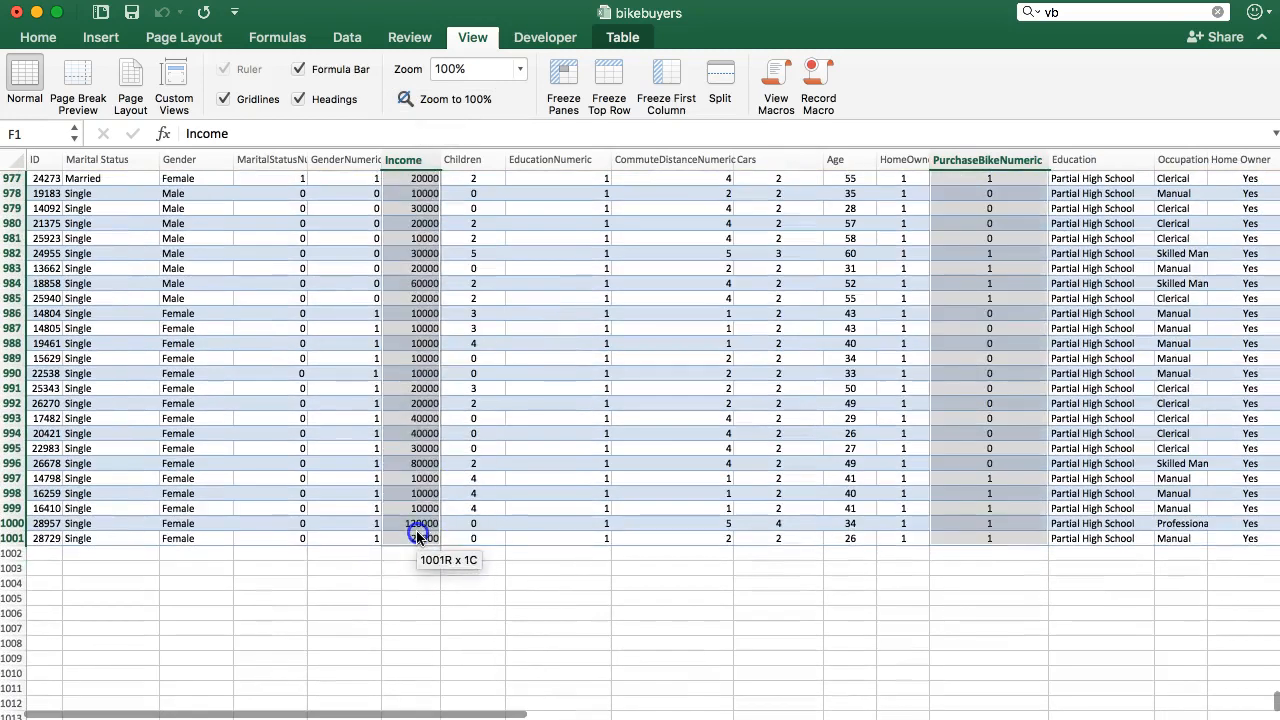
- Insert a scatter chart from the selected Income and PurchaseBikeNumeric columns
click(102, 37)
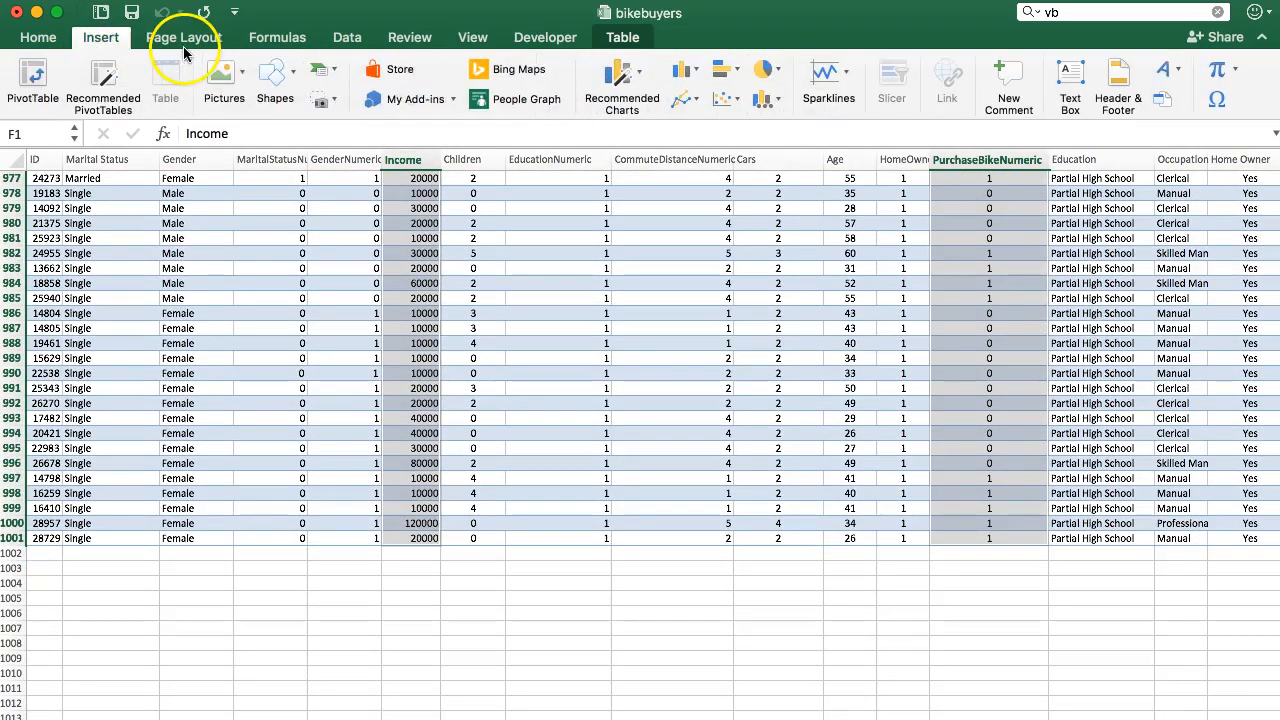
click(733, 99)
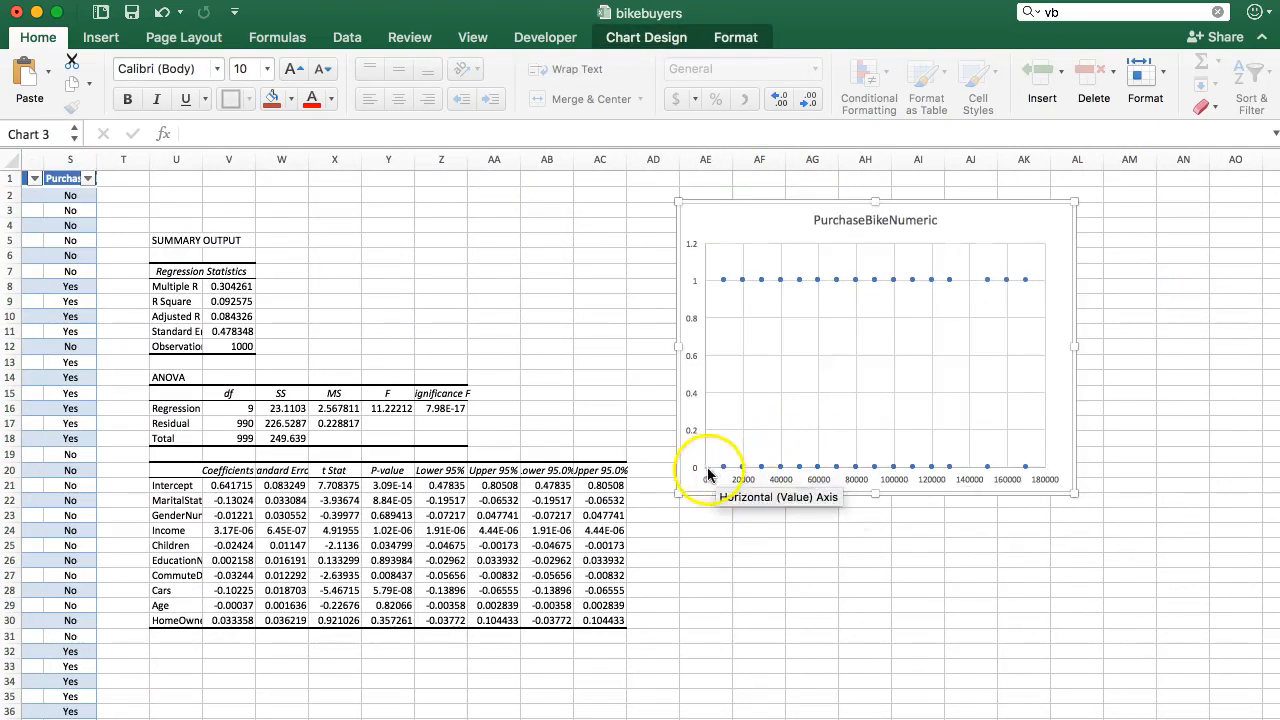
mouse_move(831, 276)
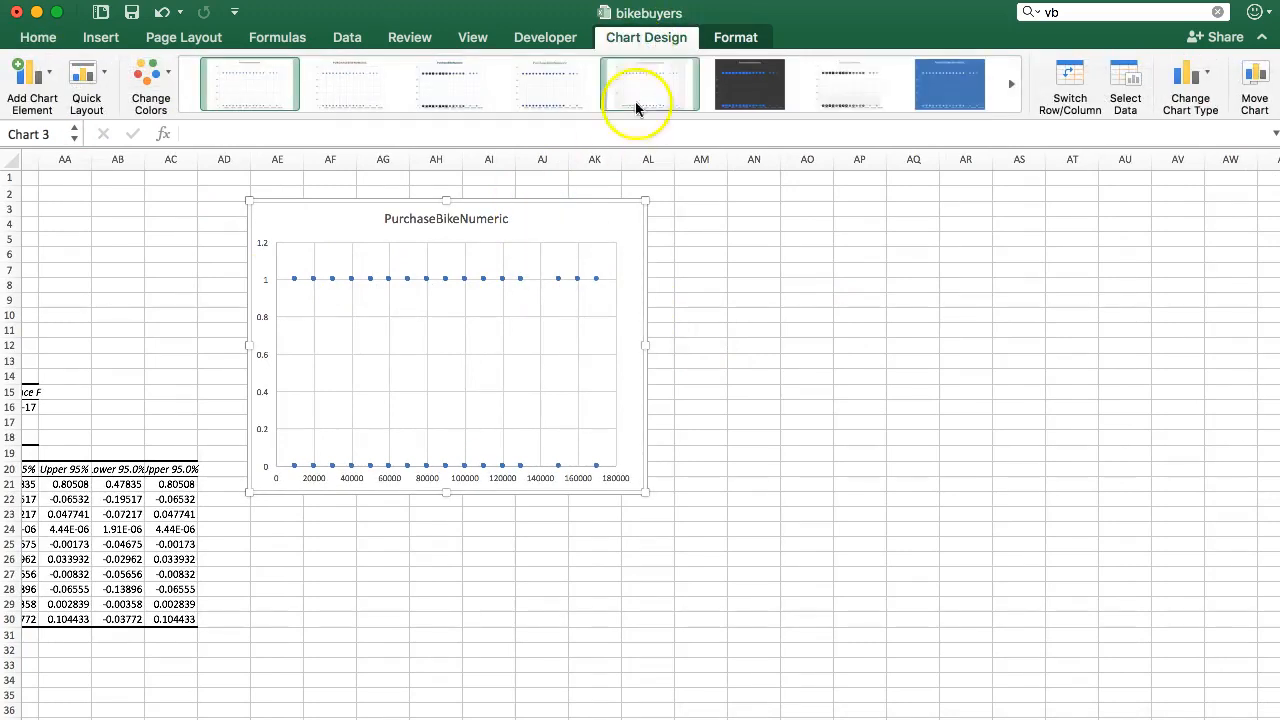
- Add a linear trendline to the income scatter chart through Add Chart Element
right_click(572, 230)
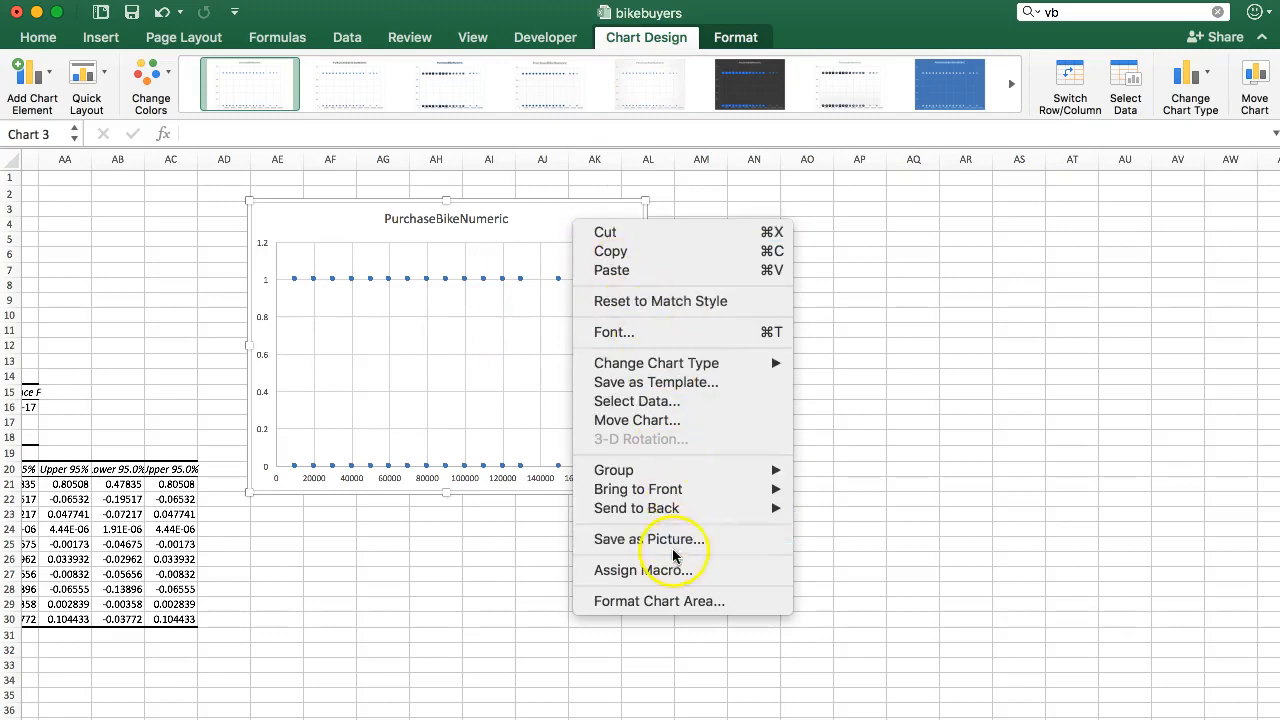
mouse_move(657, 251)
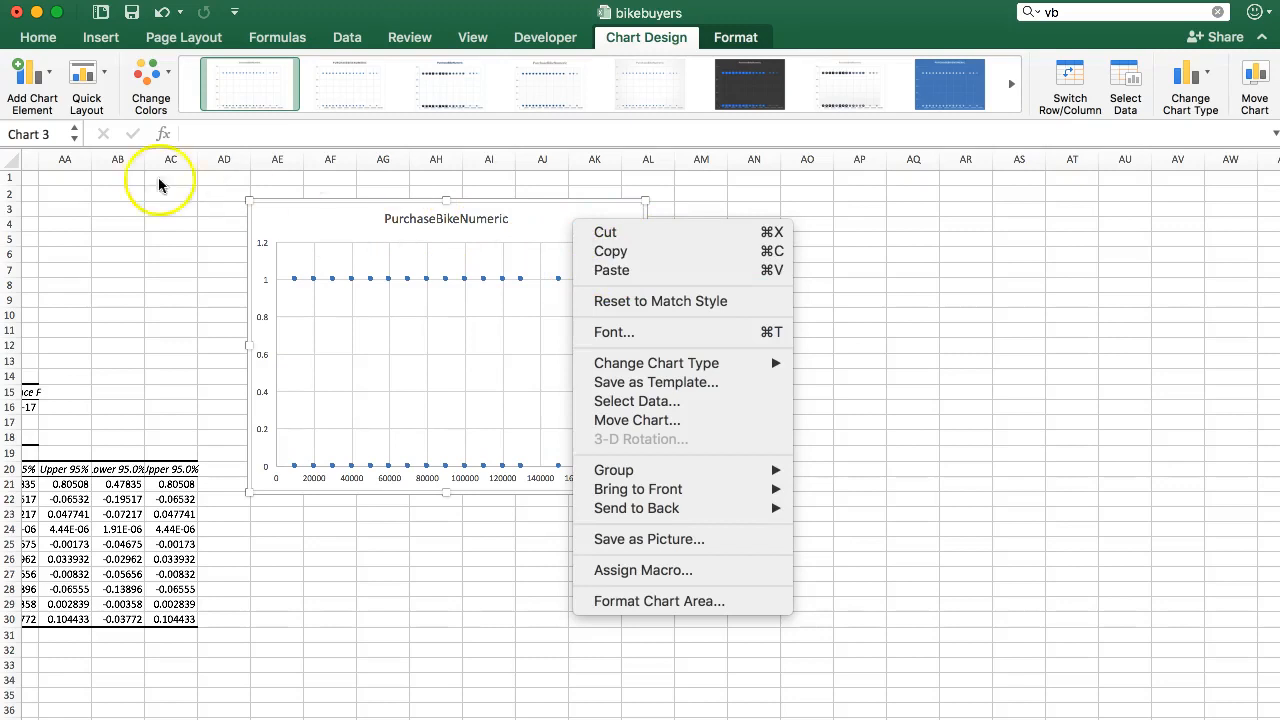
click(18, 76)
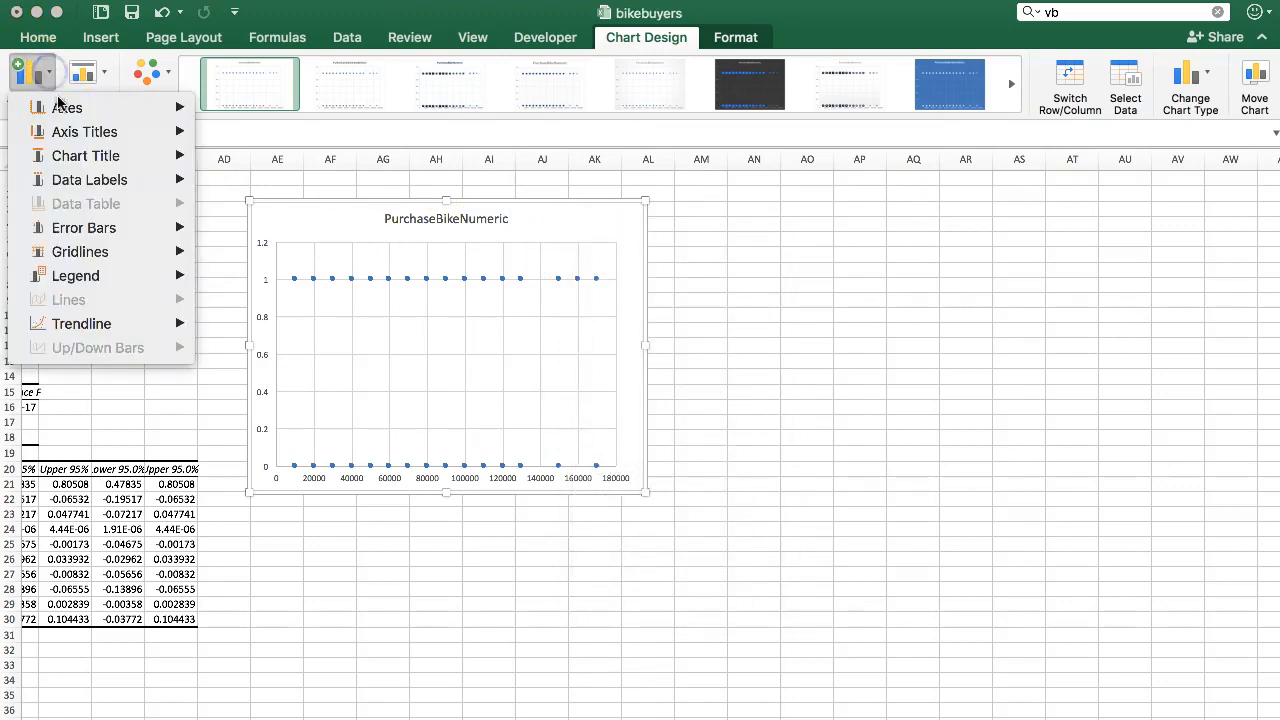
click(80, 251)
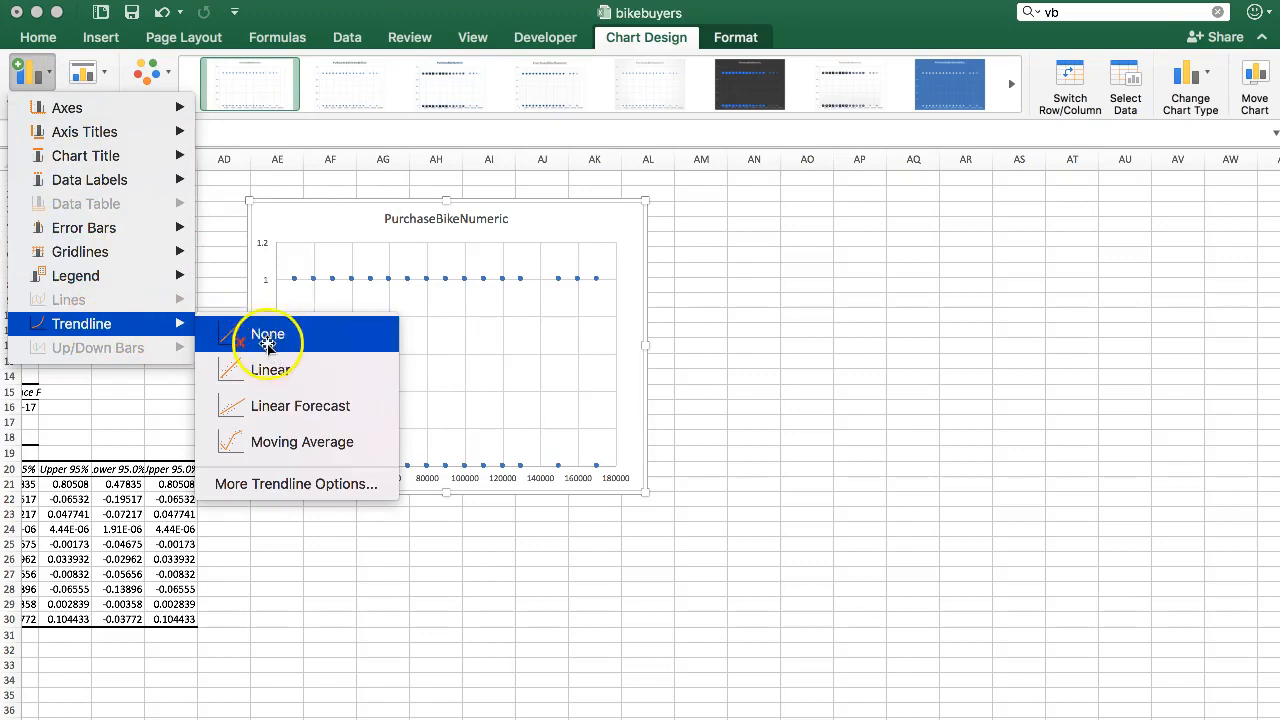
mouse_move(272, 370)
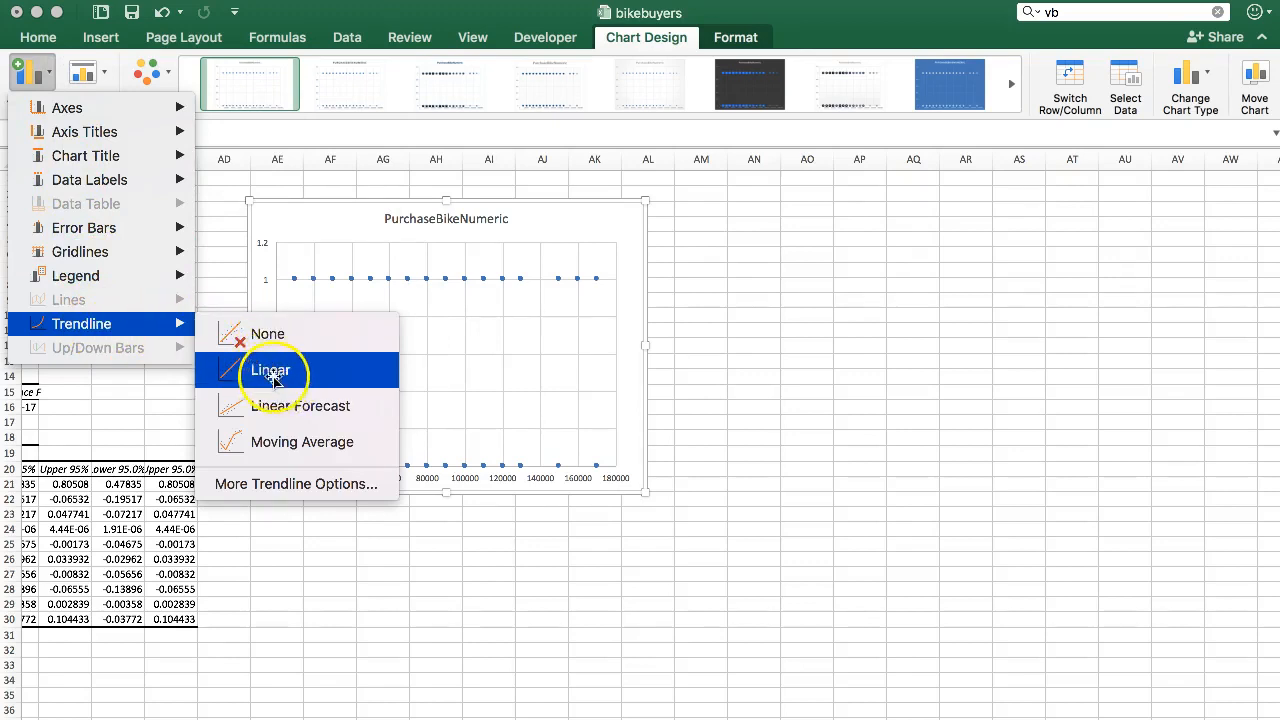
click(272, 370)
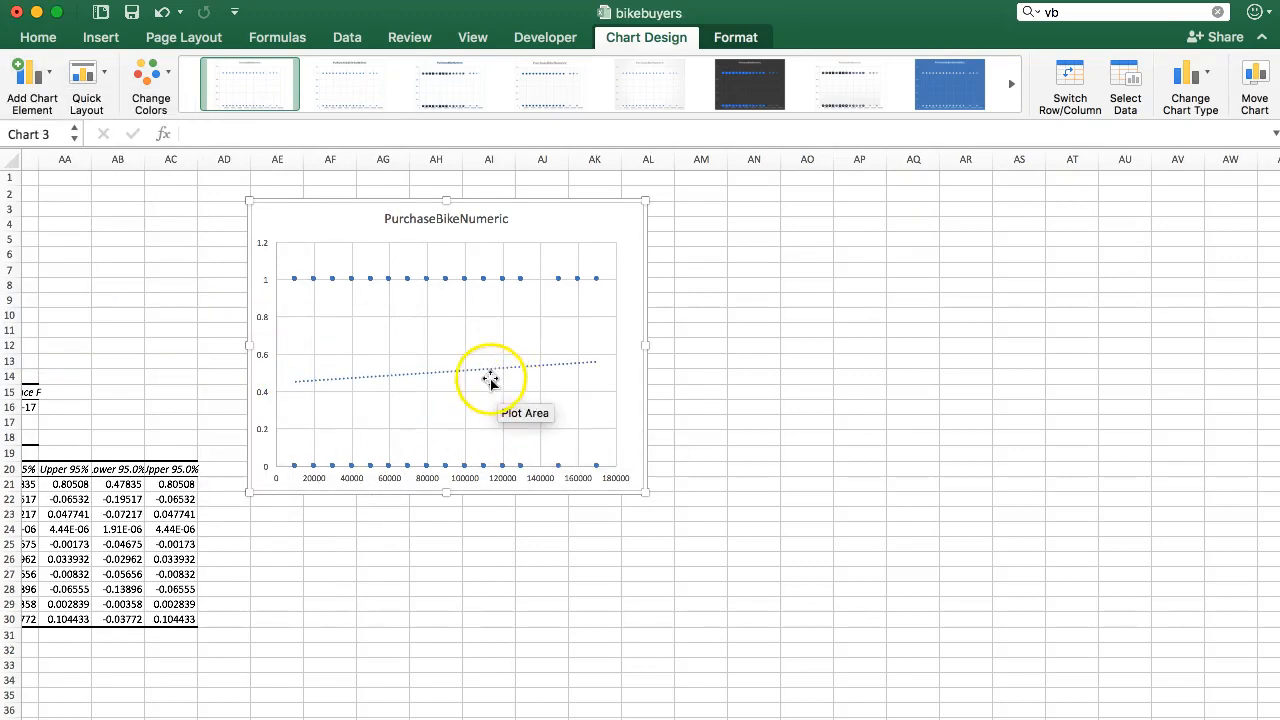
mouse_move(487, 376)
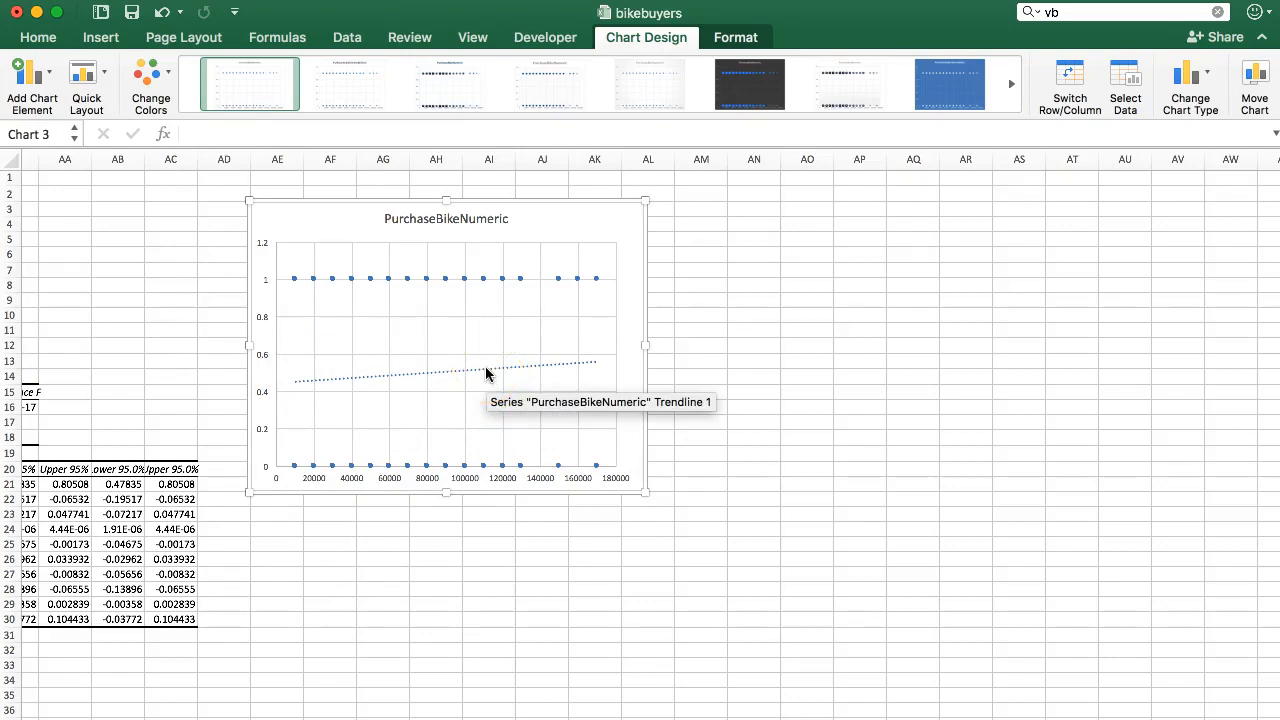
right_click(487, 374)
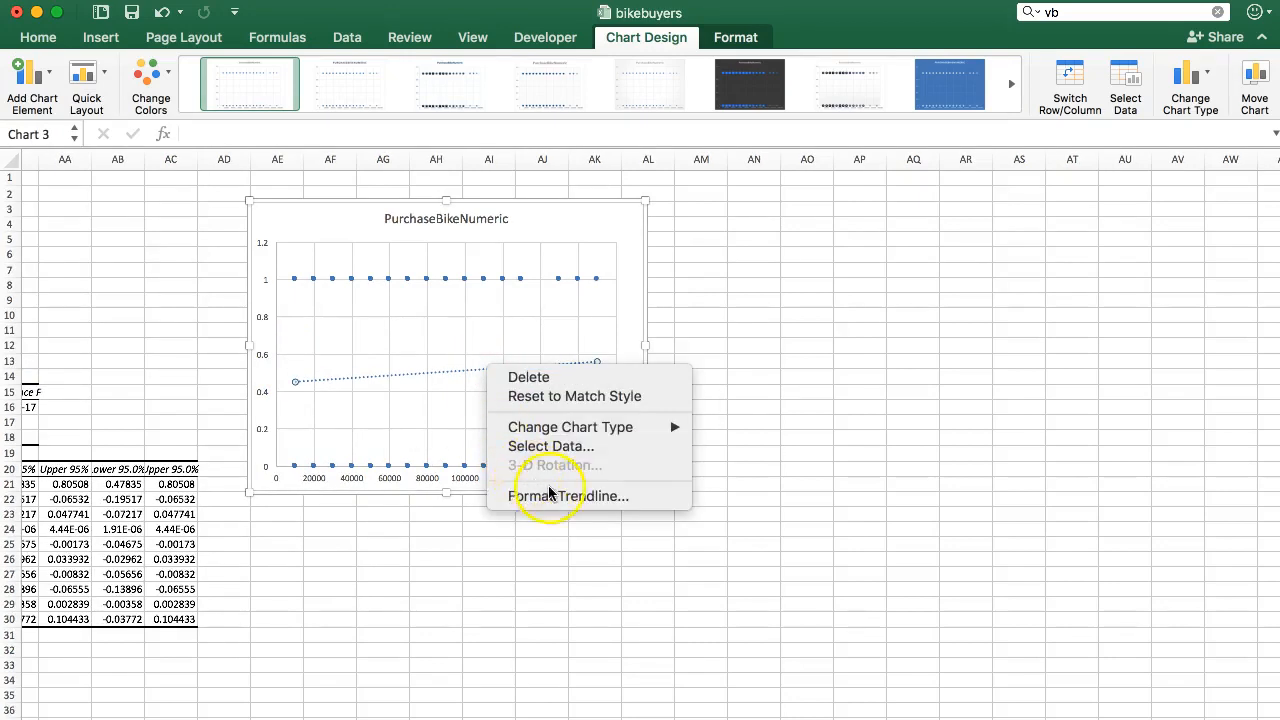
- Turn on Display equation on chart in the Format Trendline pane
click(569, 496)
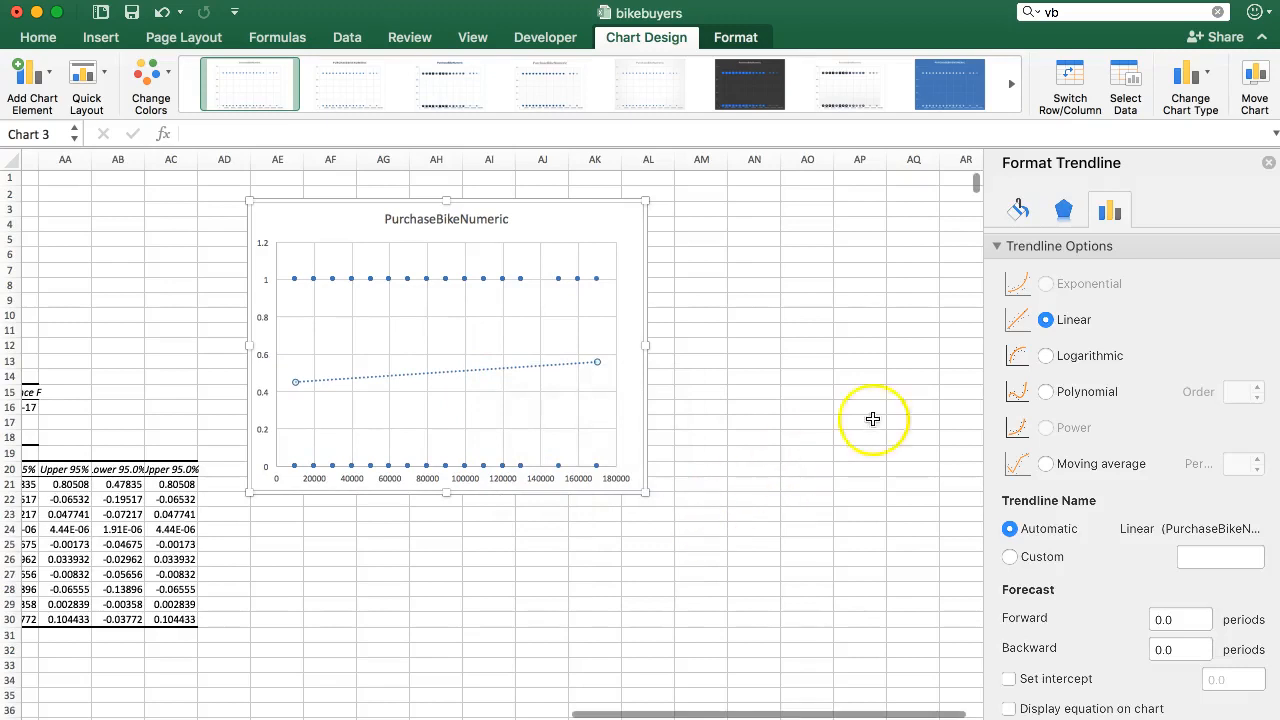
mouse_move(1097, 188)
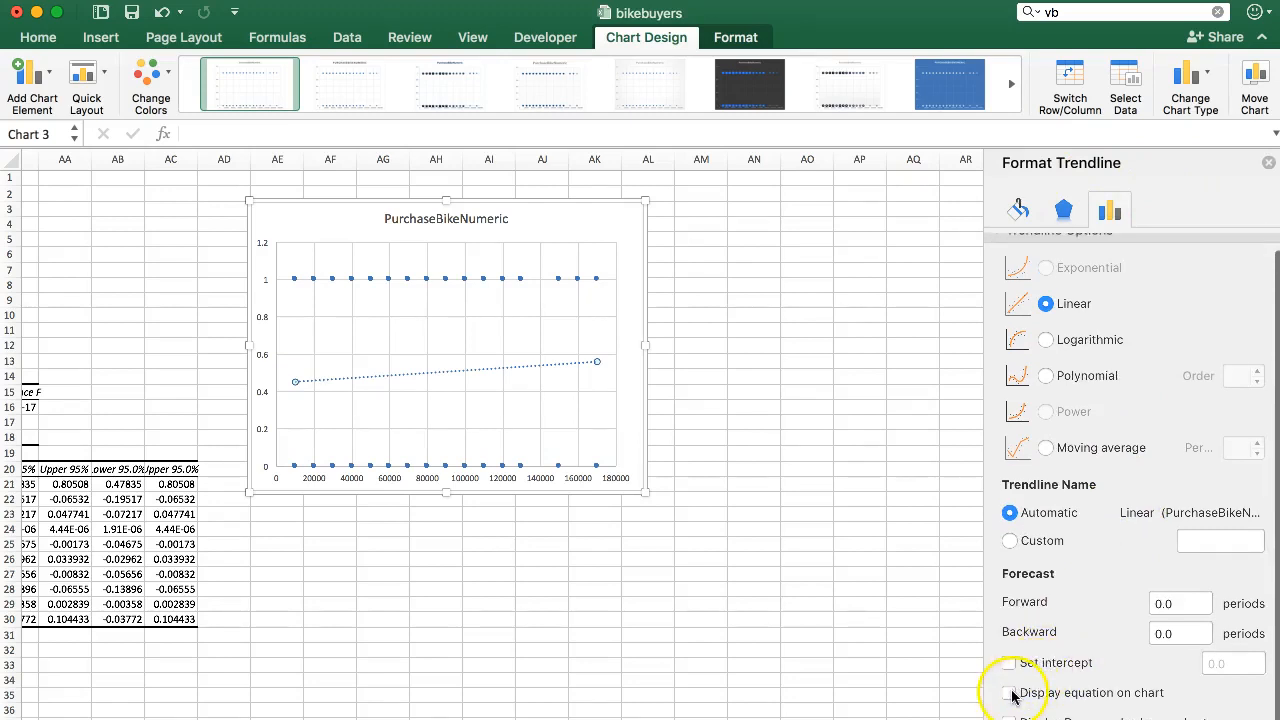
click(1009, 693)
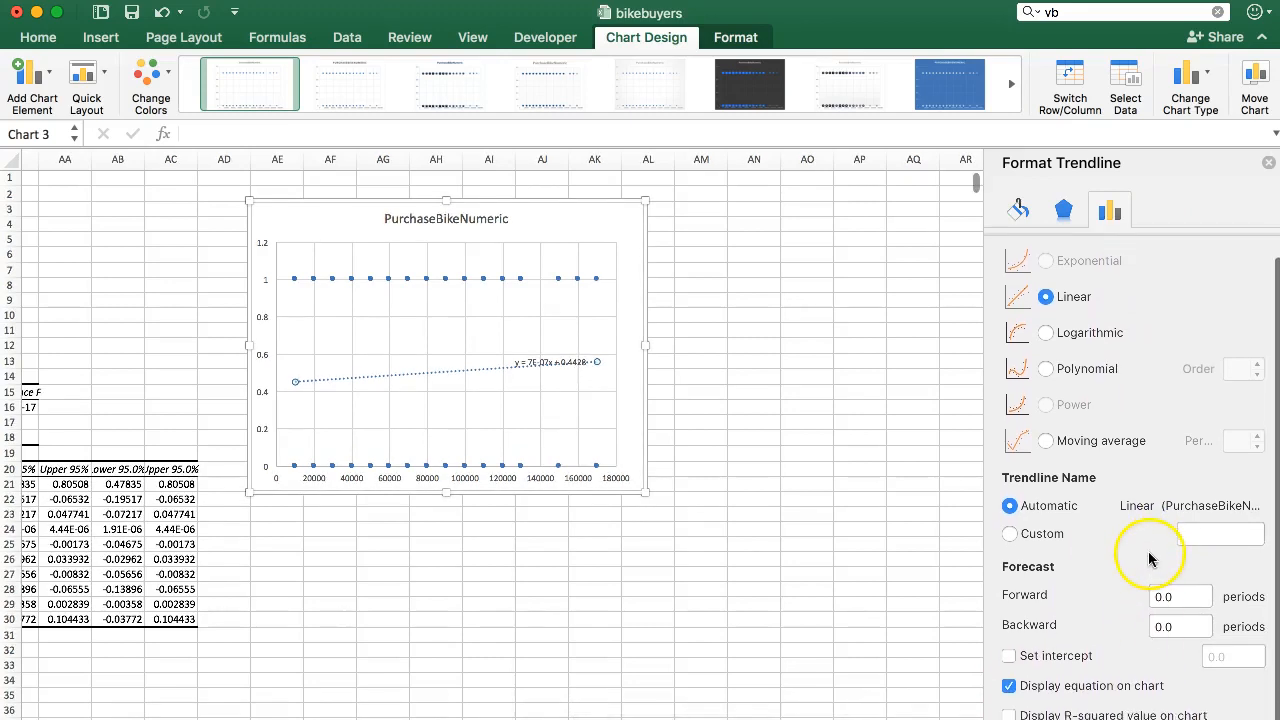
scroll(down, 3)
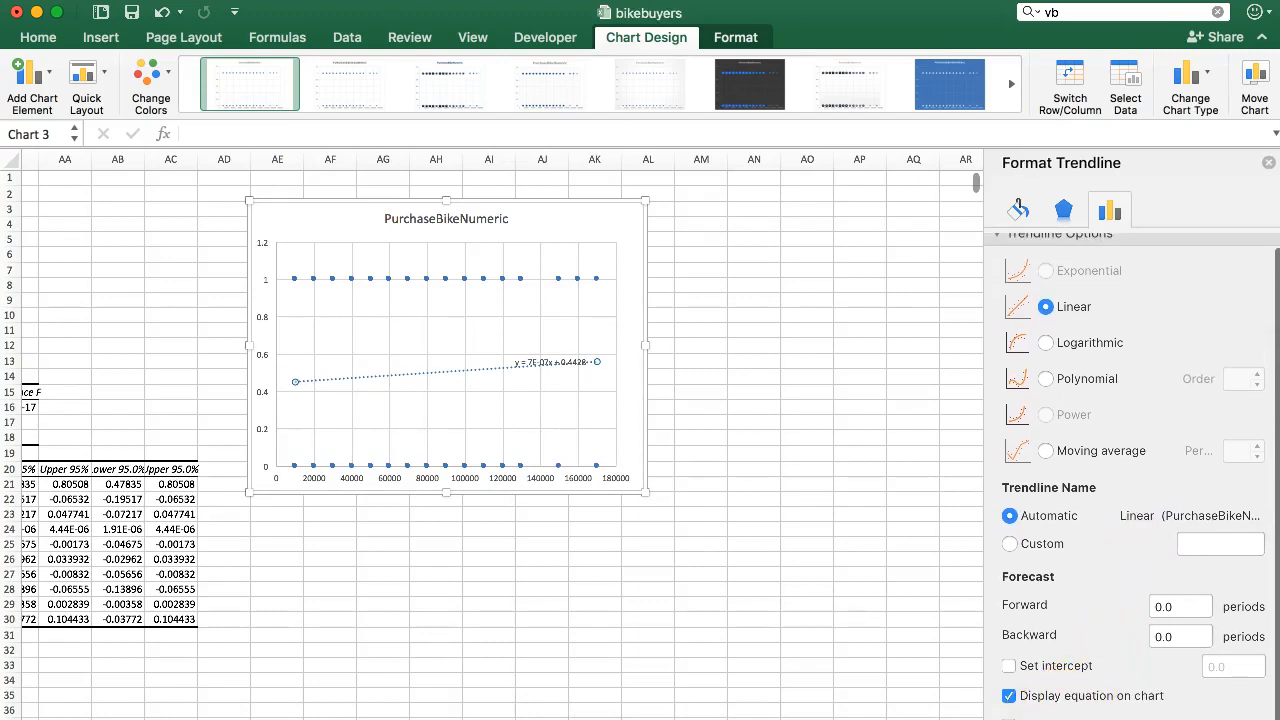
mouse_move(435, 363)
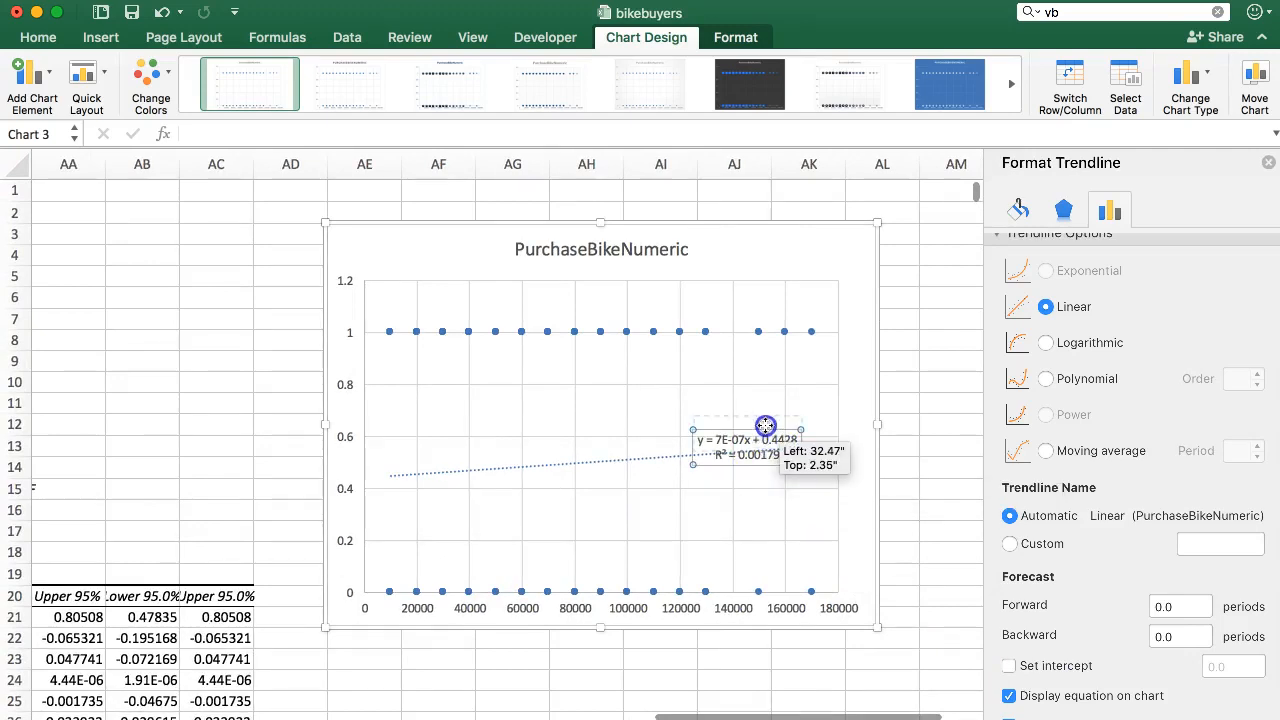
- Select the trendline's equation label on the chart
click(763, 423)
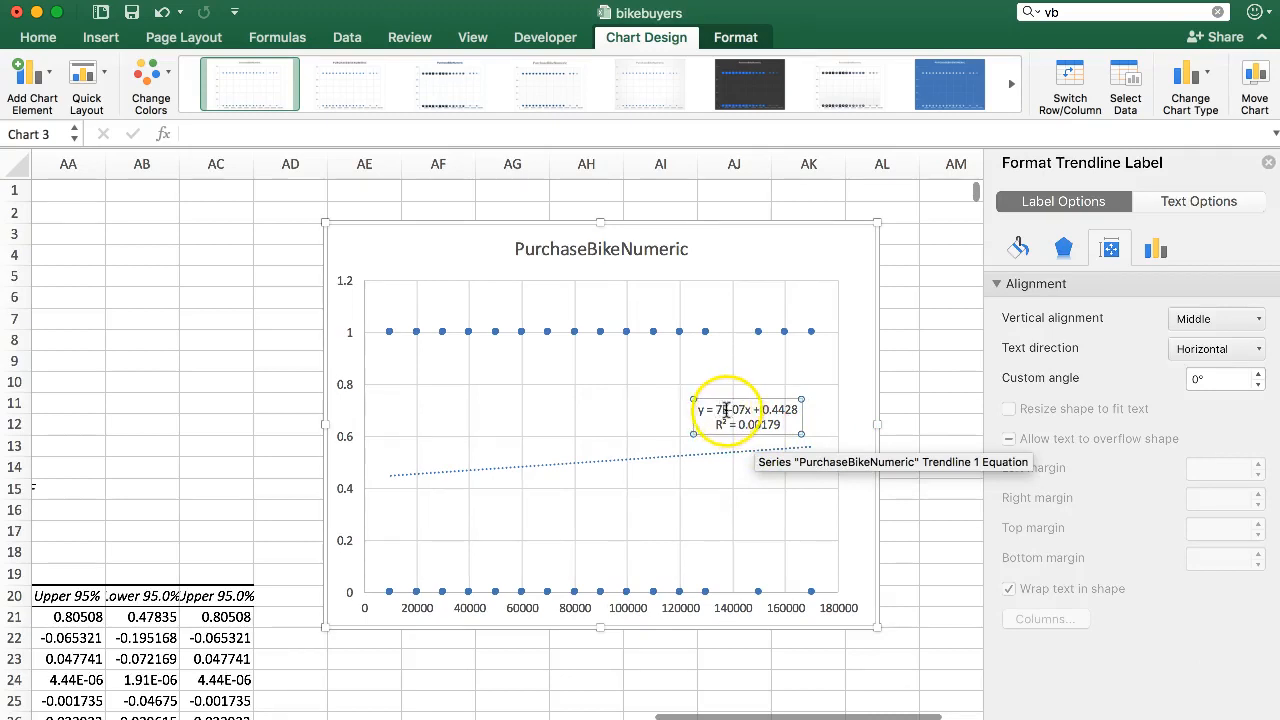
mouse_move(395, 480)
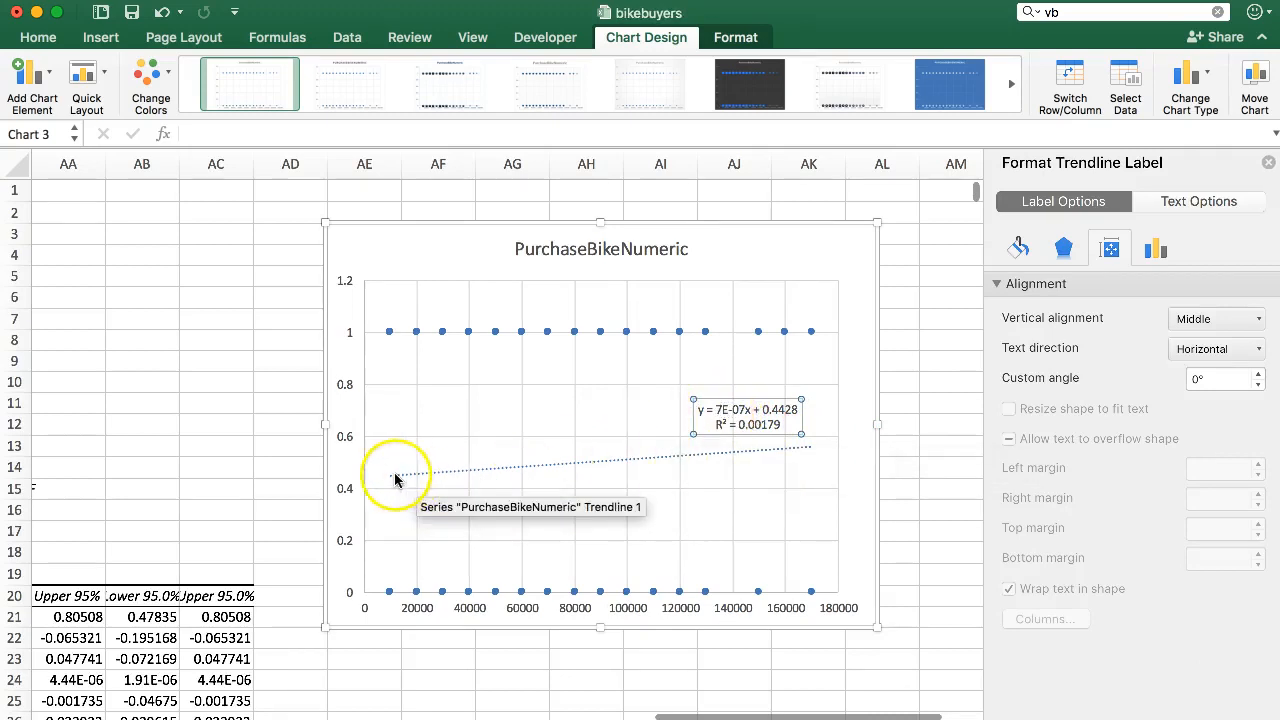
mouse_move(720, 410)
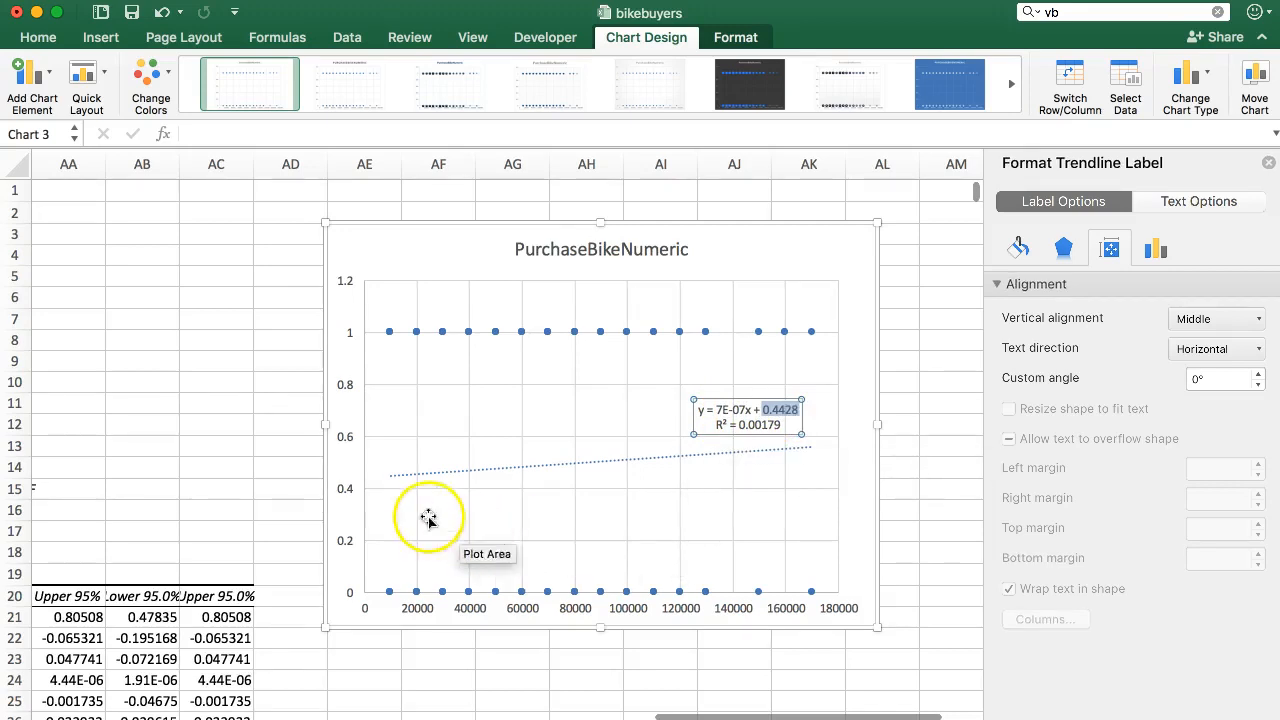
mouse_move(363, 486)
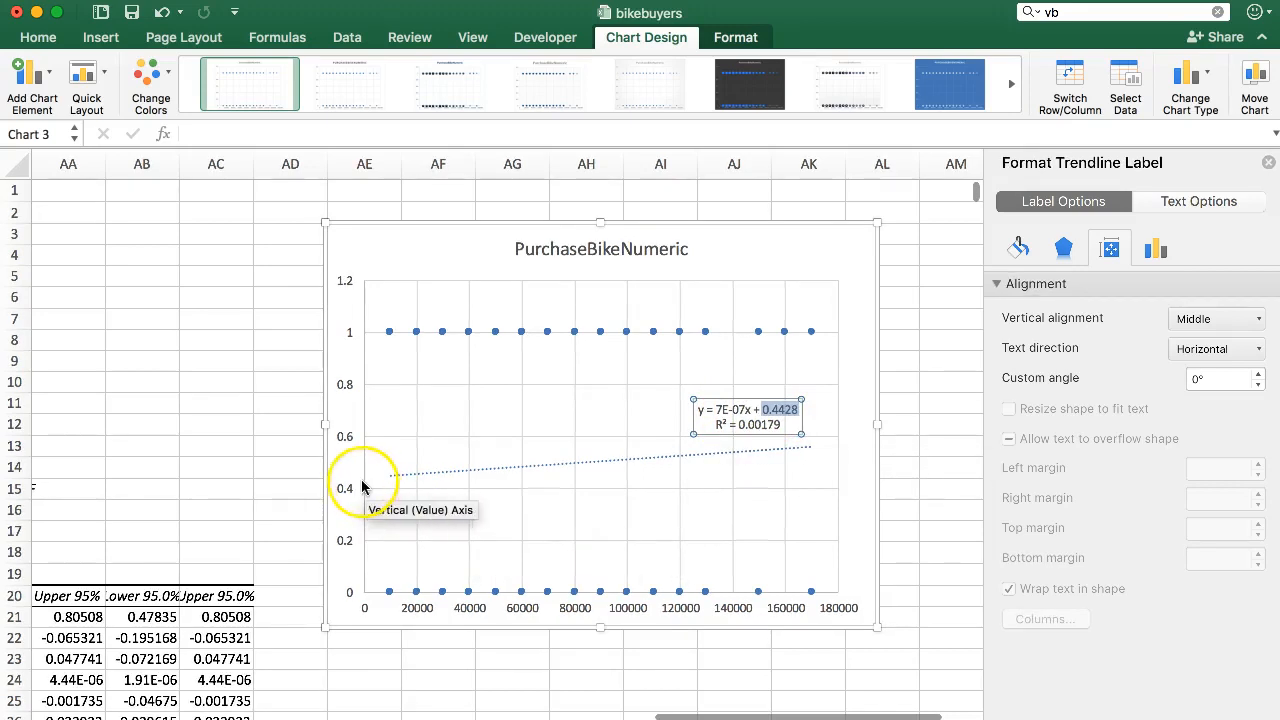
mouse_move(749, 427)
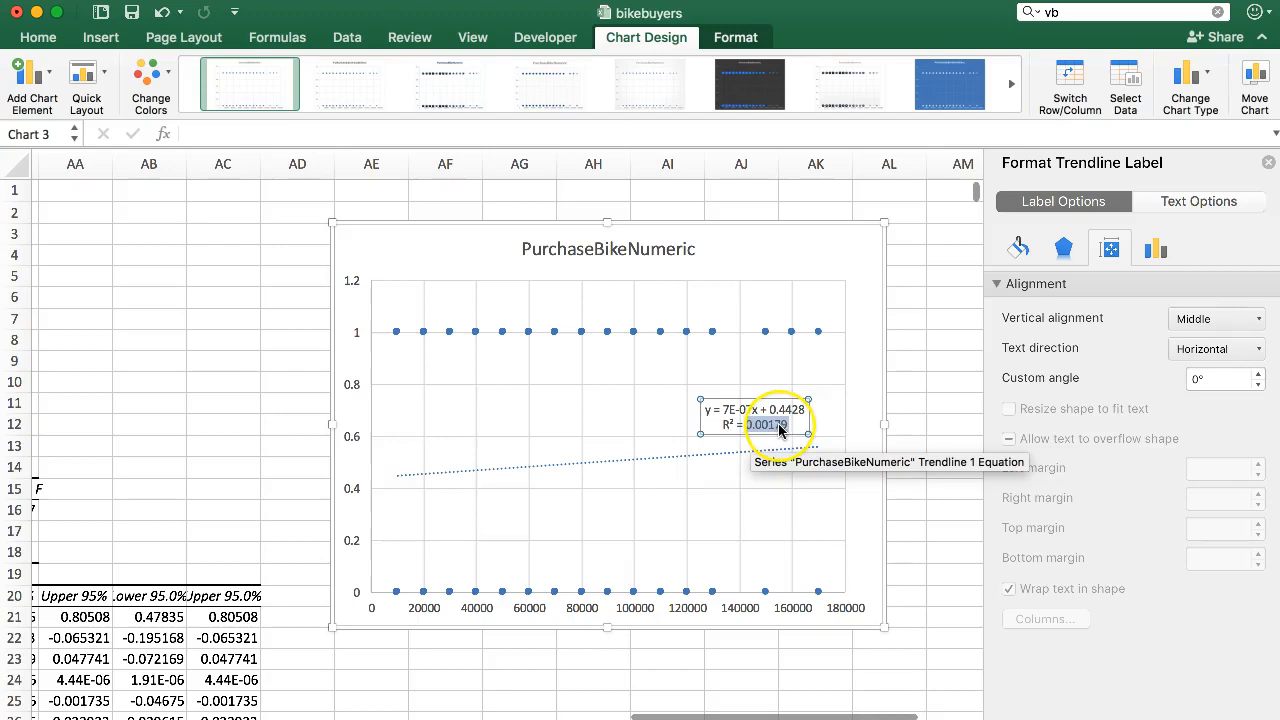
mouse_move(691, 452)
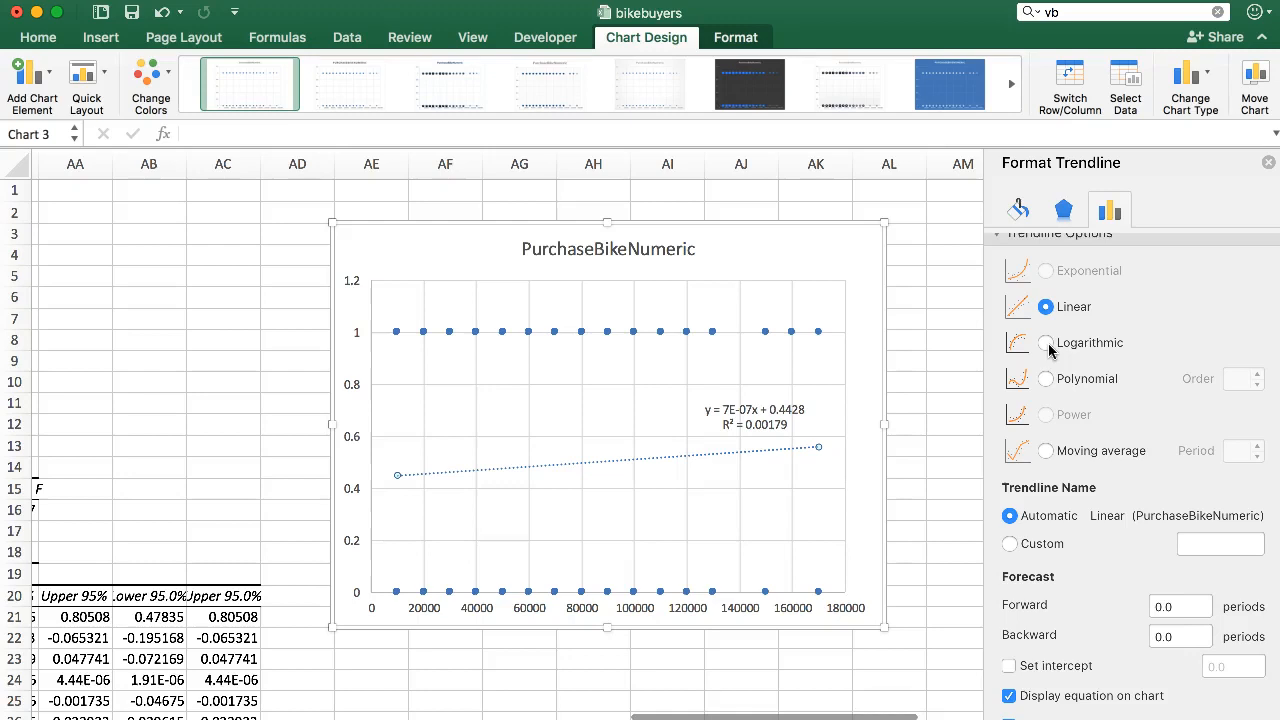
mouse_move(351, 604)
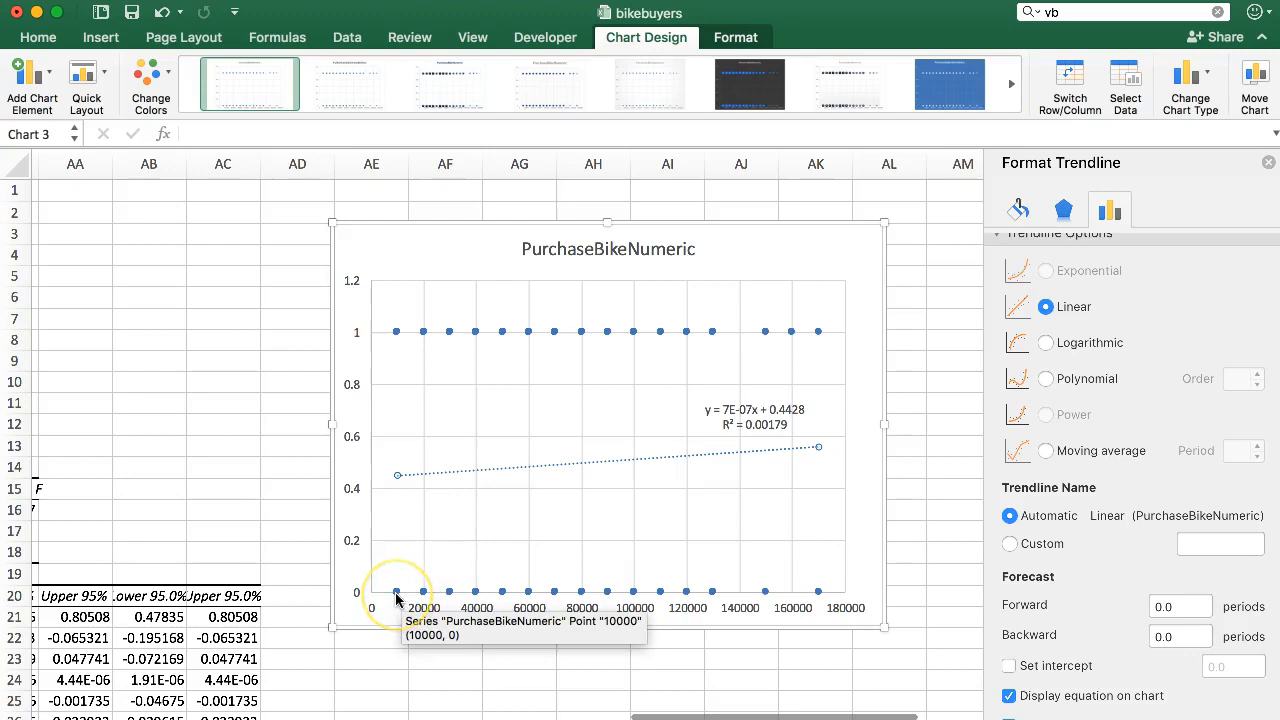
mouse_move(395, 334)
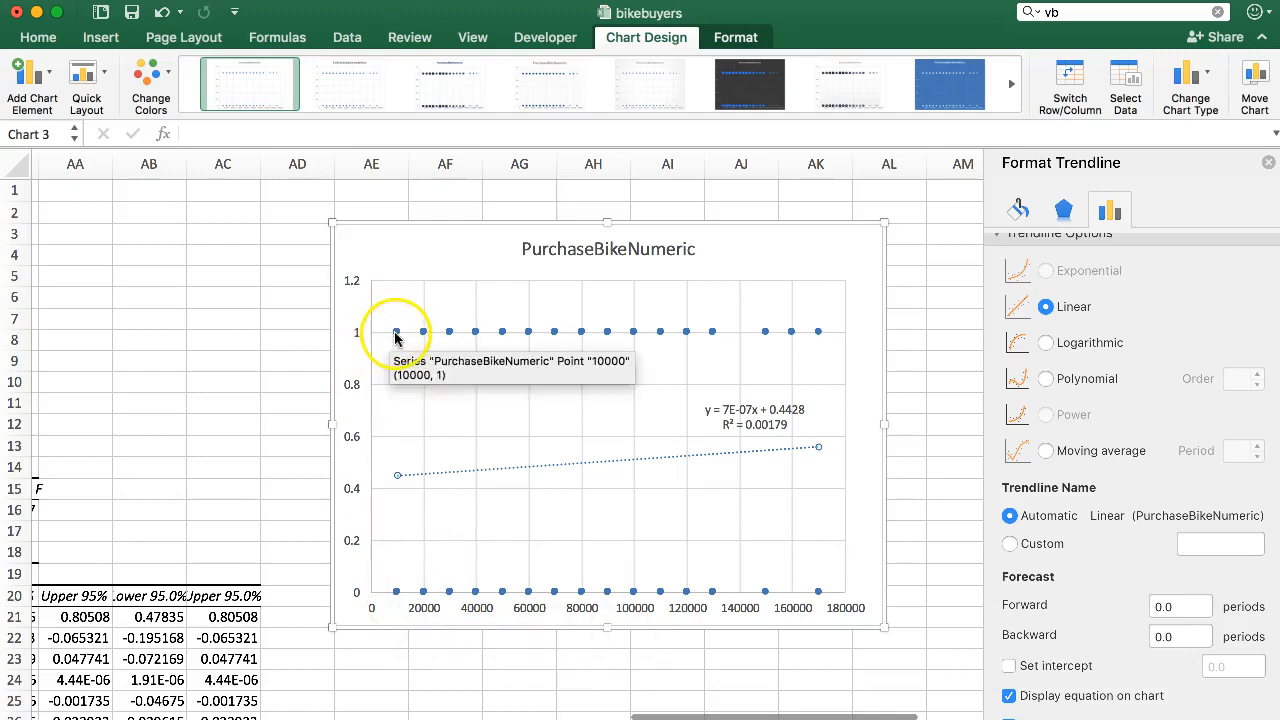
mouse_move(445, 497)
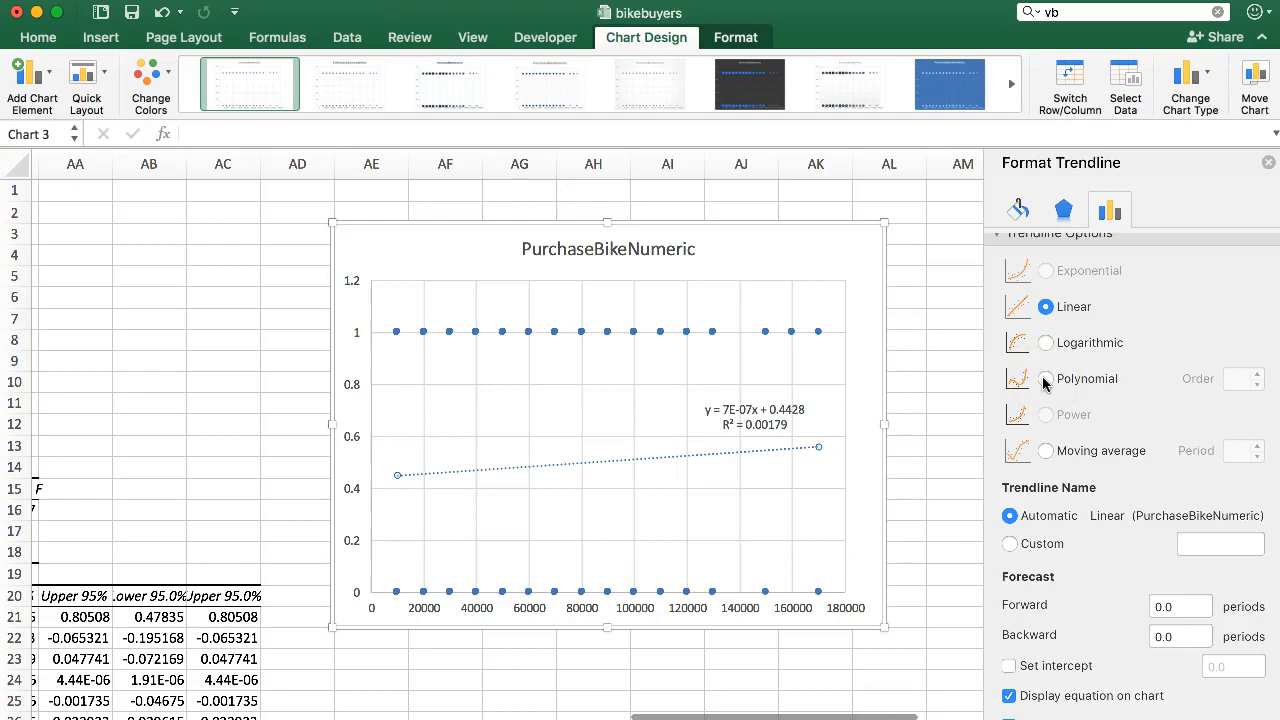
- Switch the trendline type to Polynomial, keeping order 2
click(1044, 392)
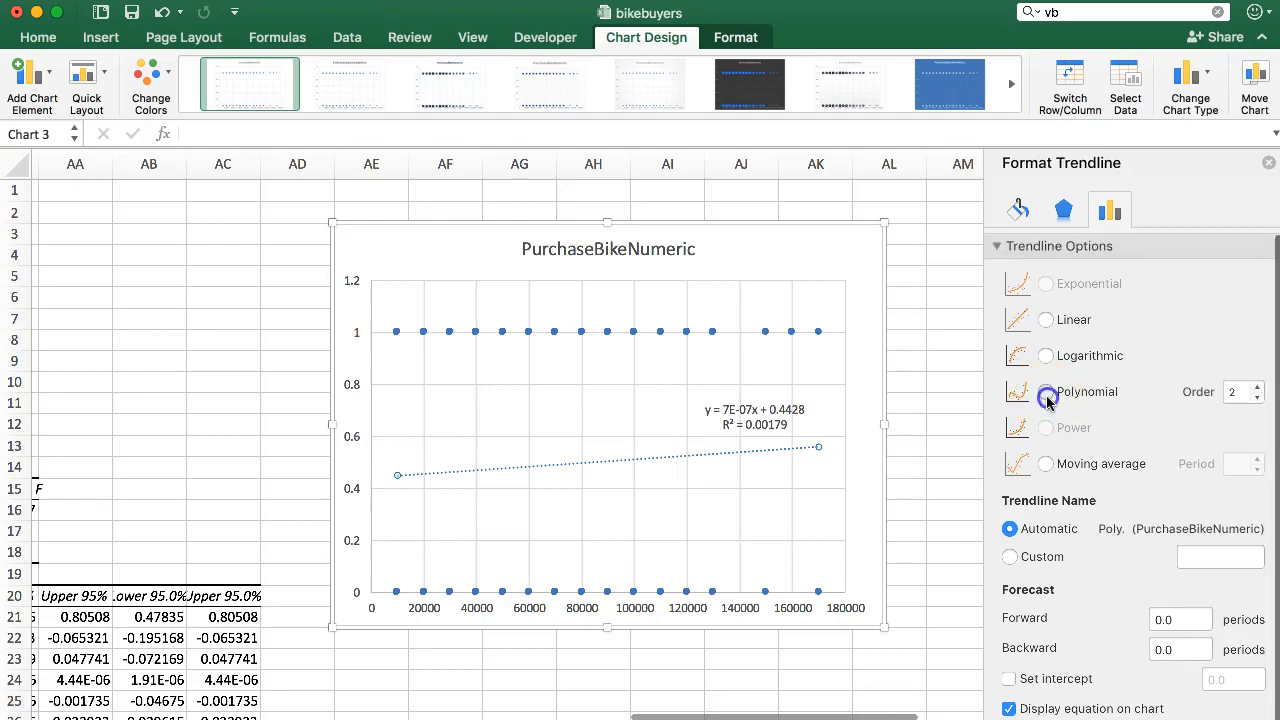
click(1044, 392)
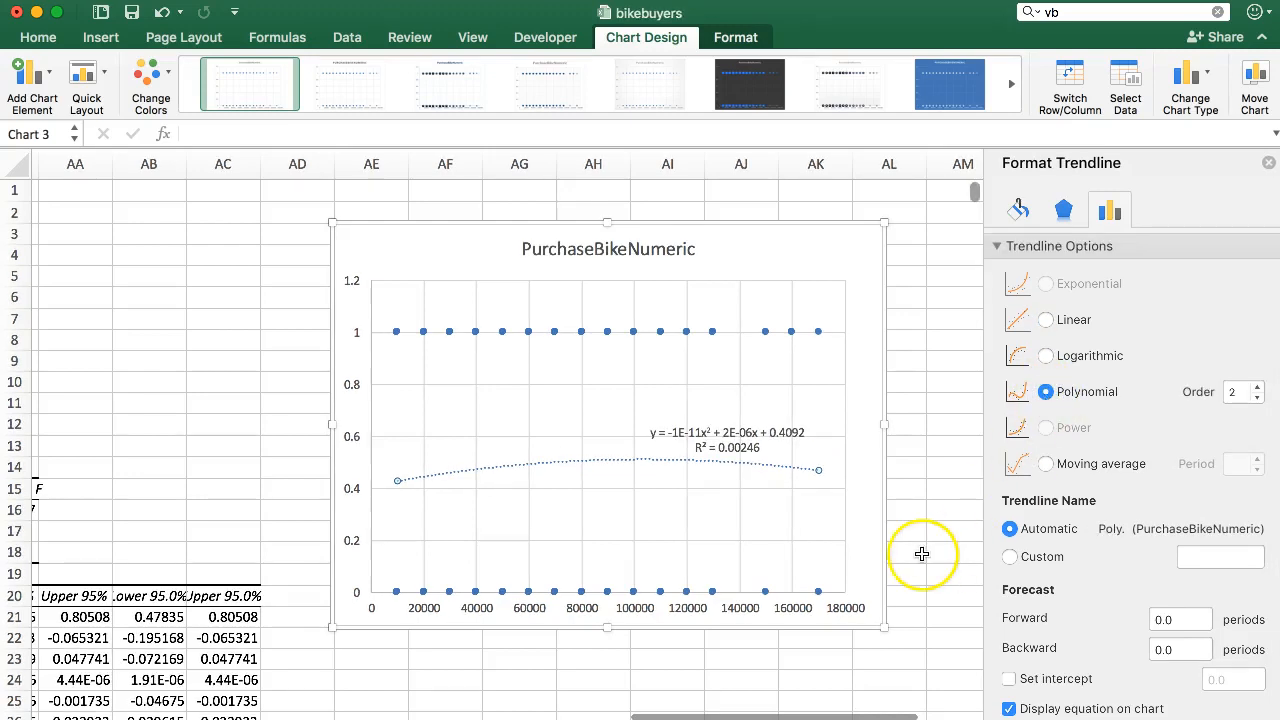
mouse_move(715, 437)
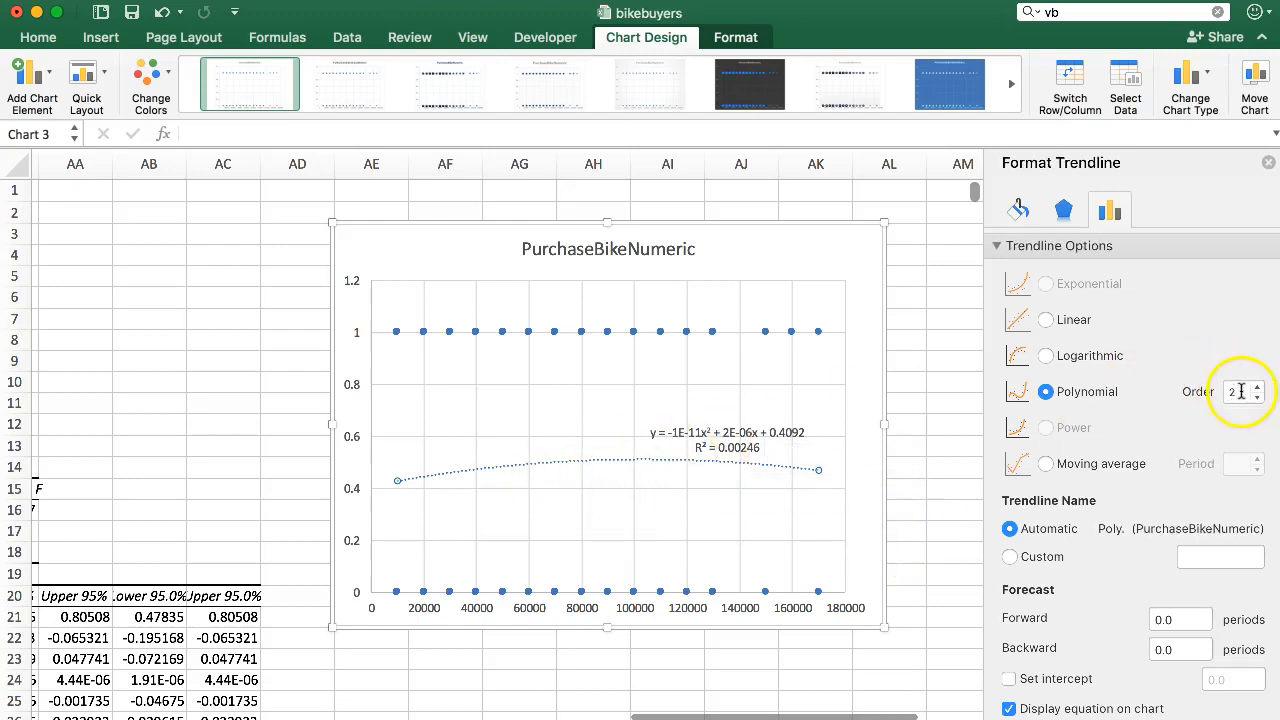
mouse_move(698, 444)
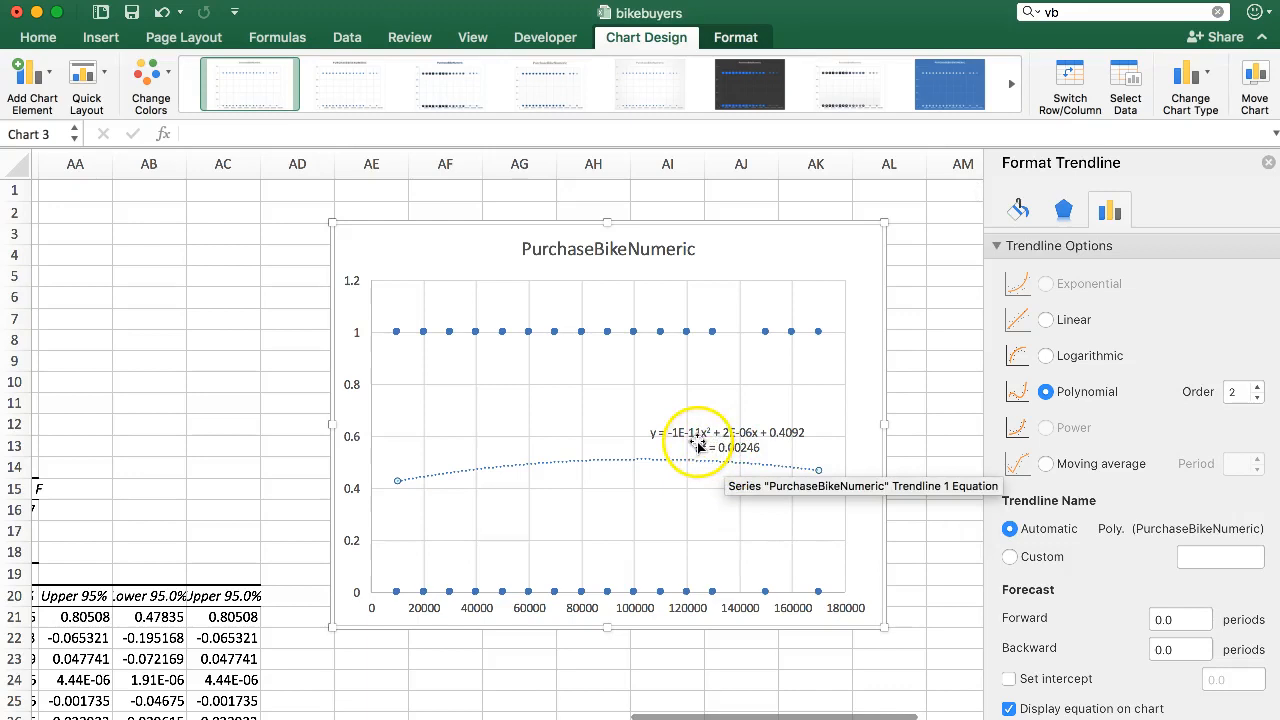
mouse_move(755, 440)
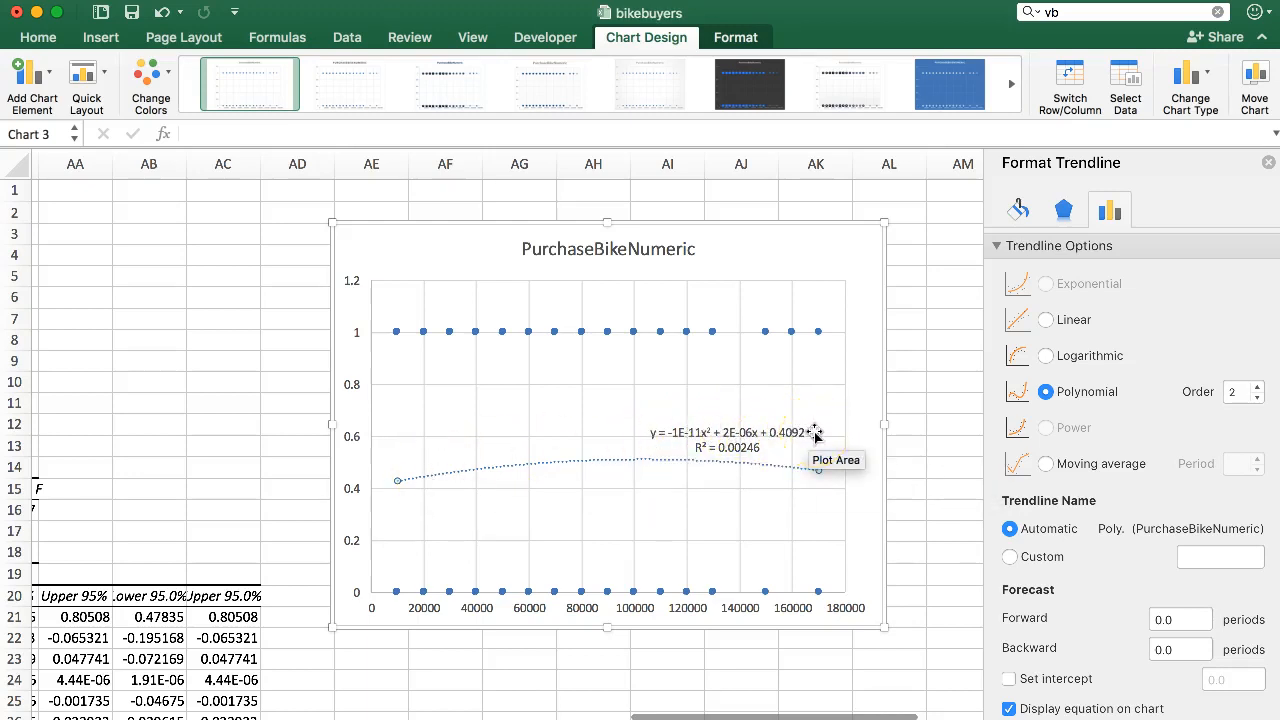
mouse_move(700, 432)
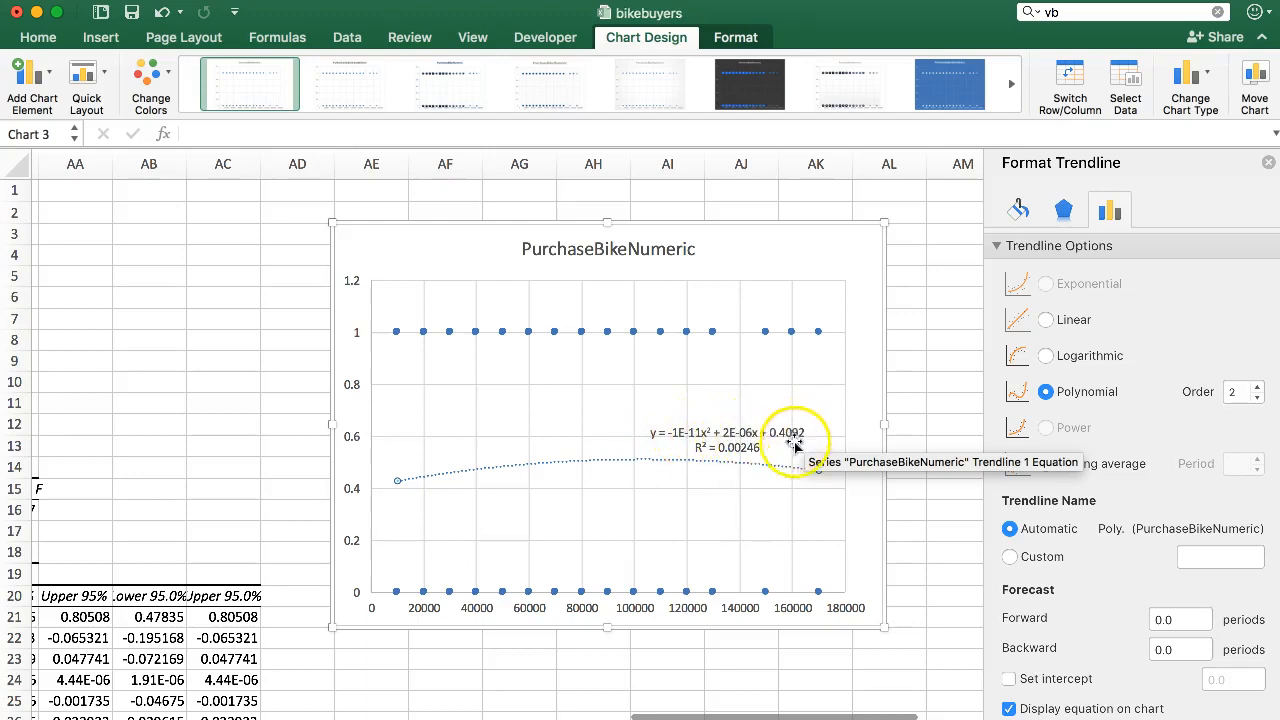
mouse_move(730, 500)
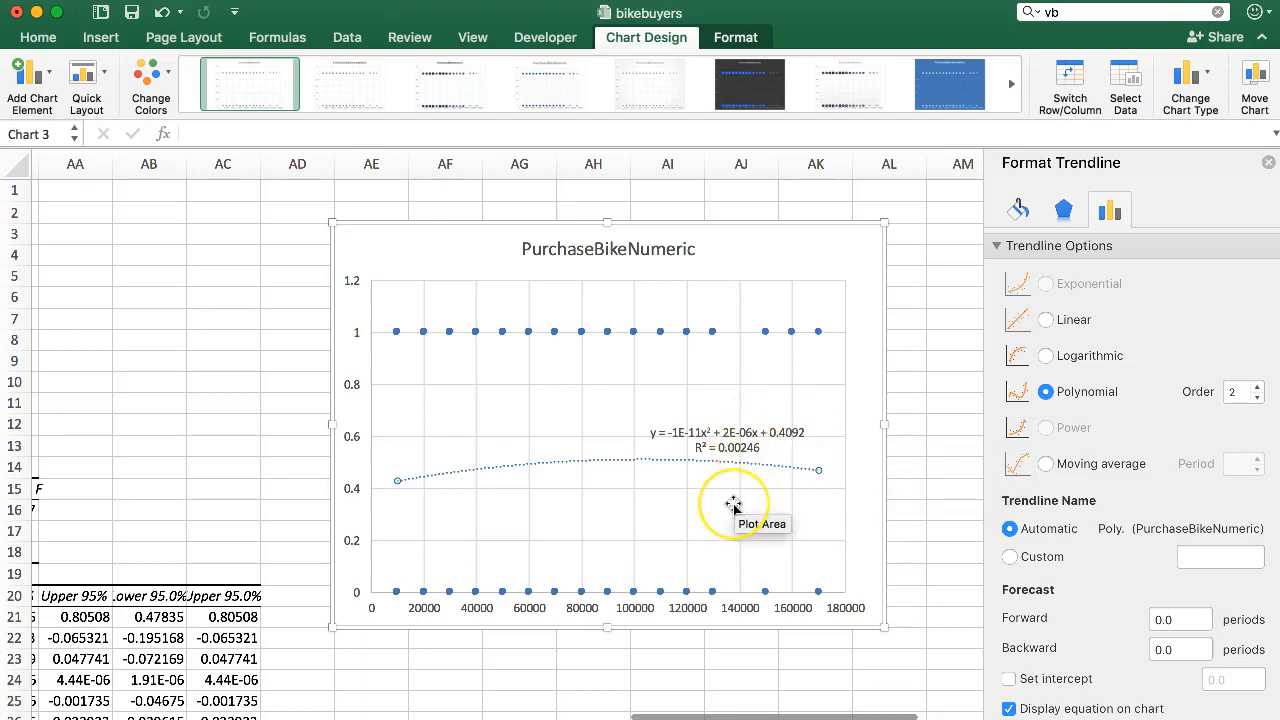
mouse_move(730, 503)
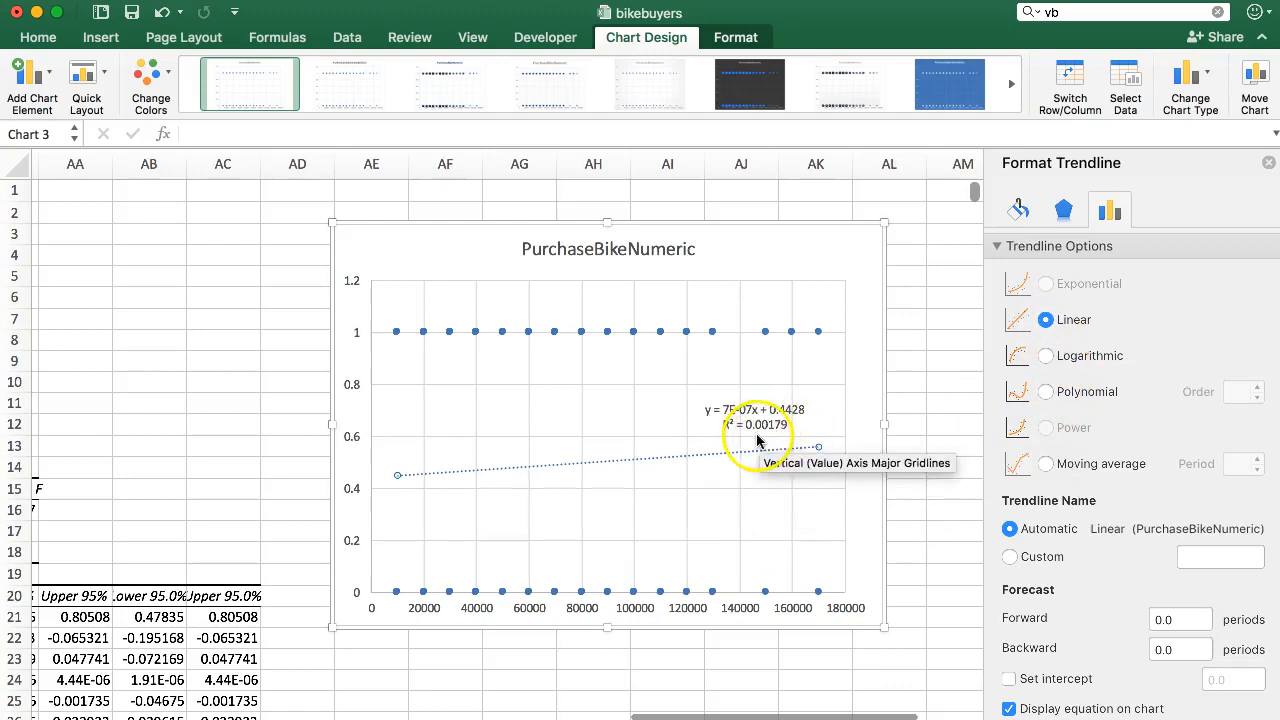
click(1045, 392)
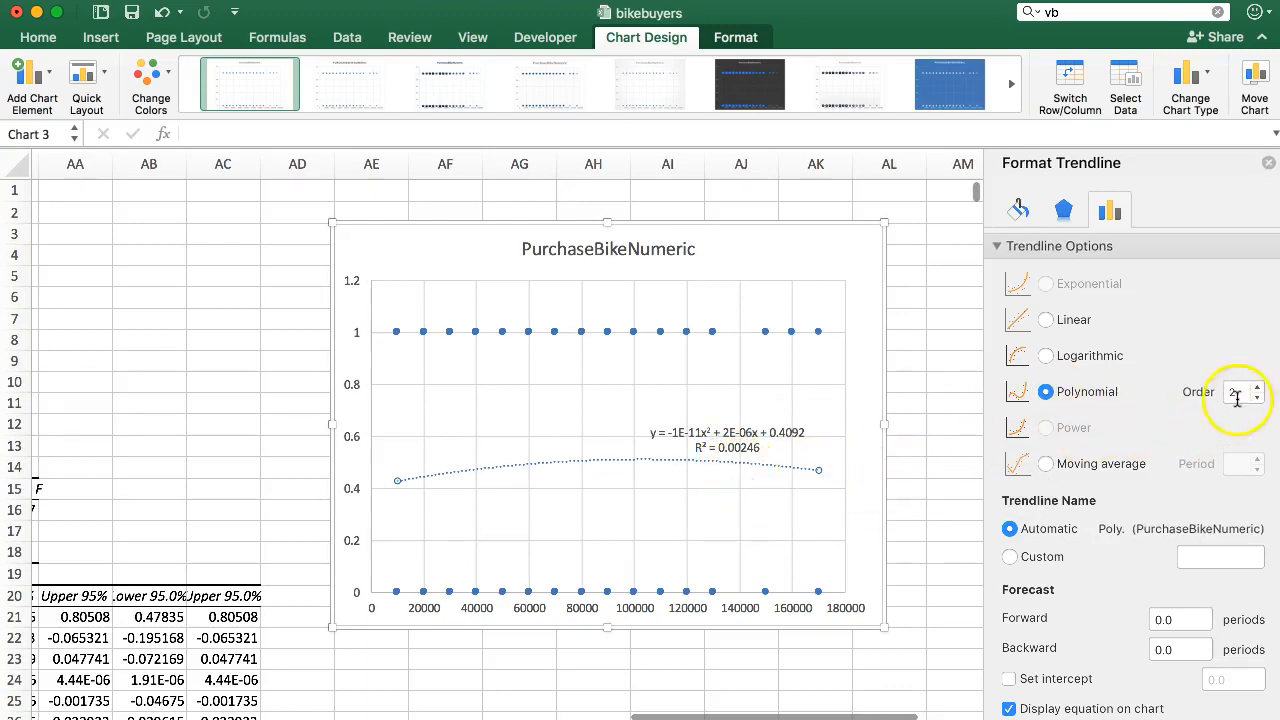
click(1235, 393)
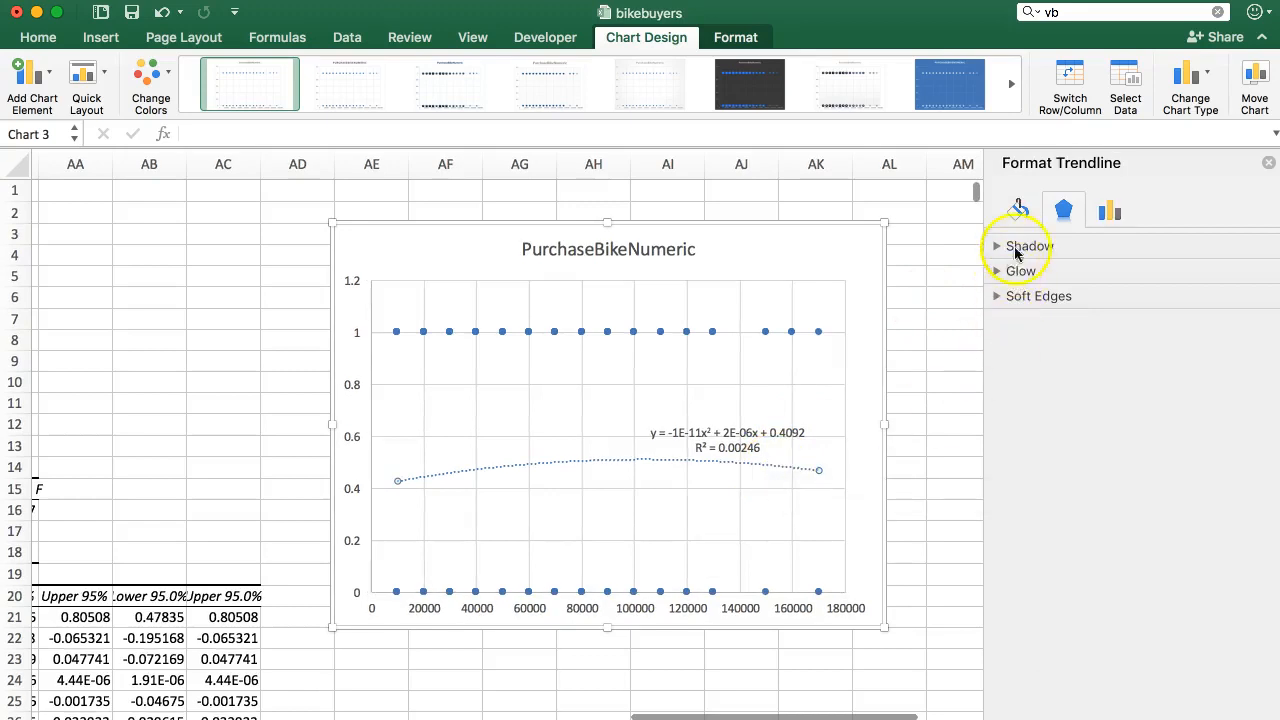
- Reapply the polynomial trendline at order 3 after briefly switching it to linear
click(1109, 210)
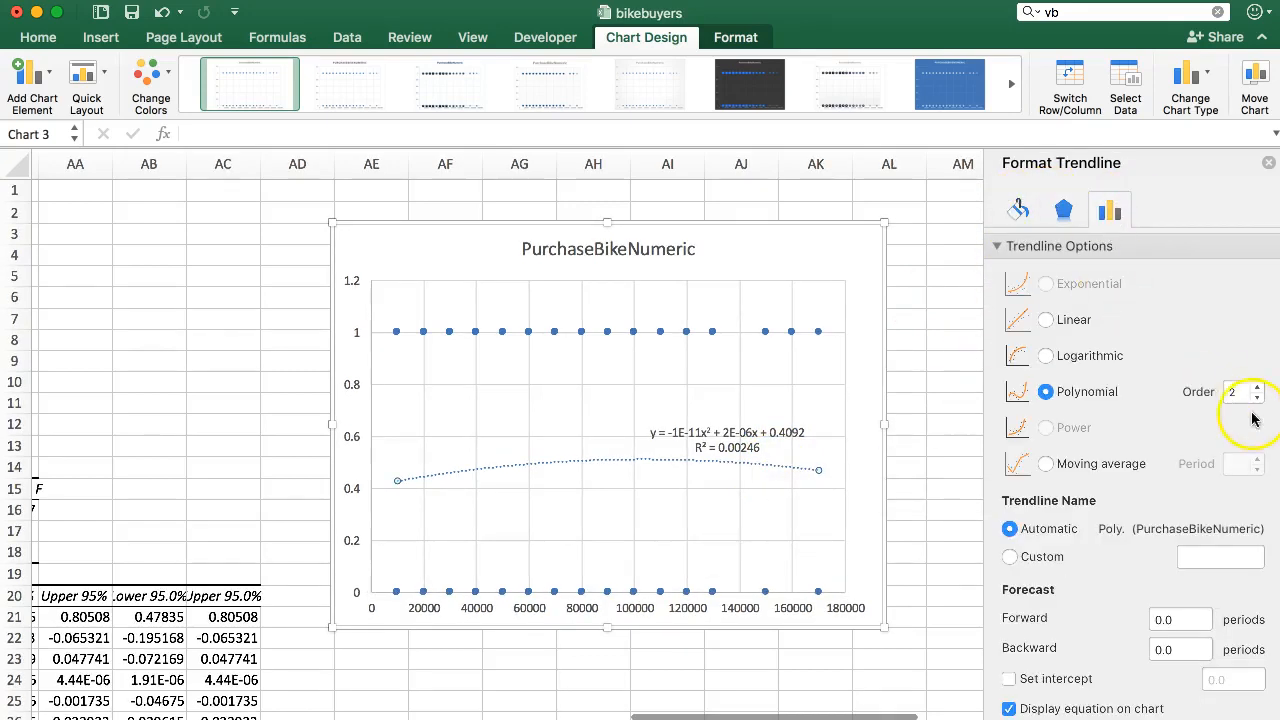
click(1258, 385)
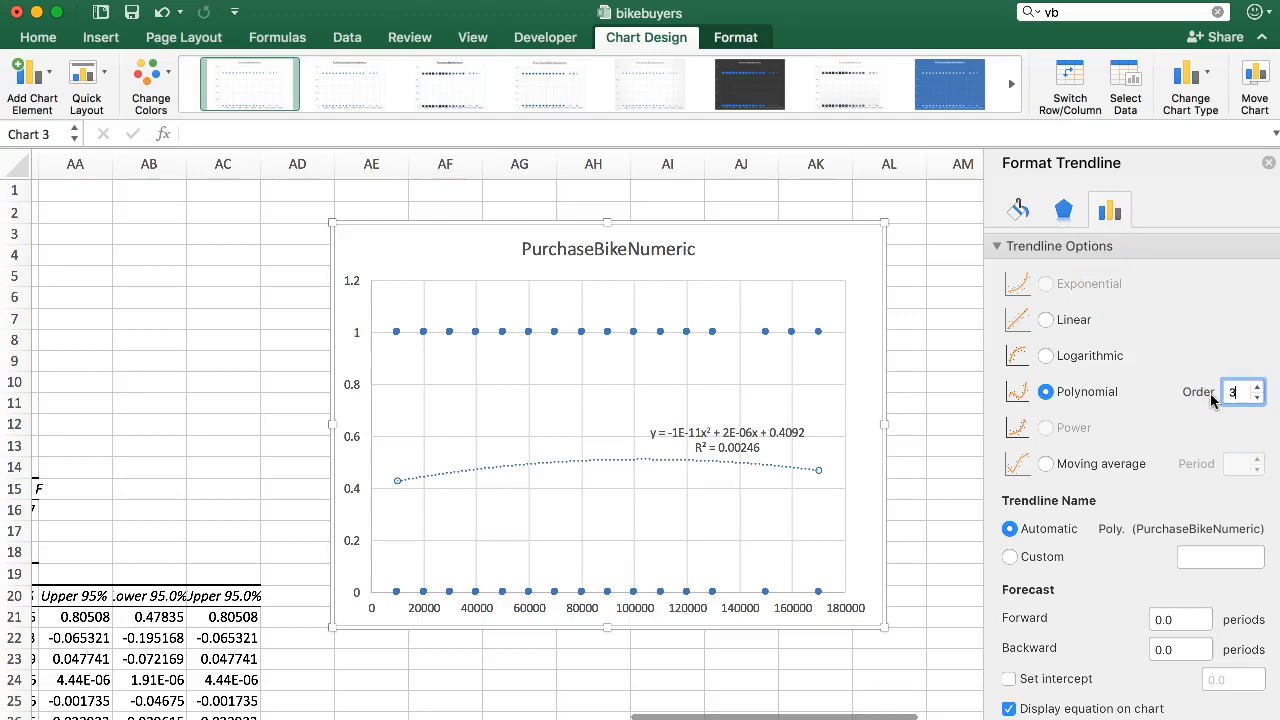
click(1045, 319)
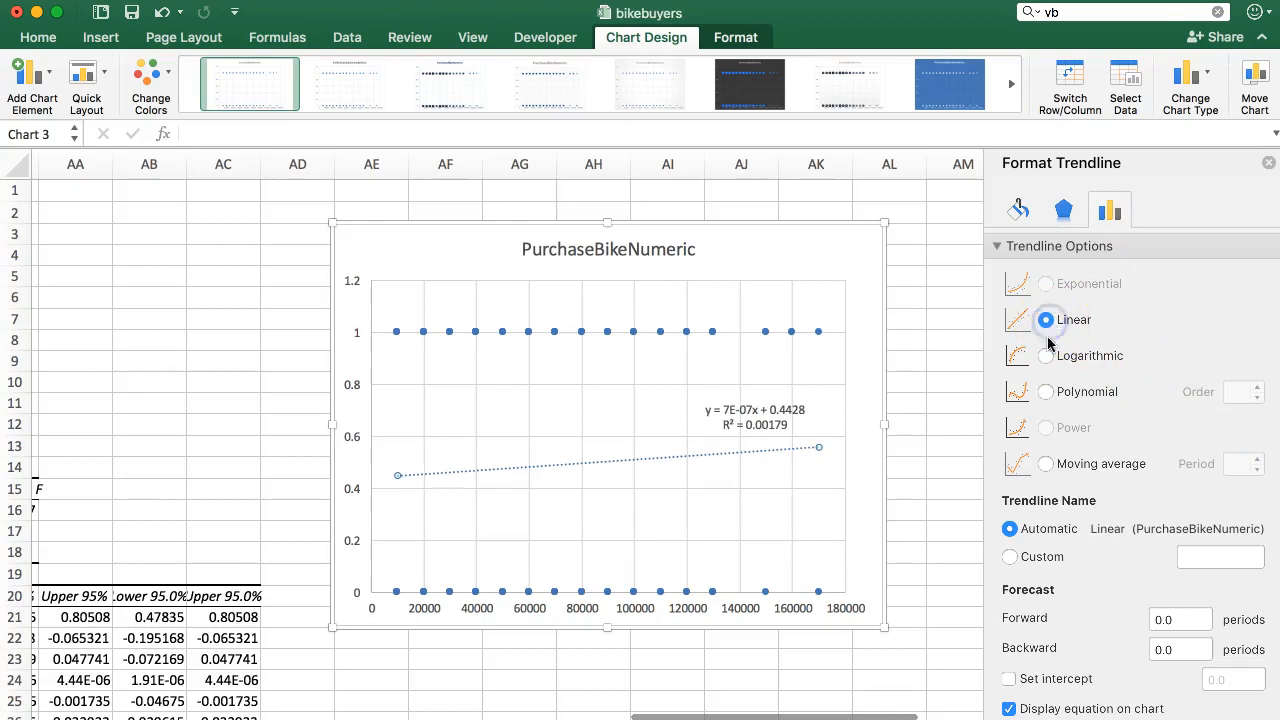
click(1045, 392)
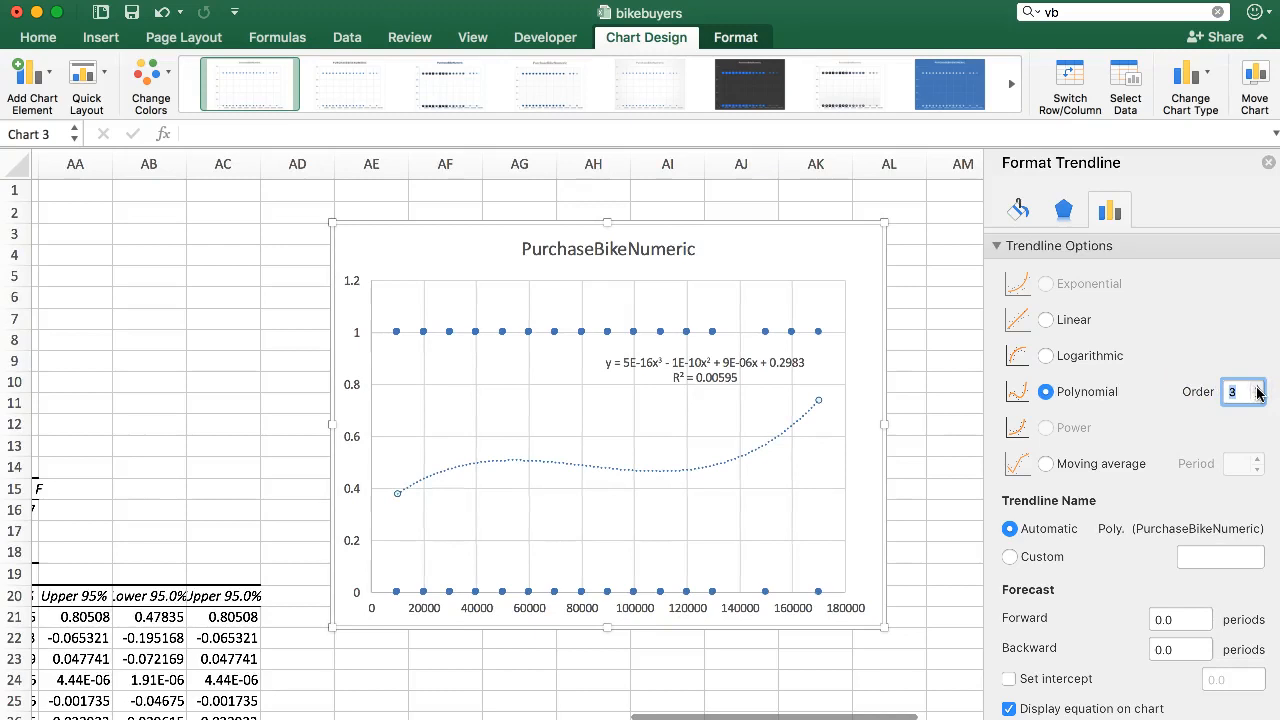
mouse_move(710, 393)
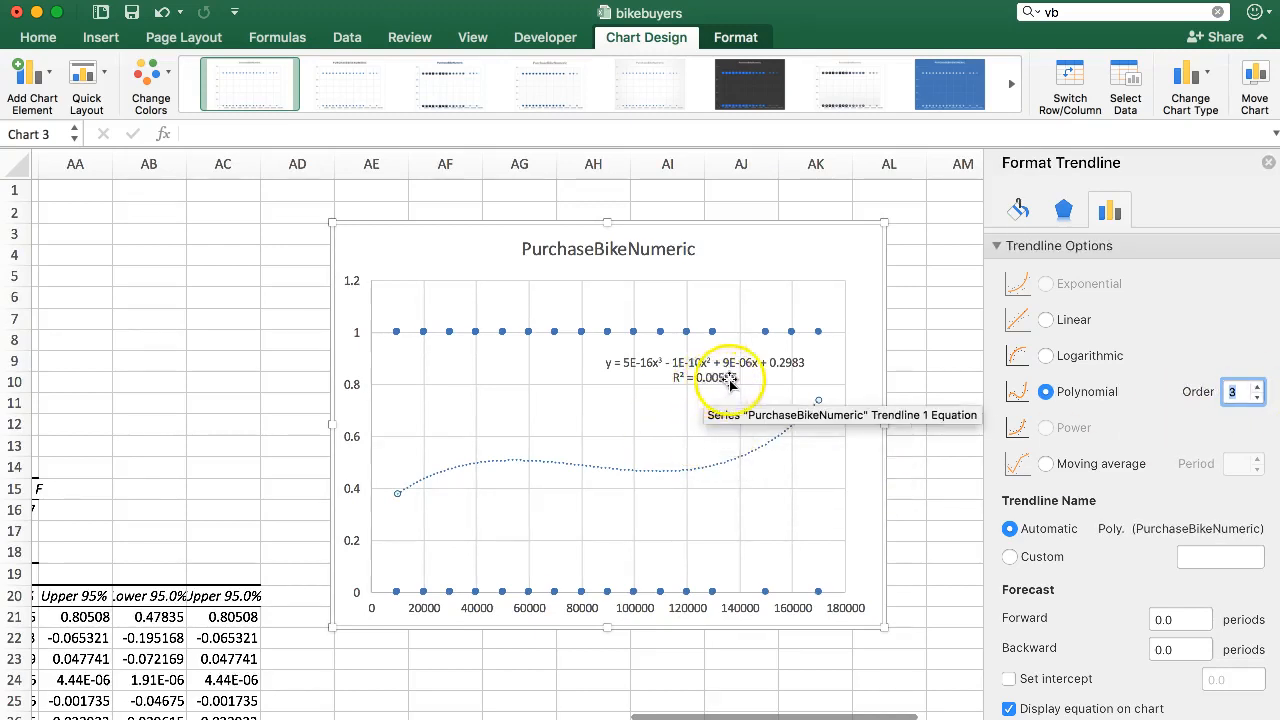
- Step the polynomial order through 4 and 5 to settle on order 6 (R² 0.00835)
click(1256, 384)
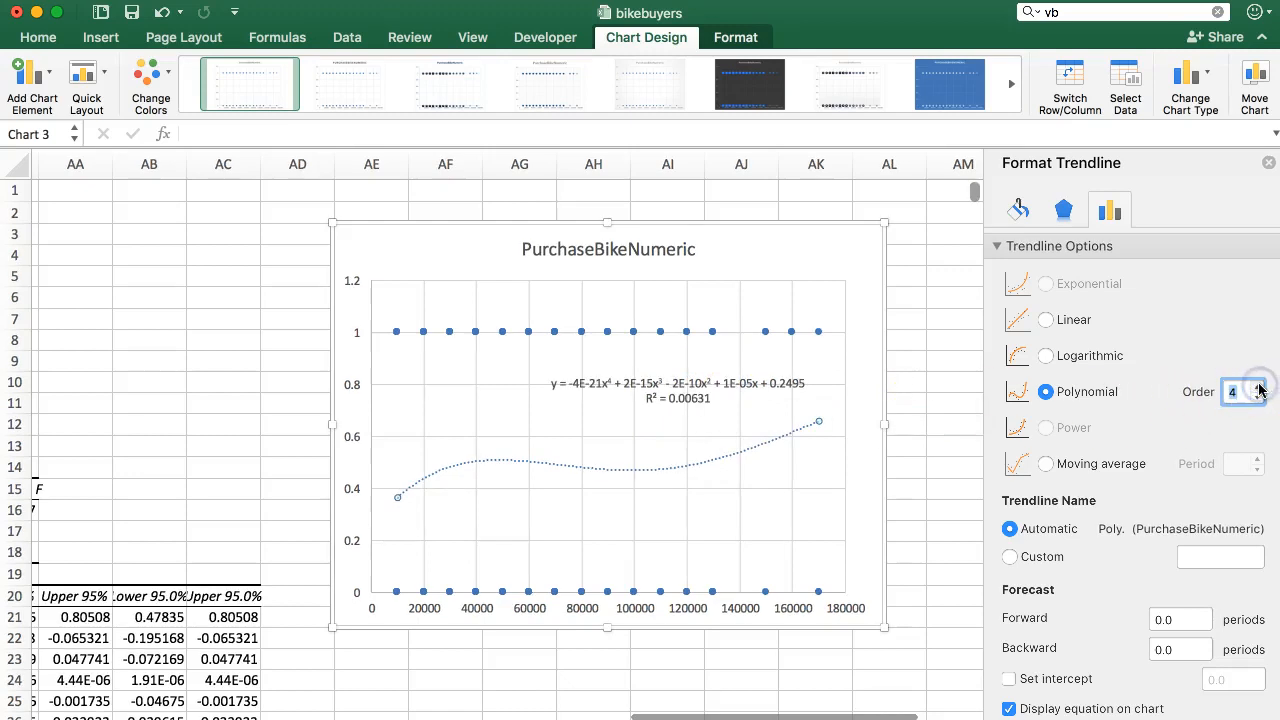
click(1255, 385)
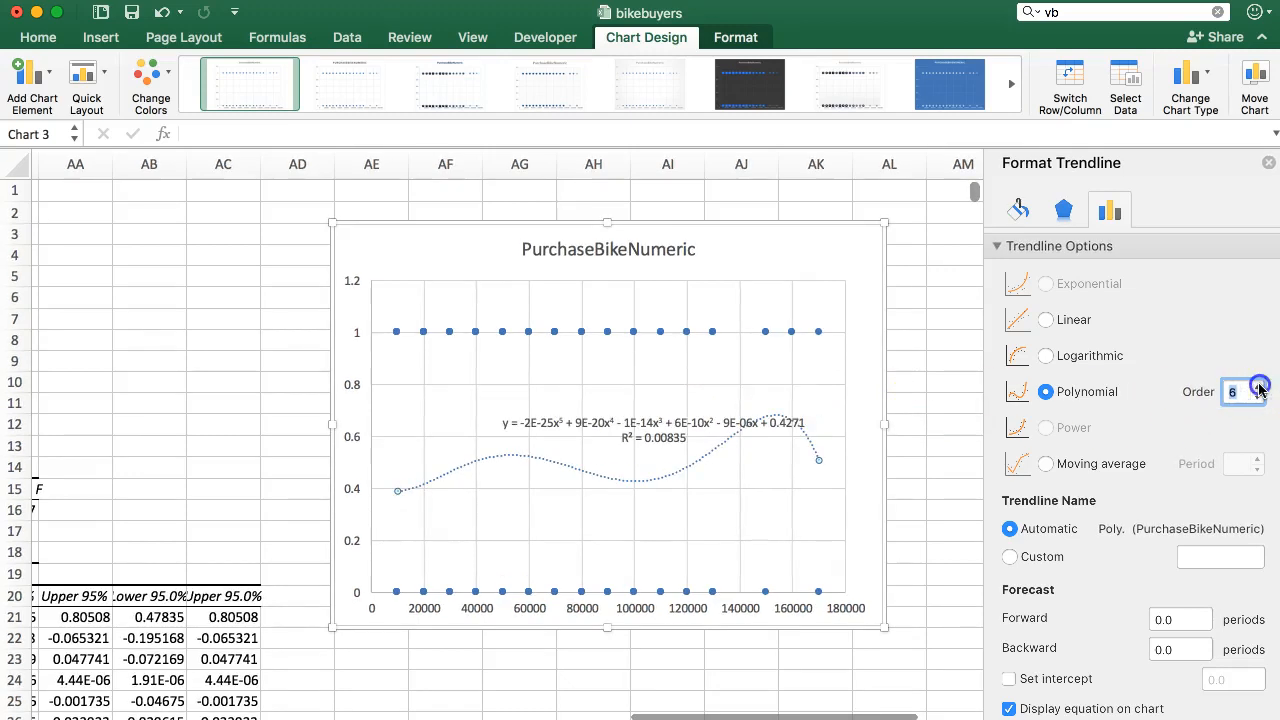
click(1257, 387)
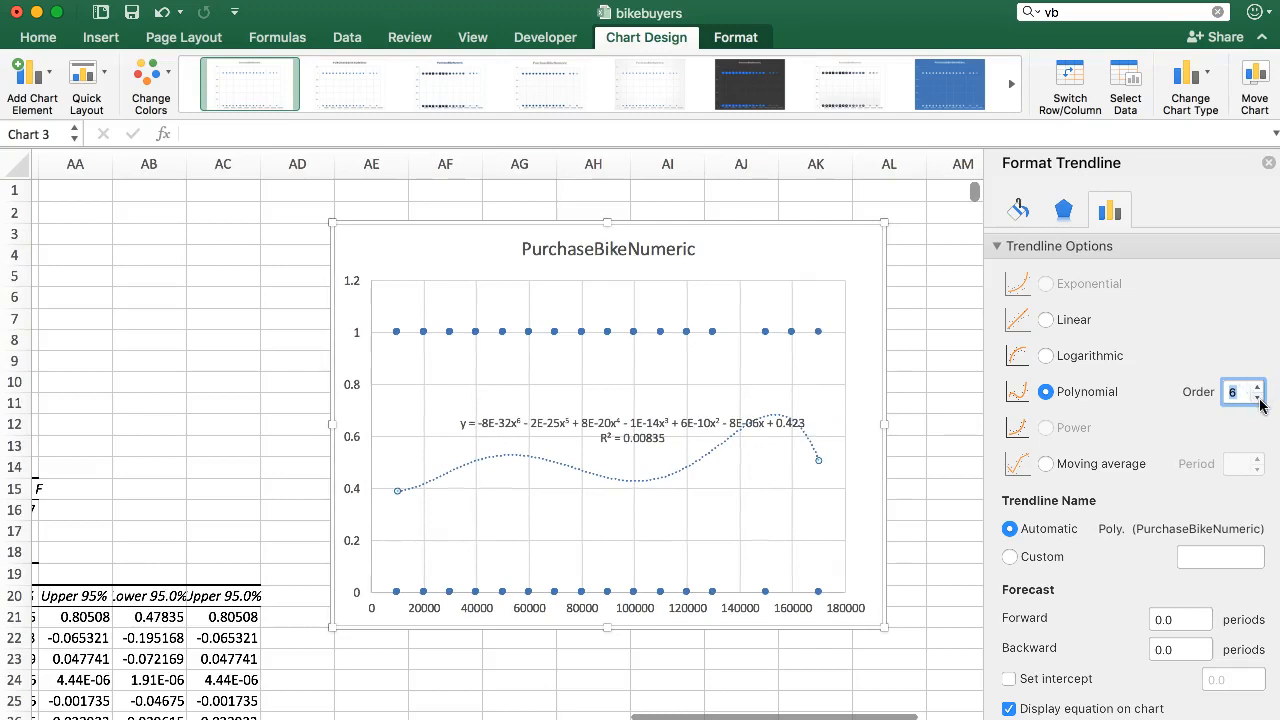
click(1245, 399)
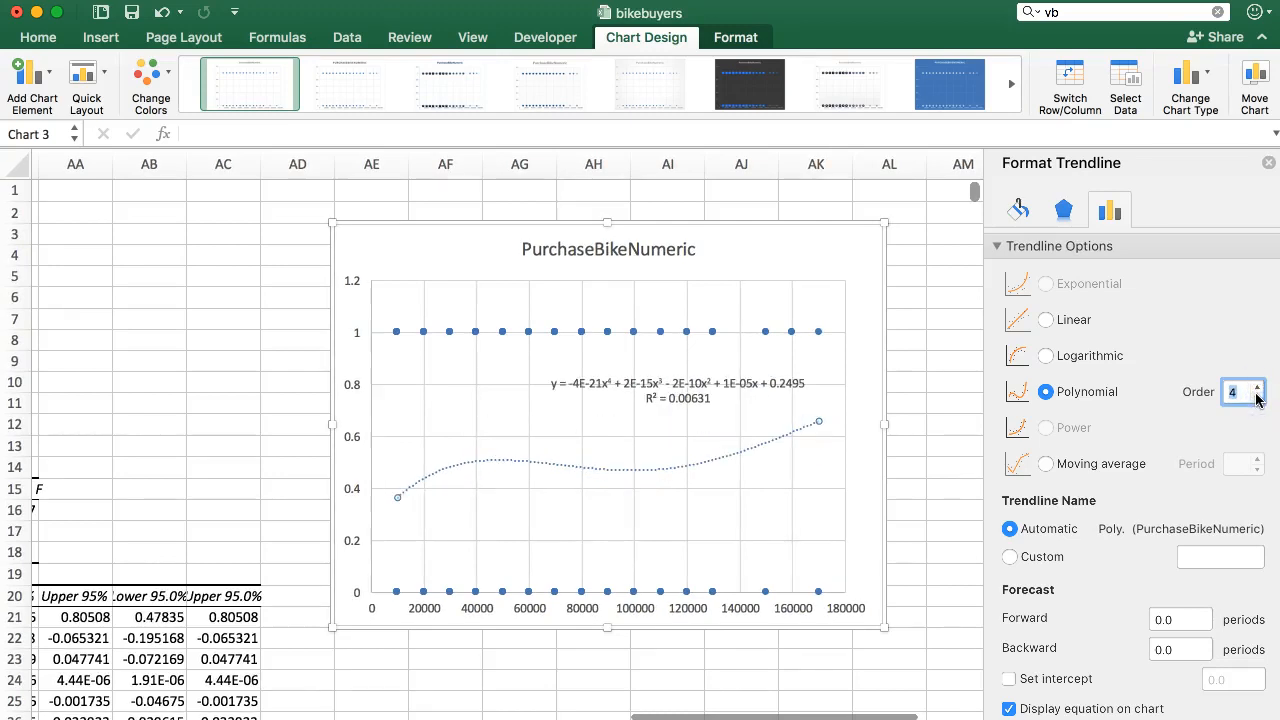
mouse_move(1162, 402)
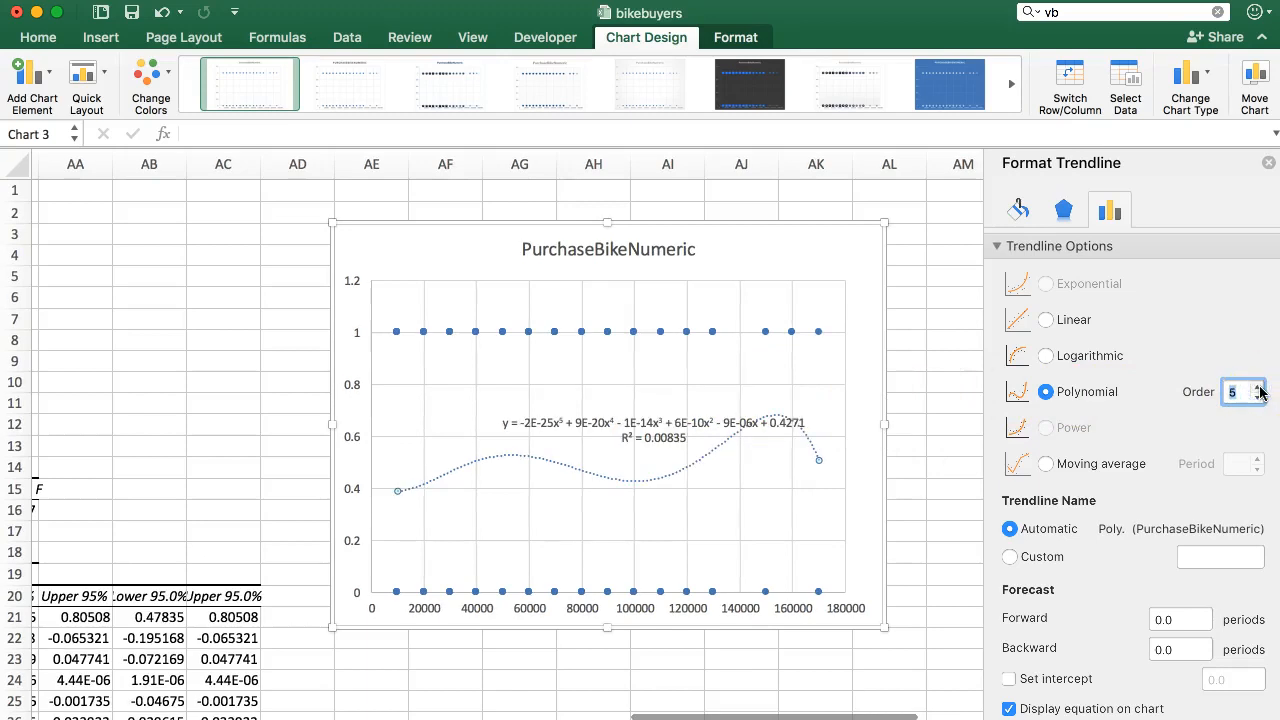
click(1258, 386)
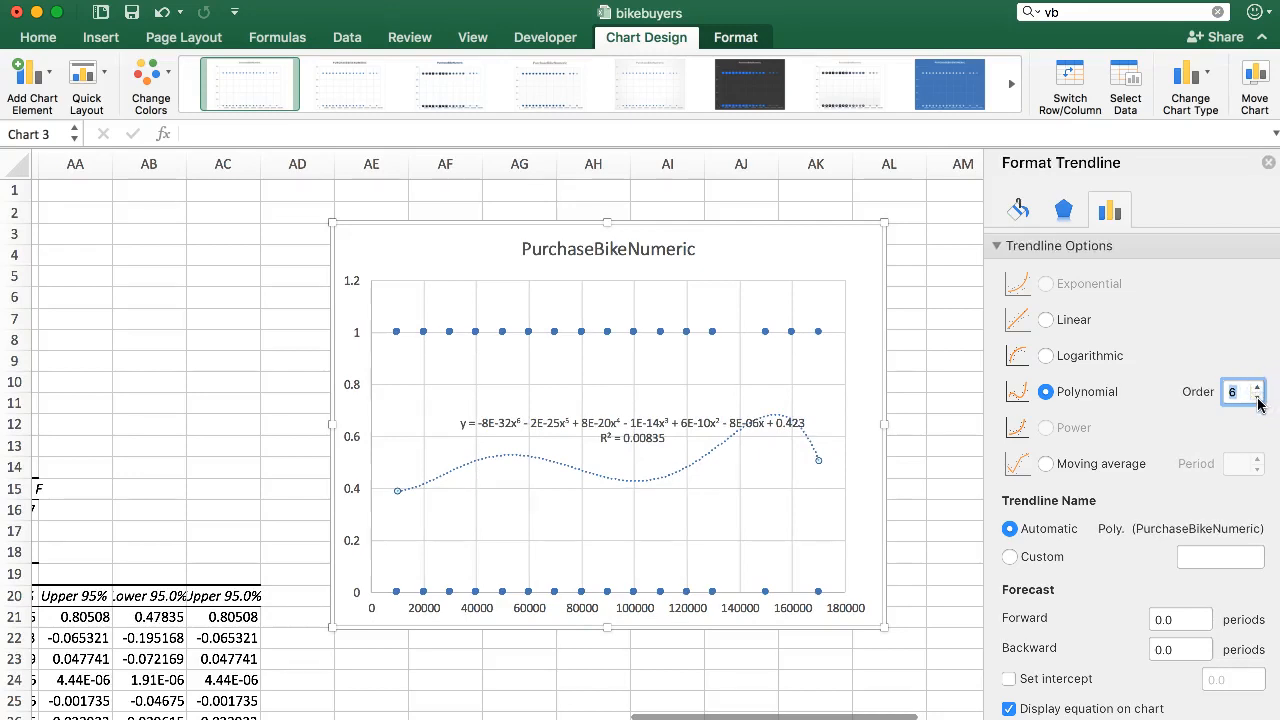
click(1245, 399)
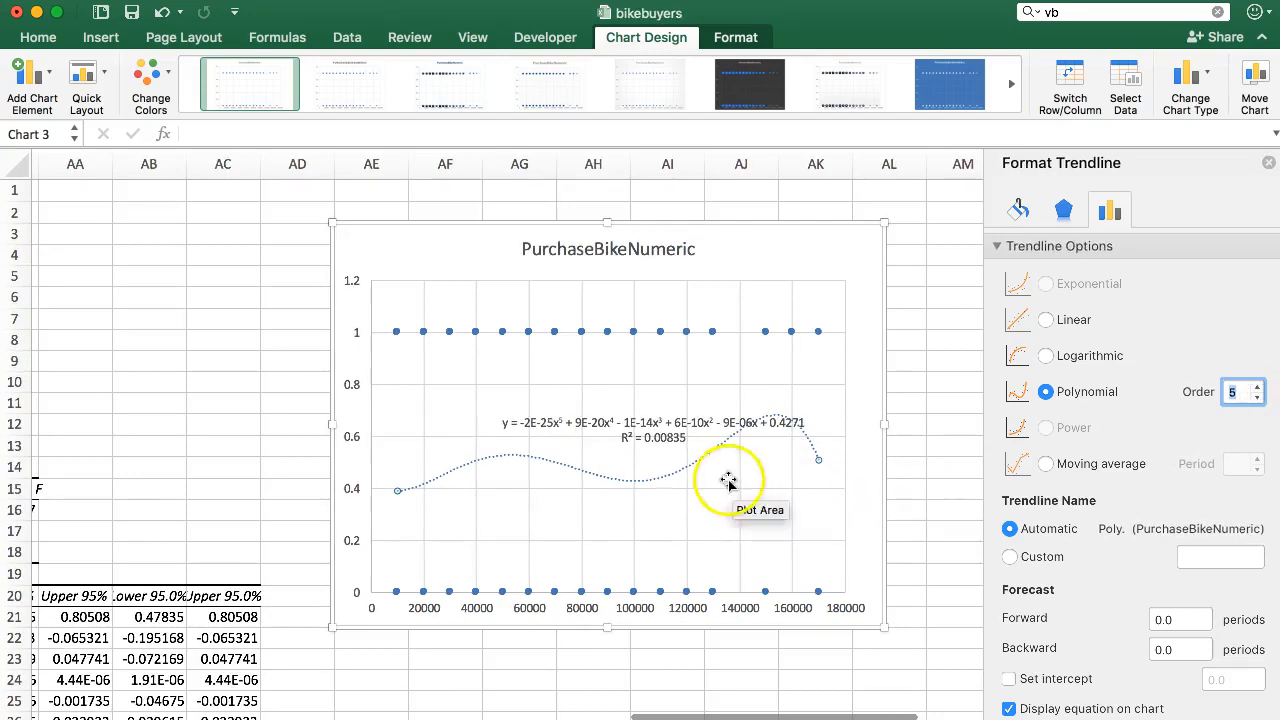
click(1253, 385)
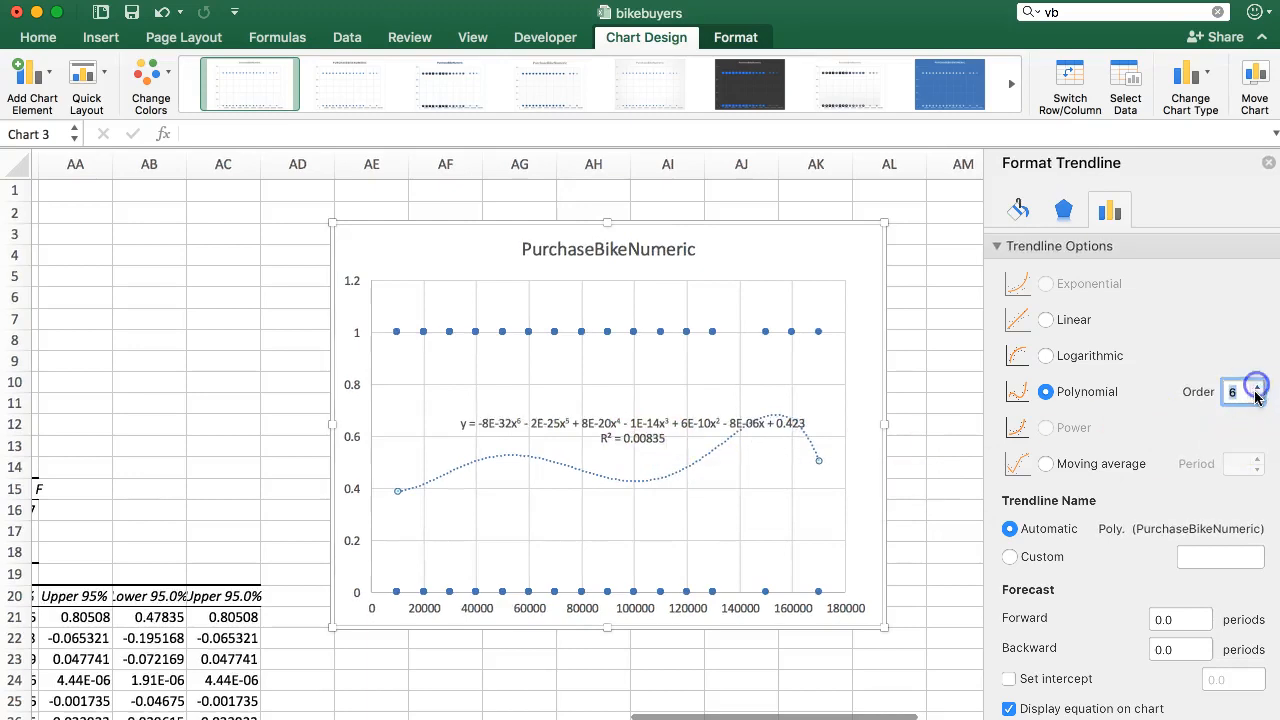
mouse_move(713, 504)
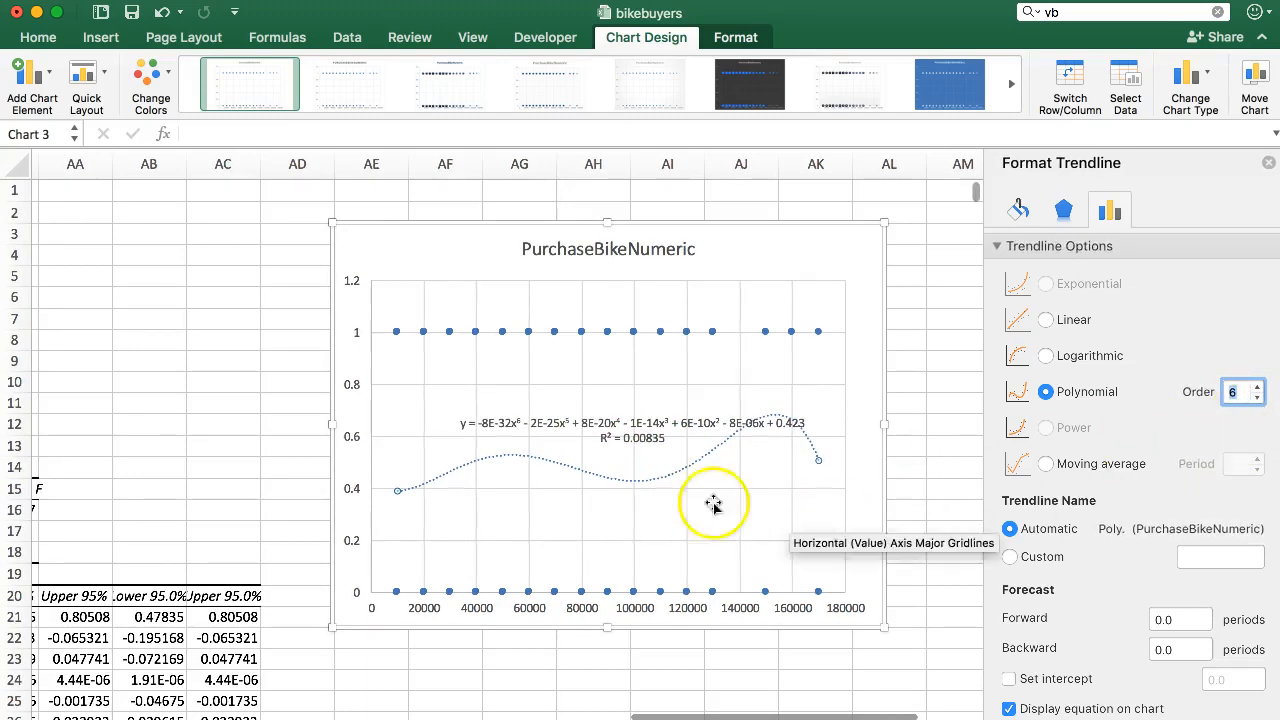
mouse_move(487, 432)
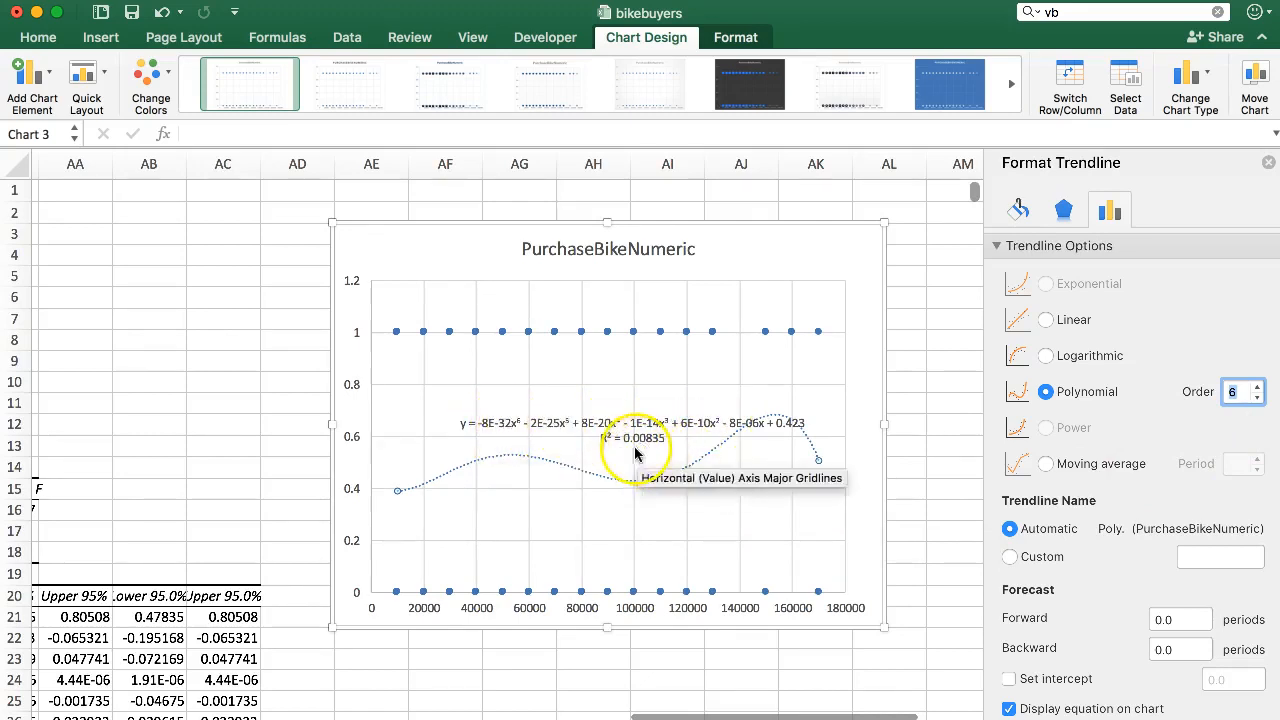
mouse_move(537, 465)
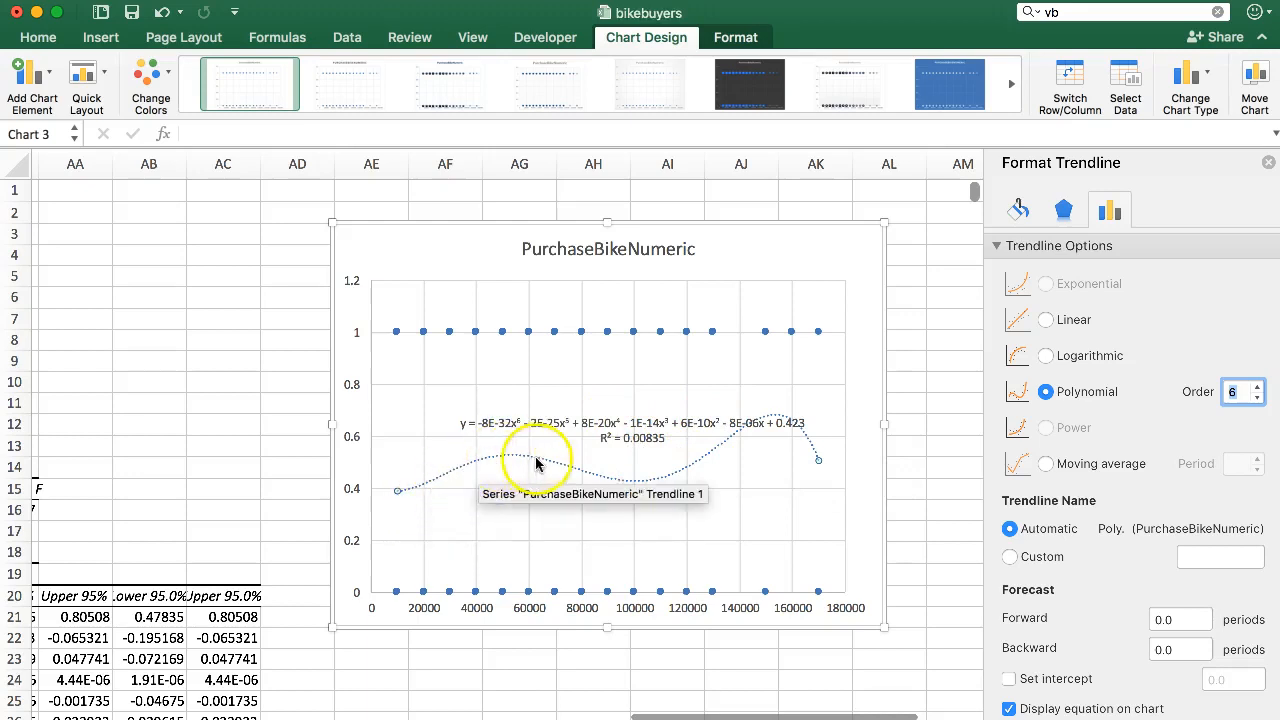
mouse_move(476, 468)
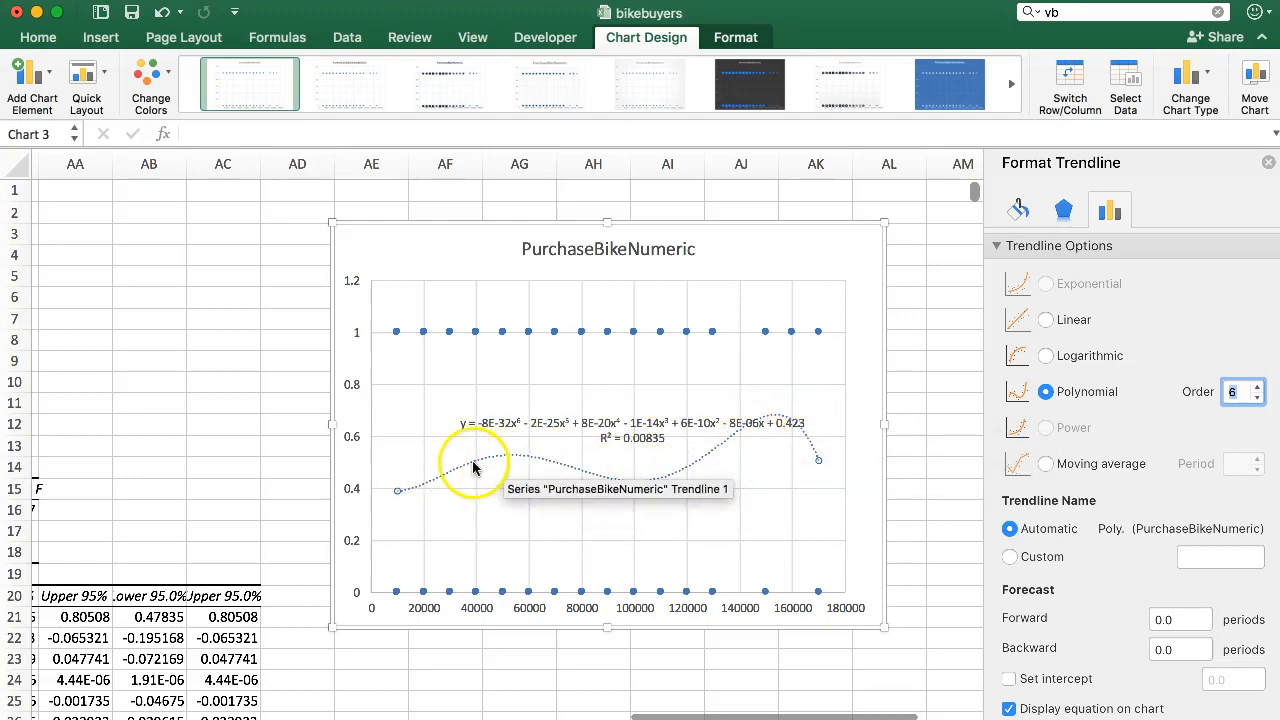
mouse_move(480, 480)
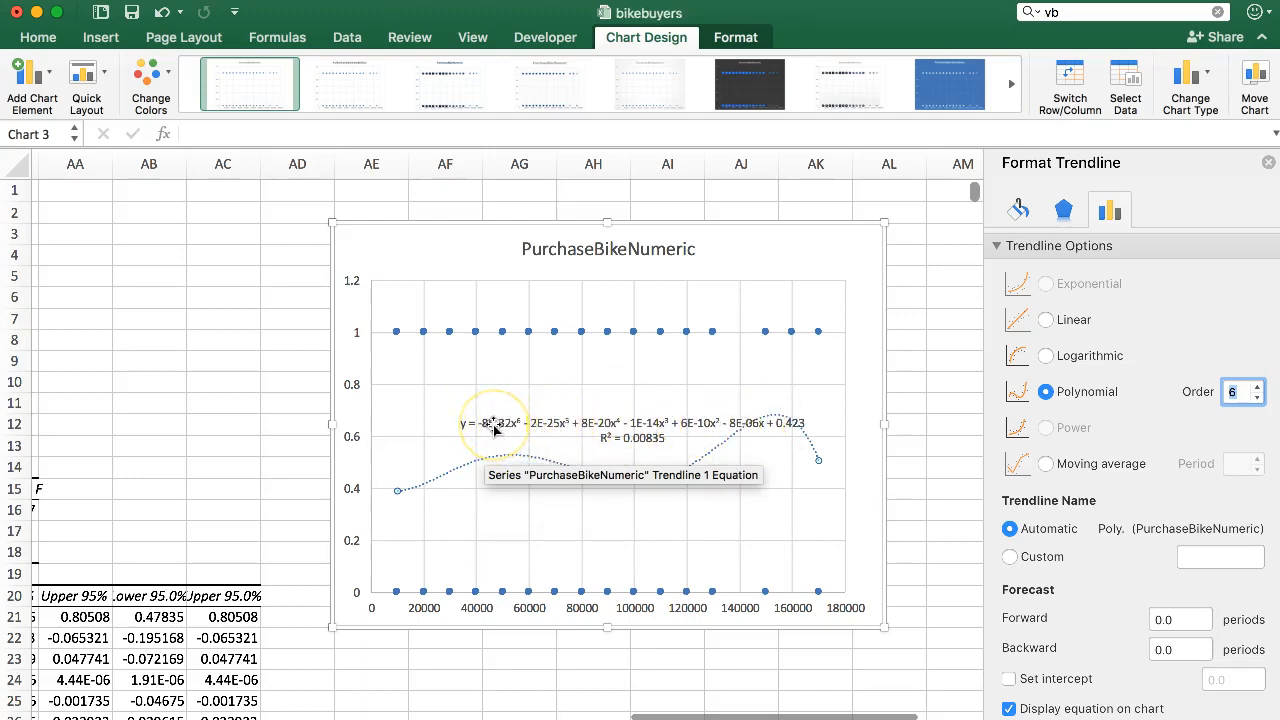
mouse_move(657, 427)
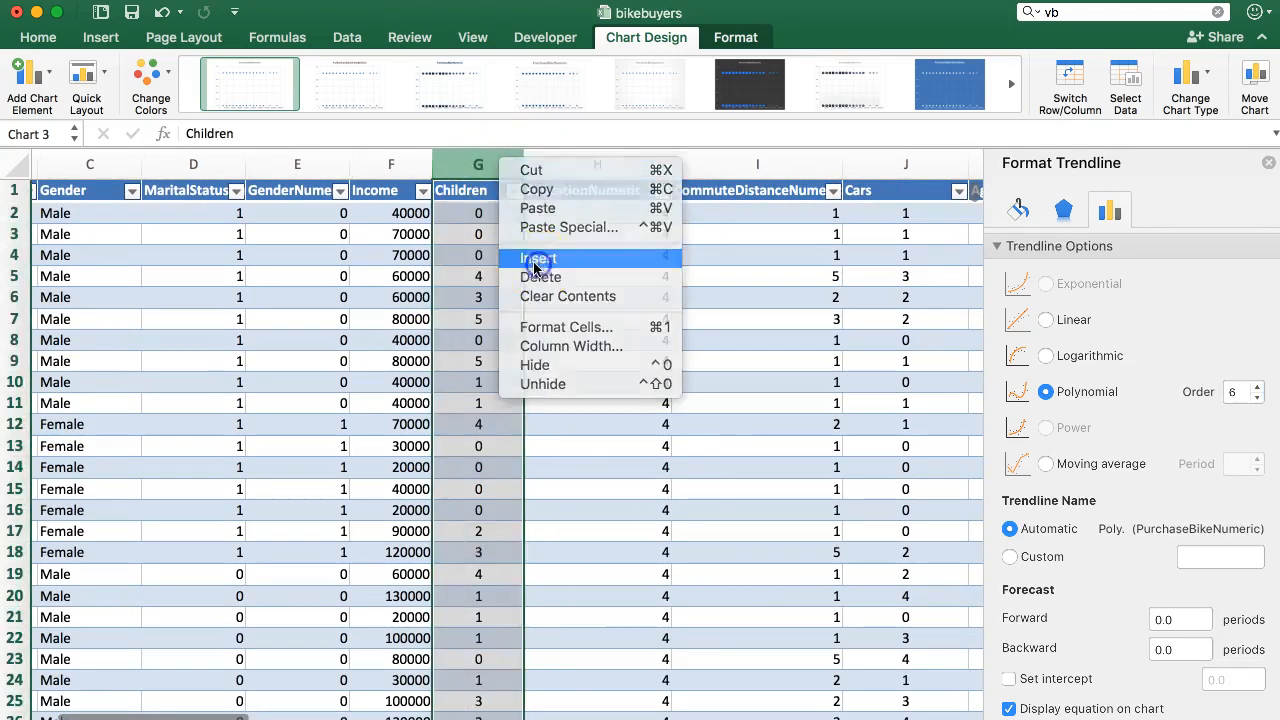
click(532, 258)
text(IncomeRe)
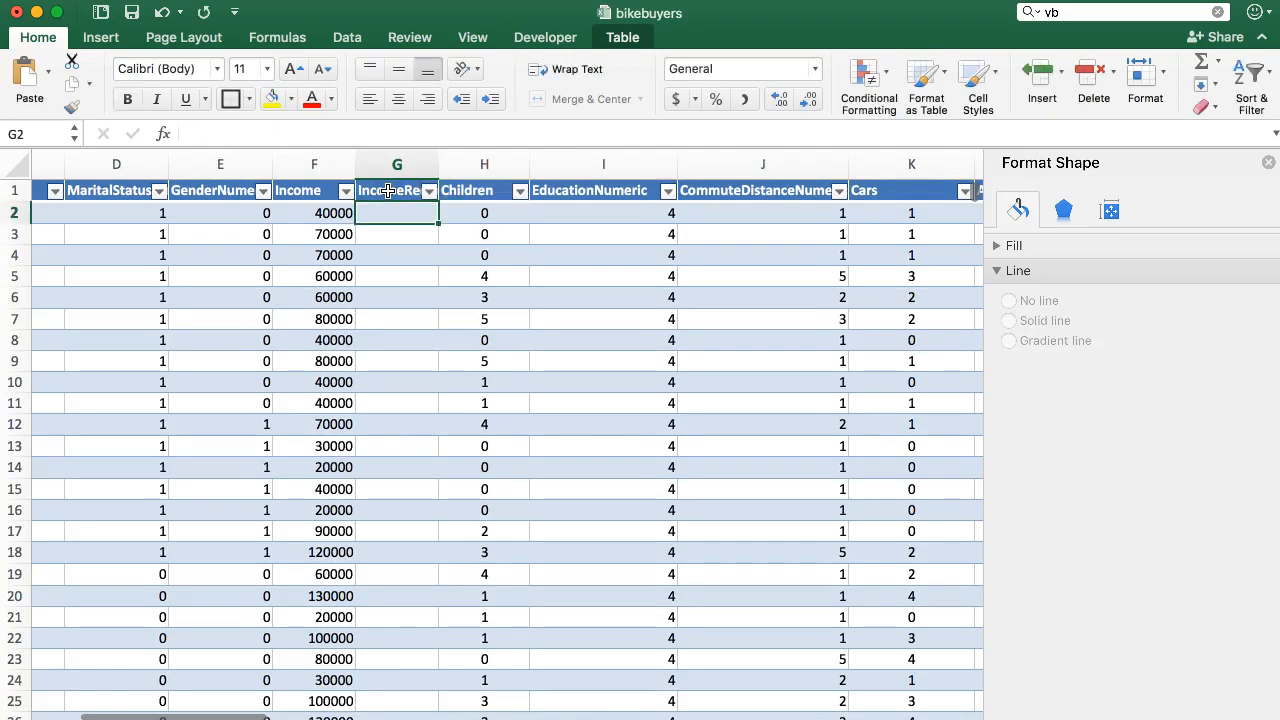
text(=)
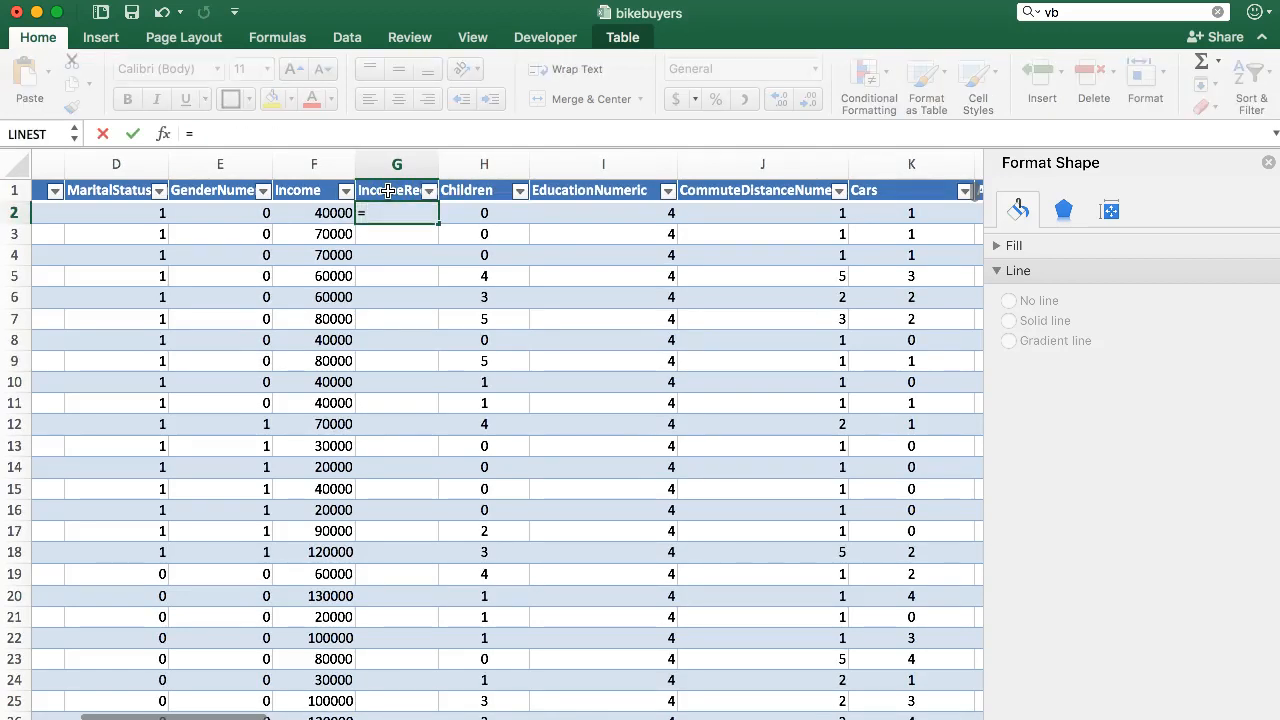
click(314, 212)
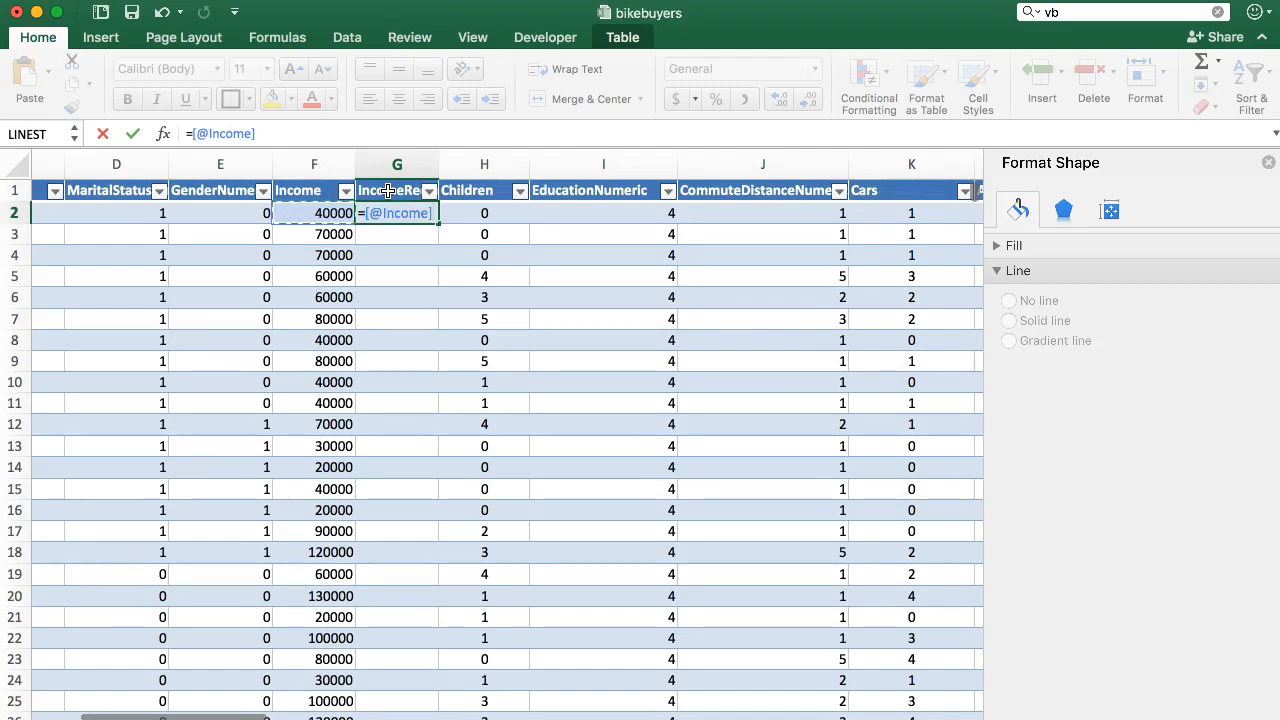
text(/100000)
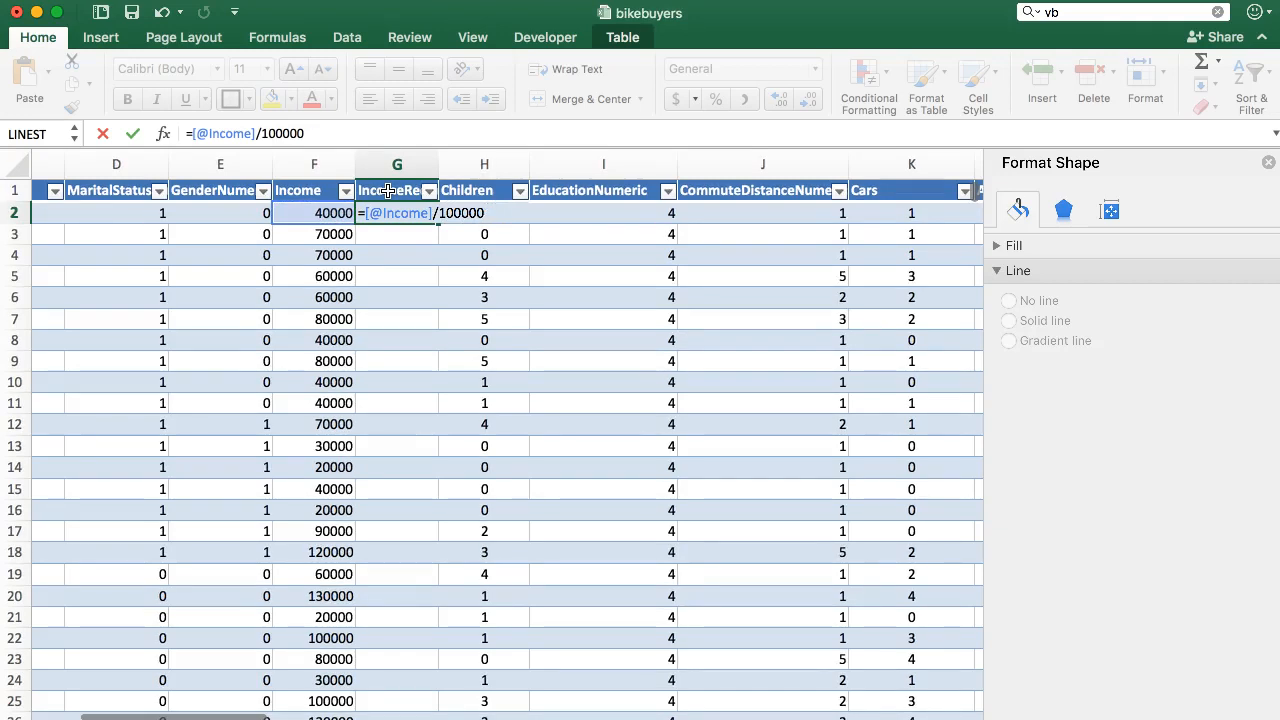
key(Enter)
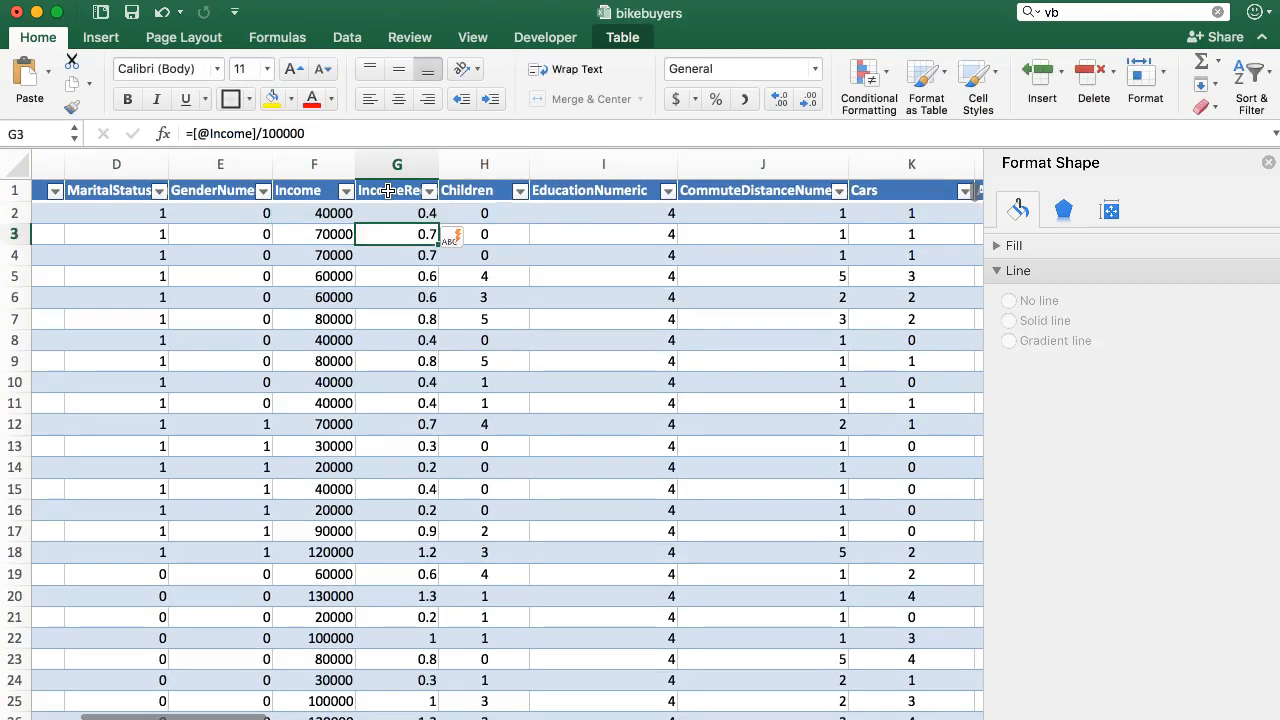
scroll(down, 3)
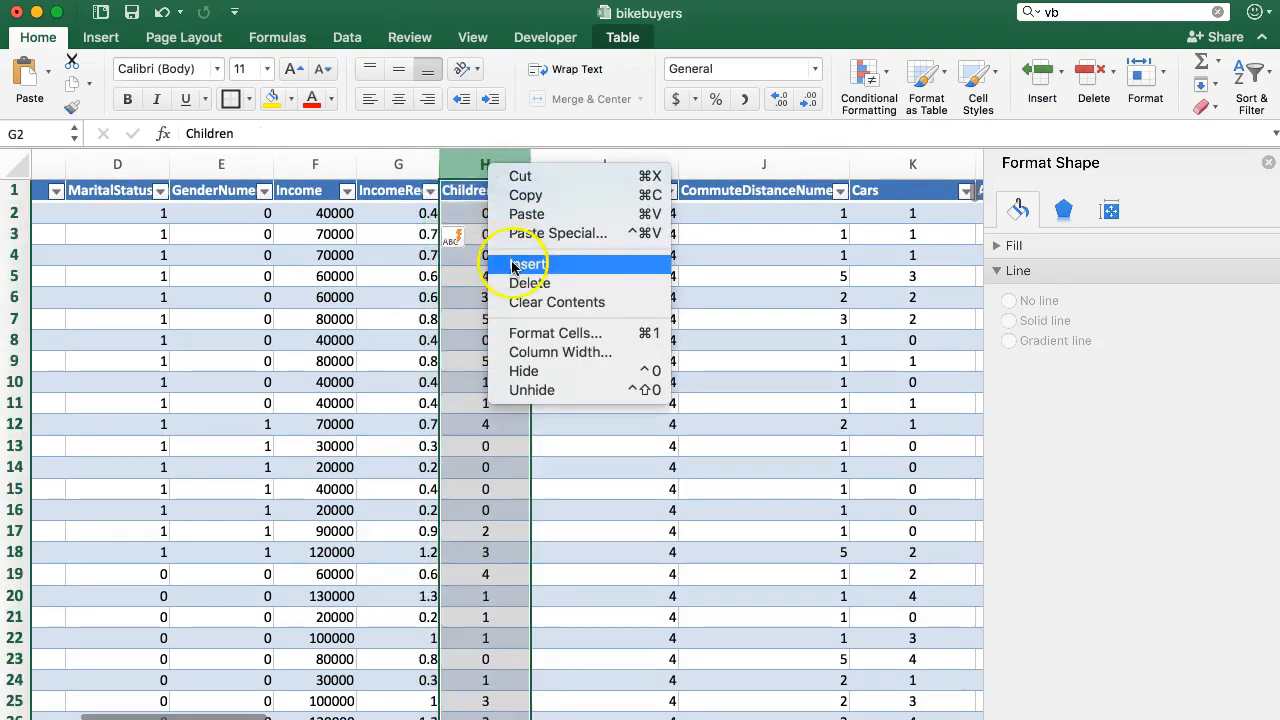
click(528, 264)
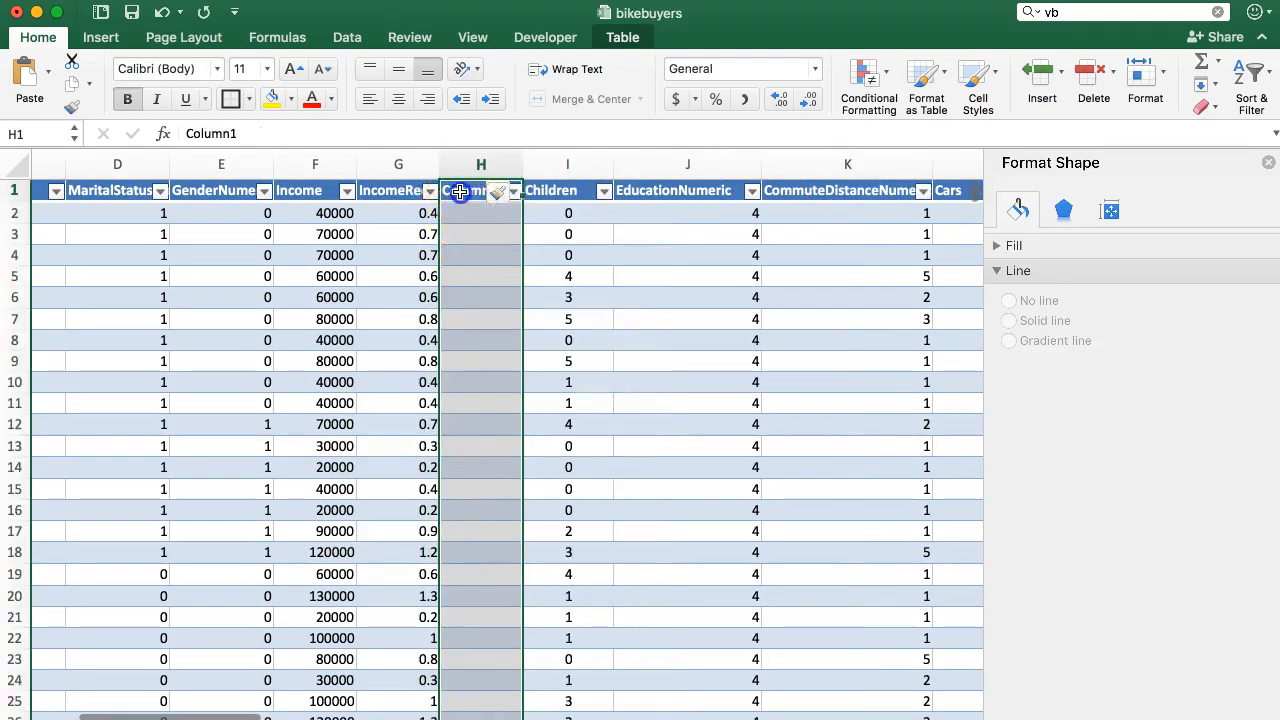
text(Income)
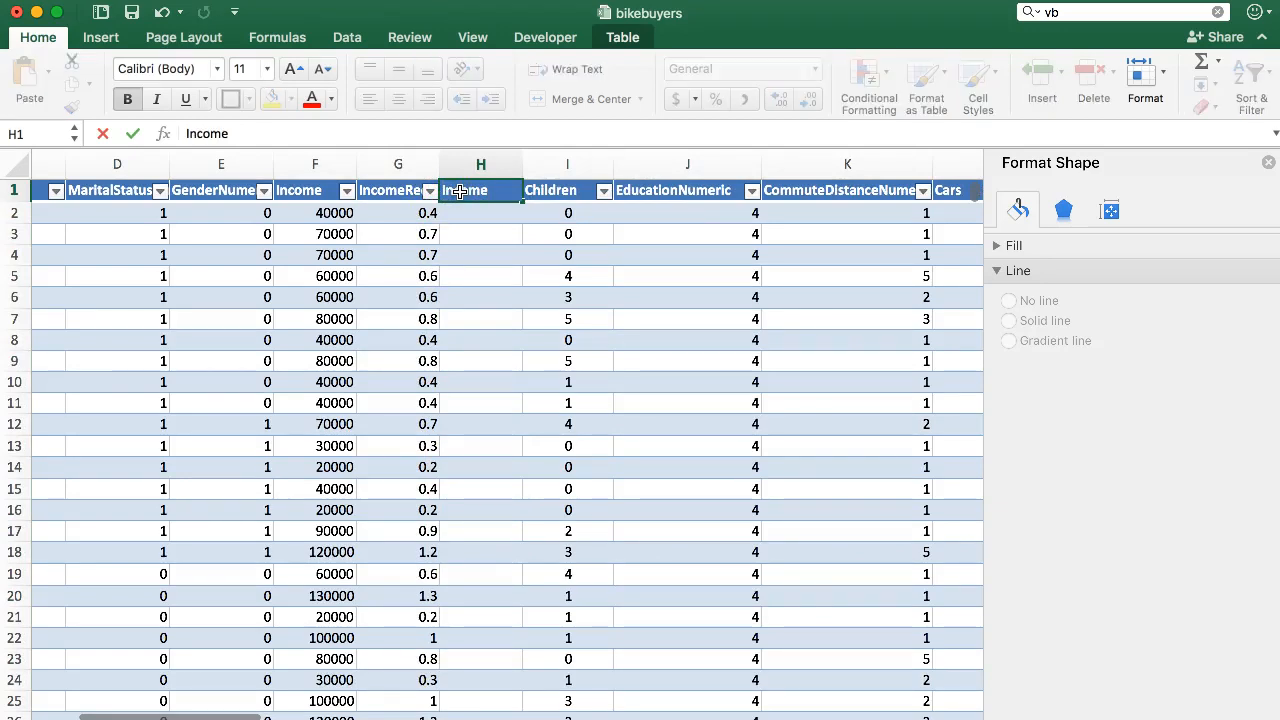
right_click(567, 190)
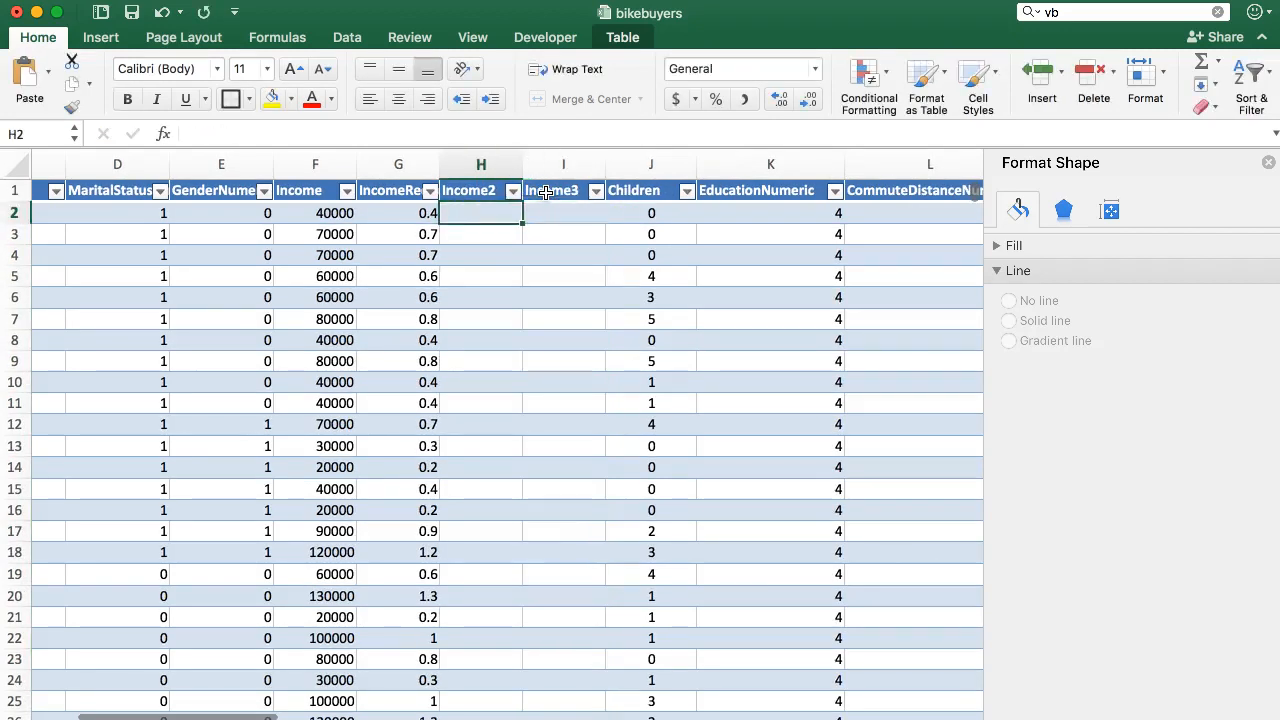
text(=[@IncomeReduced])
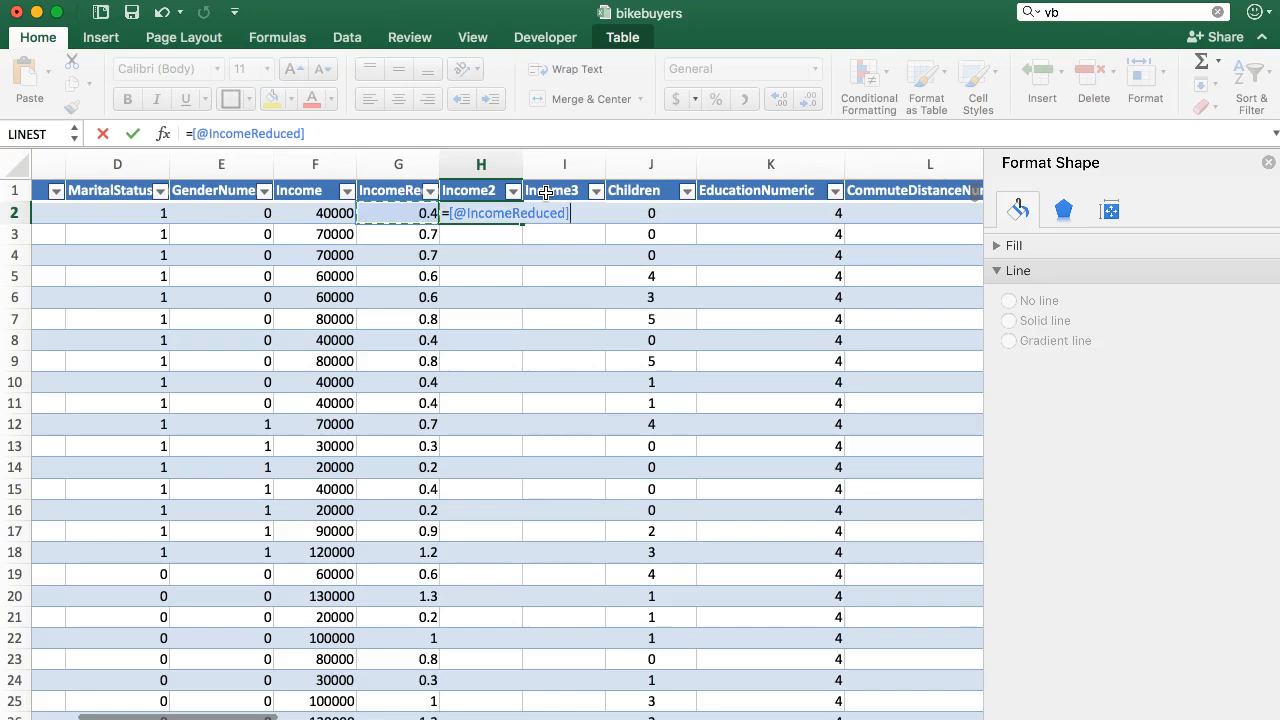
key(Enter)
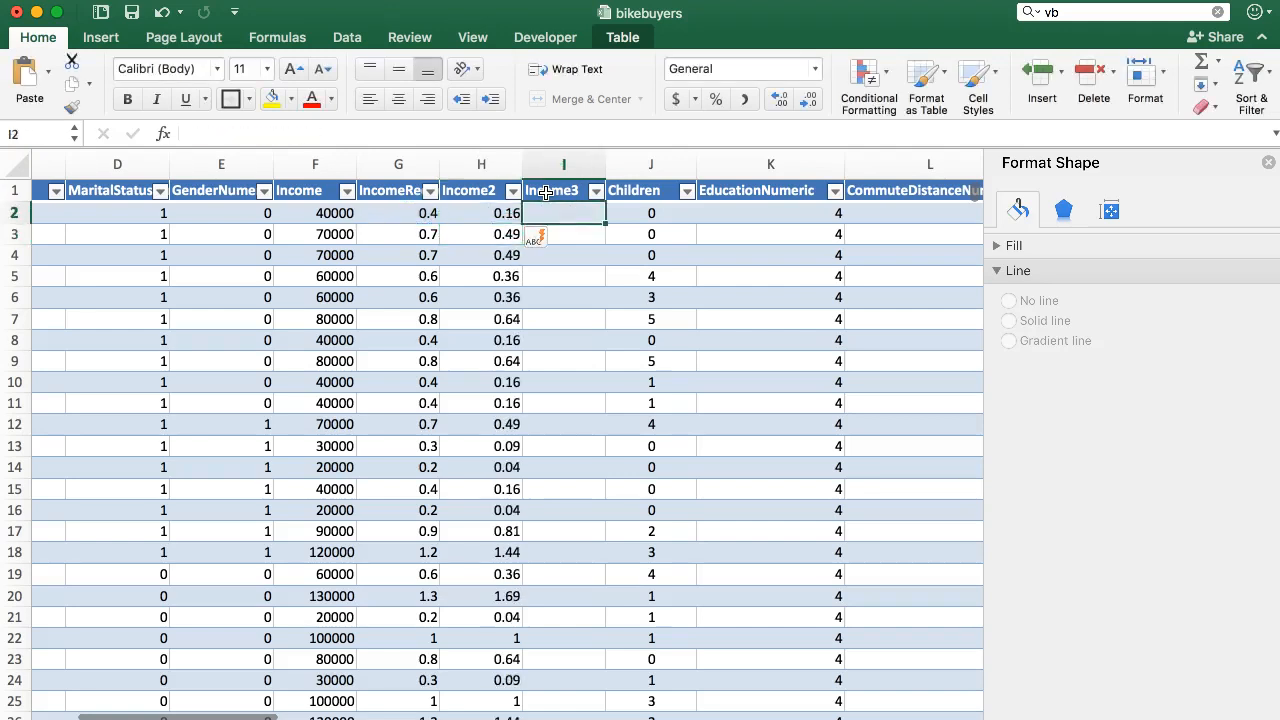
- Add the cubed Income3 formula and change IncomeReduced's divisor to 10000
text(=)
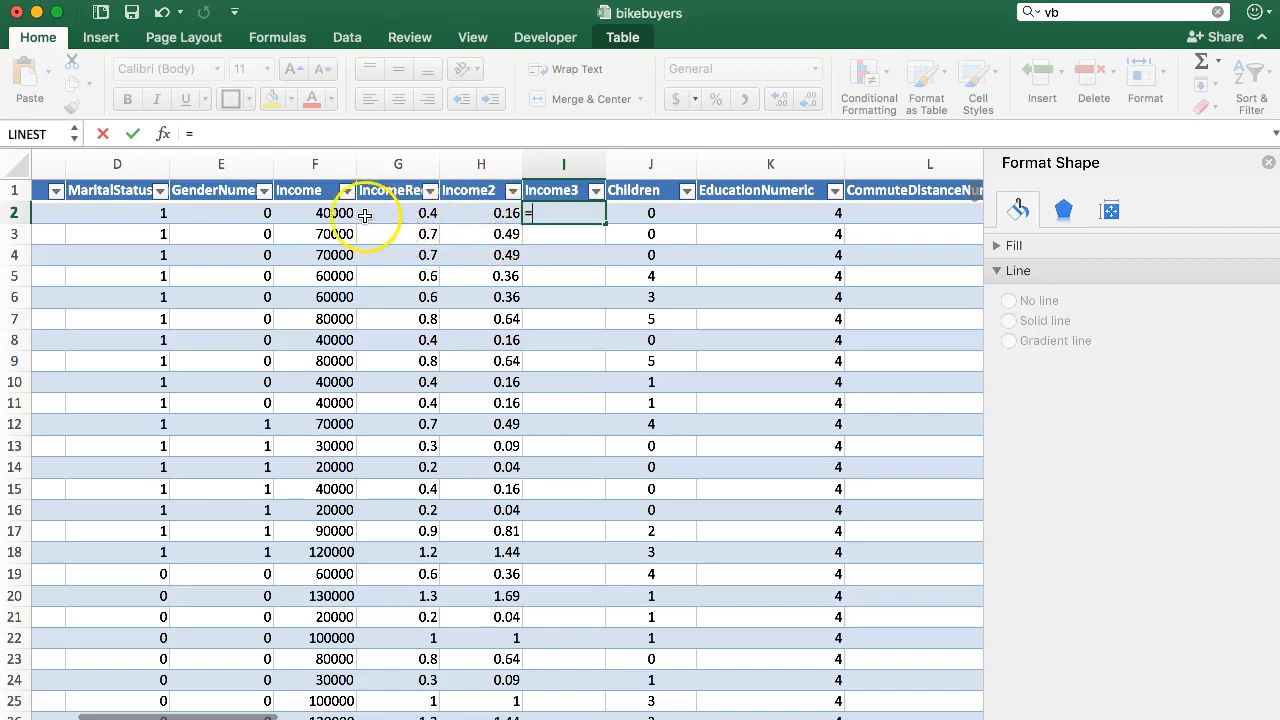
mouse_move(350, 213)
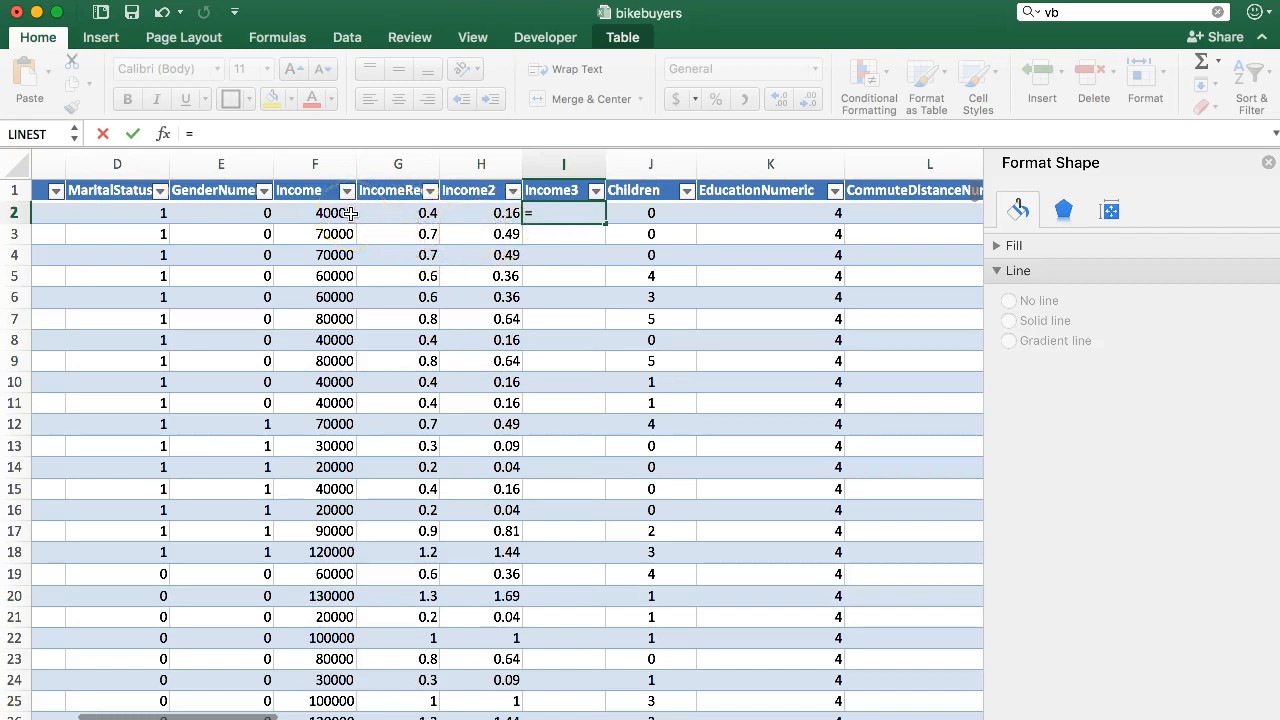
click(481, 212)
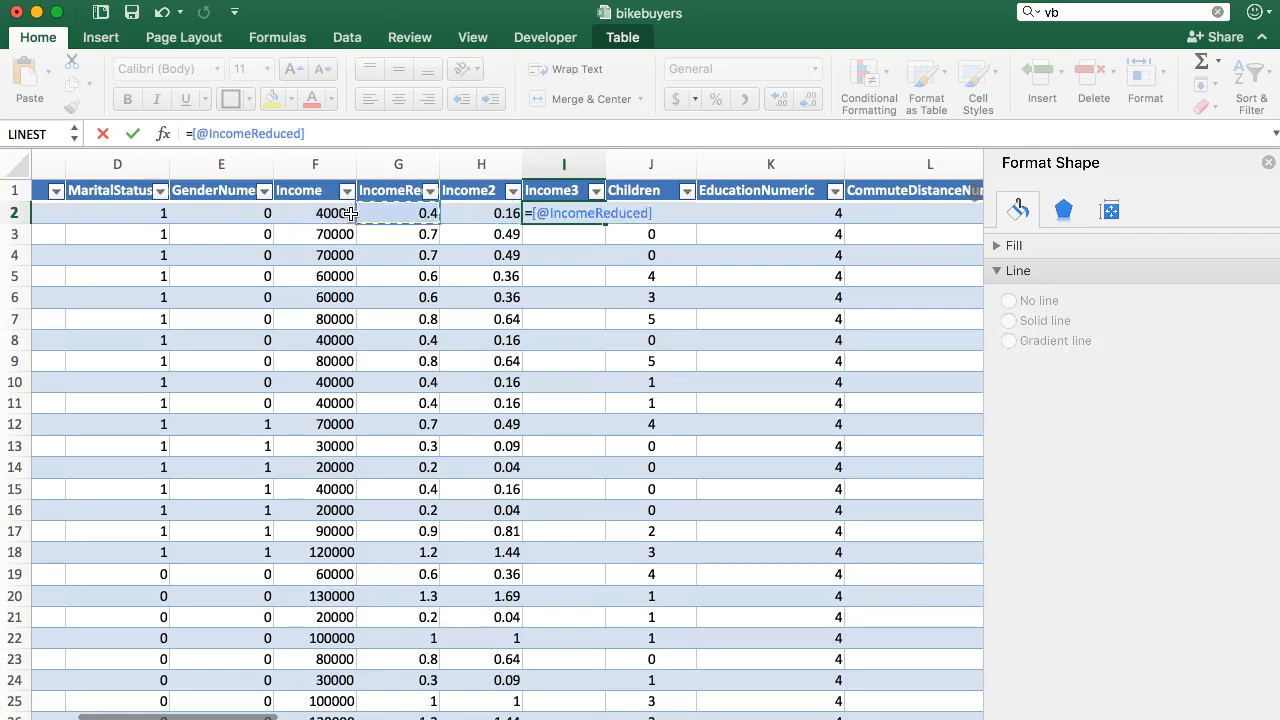
key(Enter)
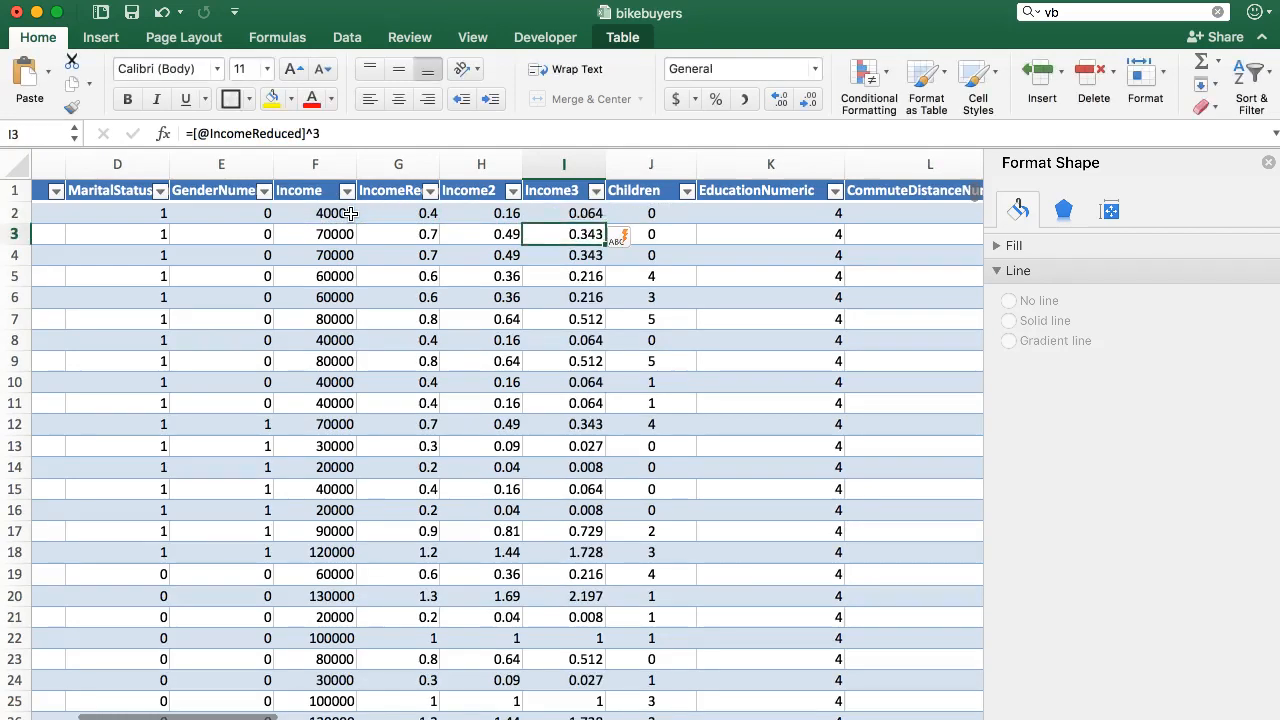
click(398, 212)
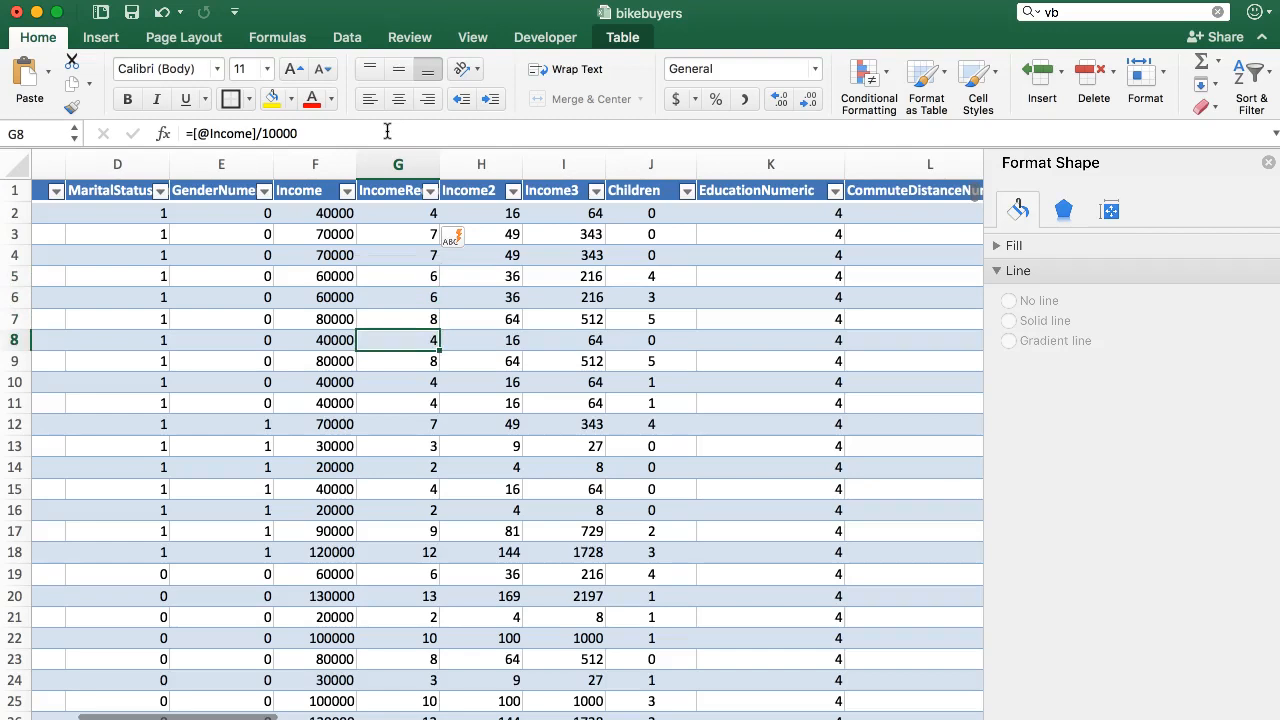
click(397, 424)
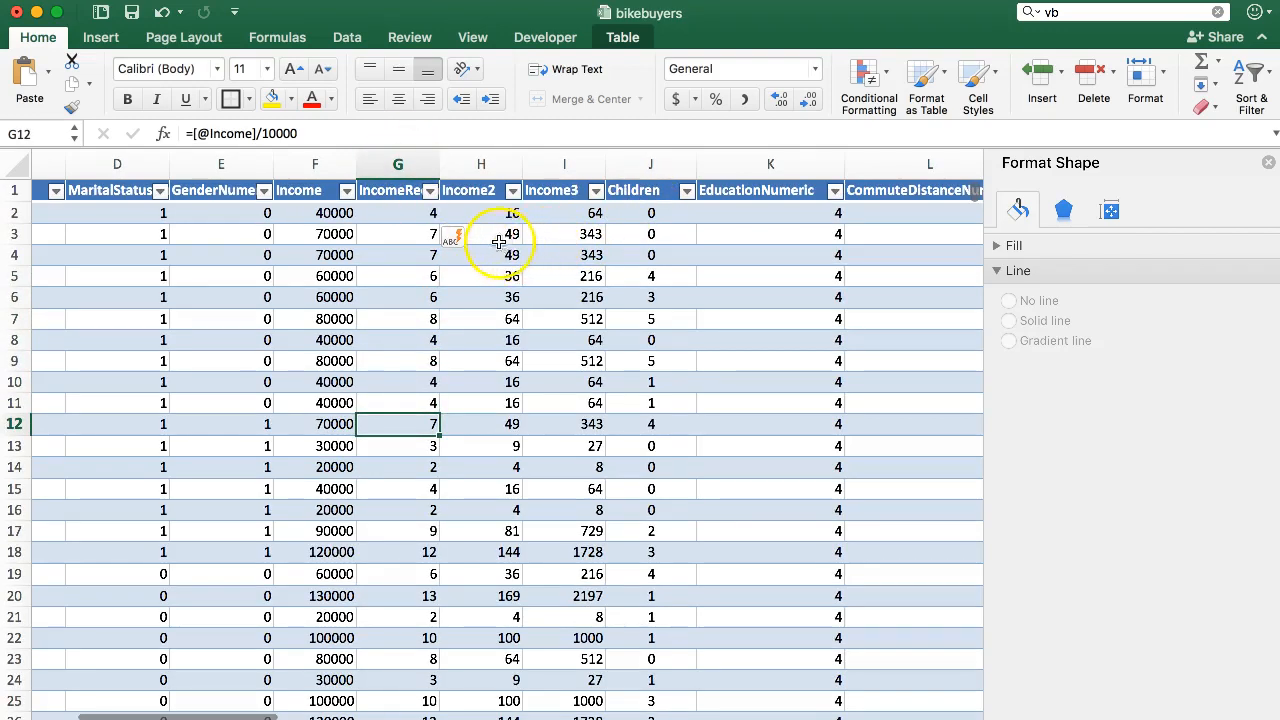
mouse_move(398, 190)
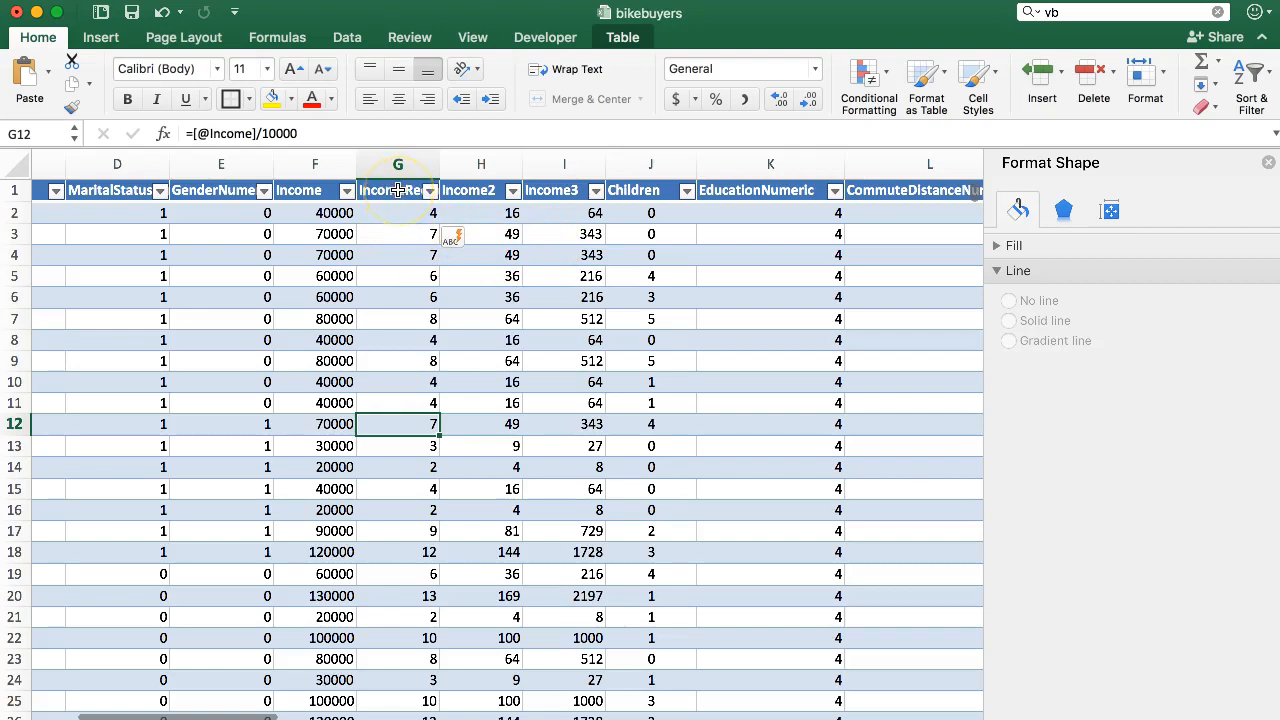
click(347, 37)
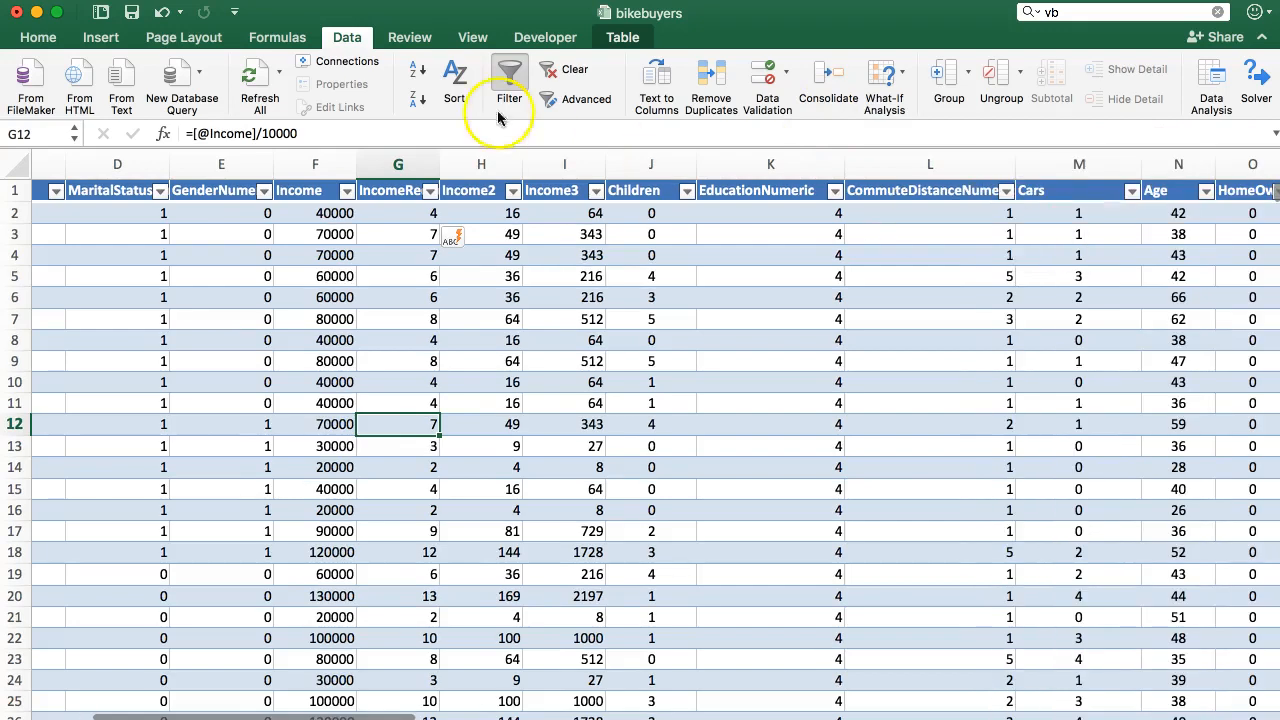
mouse_move(1211, 83)
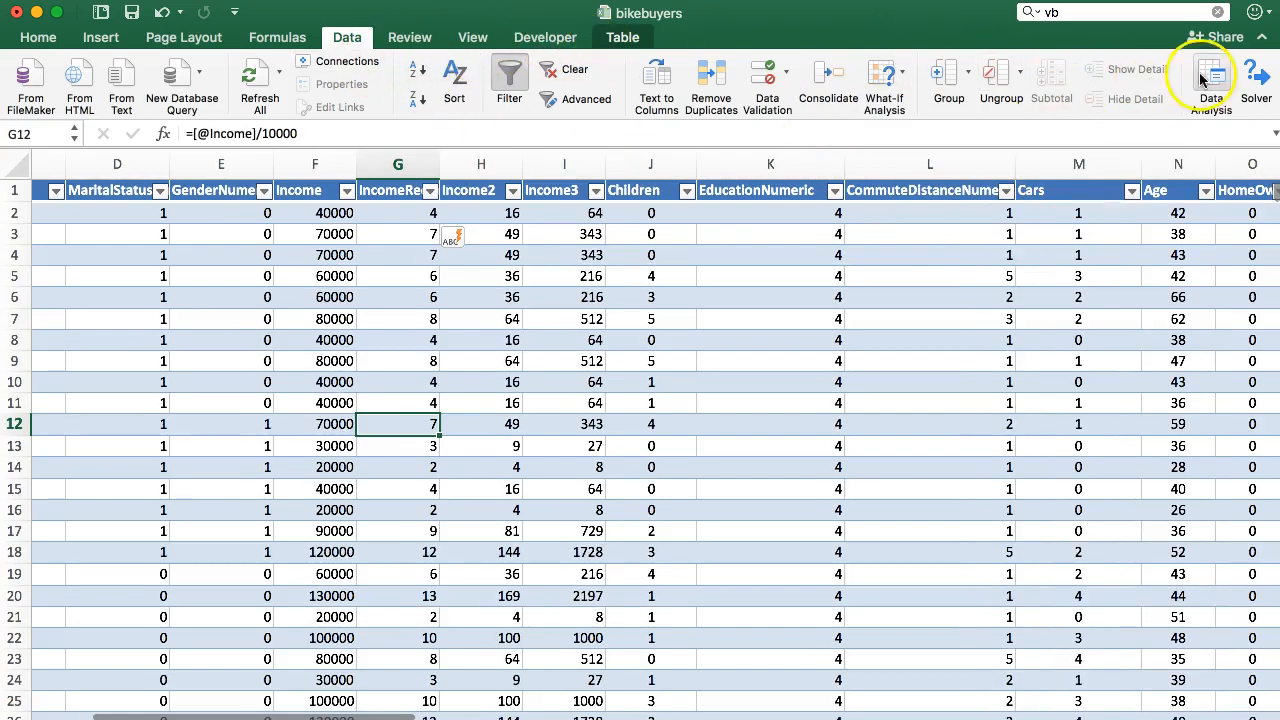
- Run Regression with Y range P1:P1001, X range G1:I1001, output at X34
click(1211, 75)
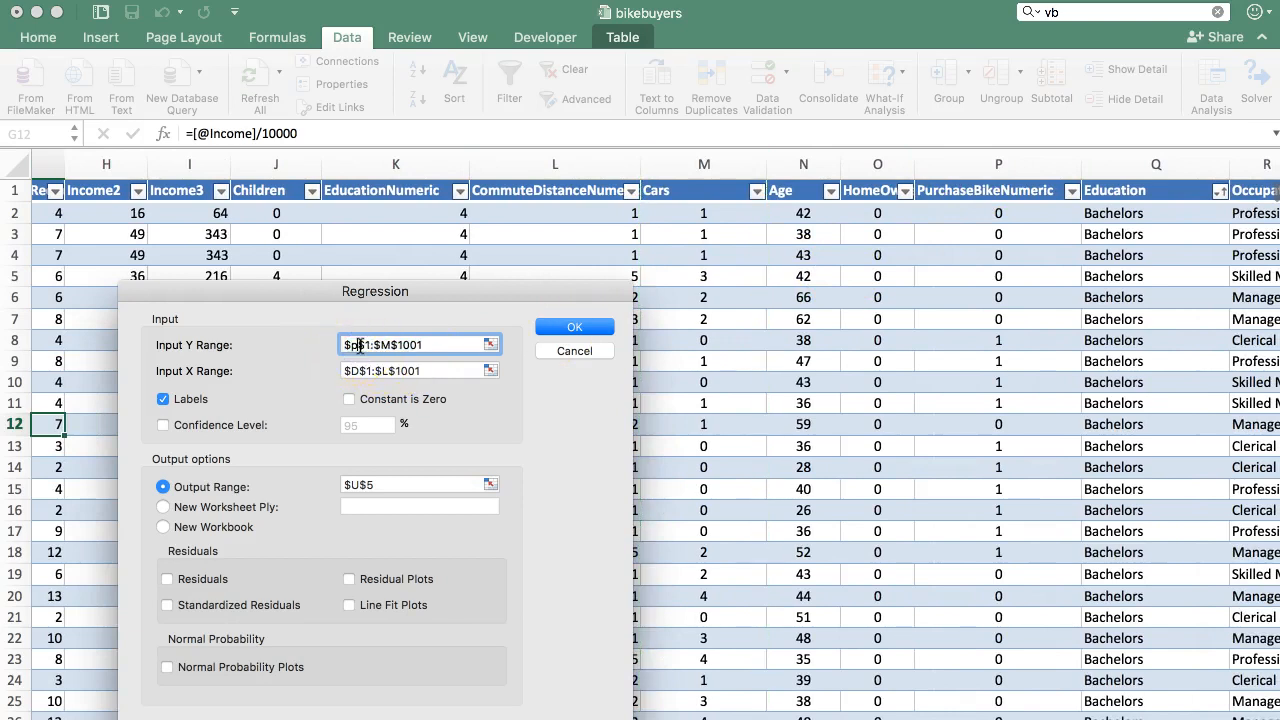
text($J$12)
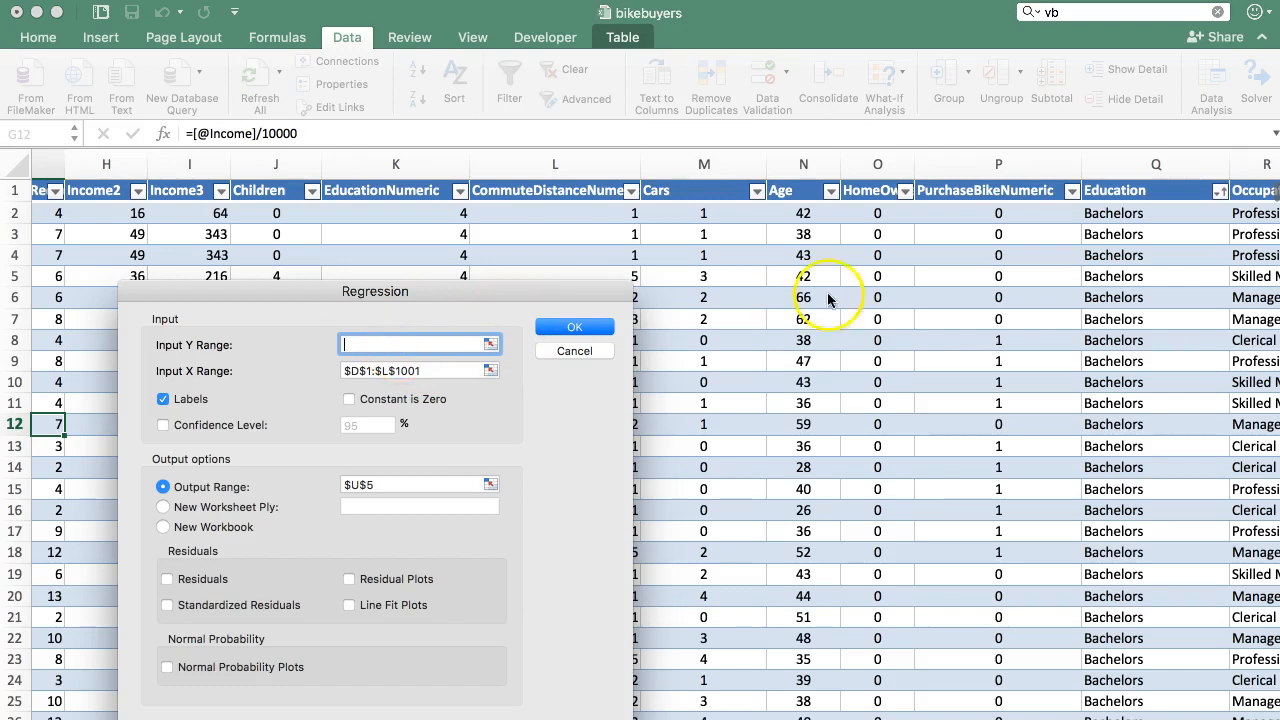
click(997, 191)
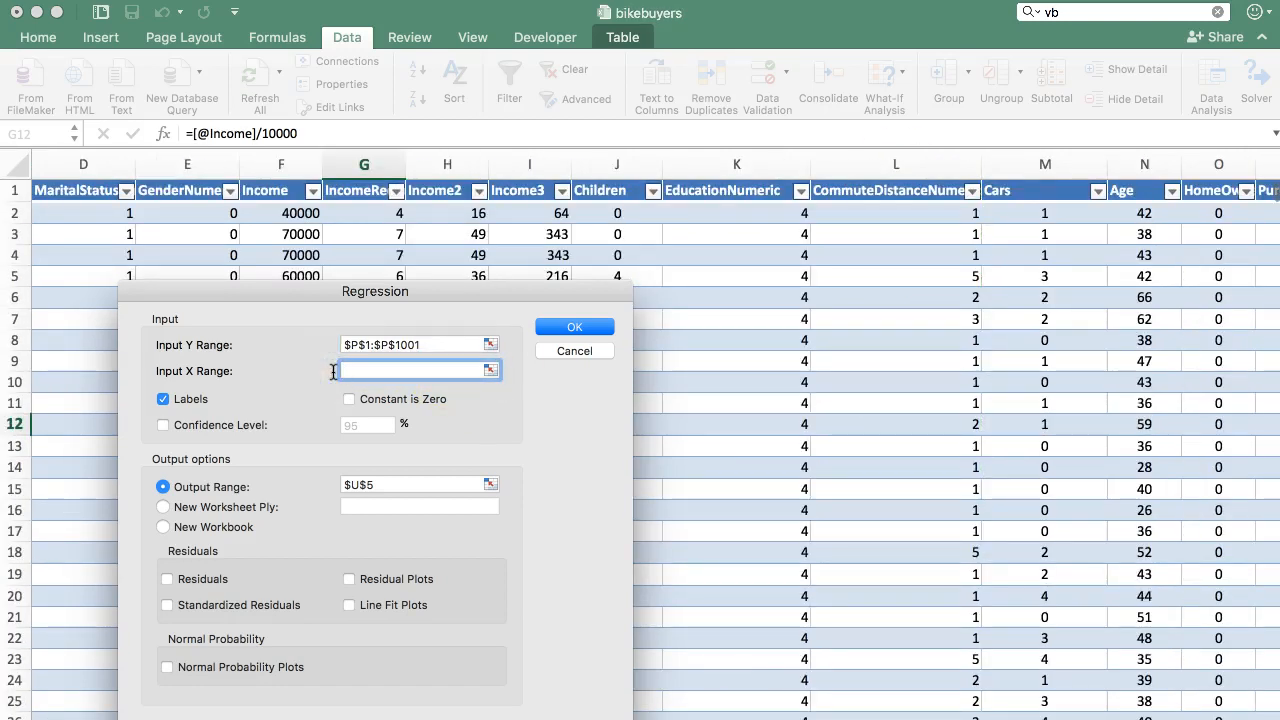
click(363, 190)
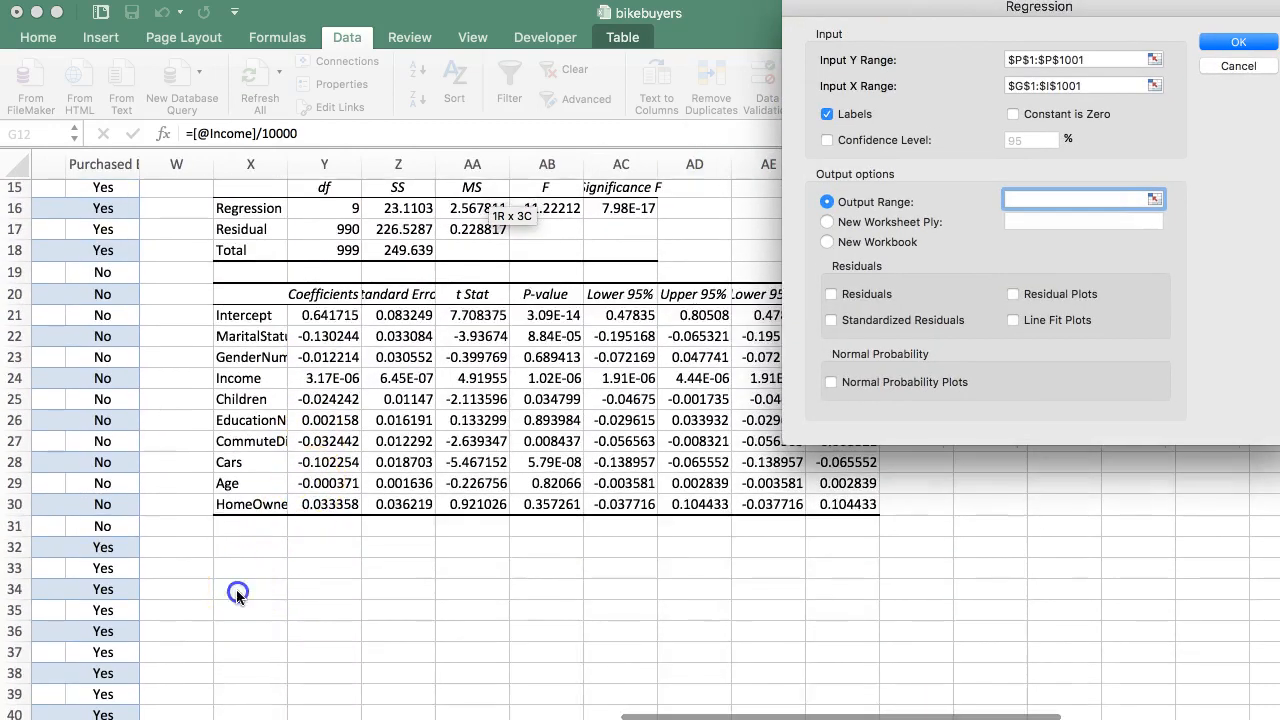
click(239, 589)
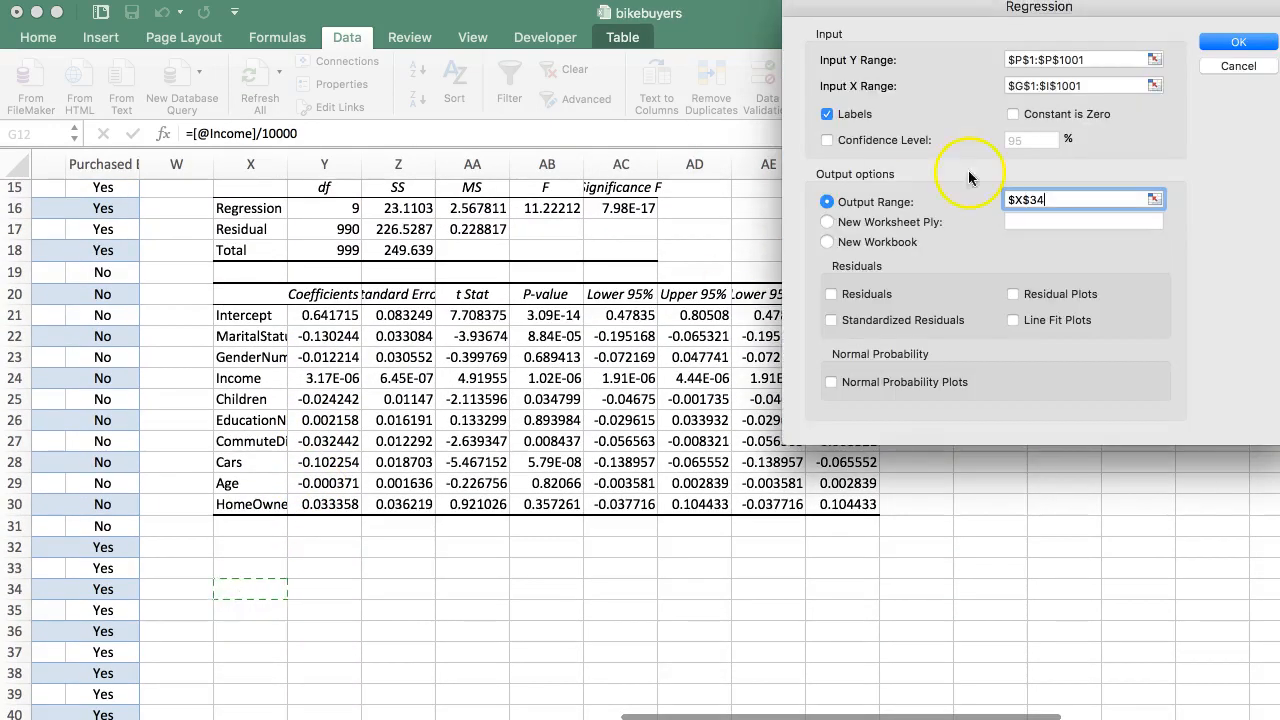
click(1240, 41)
text(SUMMARY OUTPUT for Income)
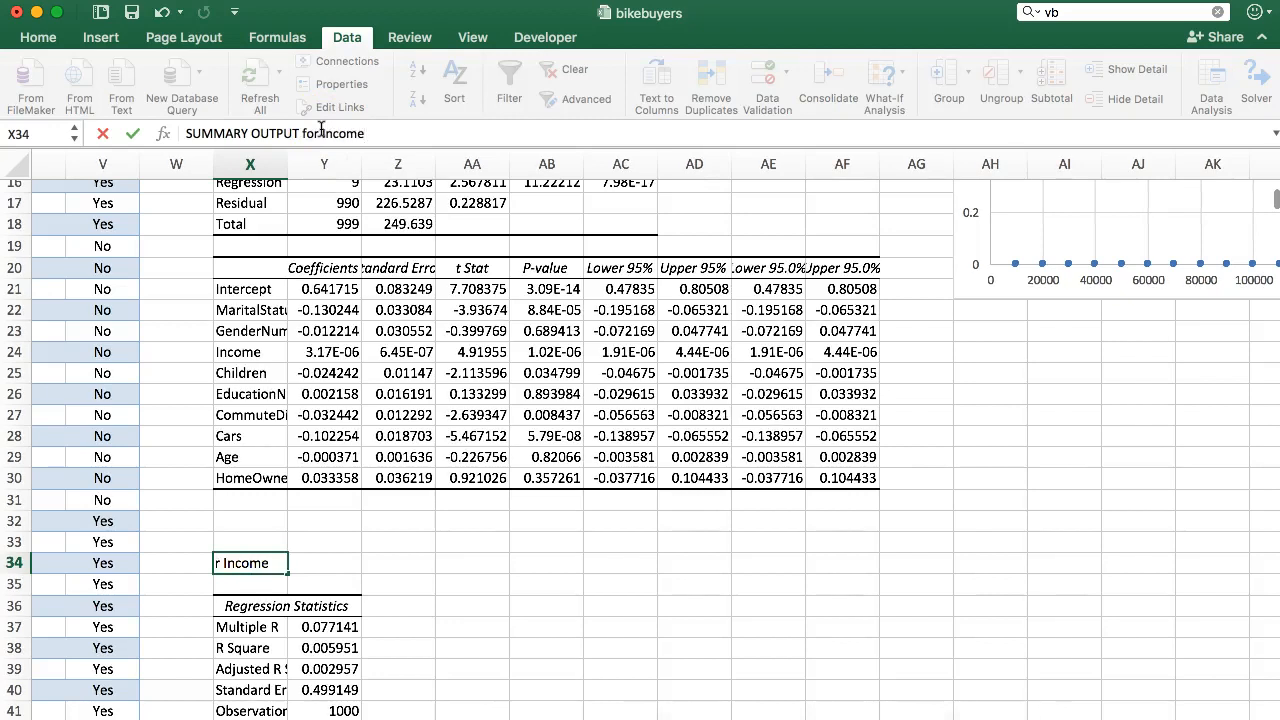
click(248, 606)
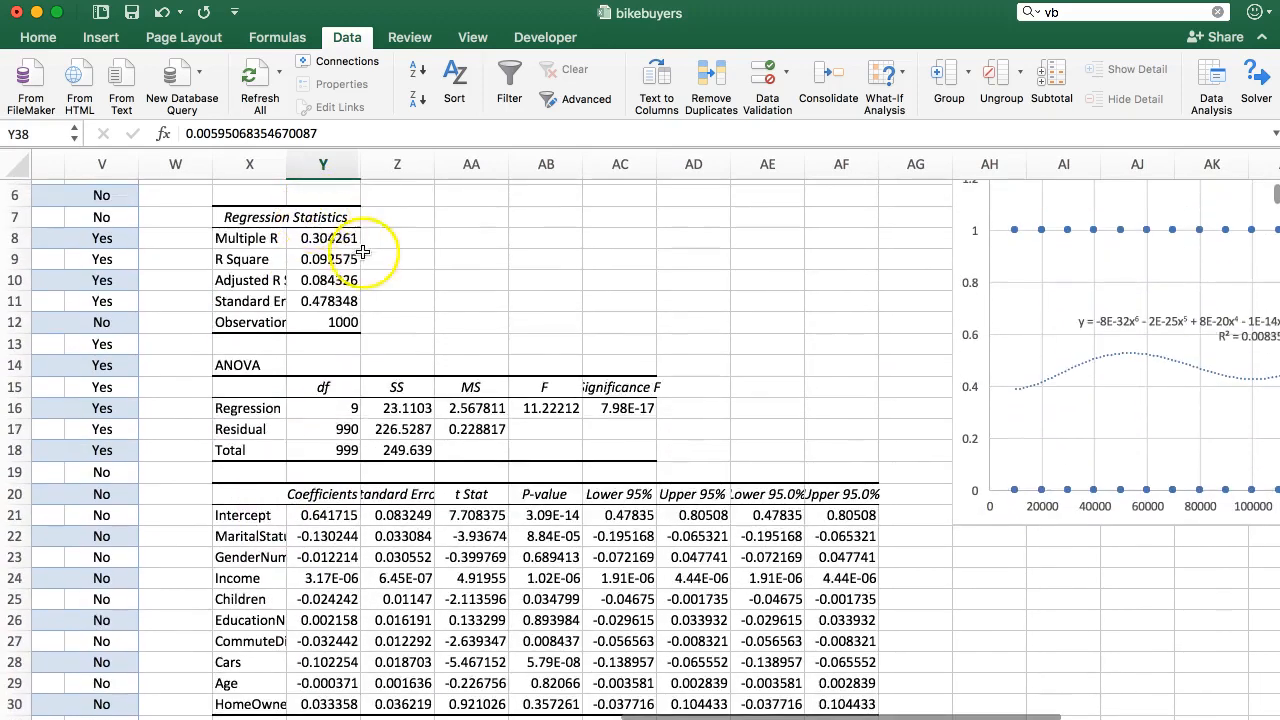
scroll(down, 3)
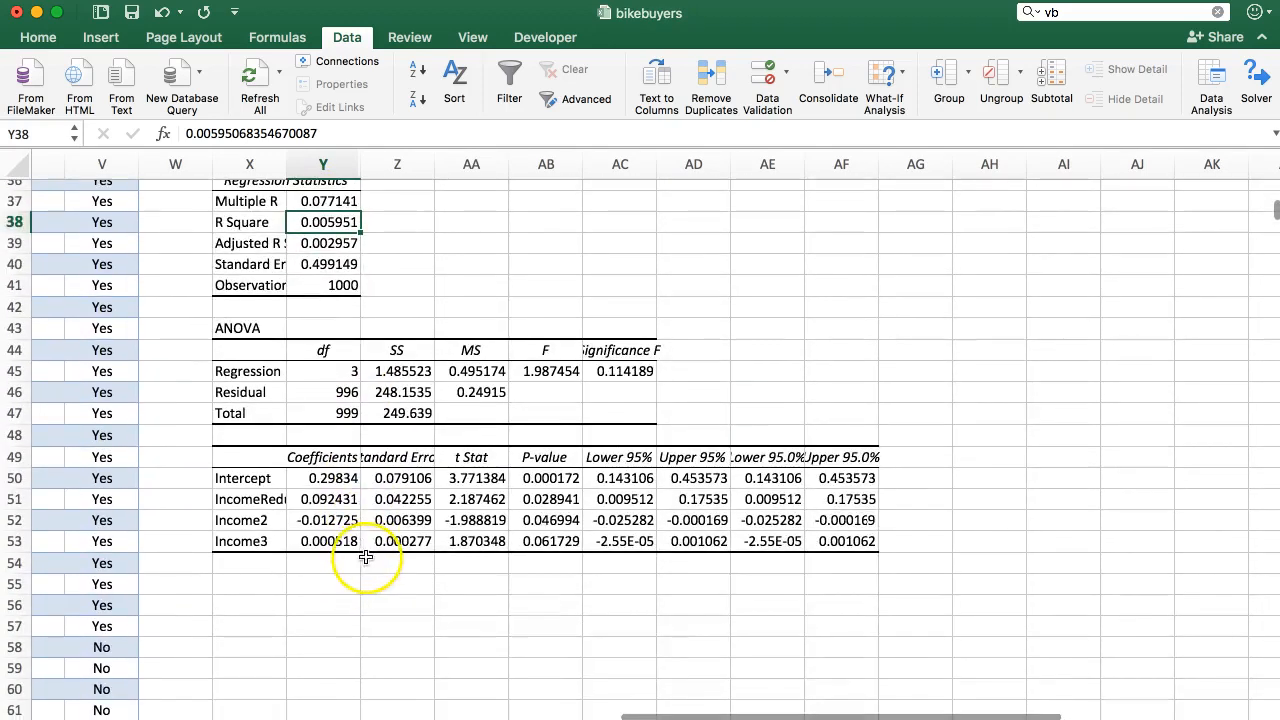
mouse_move(349, 553)
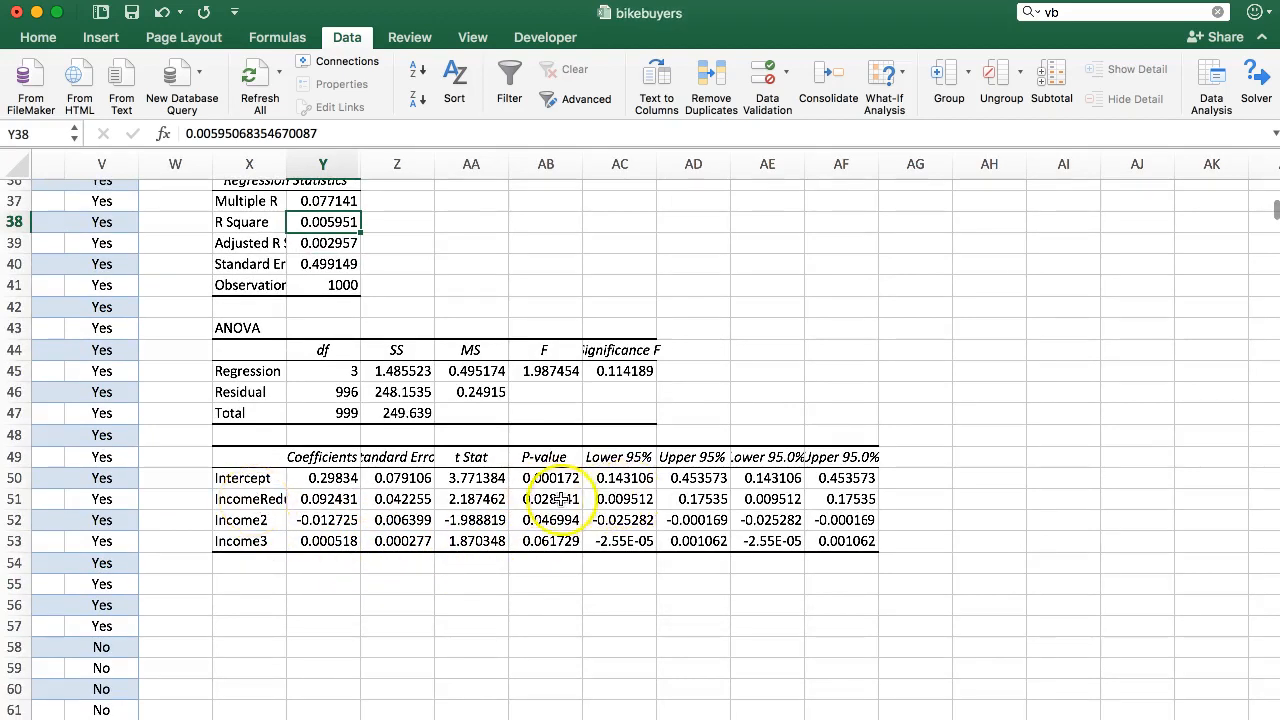
click(545, 499)
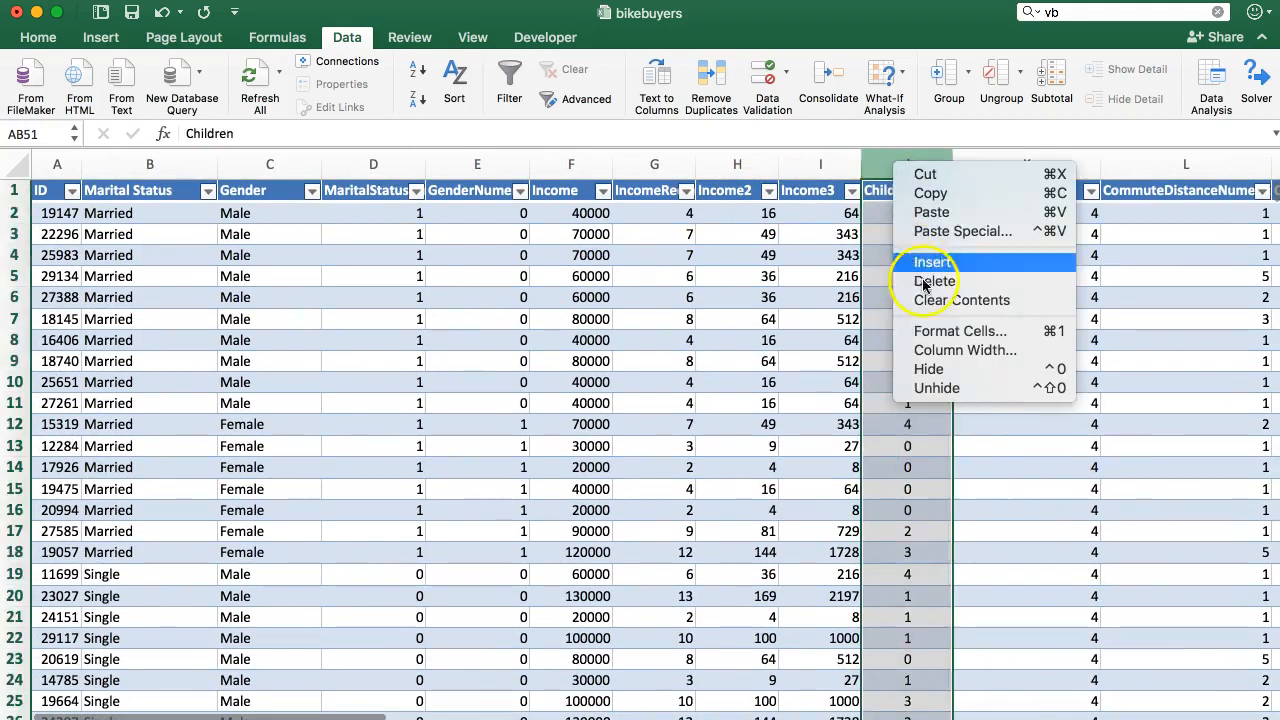
- Add an Income4 column and run a four-predictor regression with output at Y33
click(935, 281)
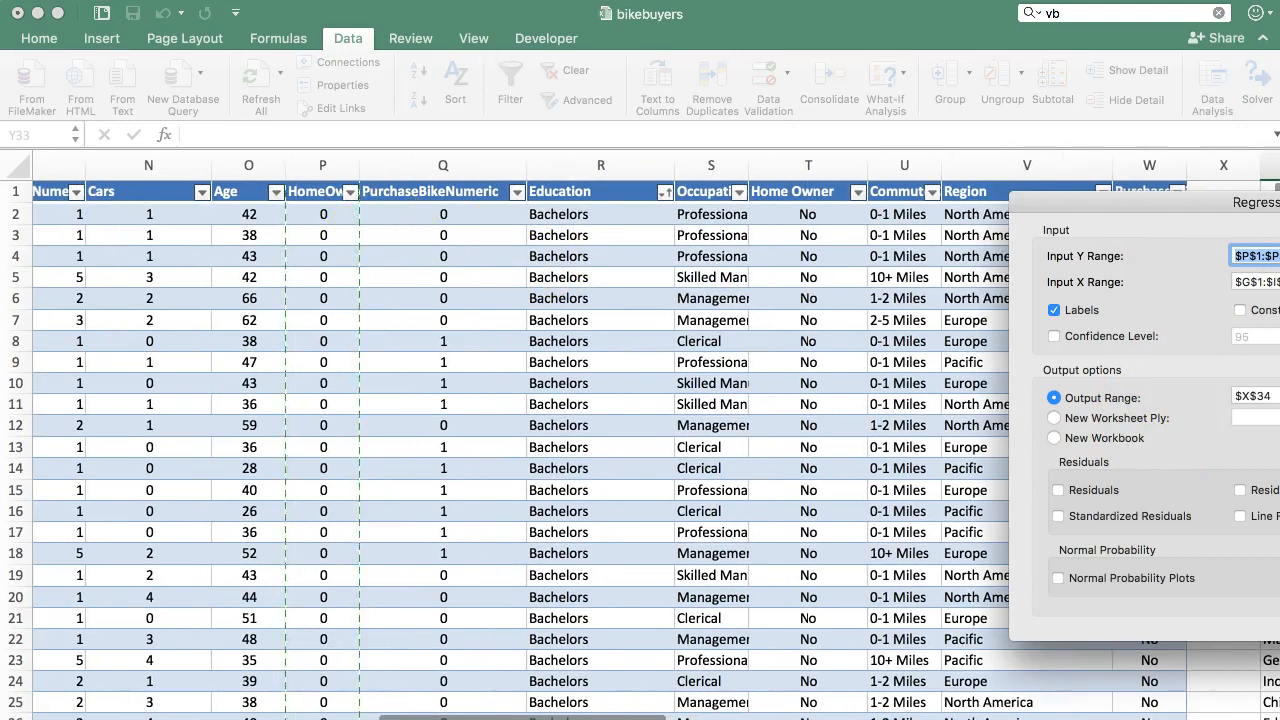
click(443, 165)
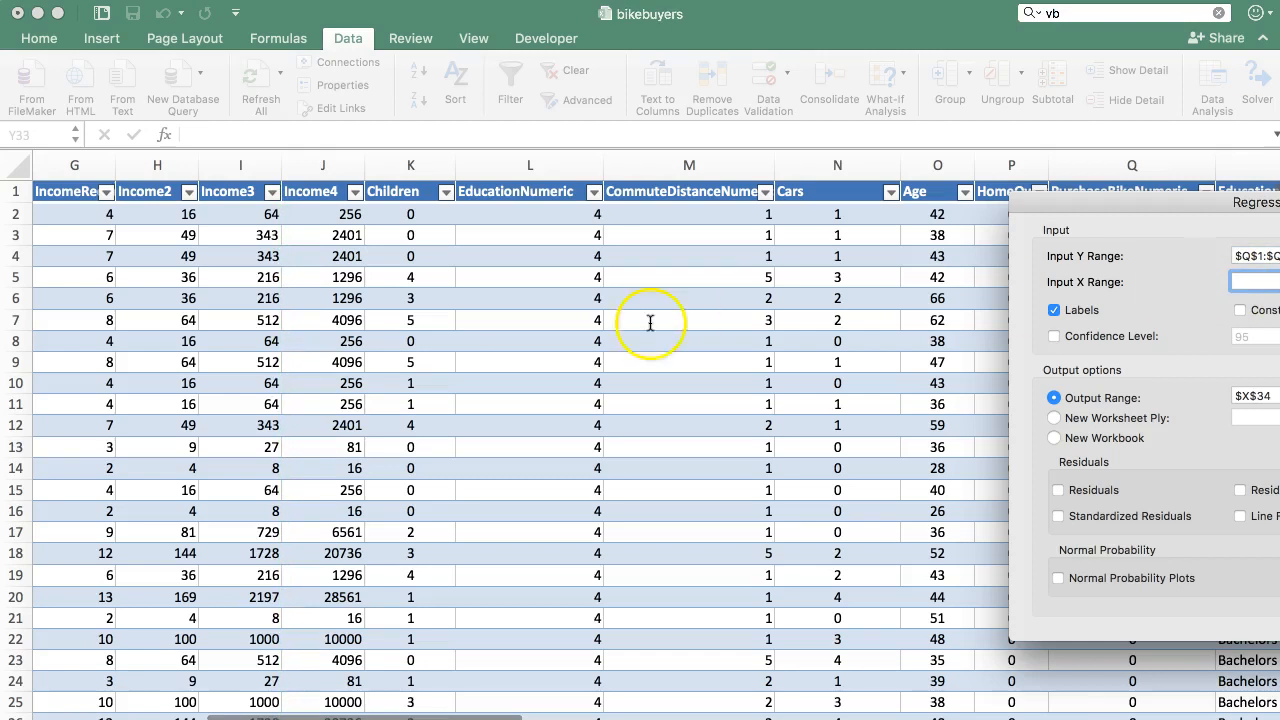
scroll(left, 3)
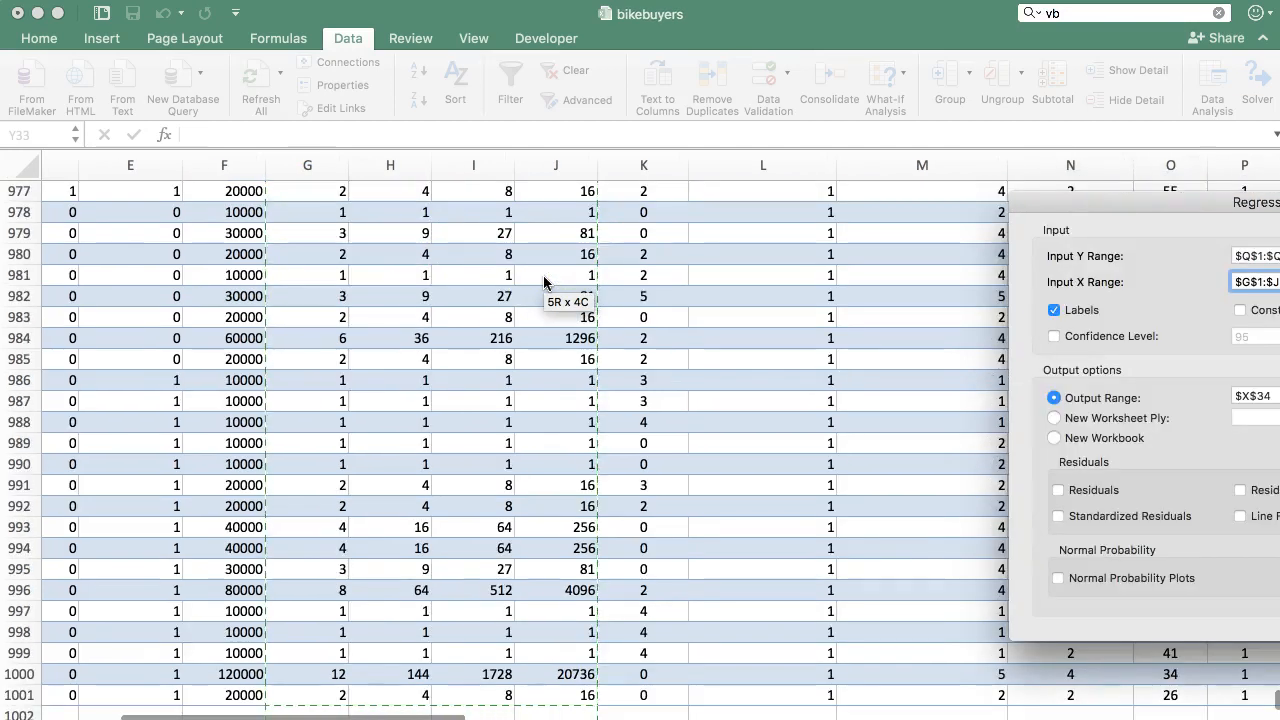
mouse_move(1210, 429)
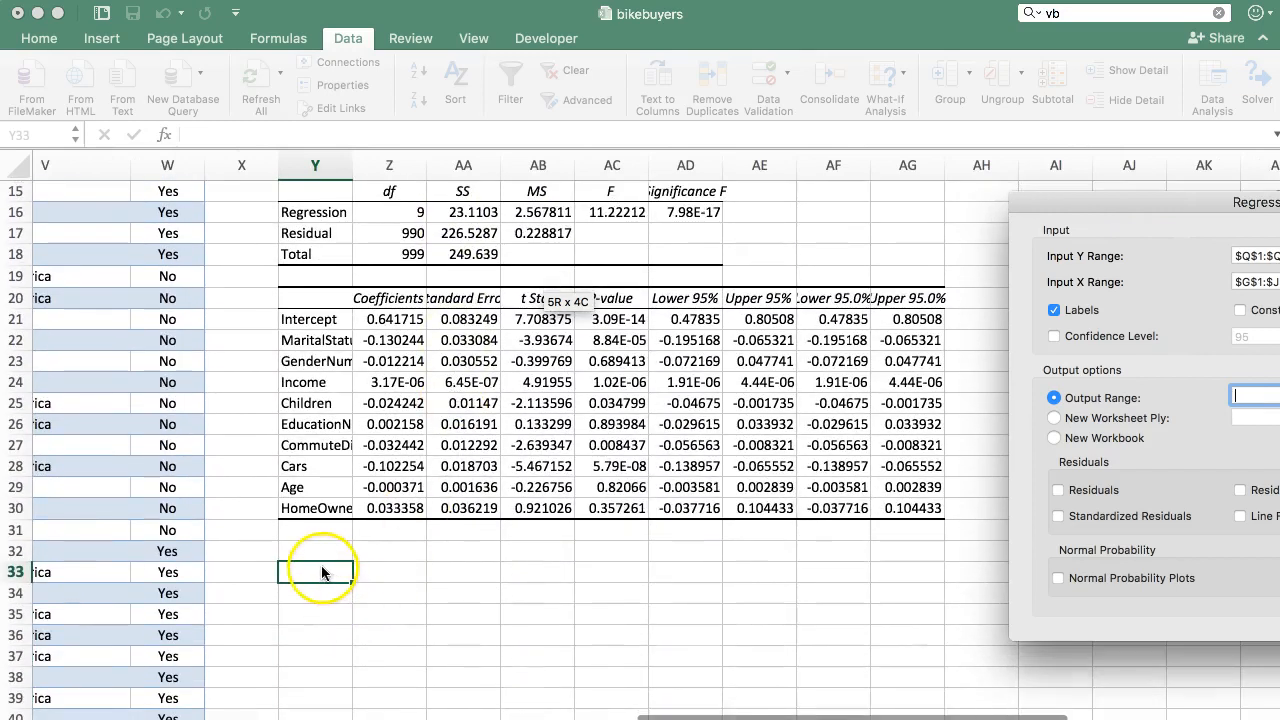
click(316, 572)
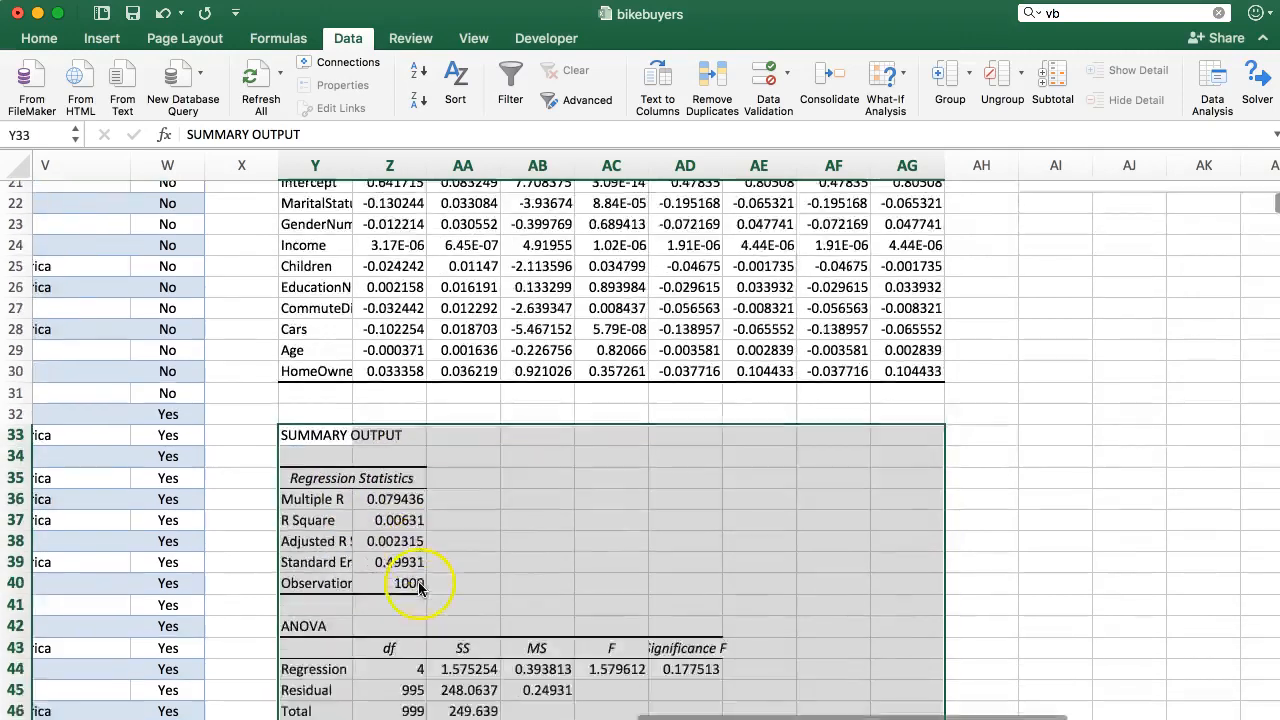
- Scroll through the three-term and four-term regression outputs to compare them
scroll(down, 3)
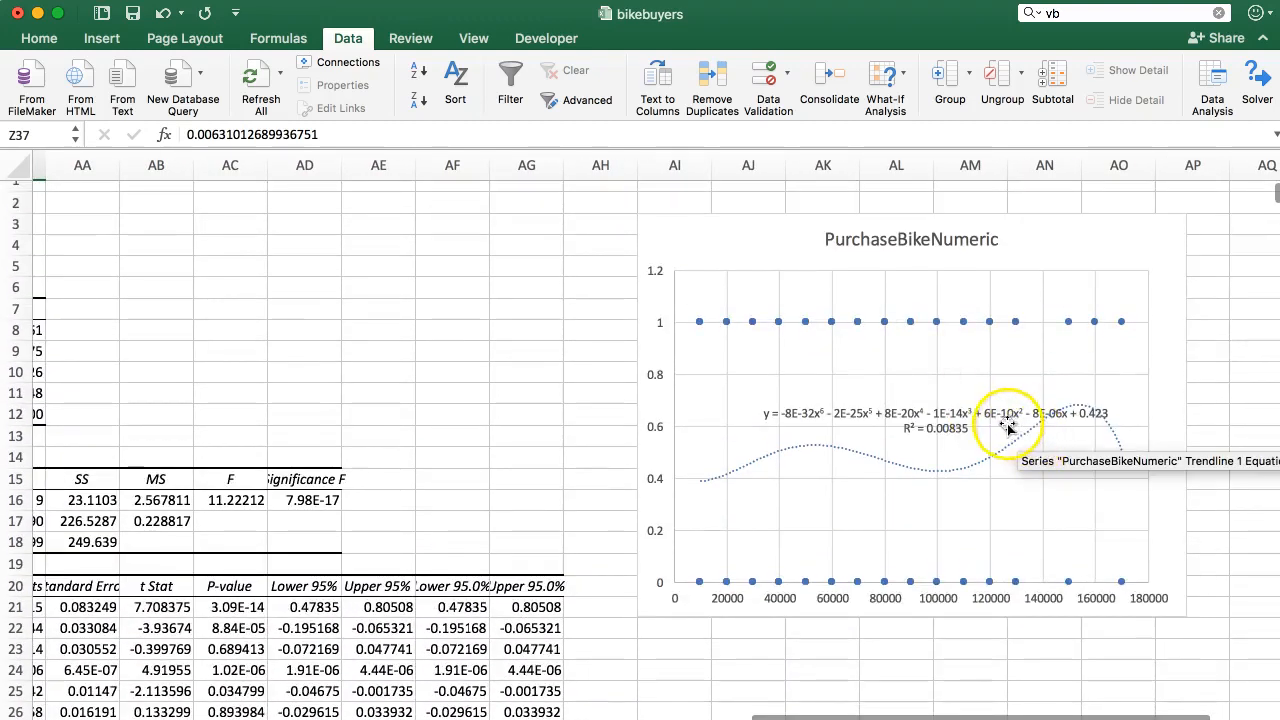
scroll(left, 3)
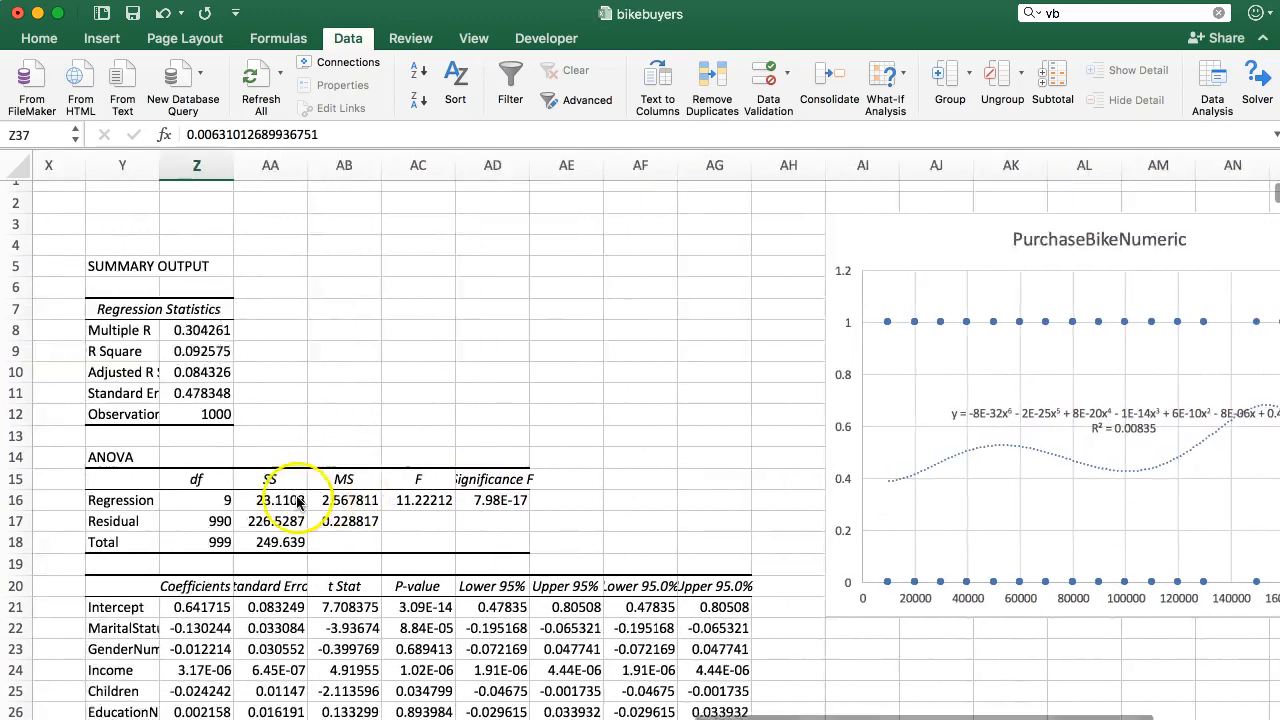
scroll(down, 3)
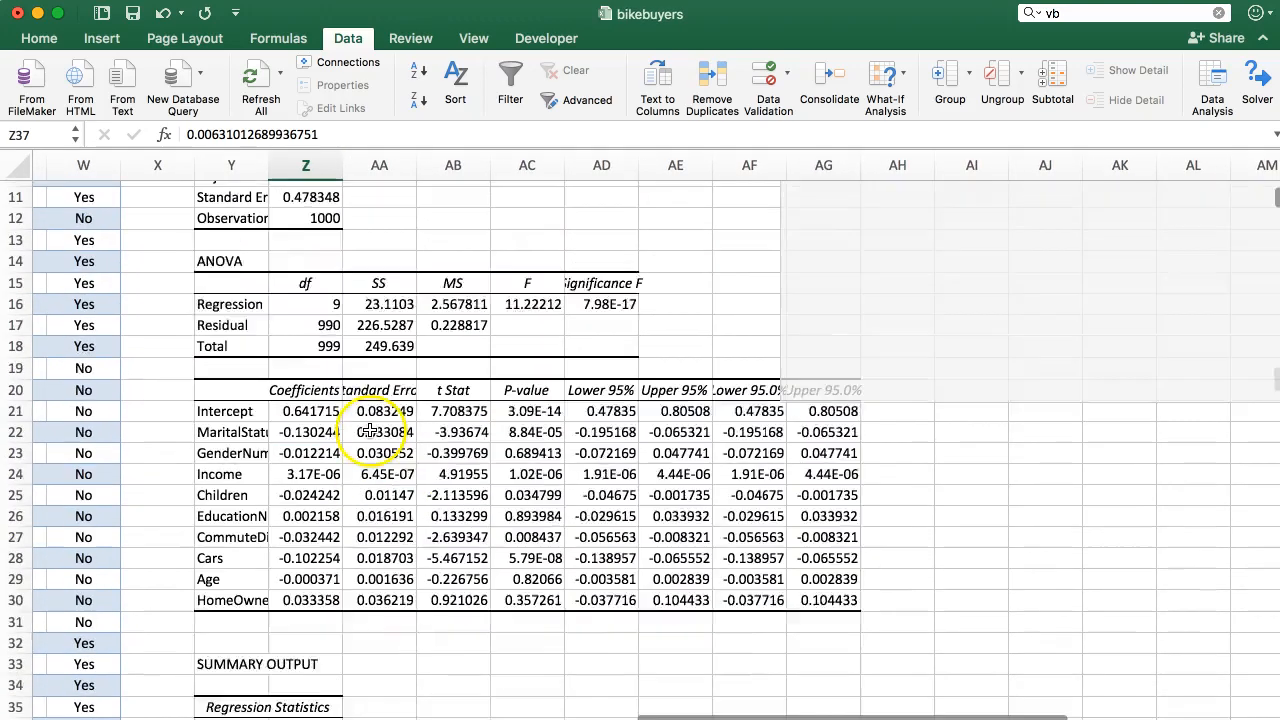
scroll(down, 3)
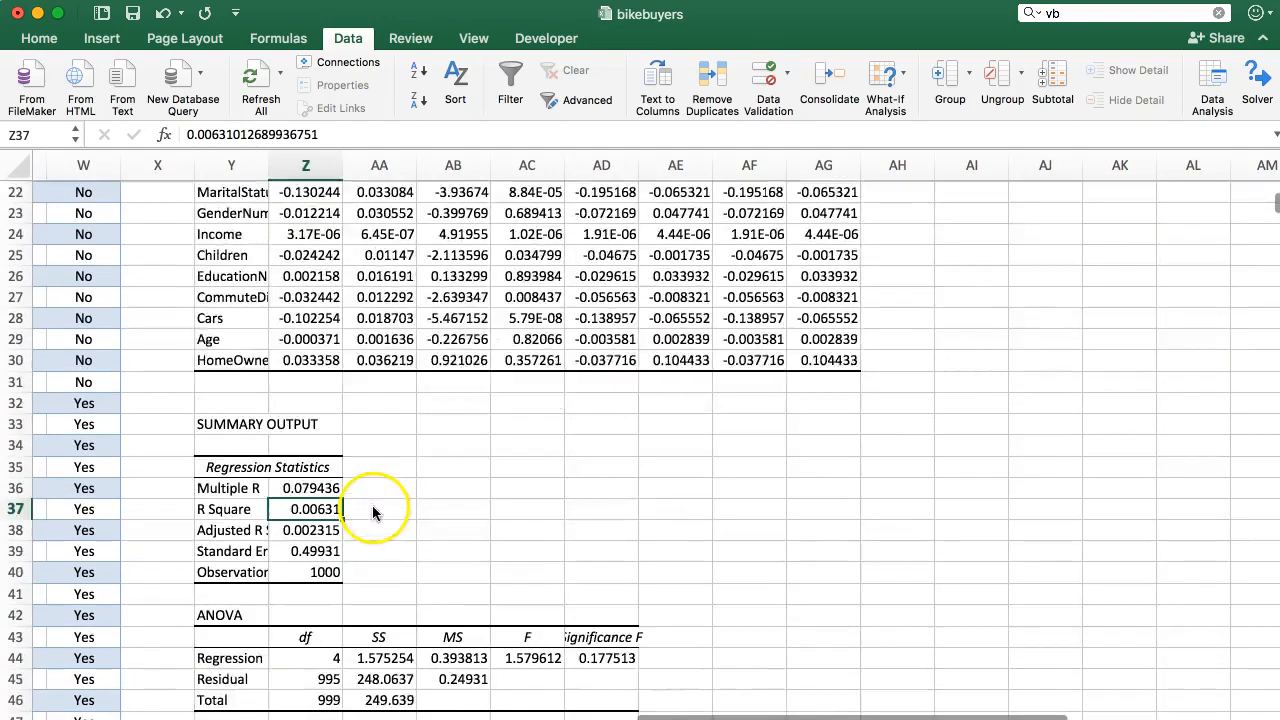
scroll(down, 3)
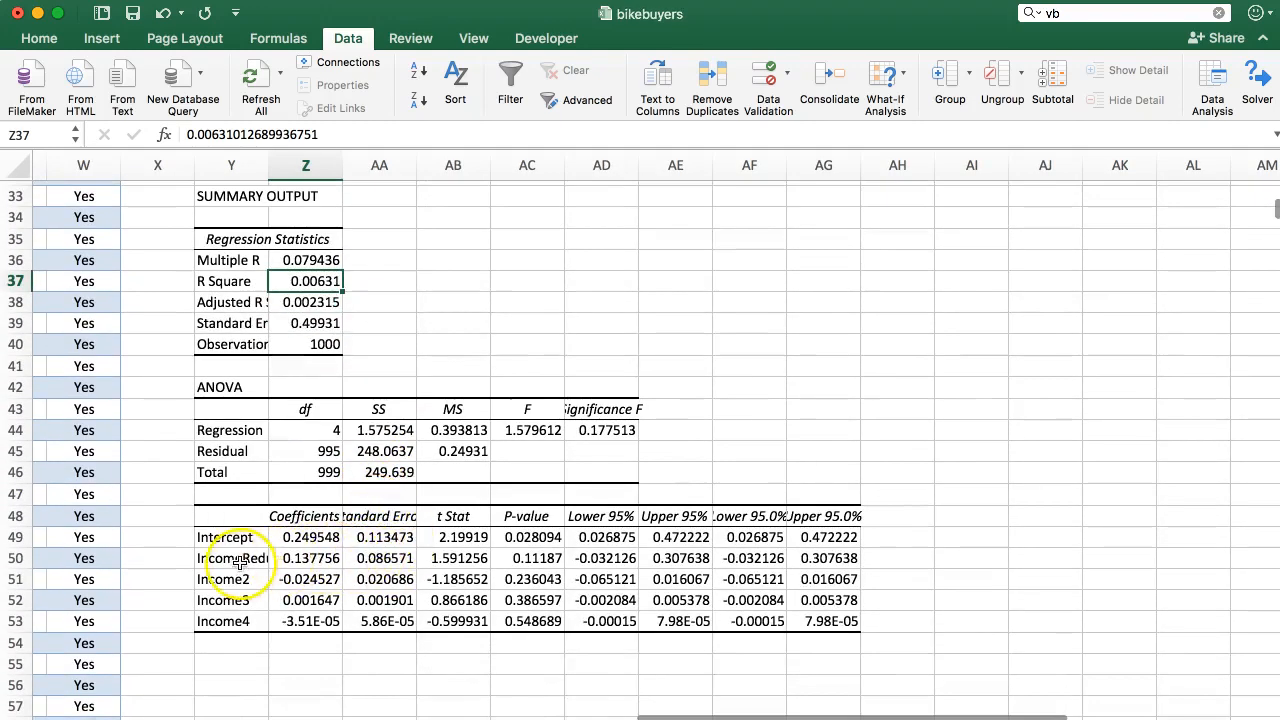
- Highlight the income terms' P-values and result rows, then return to the data table
click(231, 558)
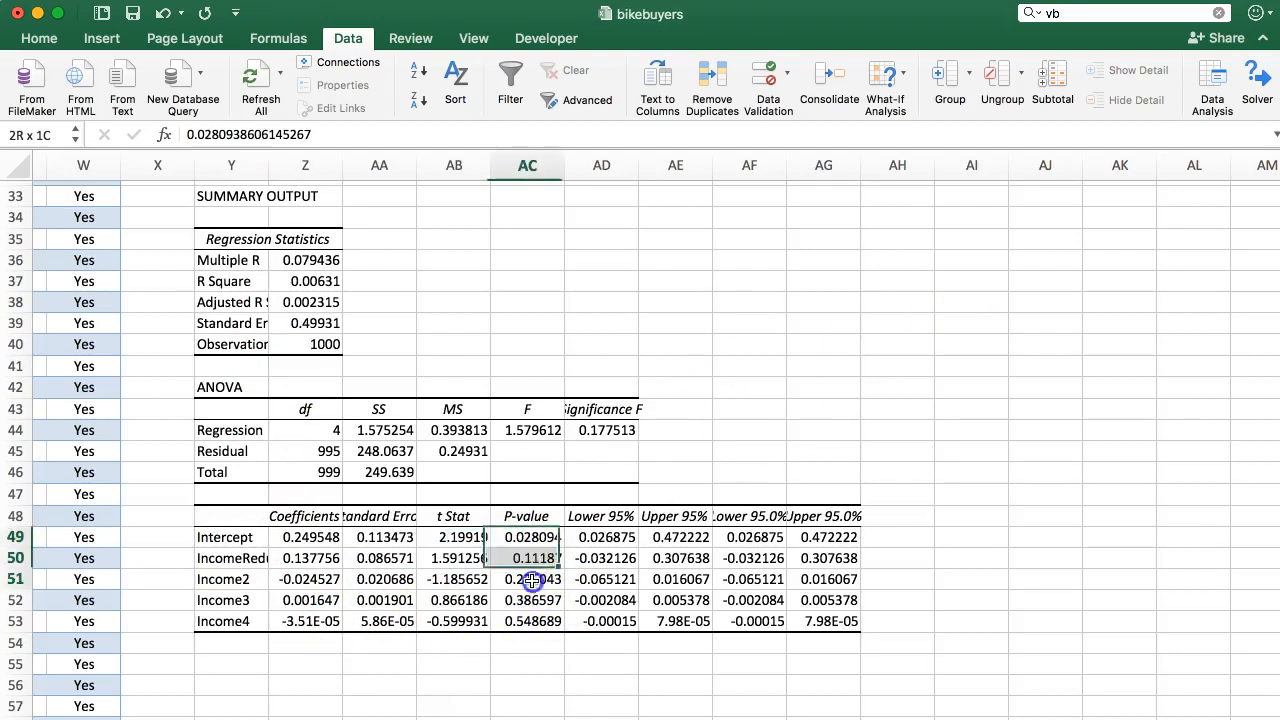
drag(527, 537, 527, 621)
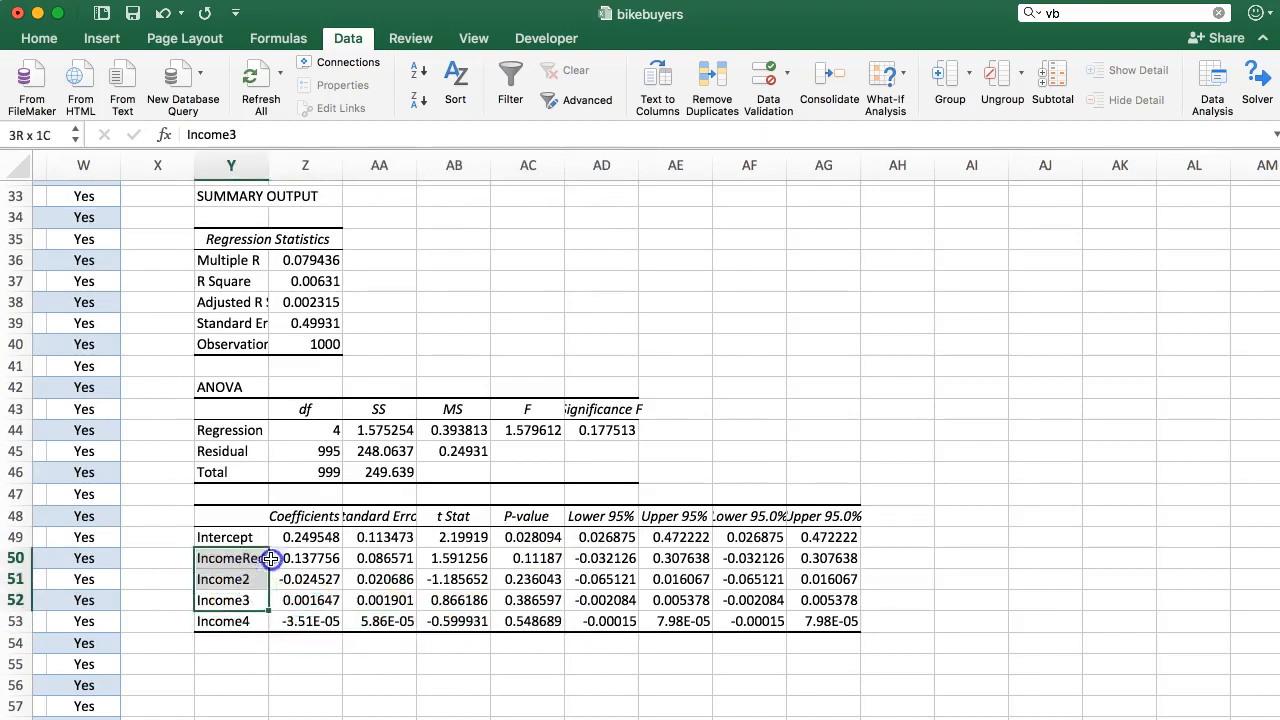
drag(270, 558, 545, 600)
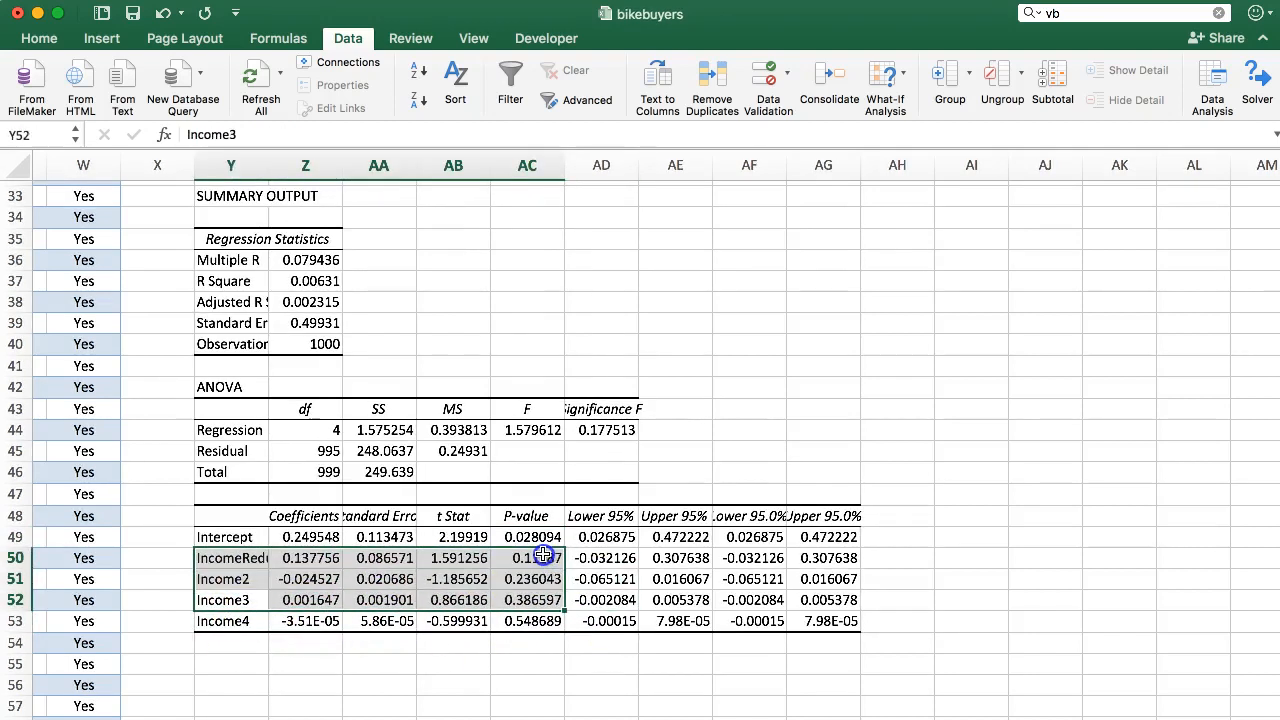
mouse_move(520, 557)
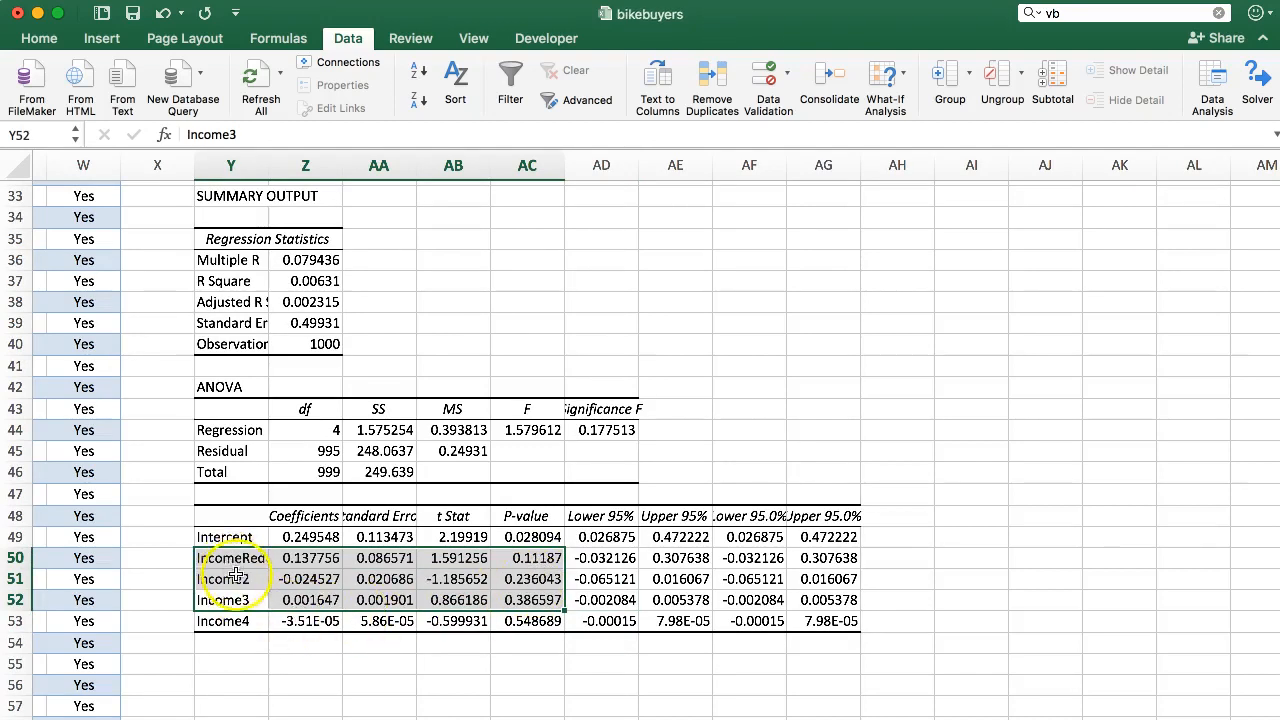
scroll(left, 3)
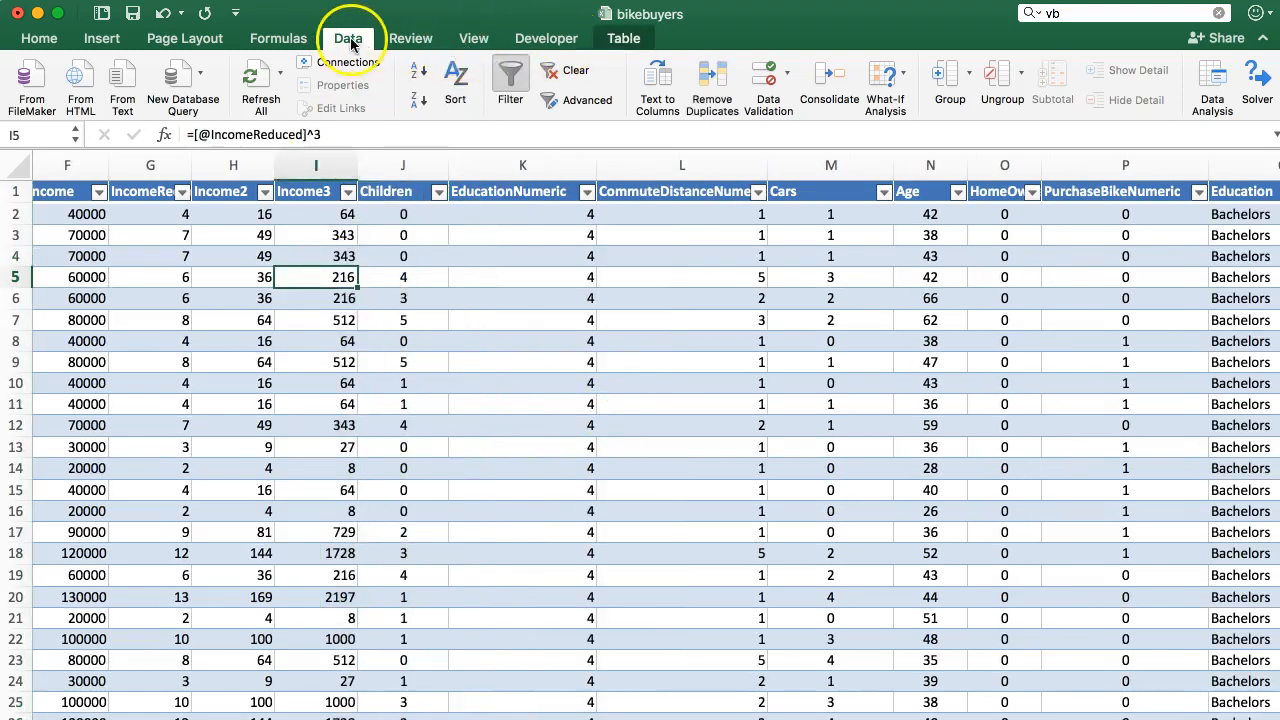
click(1211, 79)
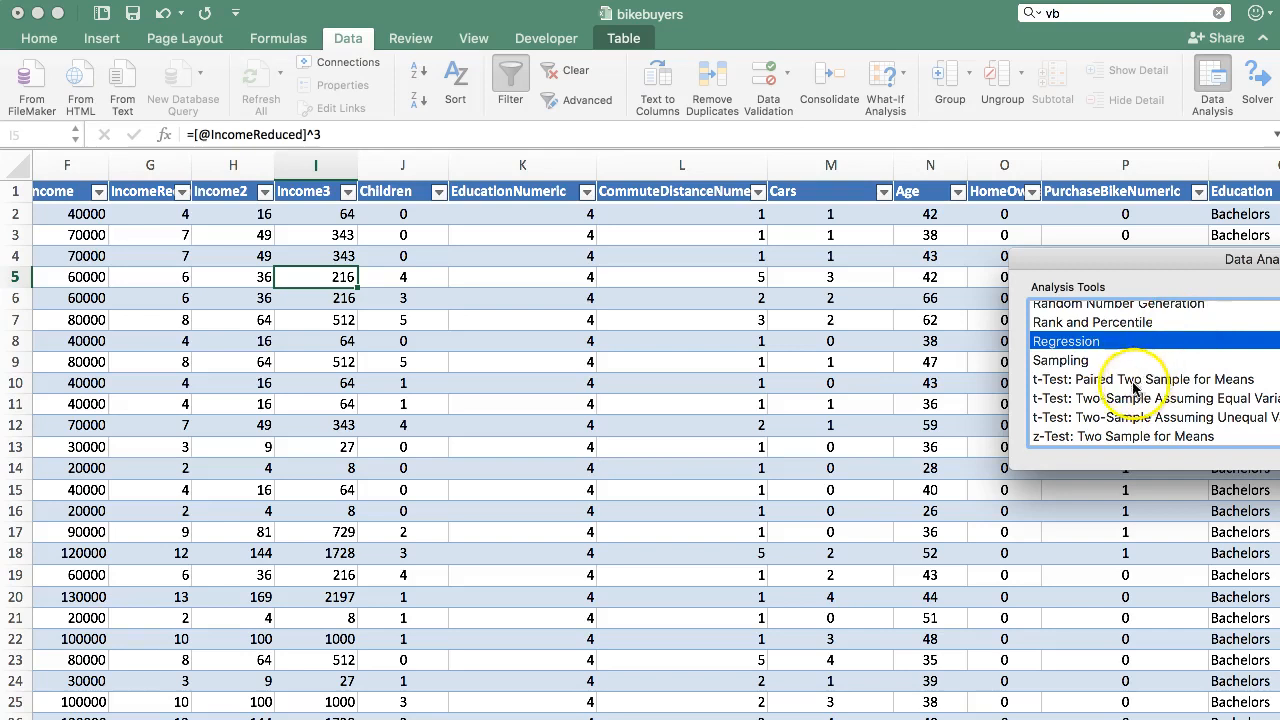
- Run Regression with IncomeReduced–Income3 (G1:I1001) as predictors and output starting at X56
click(1066, 341)
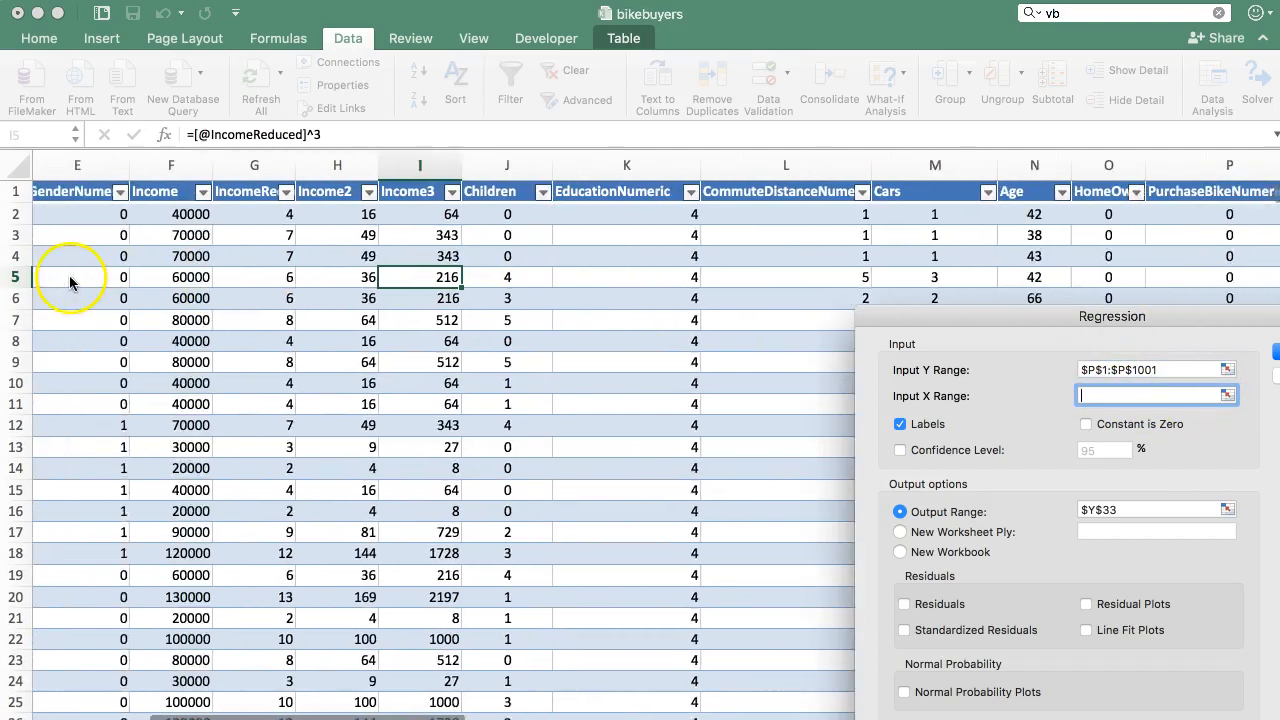
scroll(left, 3)
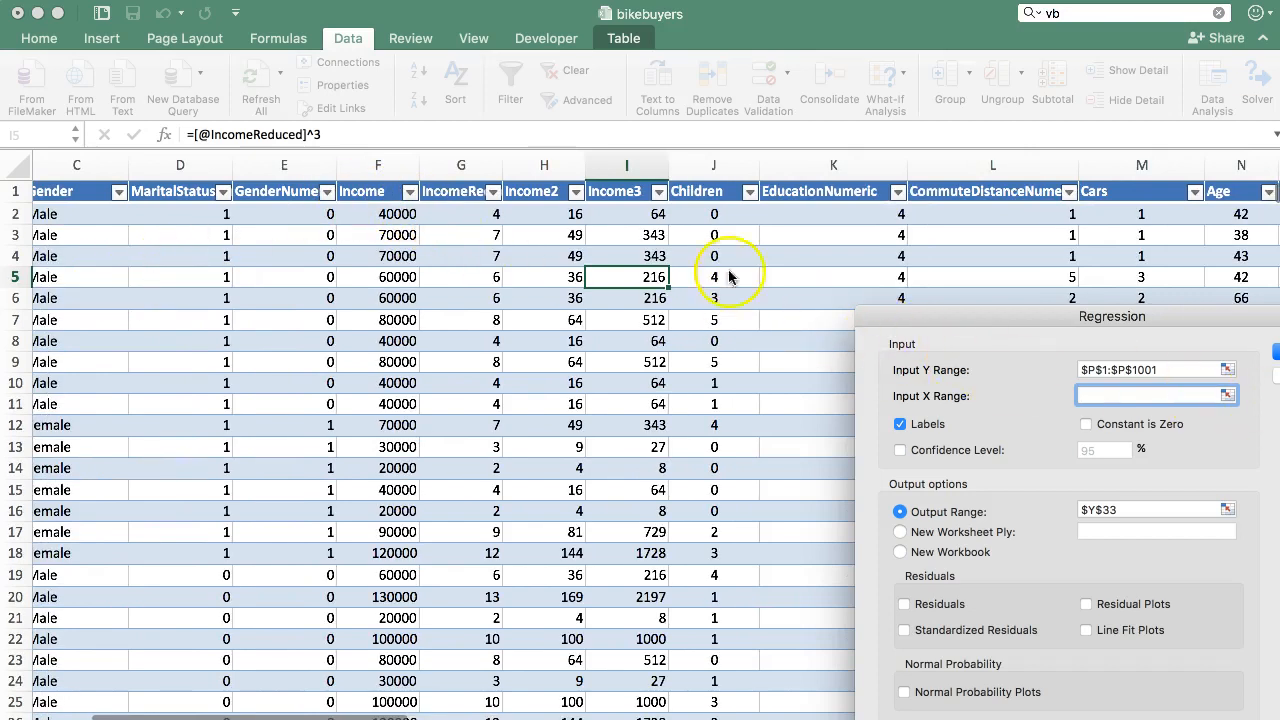
drag(461, 191, 626, 255)
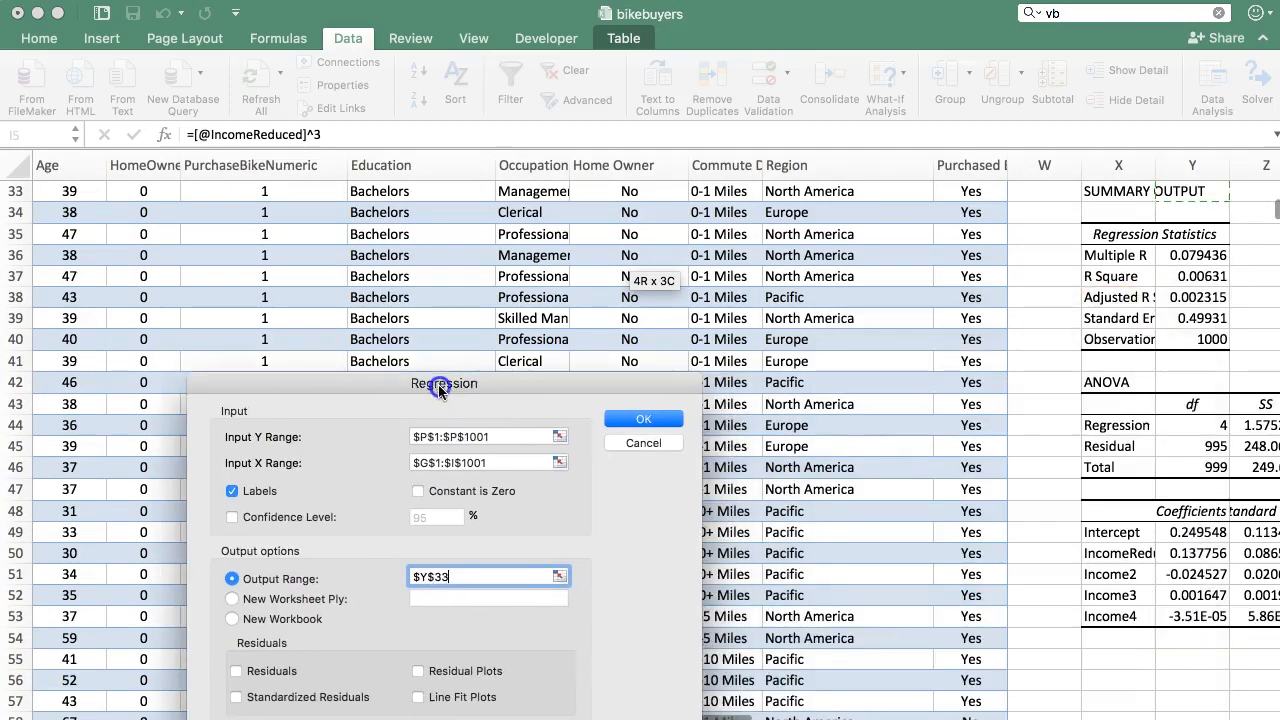
click(488, 577)
text($X$56)
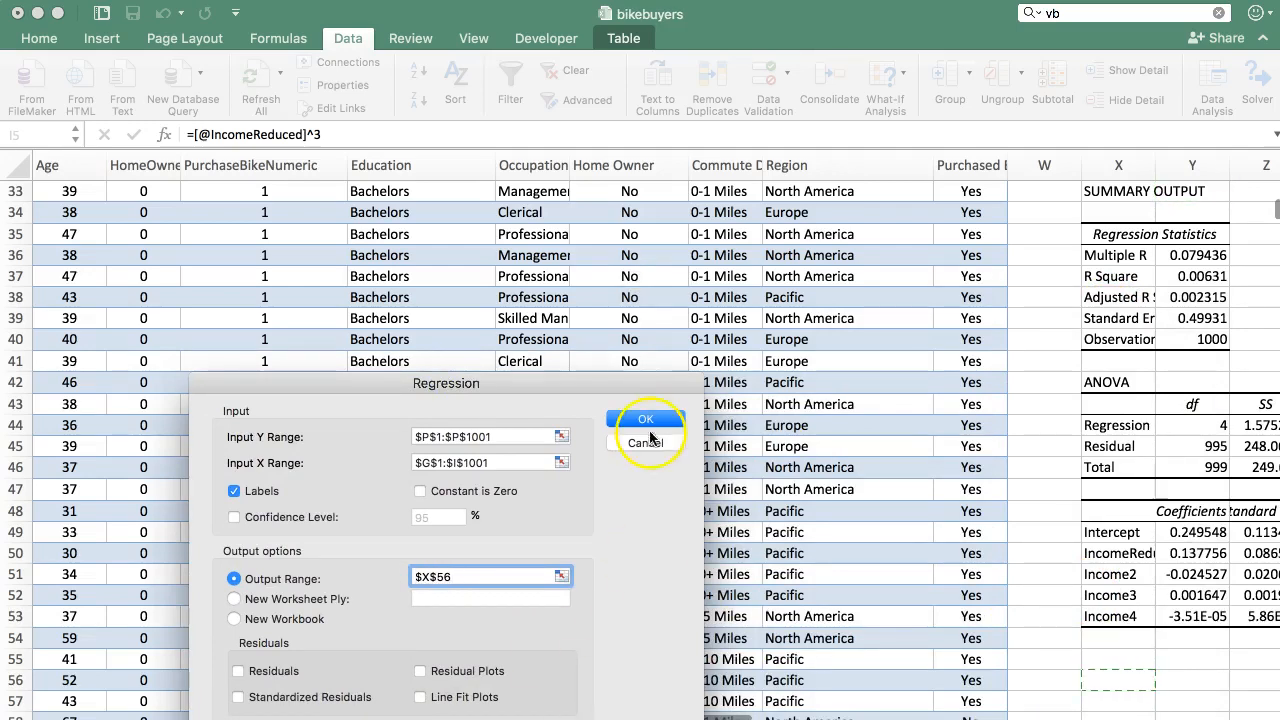
click(646, 418)
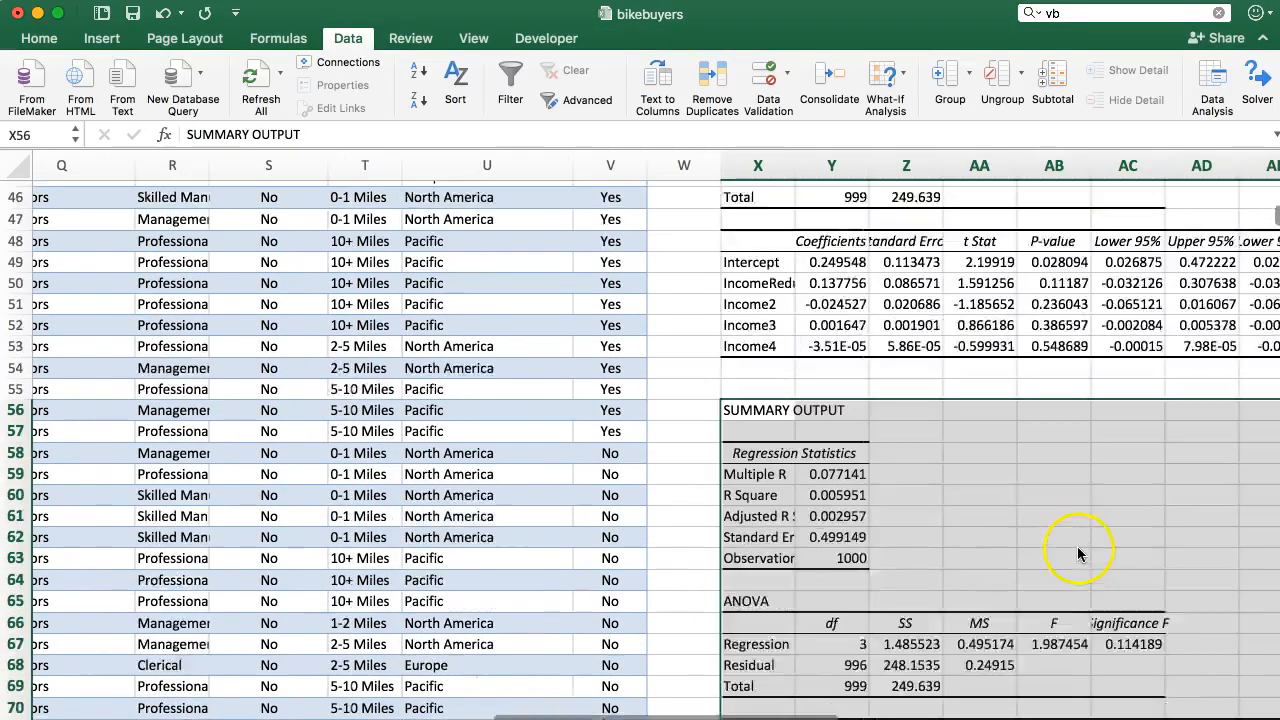
scroll(down, 3)
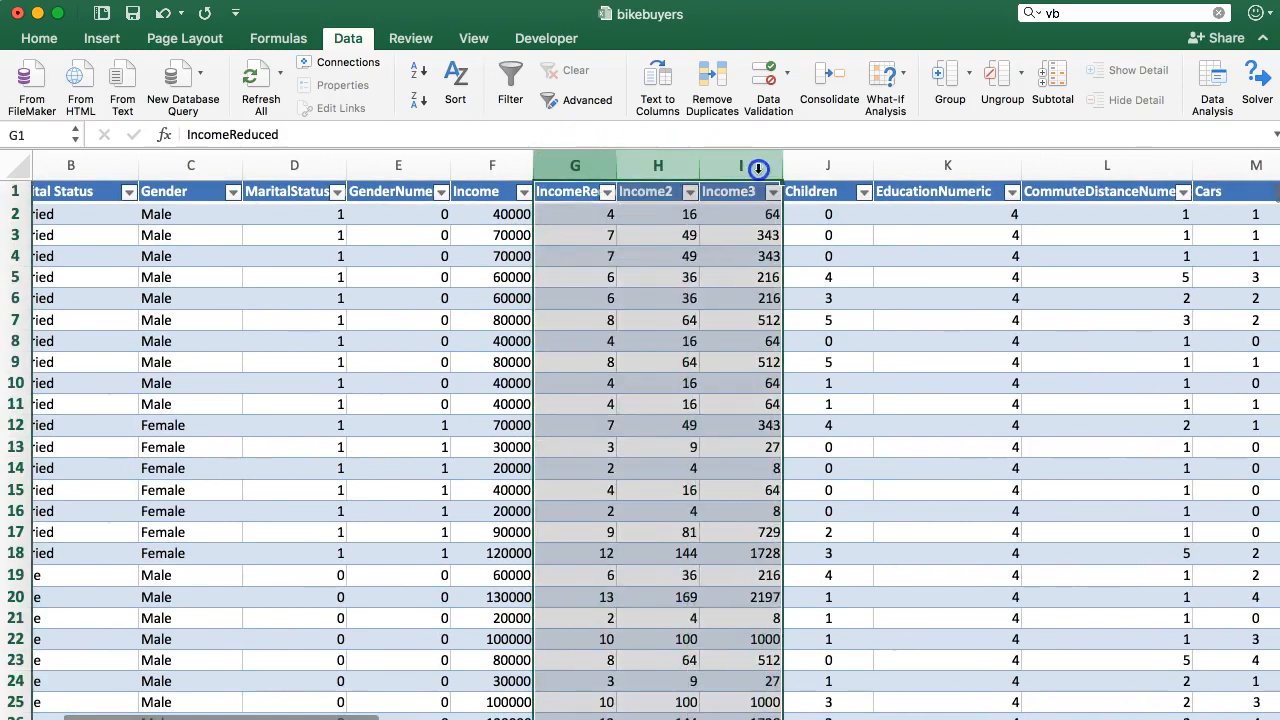
- Move Income beside Gender and regress on the eleven columns E1:O1001
click(491, 166)
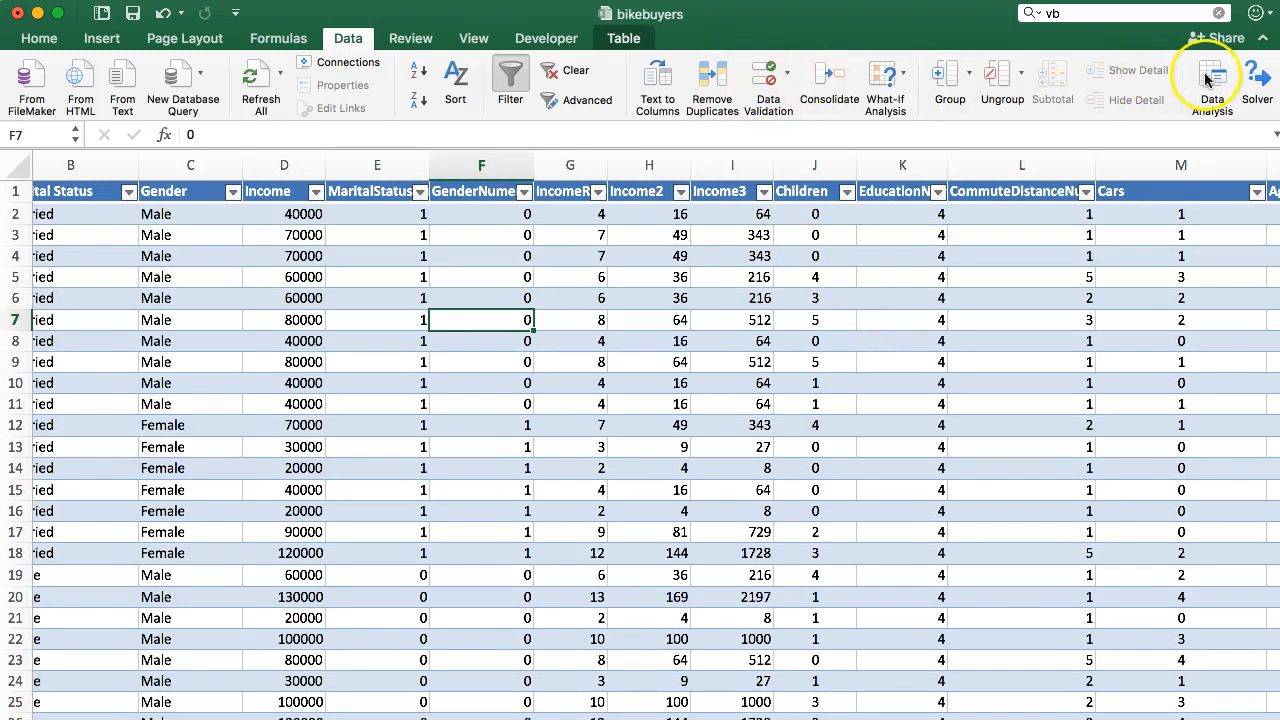
click(1211, 82)
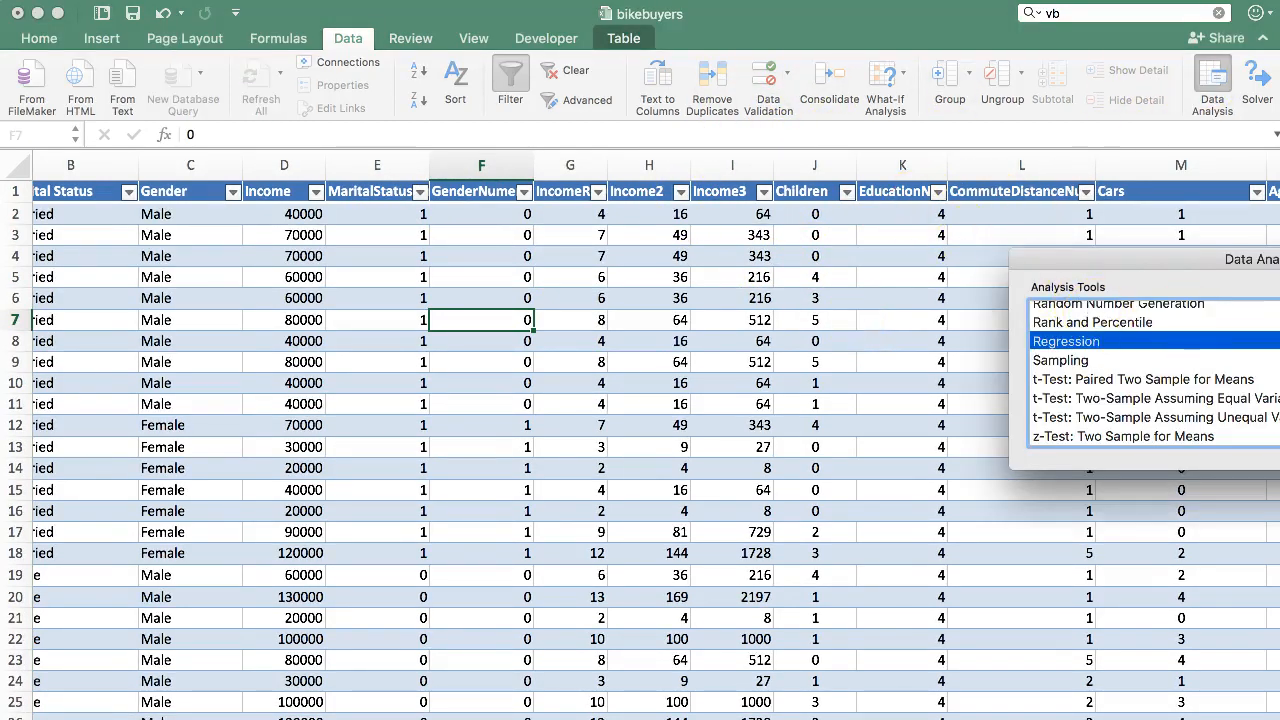
click(1064, 341)
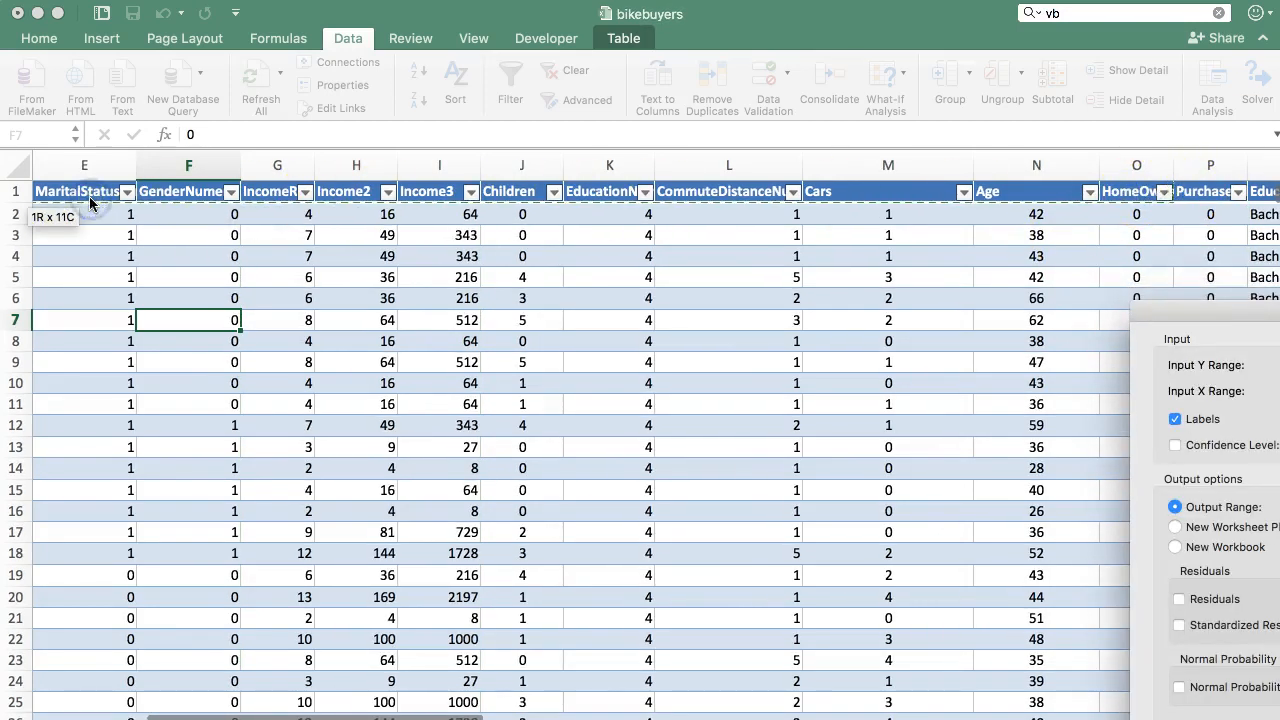
scroll(left, 3)
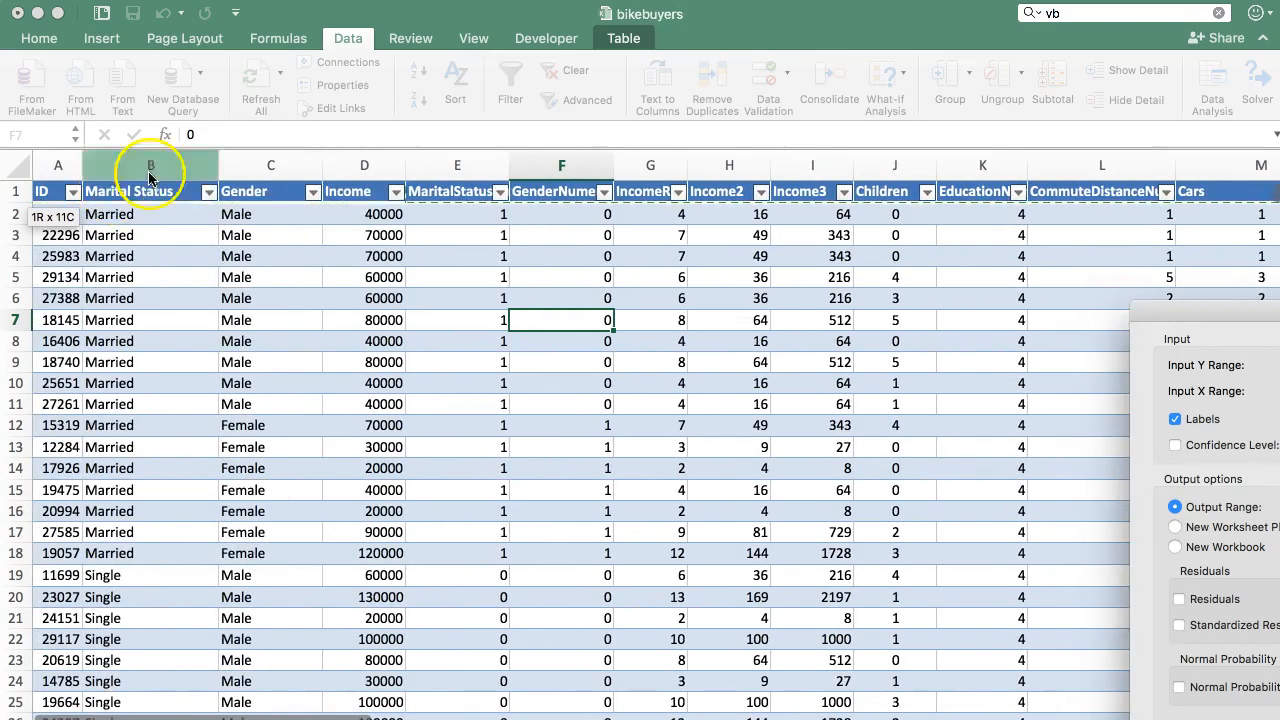
mouse_move(687, 200)
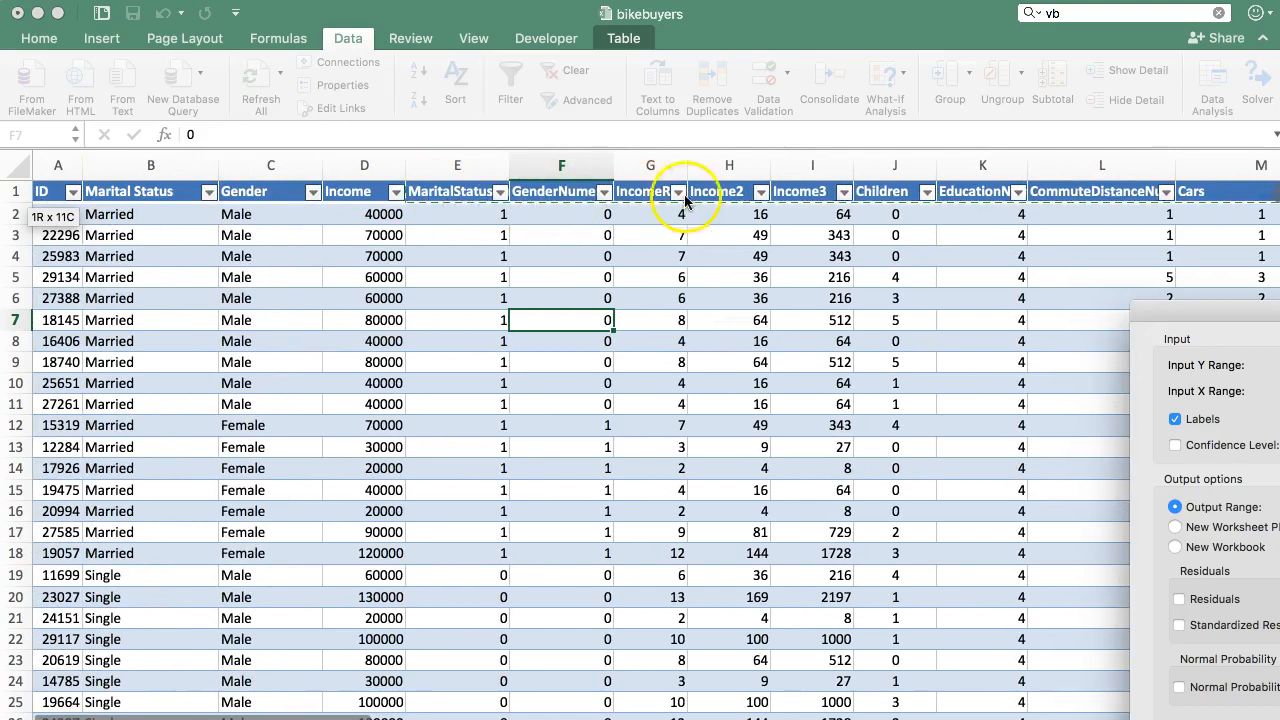
scroll(right, 3)
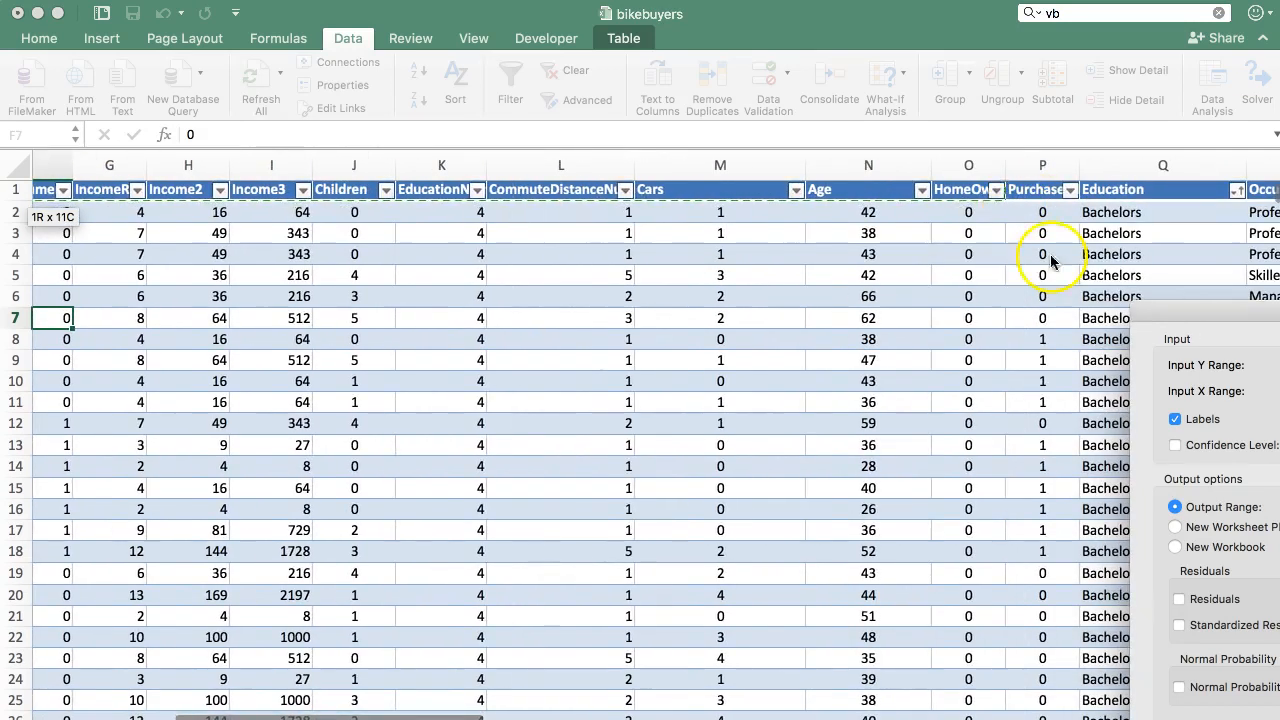
scroll(down, 3)
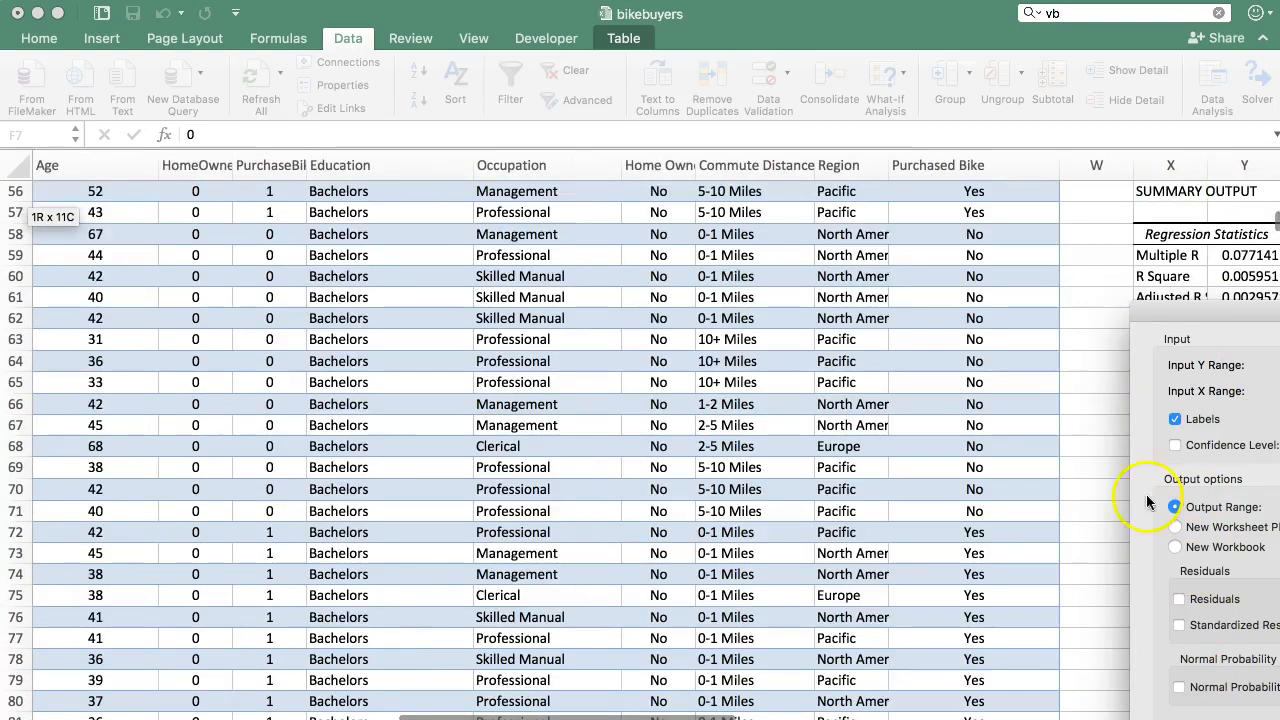
scroll(right, 3)
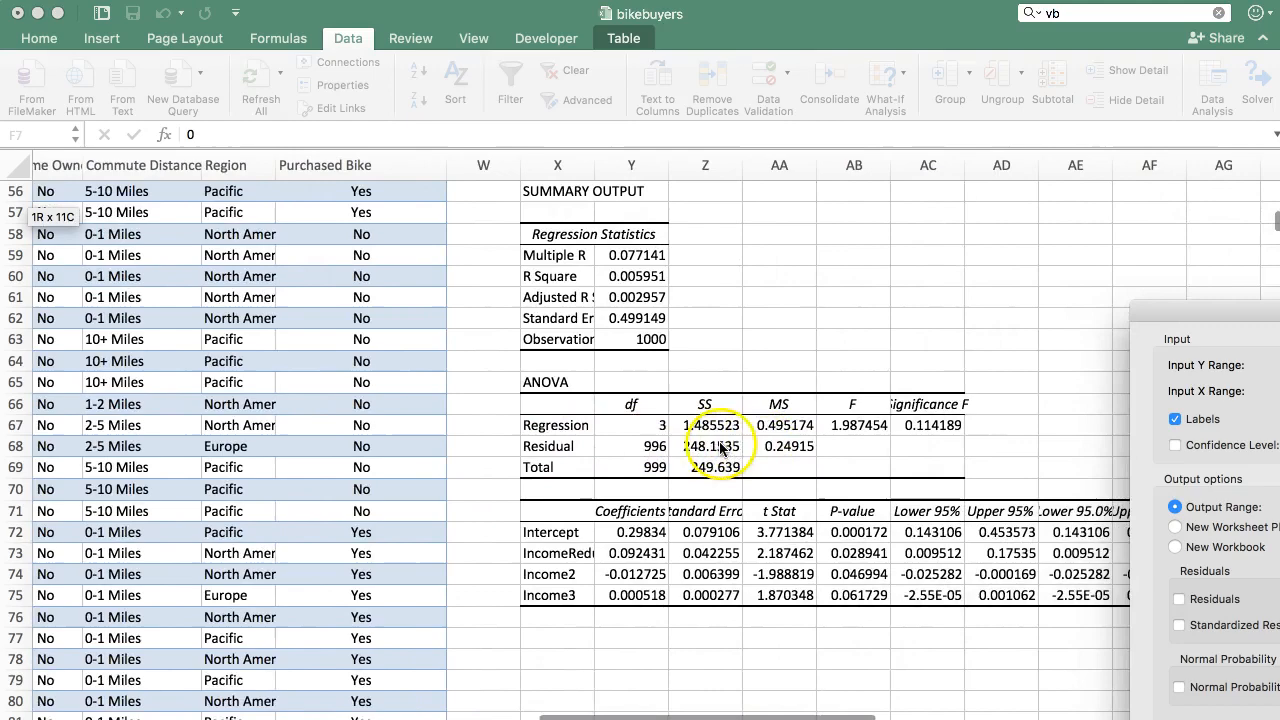
scroll(down, 3)
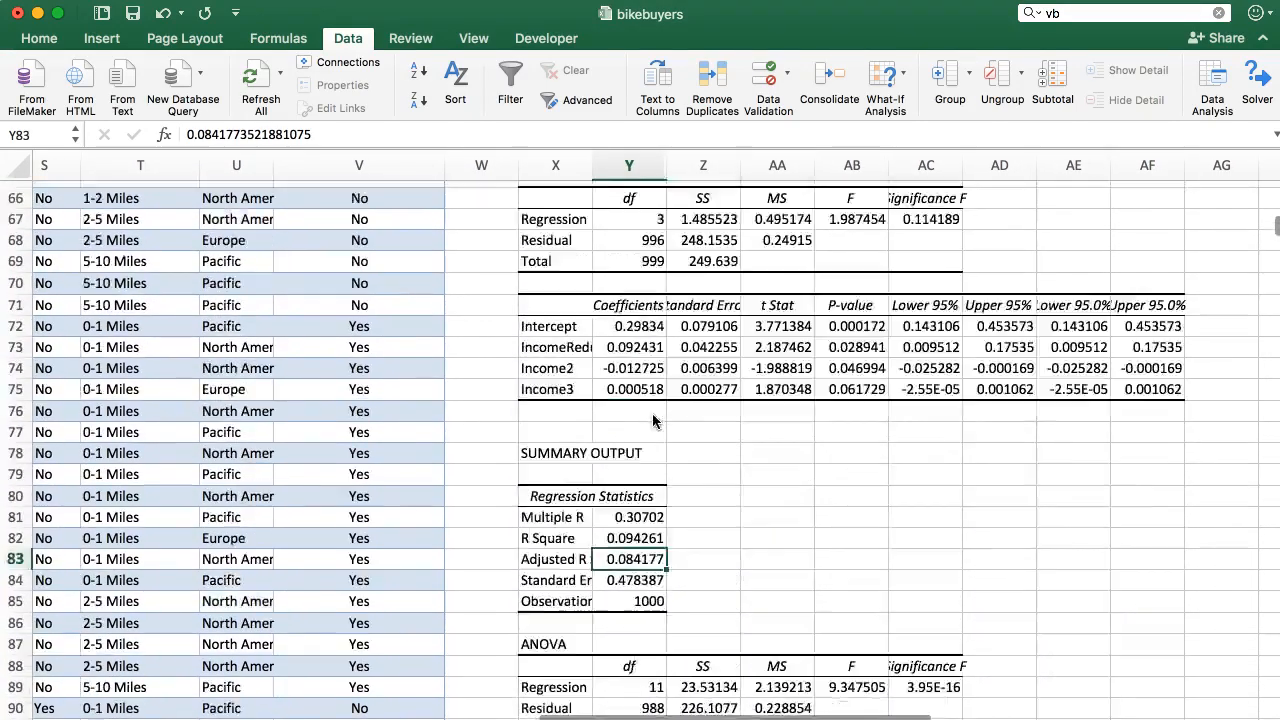
- Copy the first regression's rounded p-values into column AG beside the eleven-predictor coefficients
scroll(up, 3)
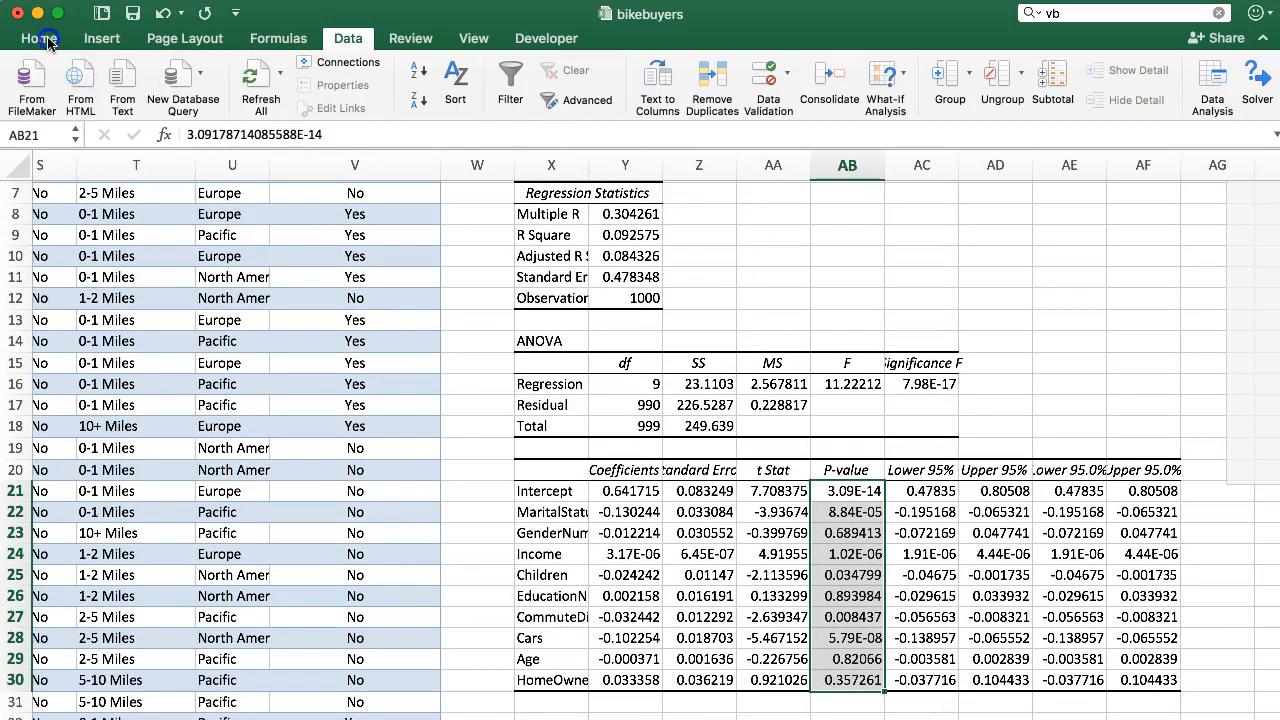
click(816, 75)
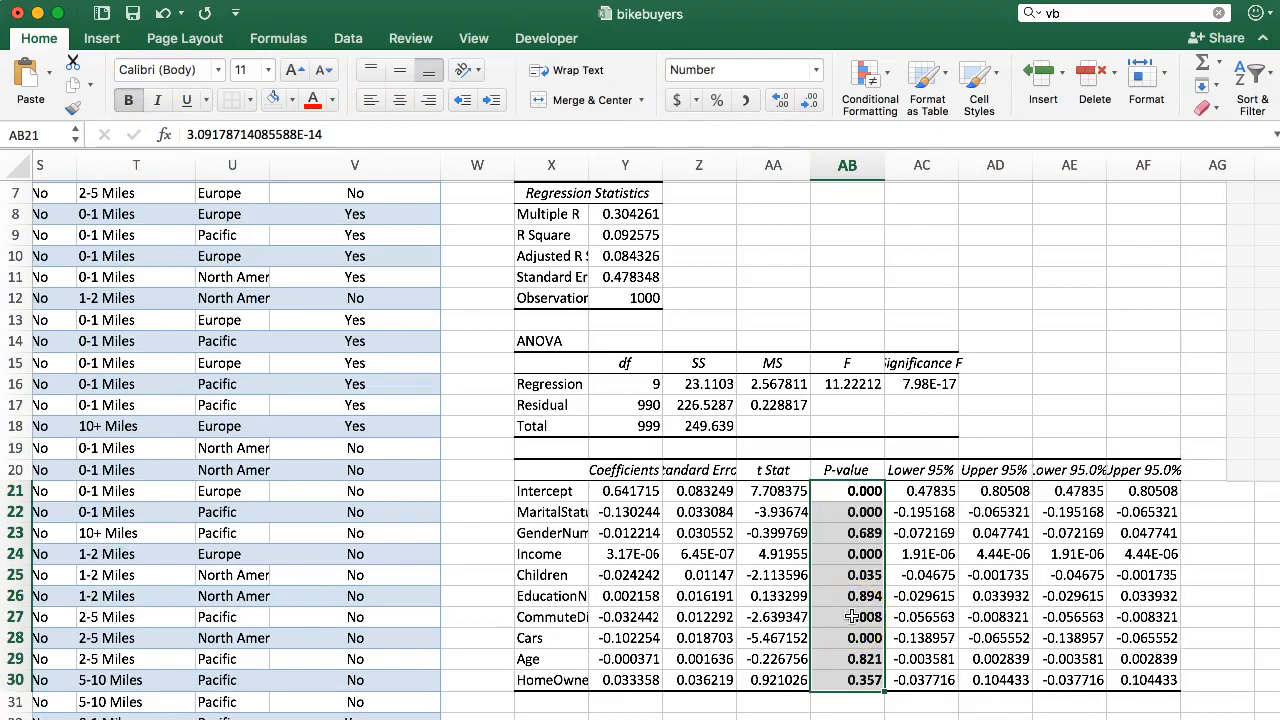
scroll(down, 3)
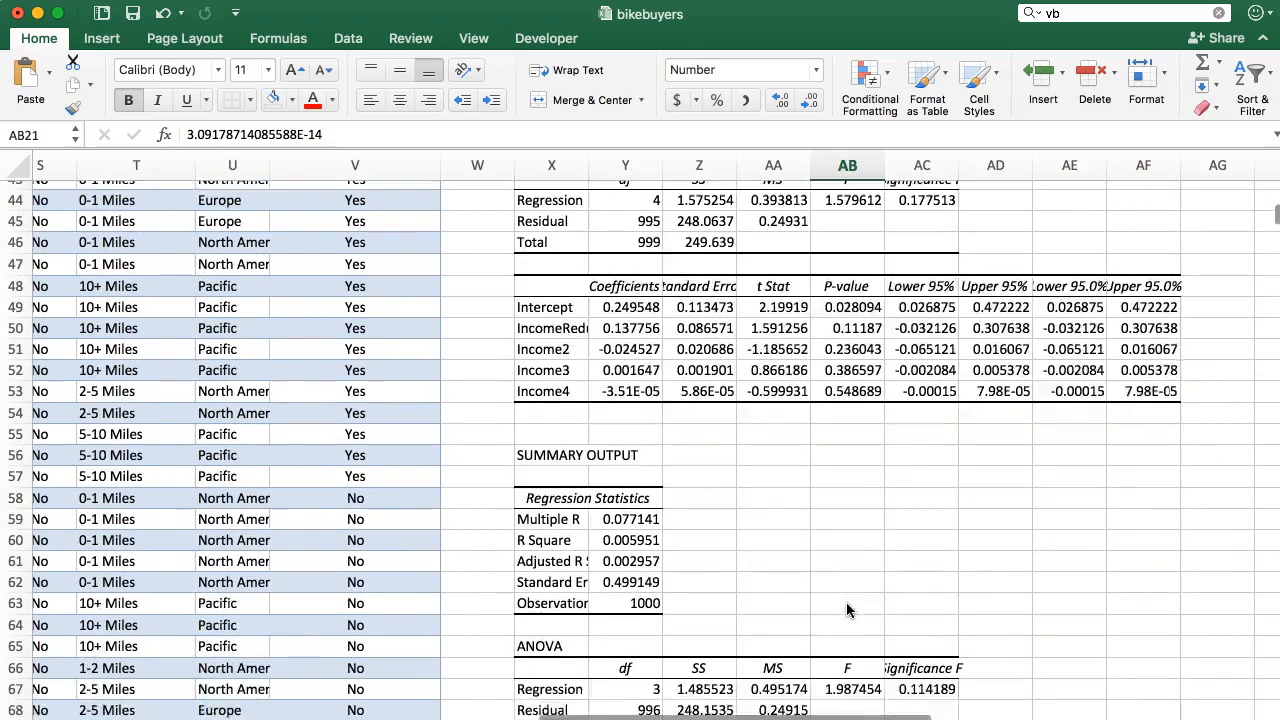
scroll(down, 3)
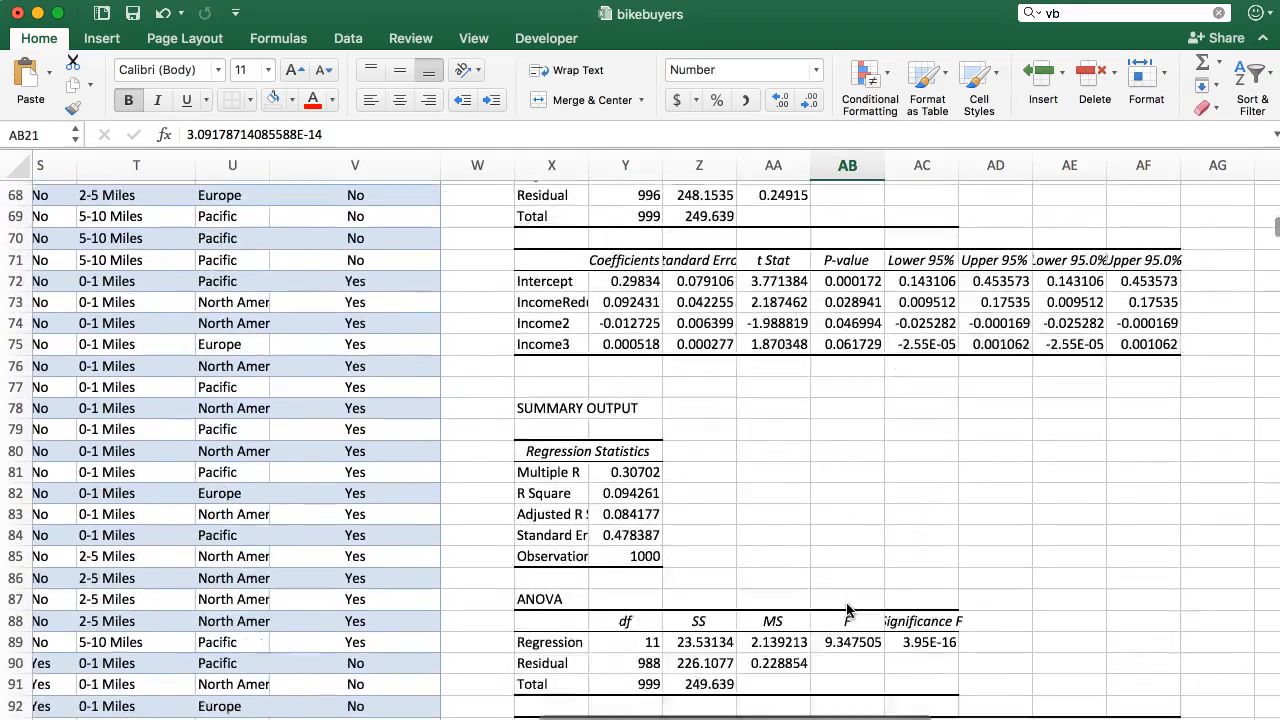
scroll(down, 3)
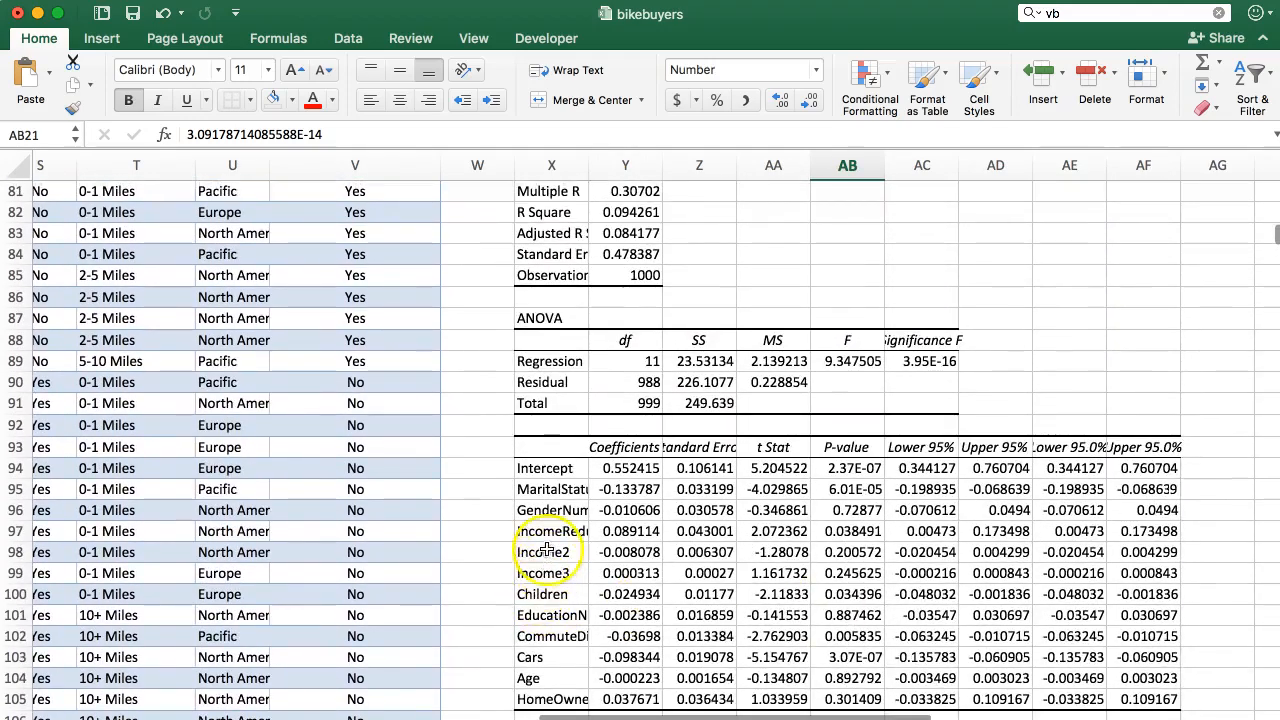
scroll(right, 3)
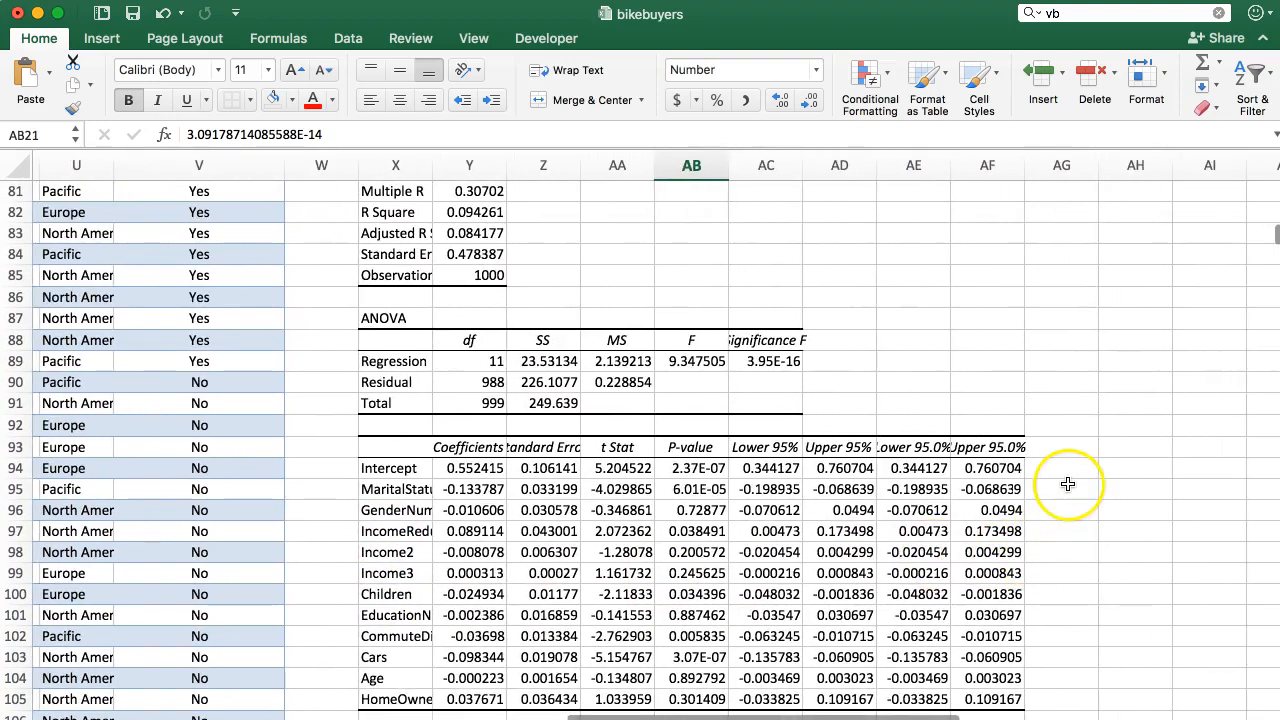
mouse_move(1107, 476)
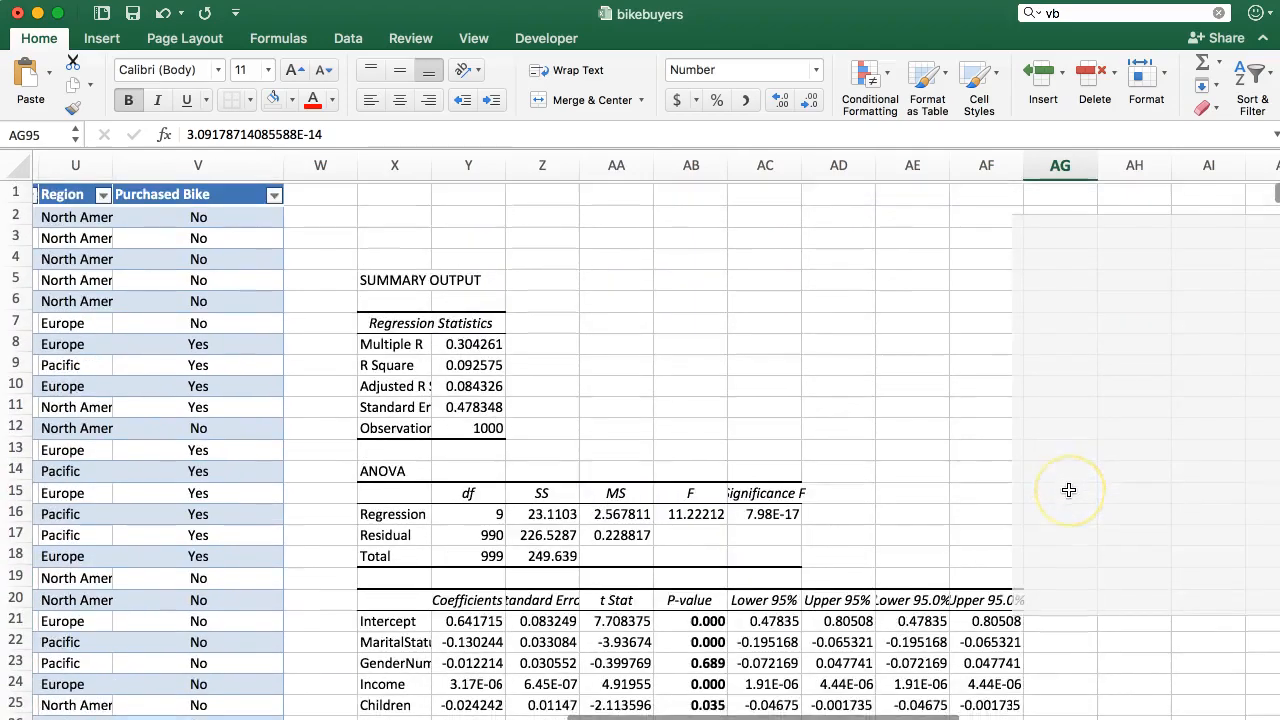
scroll(down, 3)
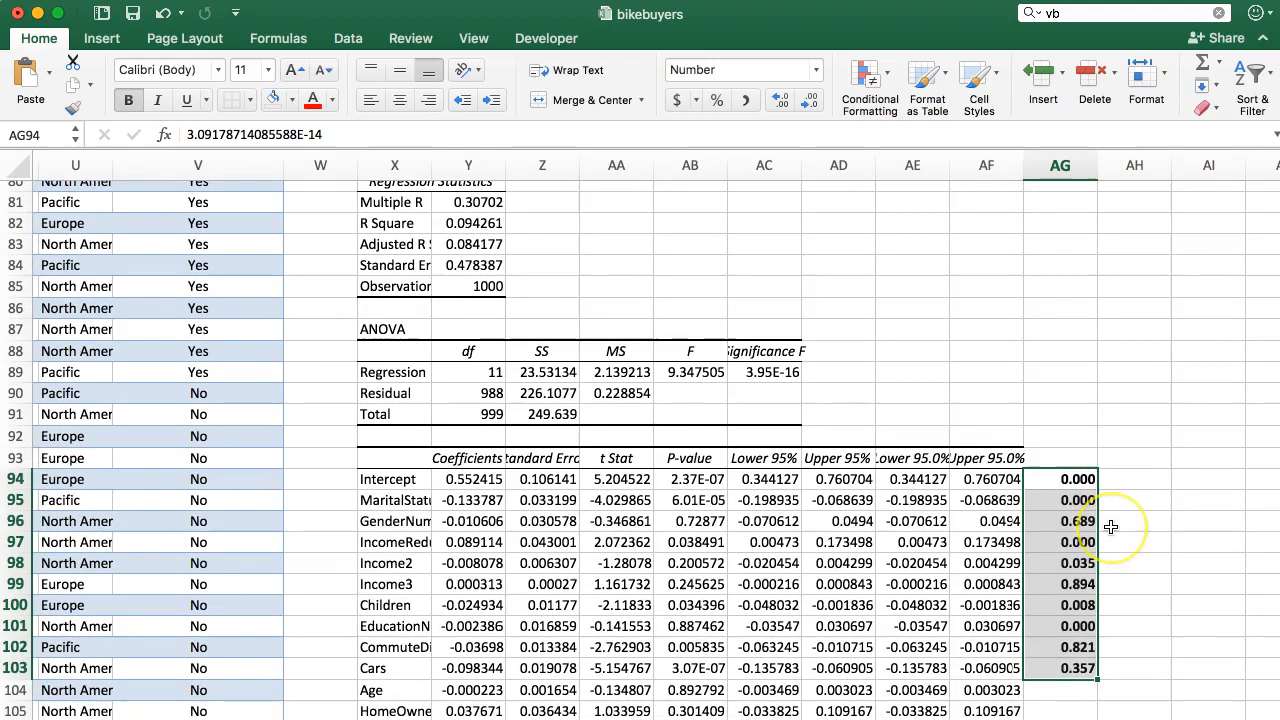
scroll(down, 3)
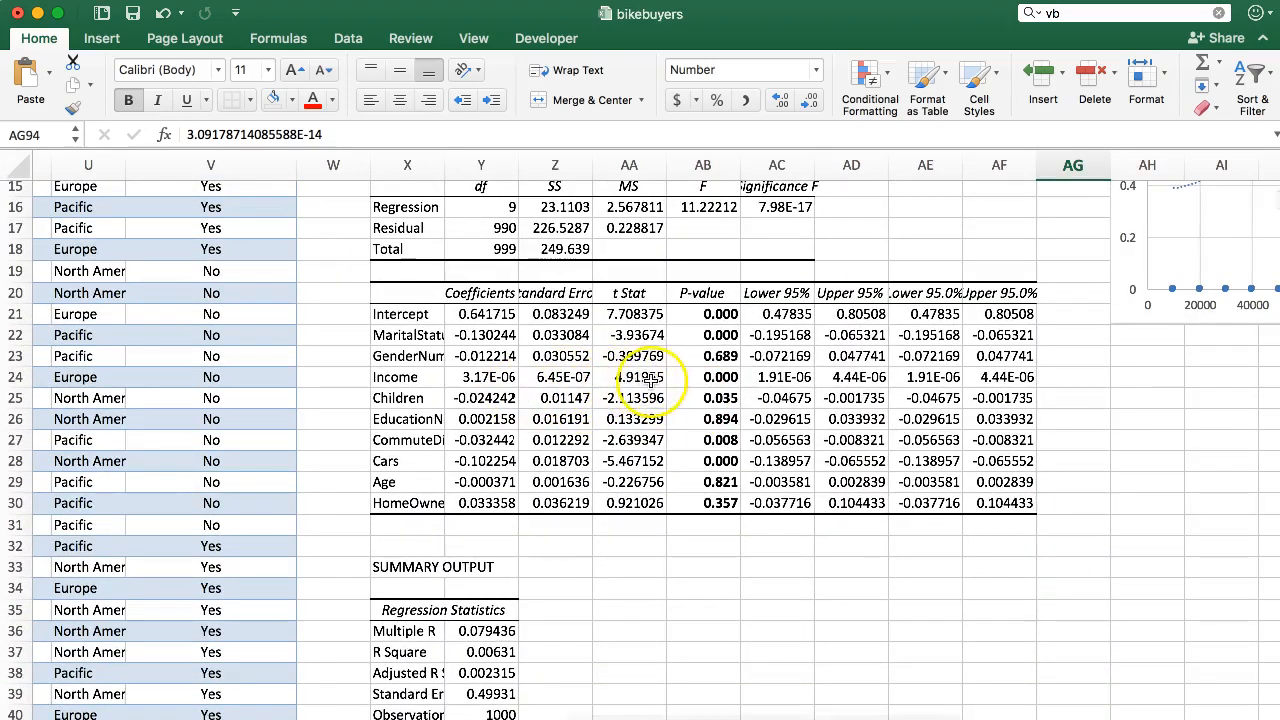
scroll(down, 3)
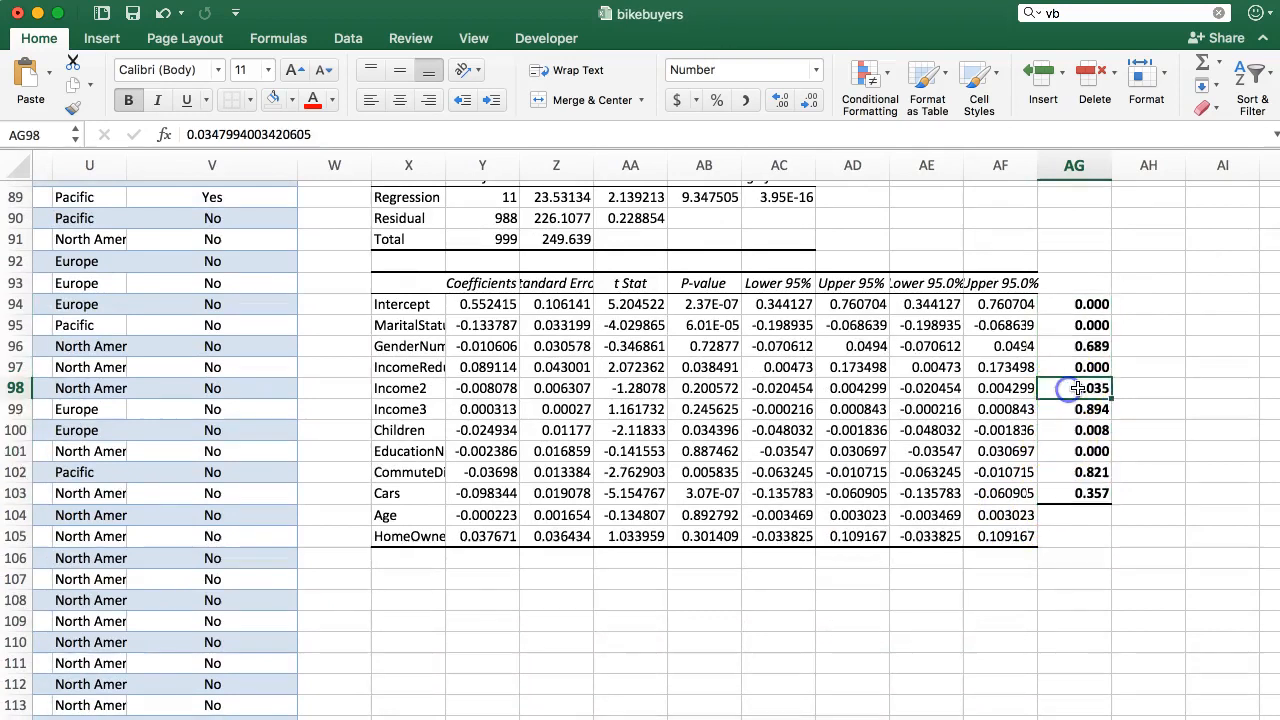
- Shift earlier p-values down two rows, show new p-values with three decimals, compare variables
drag(1073, 388, 1073, 493)
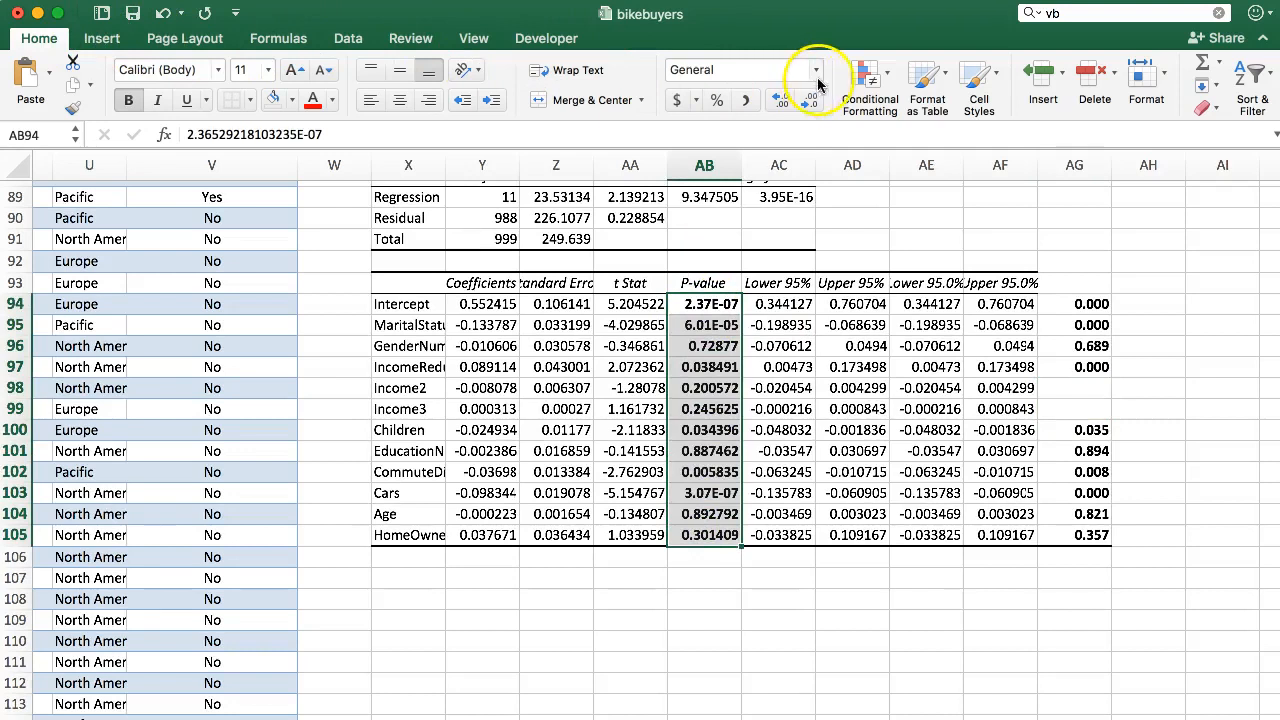
click(783, 99)
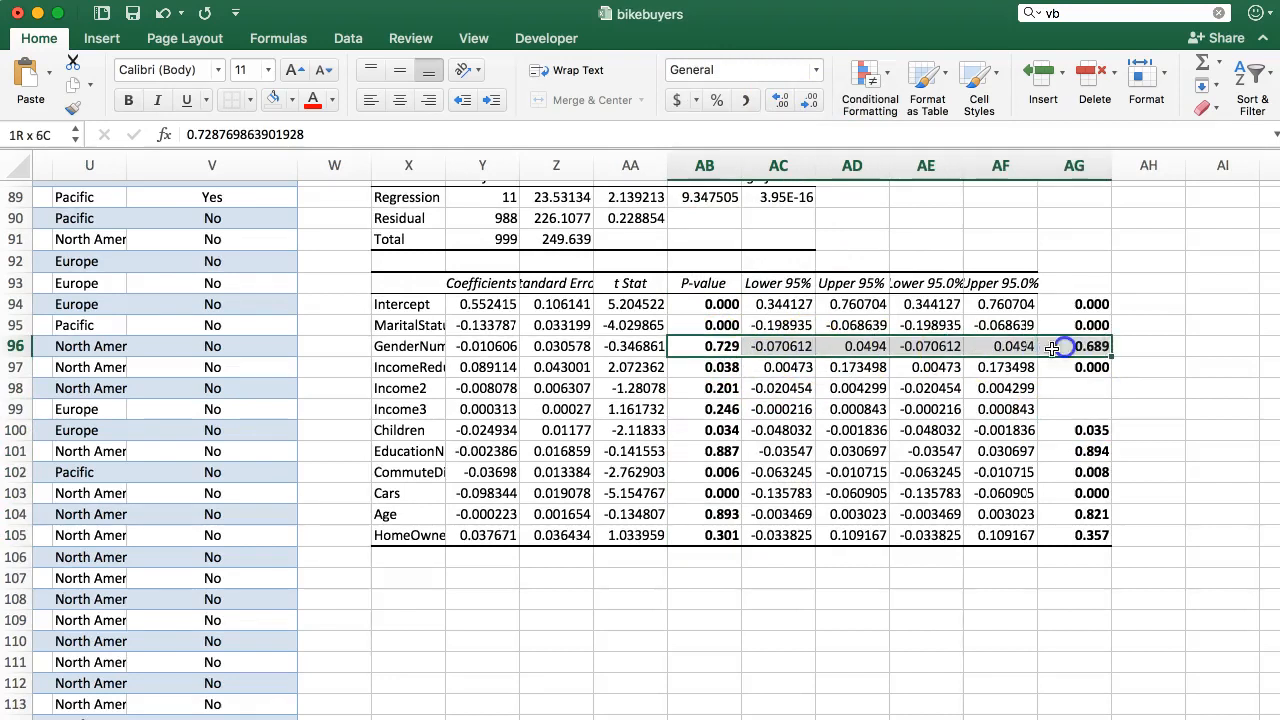
click(703, 367)
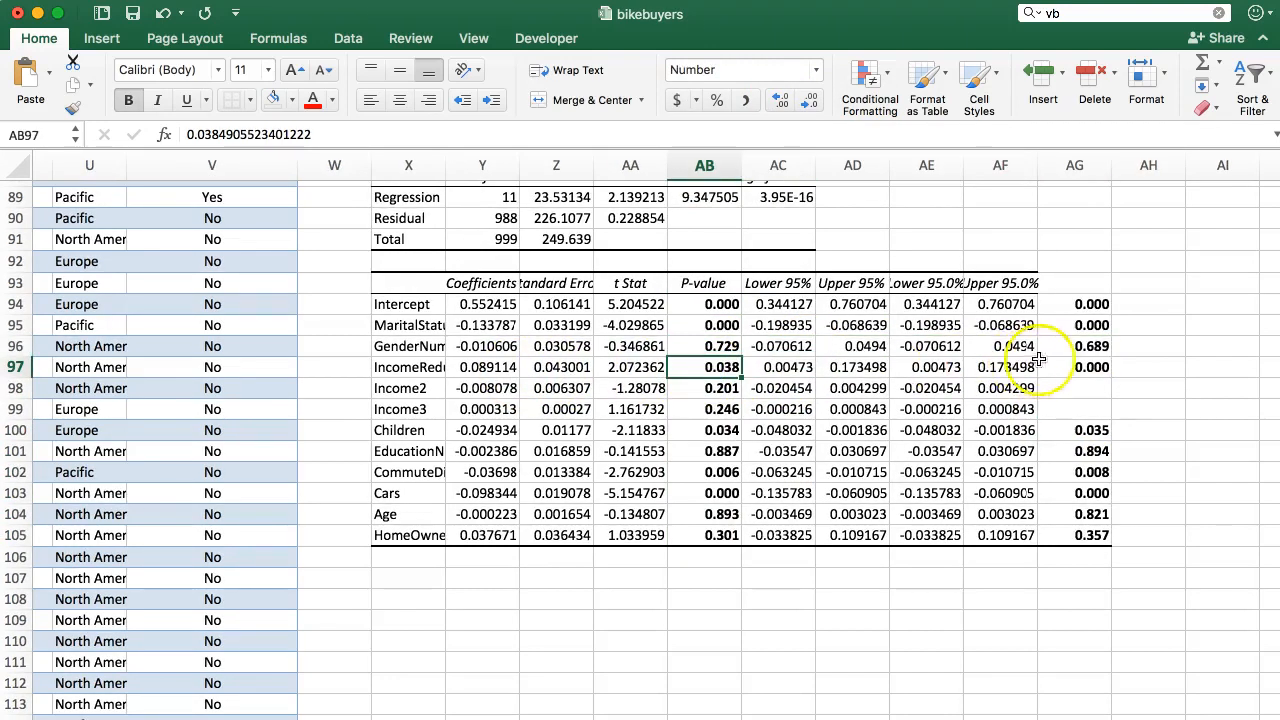
click(1074, 367)
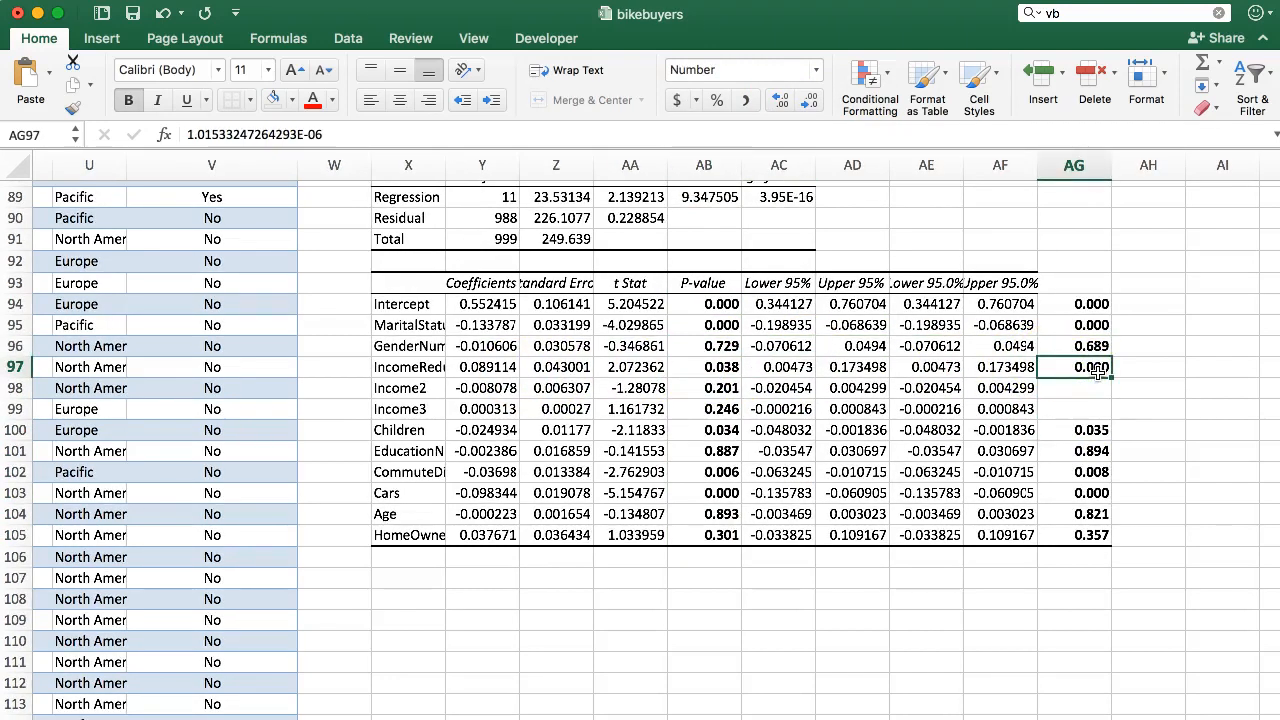
click(704, 367)
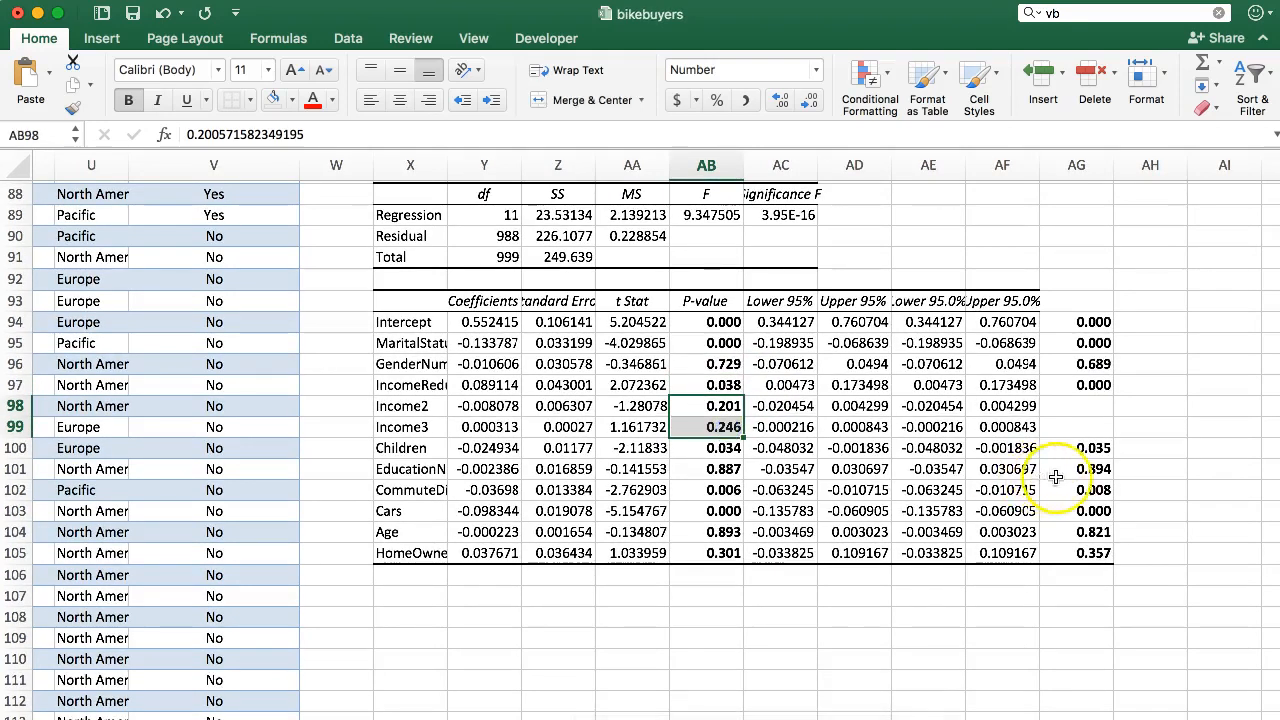
drag(1076, 447, 1076, 531)
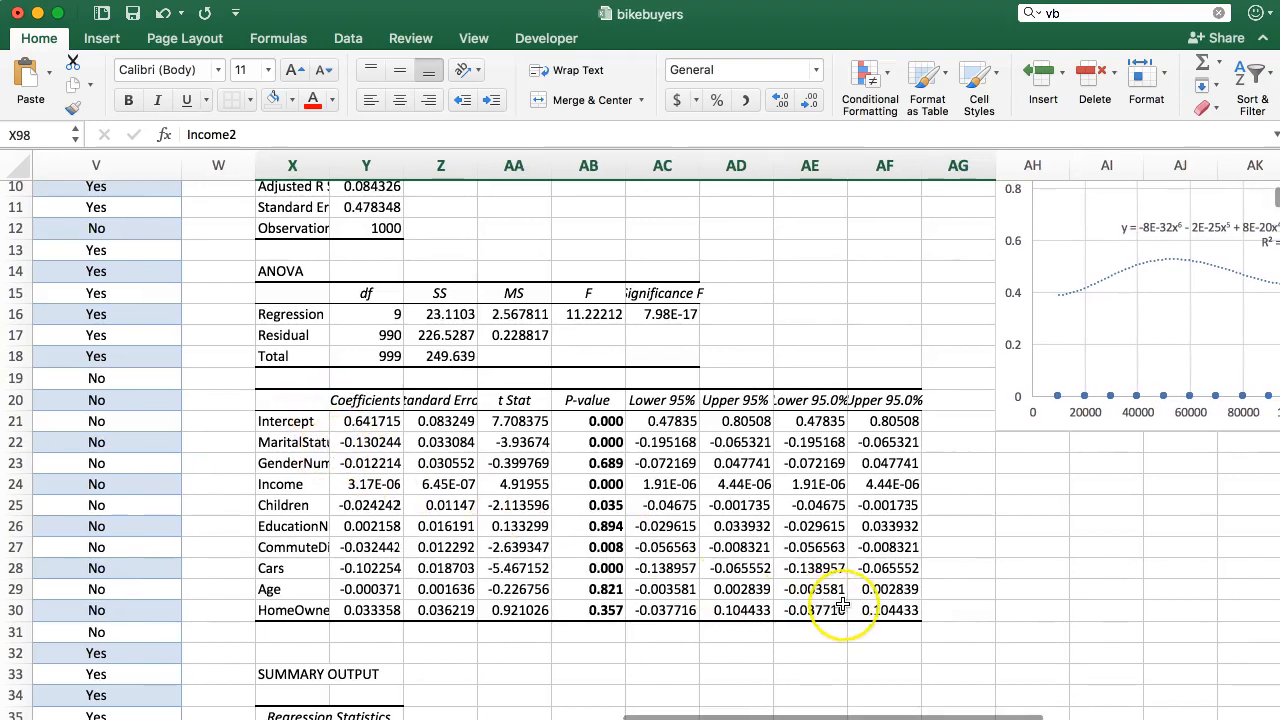
mouse_move(1100, 437)
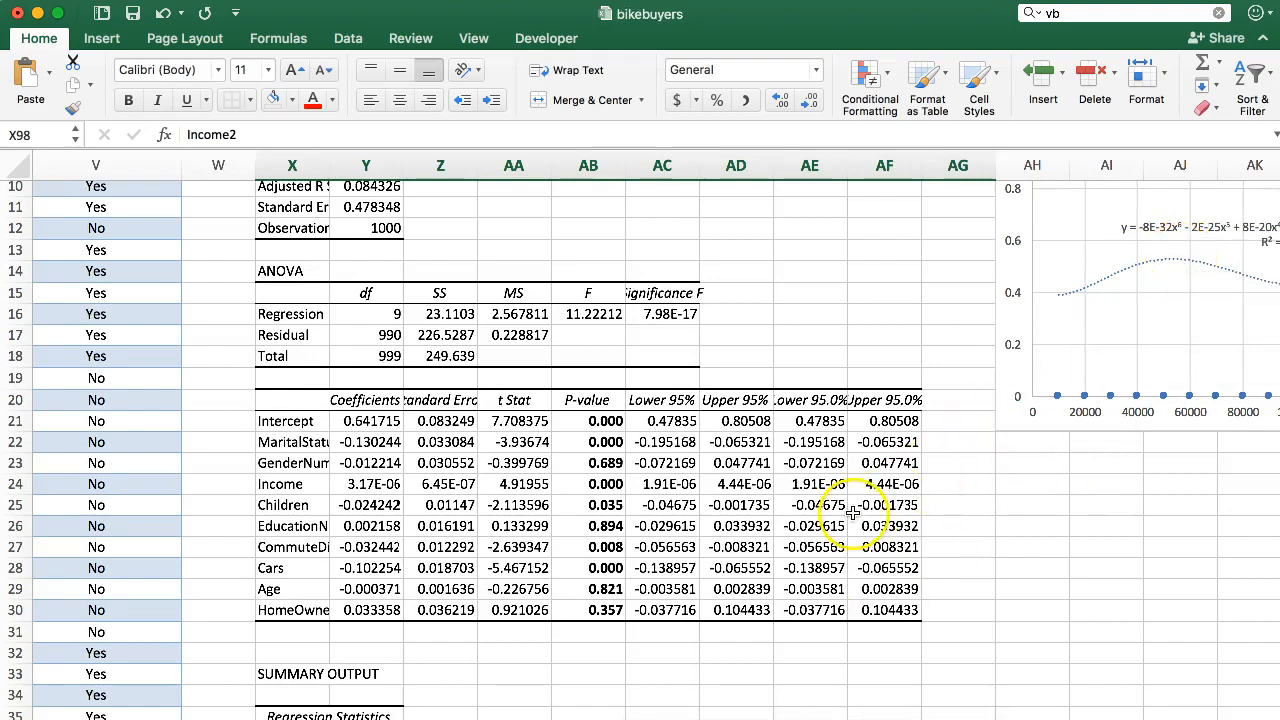
mouse_move(956, 454)
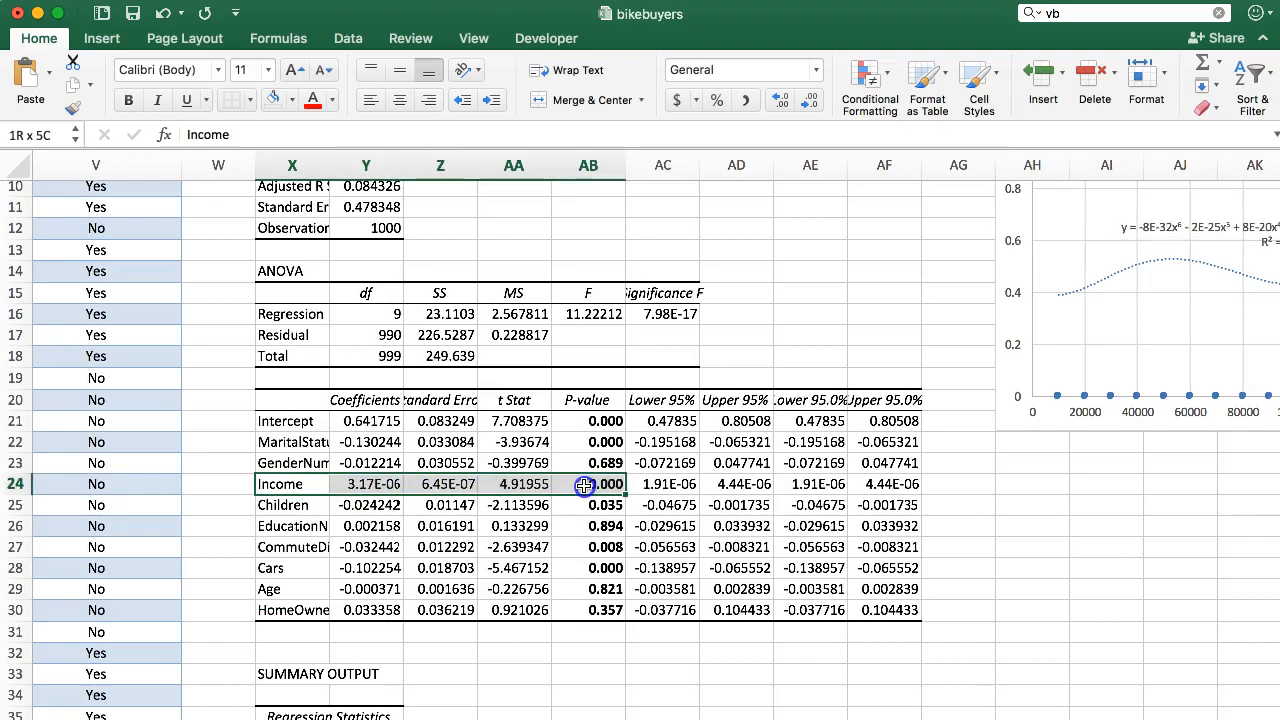
- Highlight the Income and Children rows of the regression results, then scroll back to the data
click(291, 484)
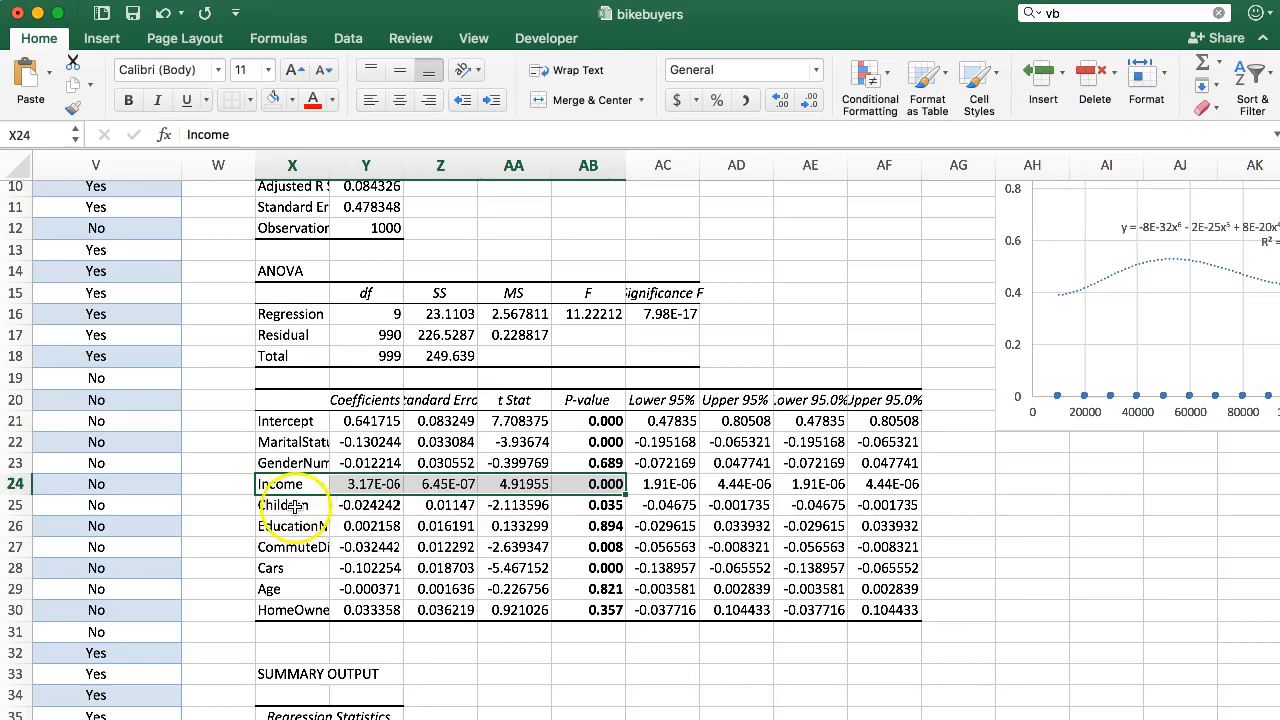
click(291, 525)
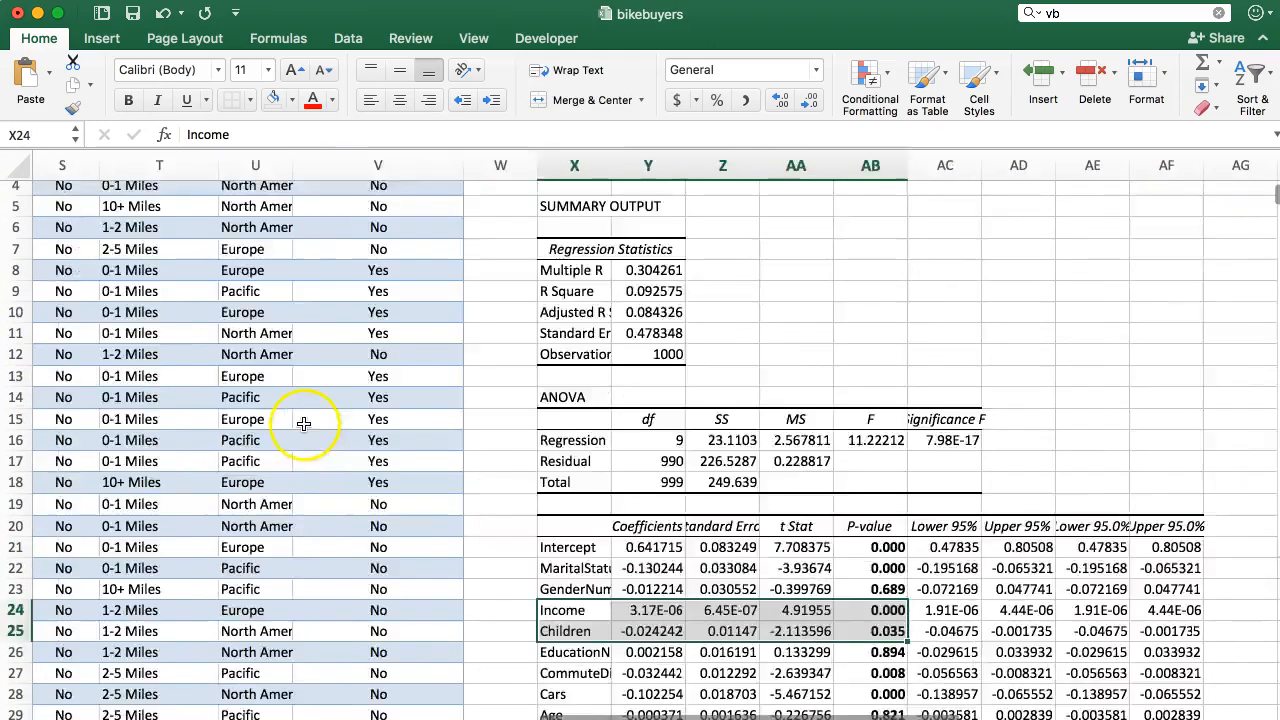
scroll(left, 3)
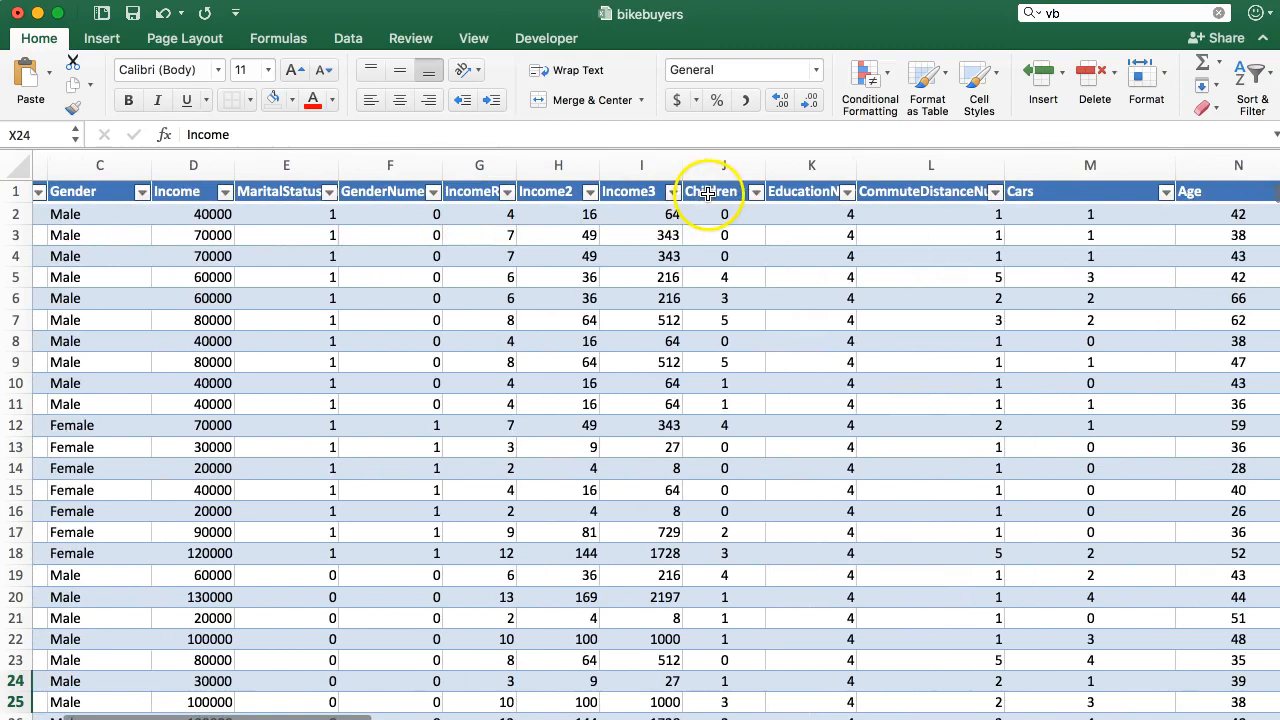
- Insert a scatter chart from the selected Income and Children columns
click(175, 191)
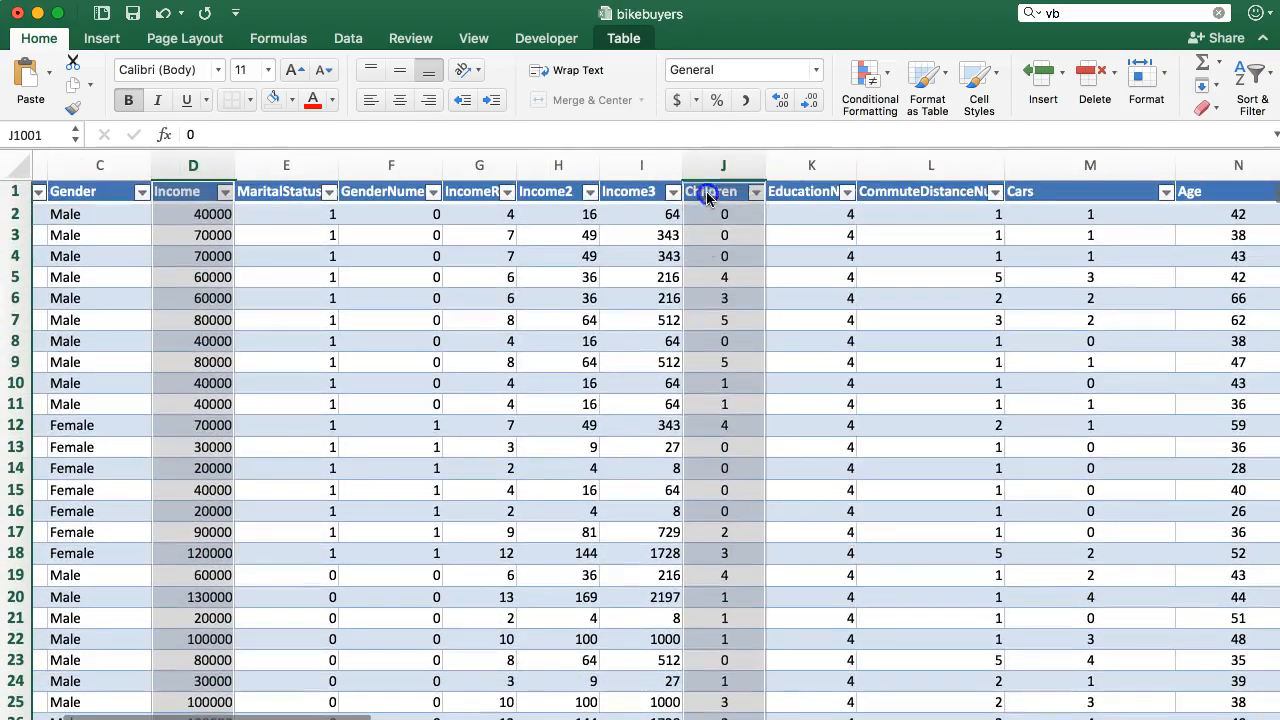
click(100, 38)
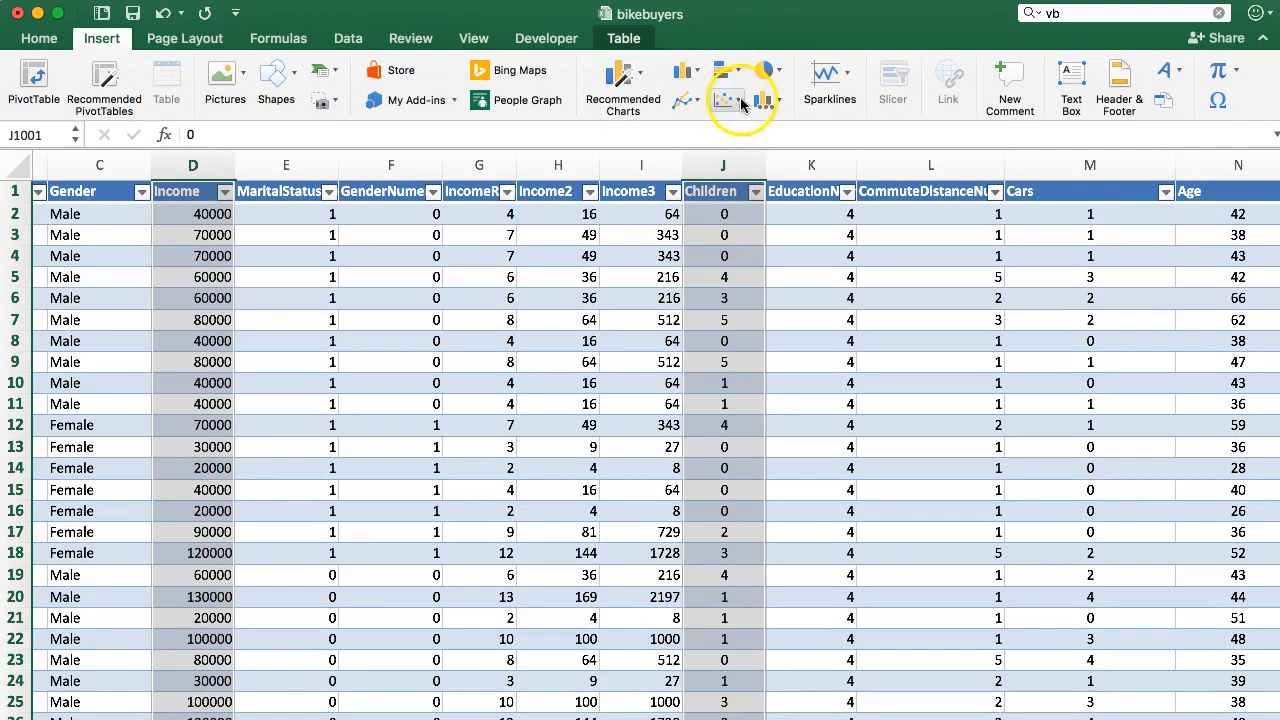
click(728, 82)
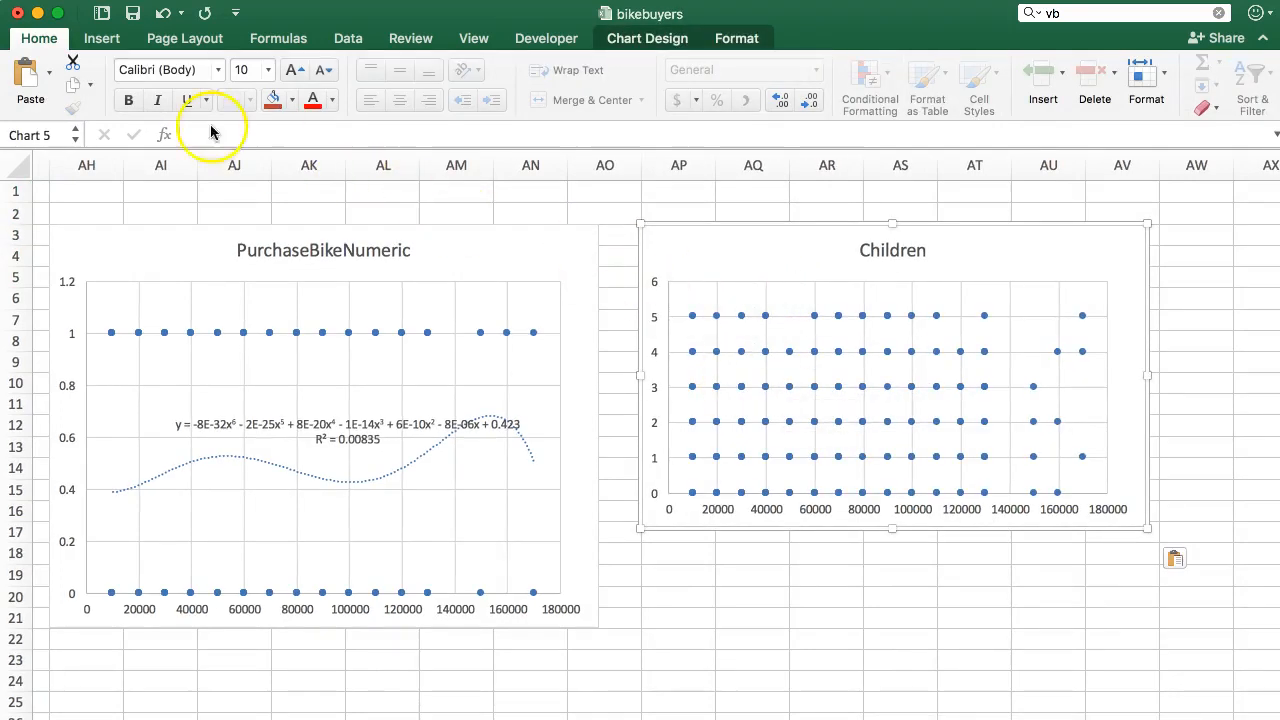
- Add a linear trendline to the Children-versus-Income scatter chart via Add Chart Element
click(645, 38)
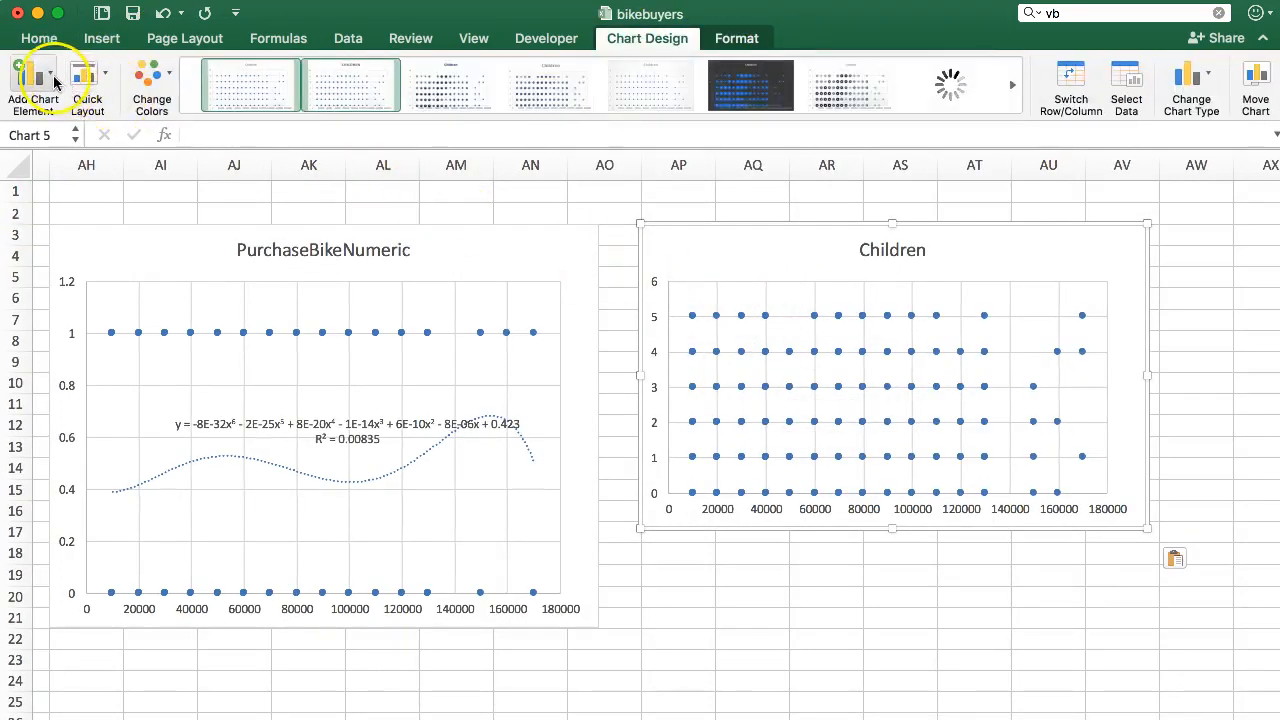
click(30, 73)
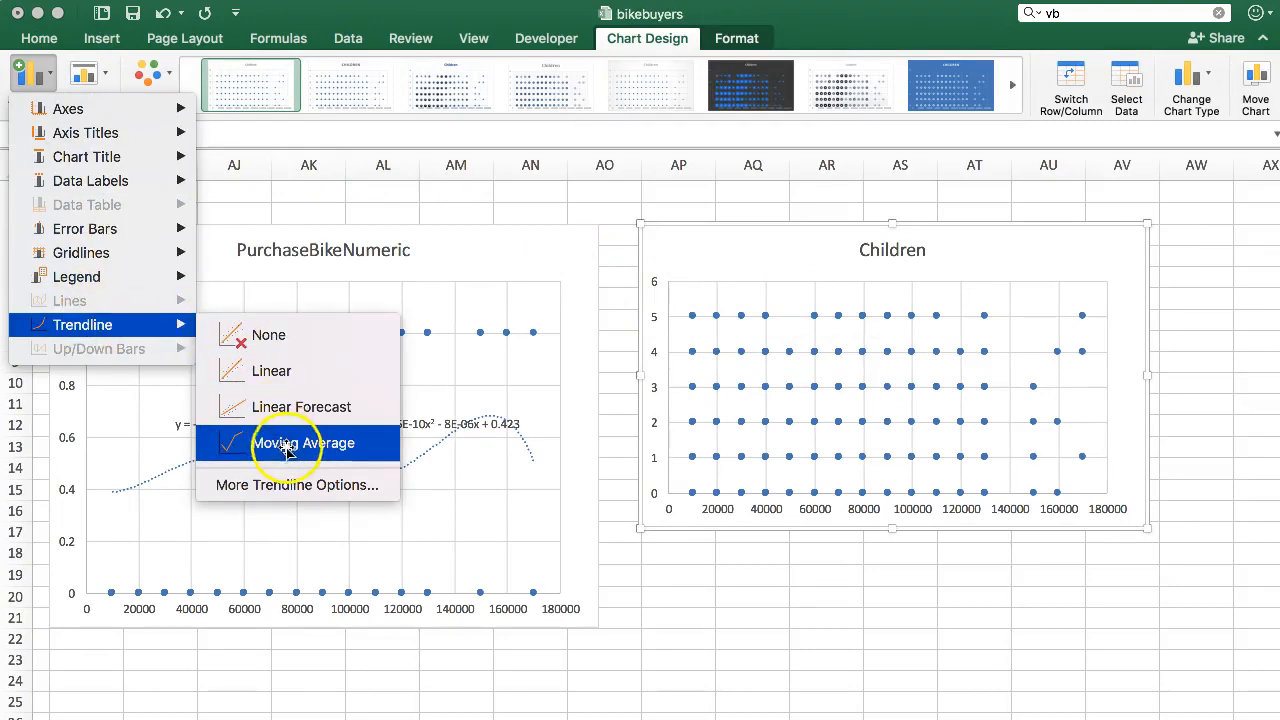
mouse_move(286, 406)
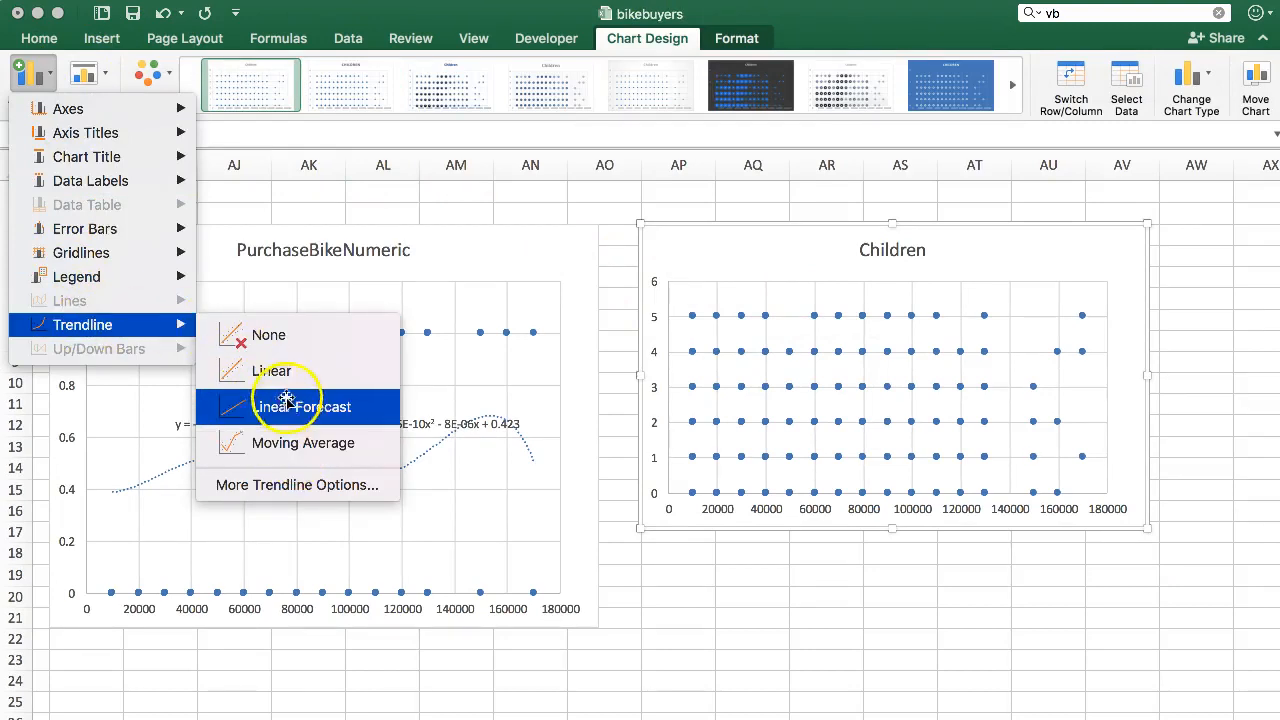
click(299, 408)
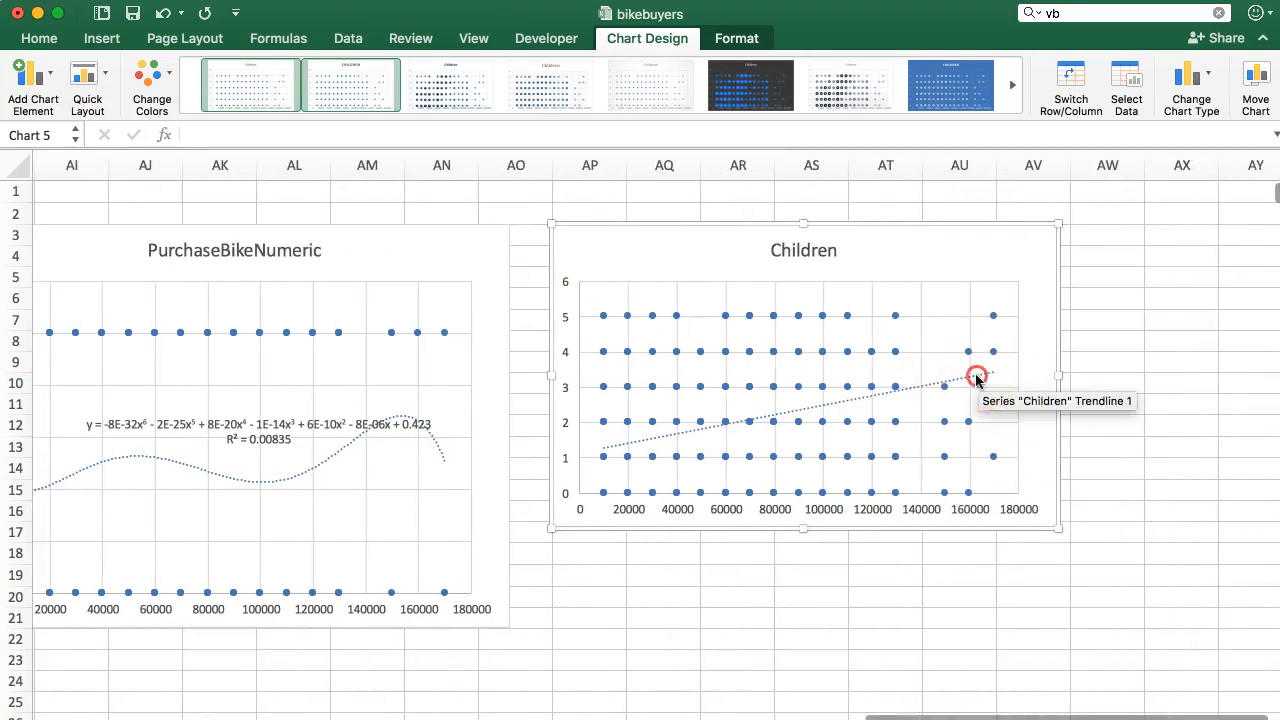
- Show the trendline equation y = 1E-05x + 1.1486 and move the label to the top right
double_click(977, 380)
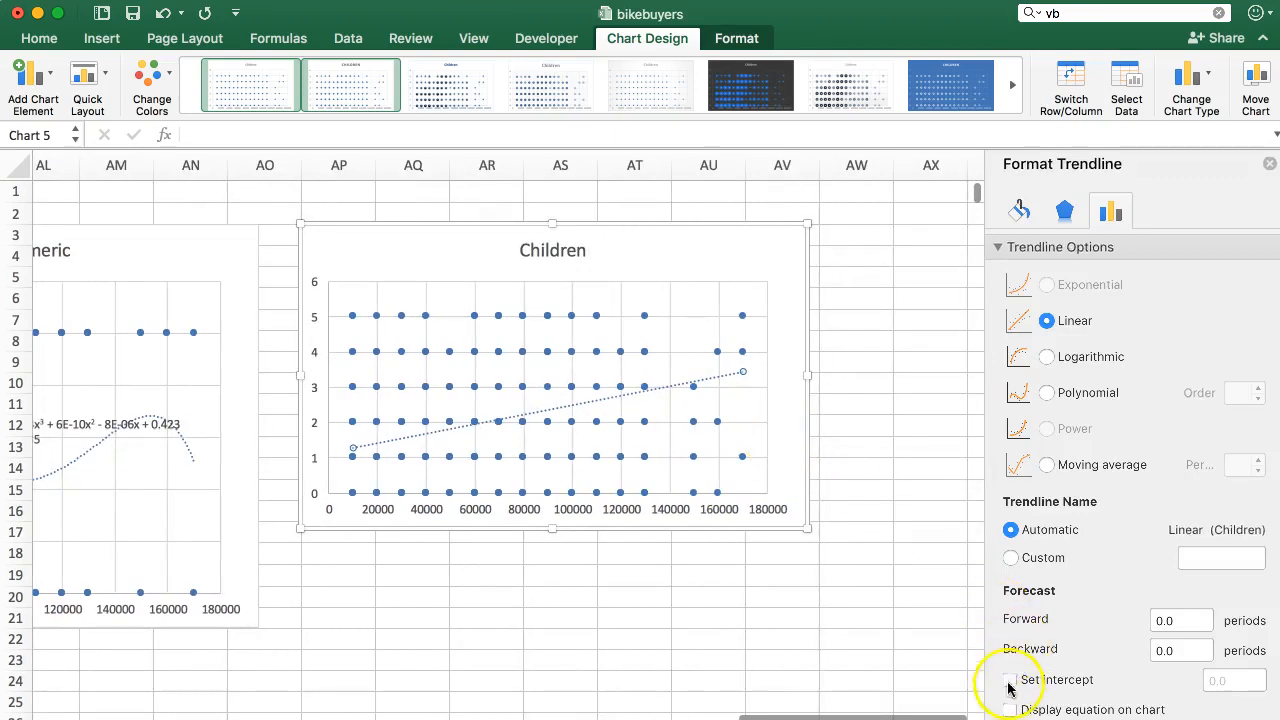
click(1007, 668)
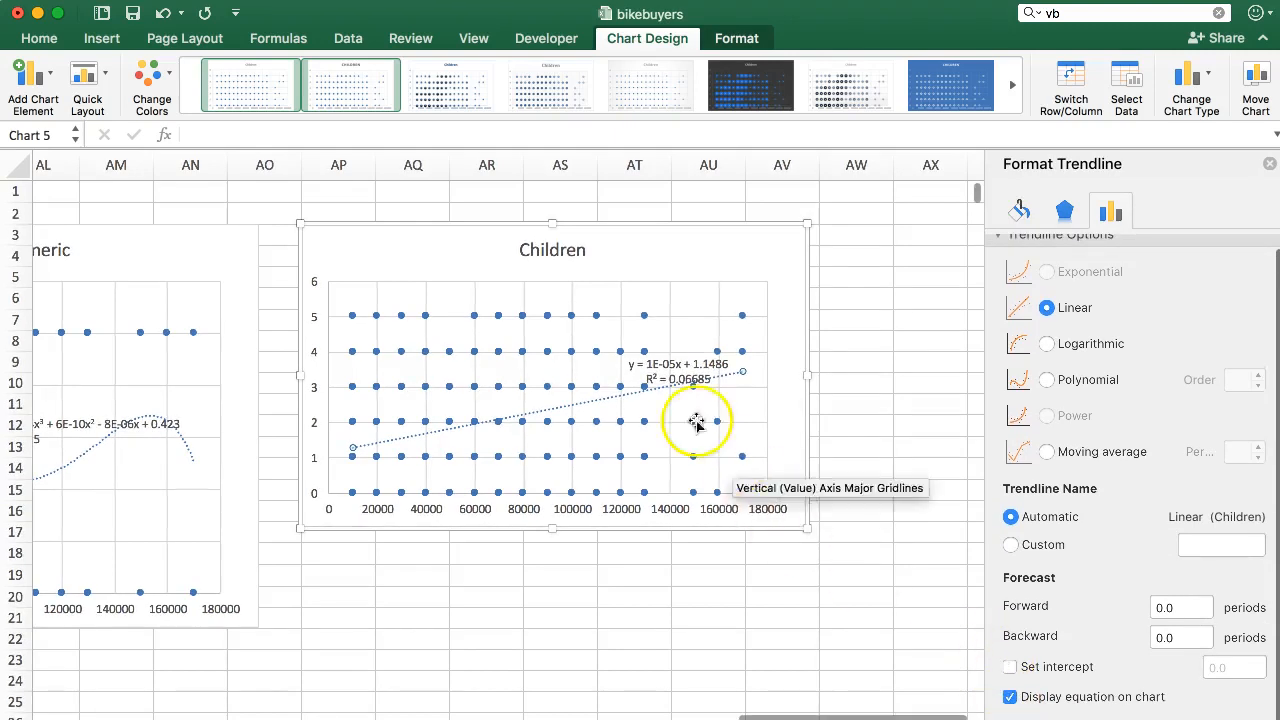
drag(695, 420, 715, 248)
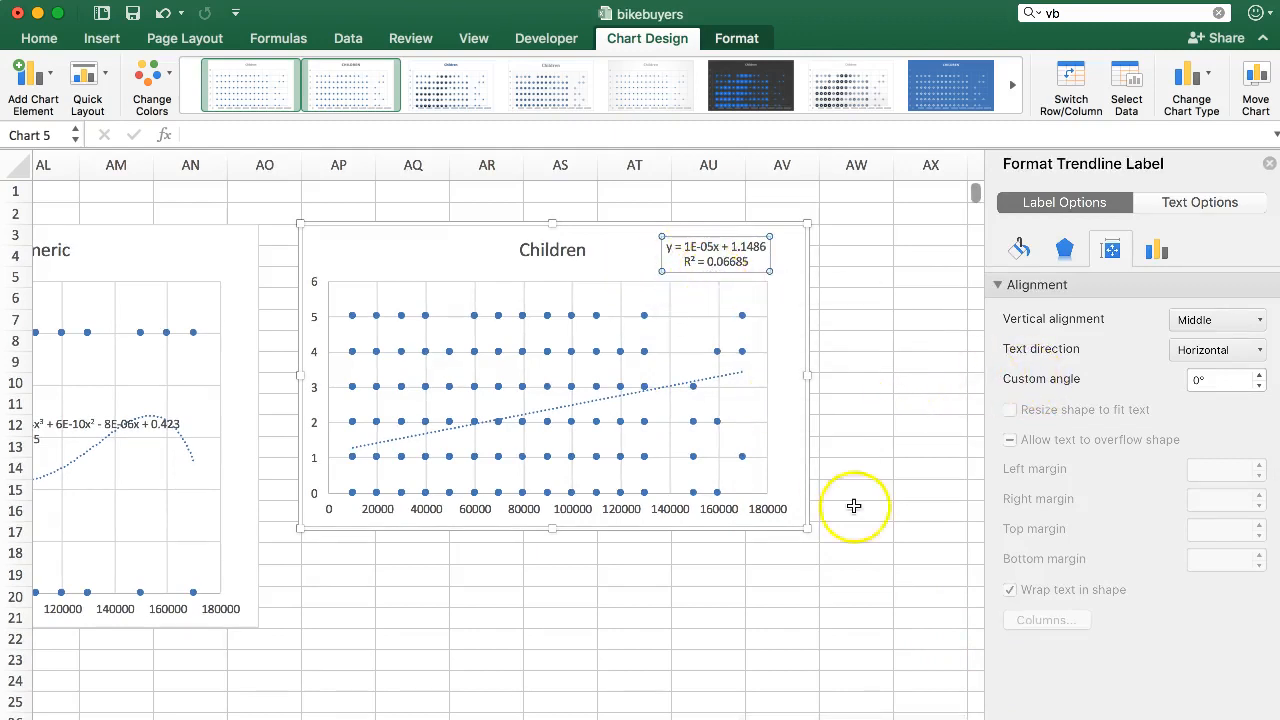
mouse_move(664, 334)
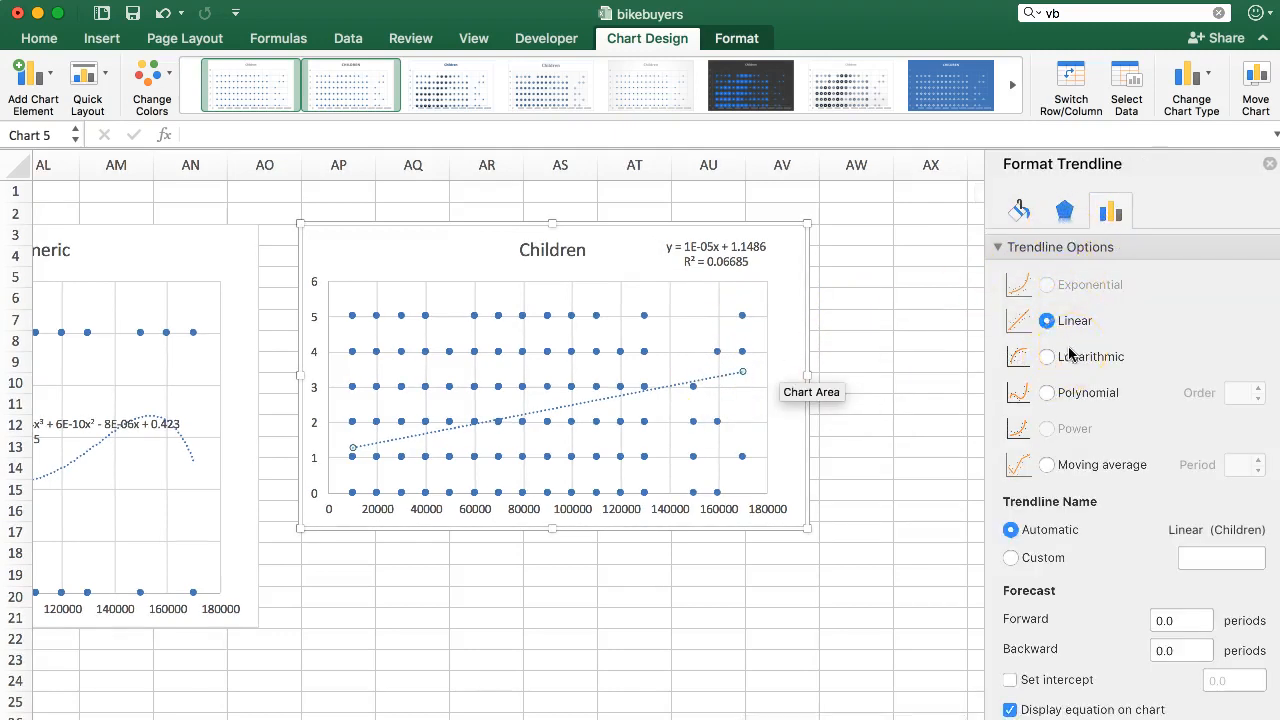
mouse_move(617, 491)
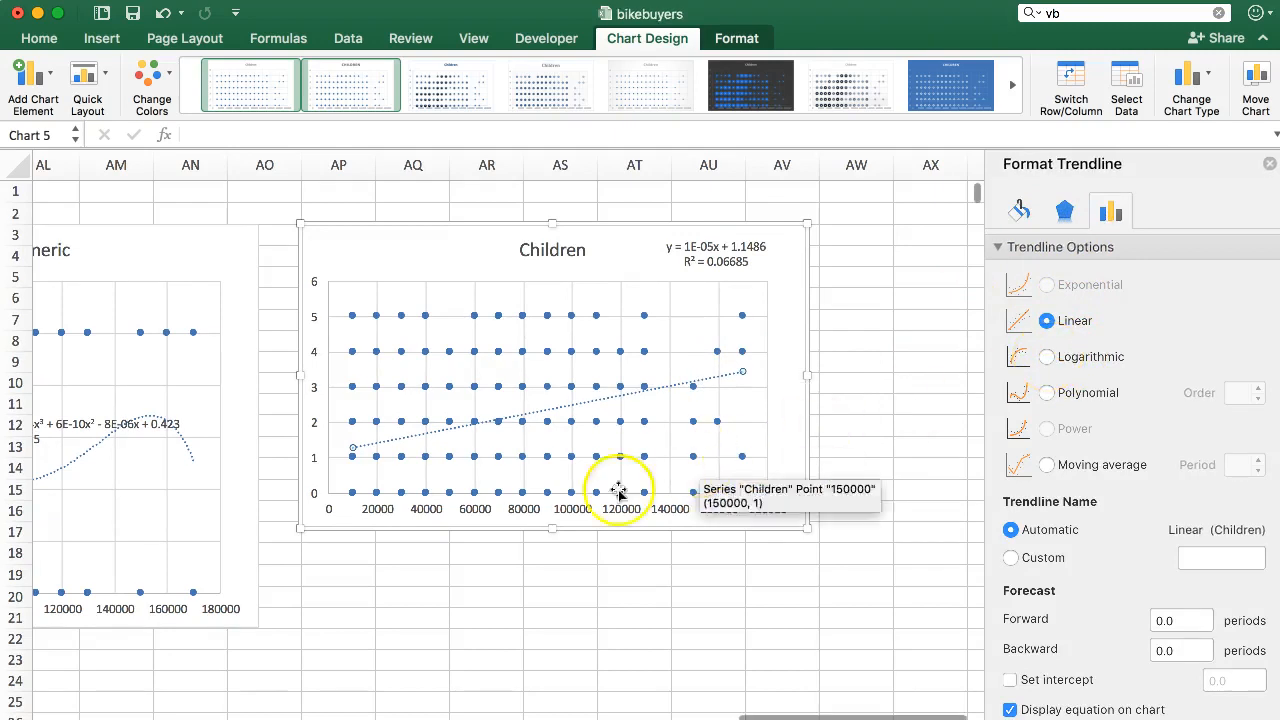
- Compare logarithmic (R² 0.06441) and linear fits, leaving the trendline linear (R² 0.06685)
click(1046, 357)
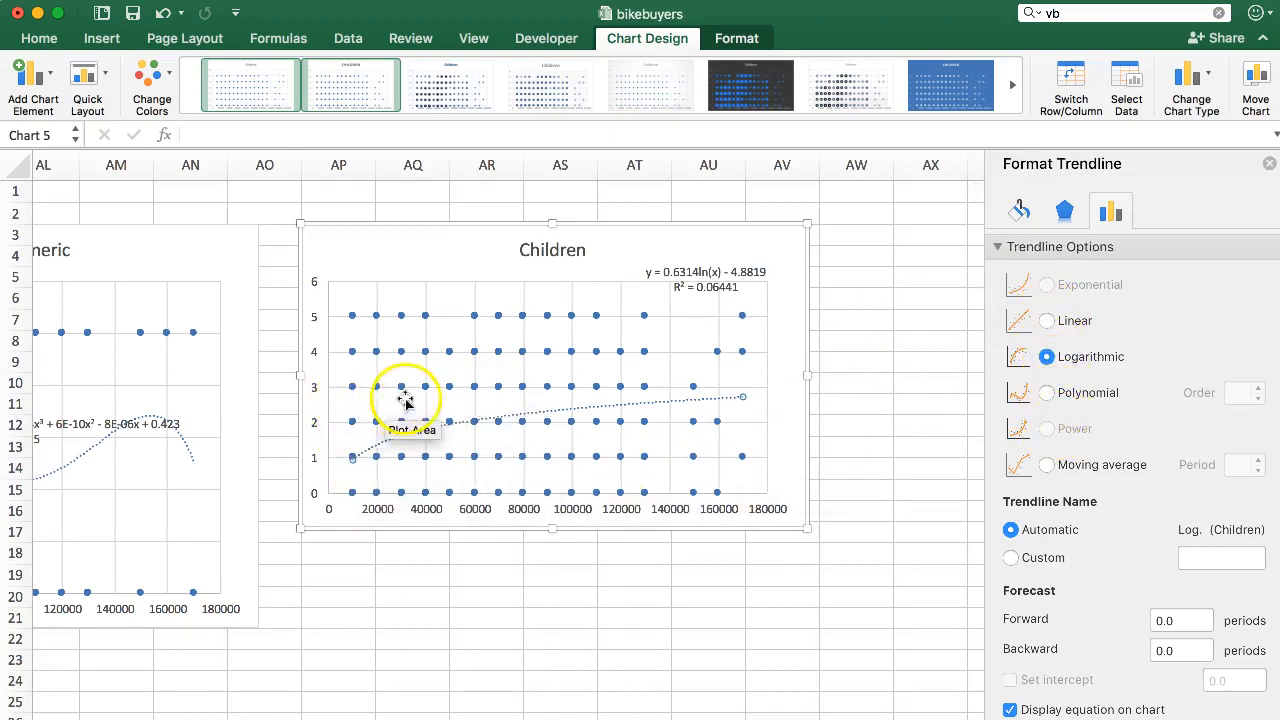
mouse_move(712, 295)
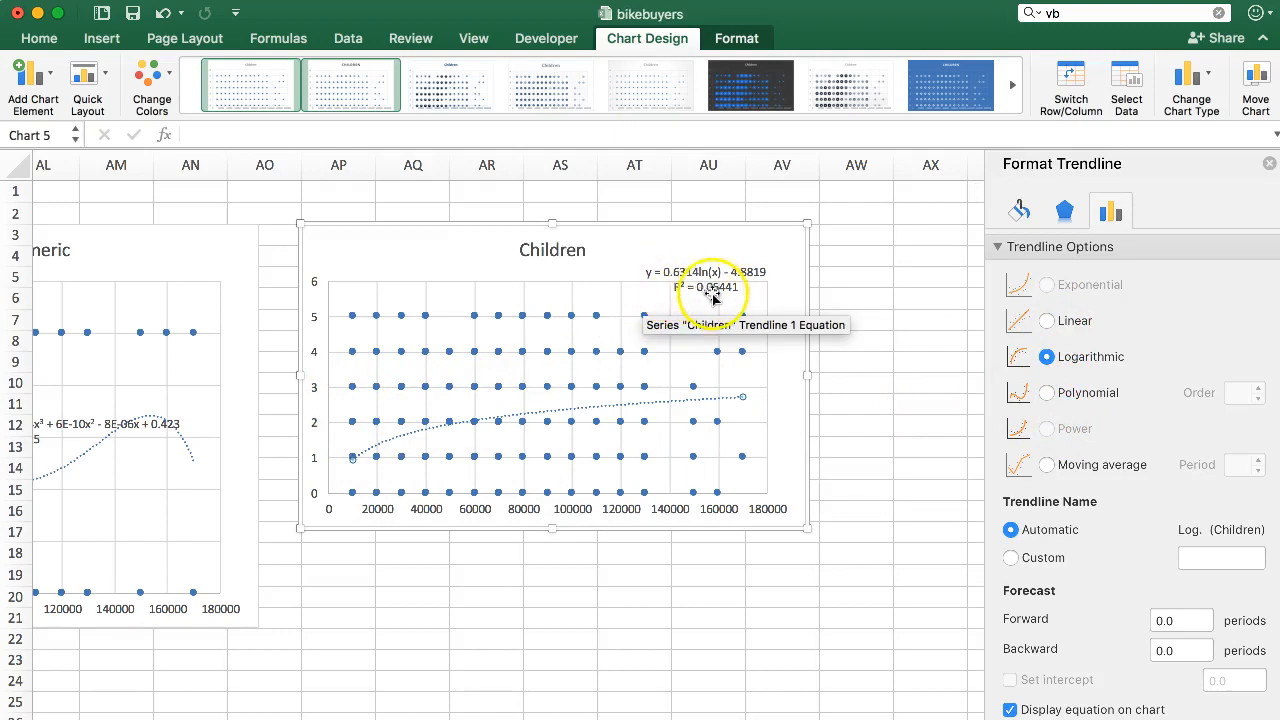
mouse_move(648, 272)
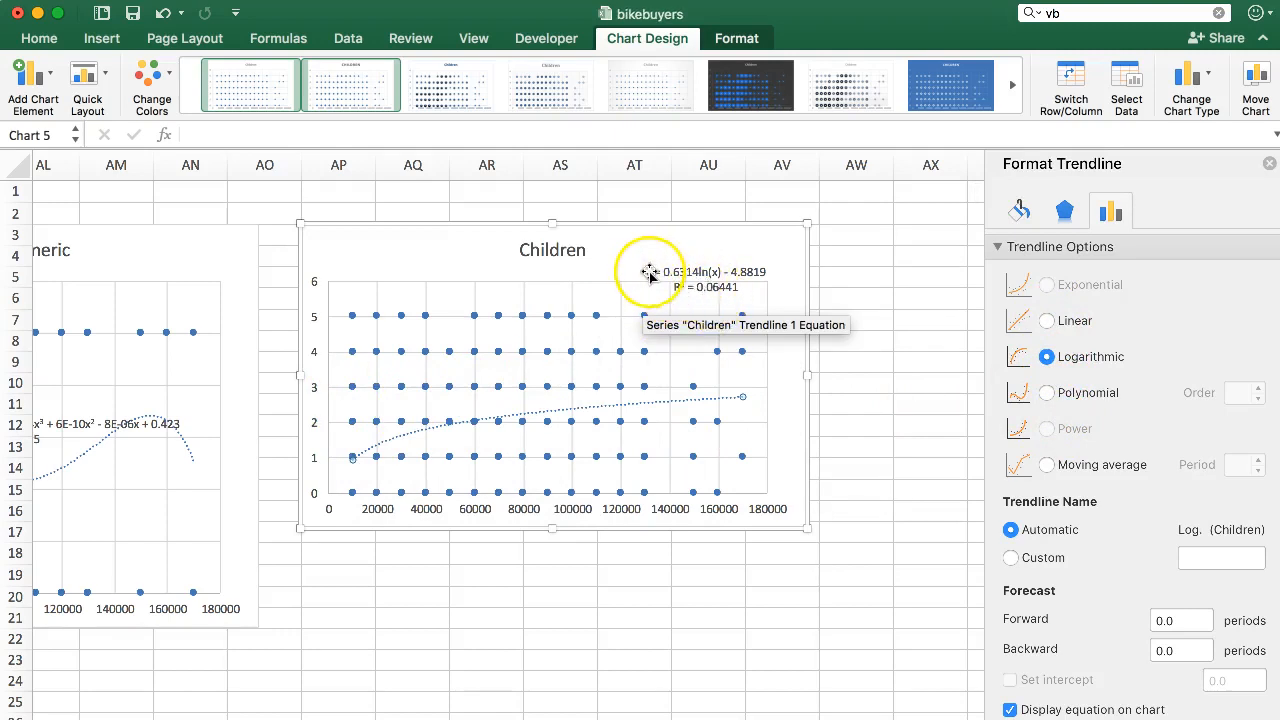
mouse_move(610, 325)
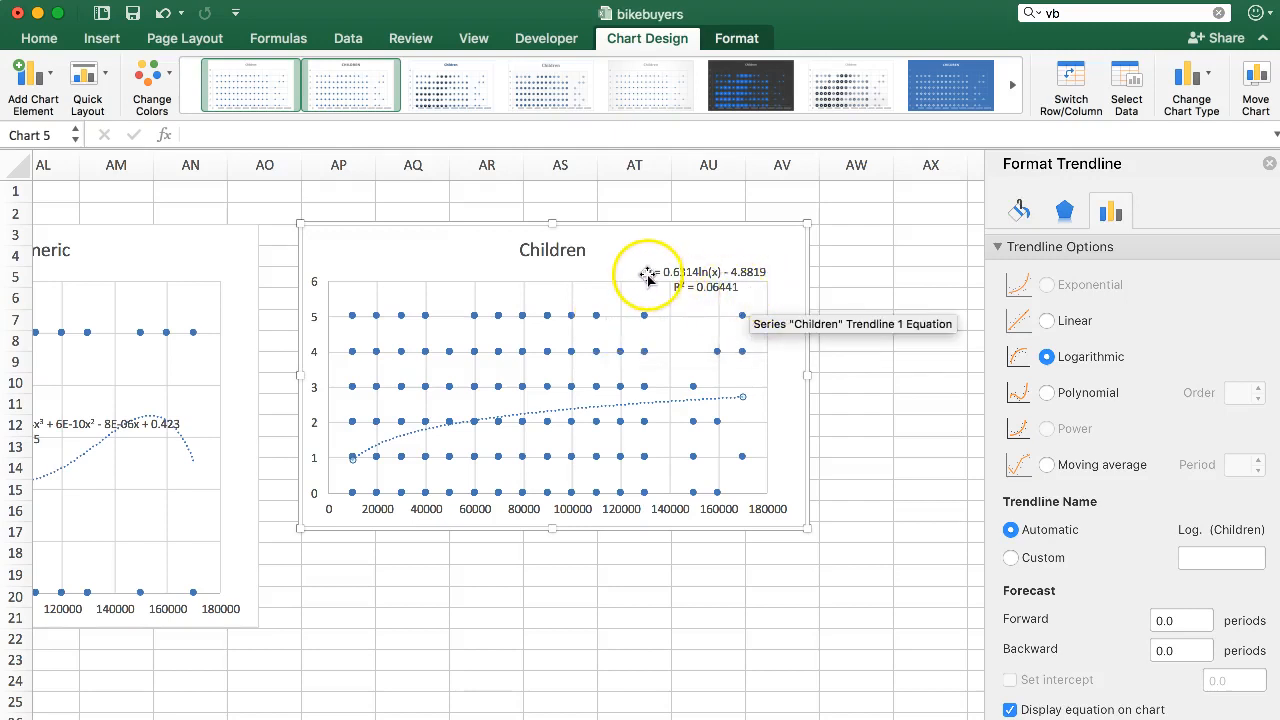
mouse_move(1022, 350)
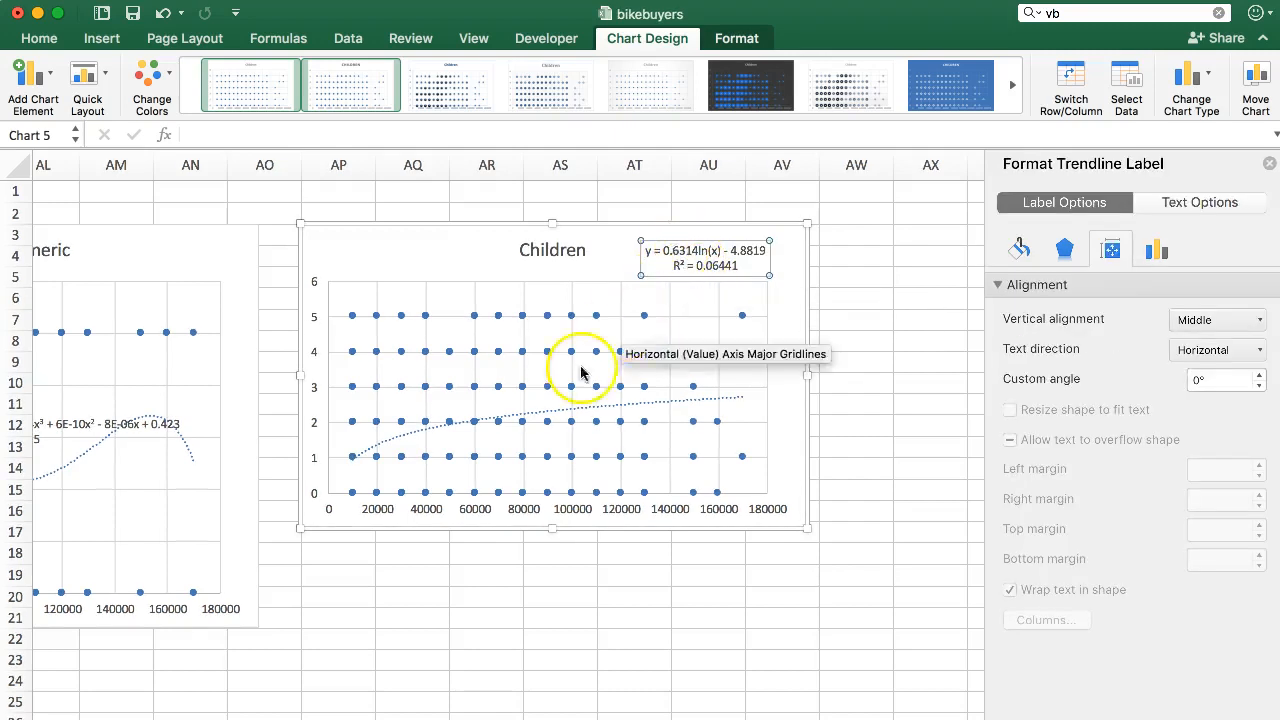
mouse_move(522, 449)
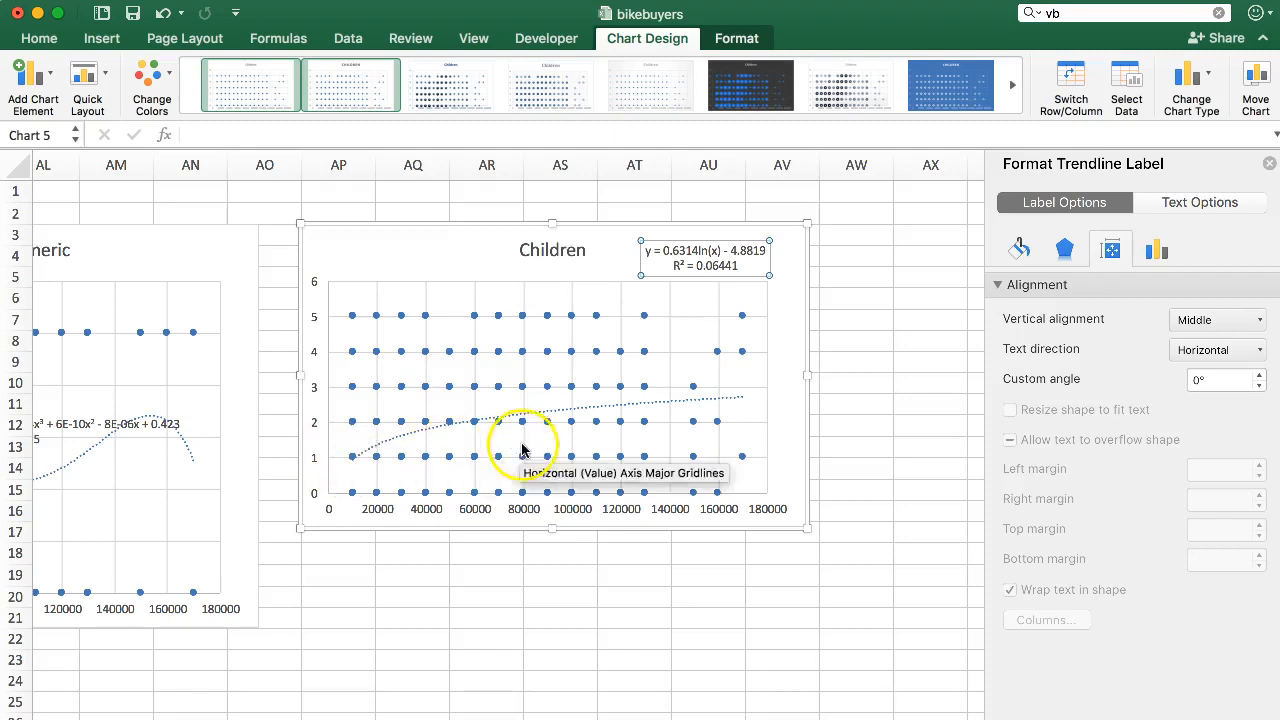
mouse_move(529, 498)
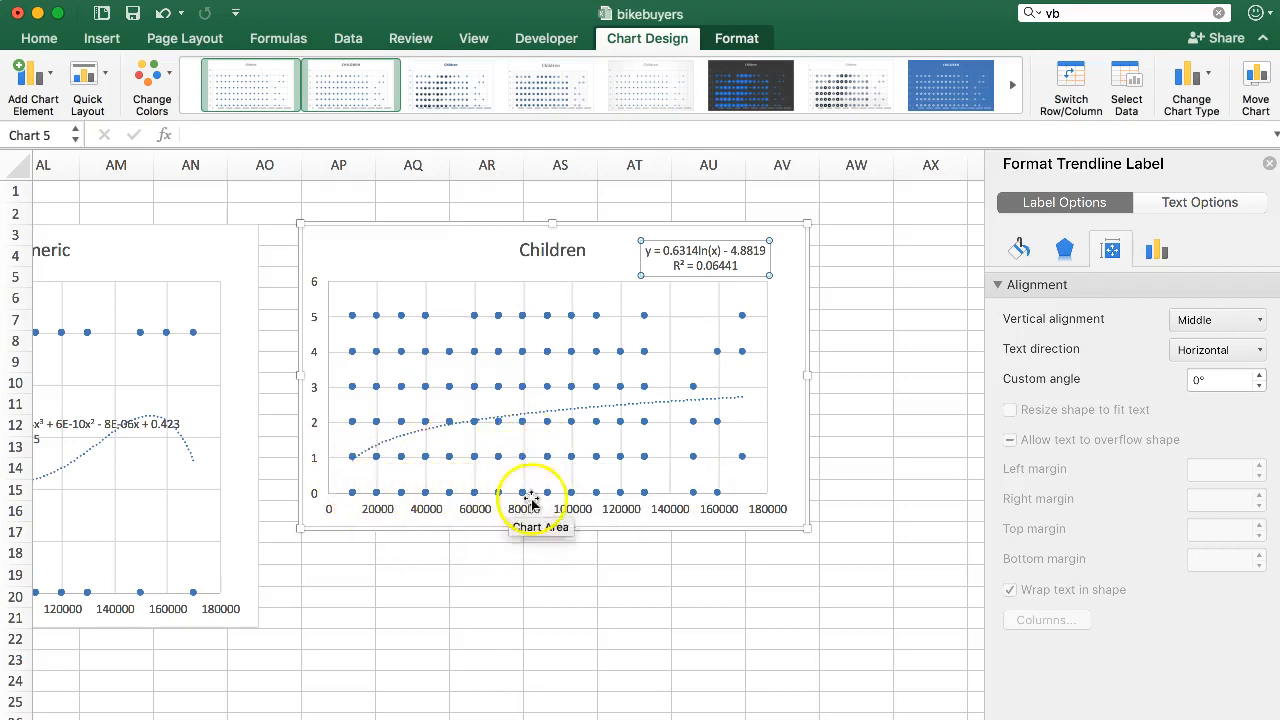
mouse_move(474, 495)
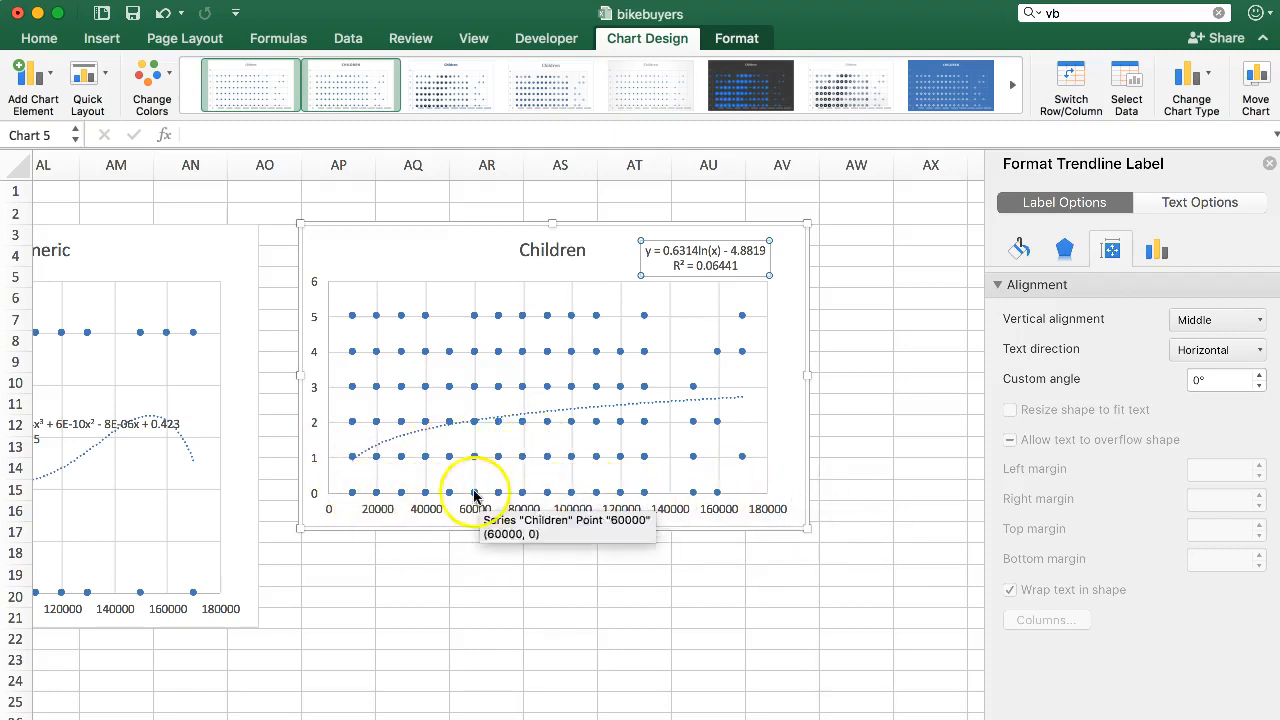
mouse_move(330, 498)
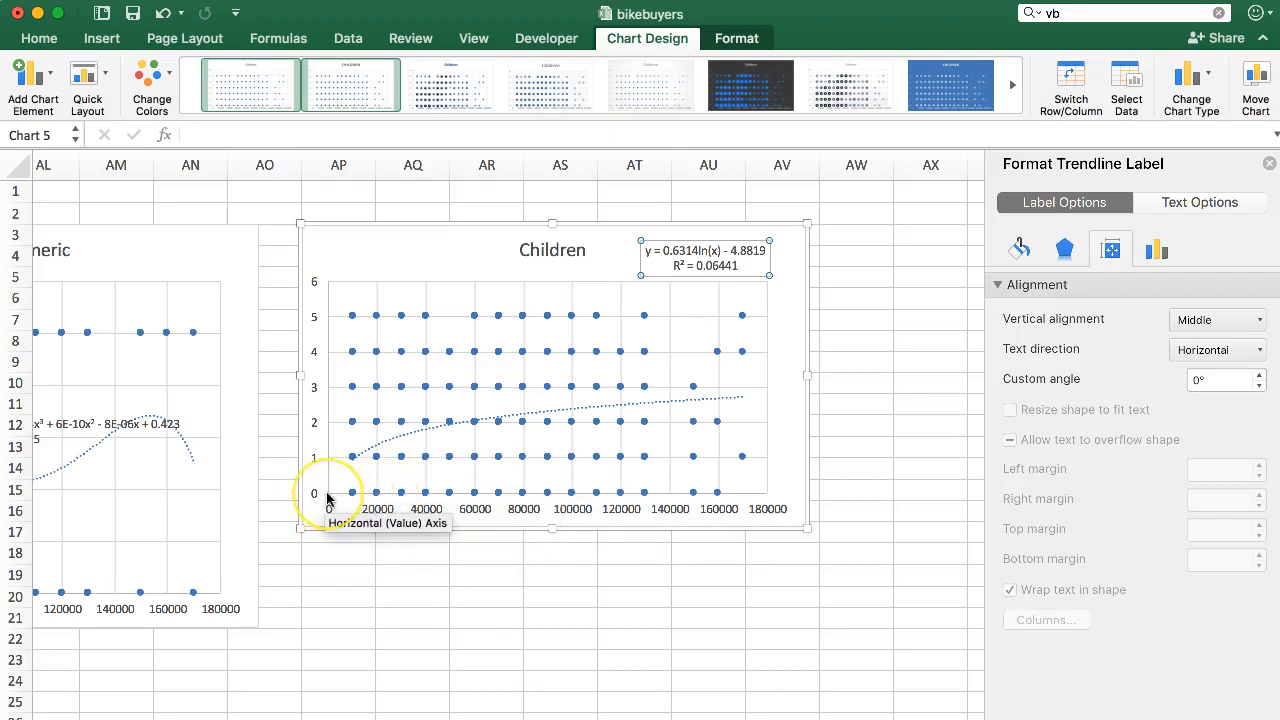
mouse_move(352, 495)
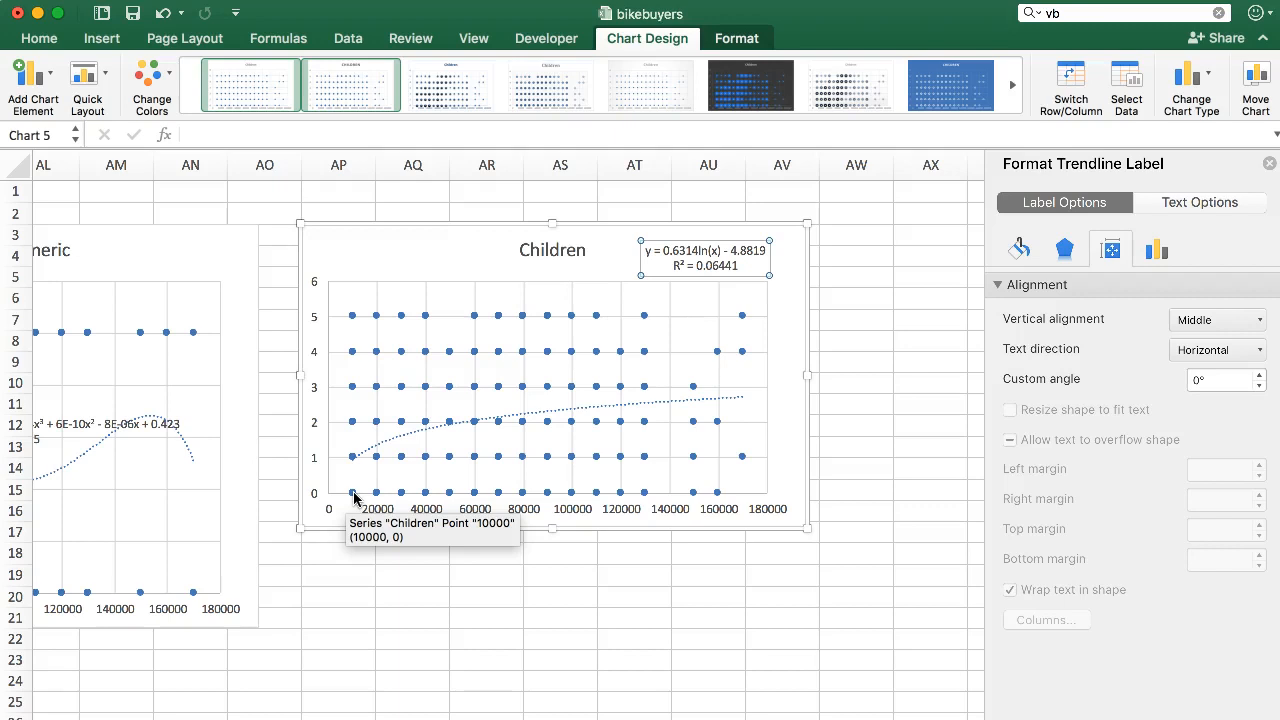
mouse_move(708, 280)
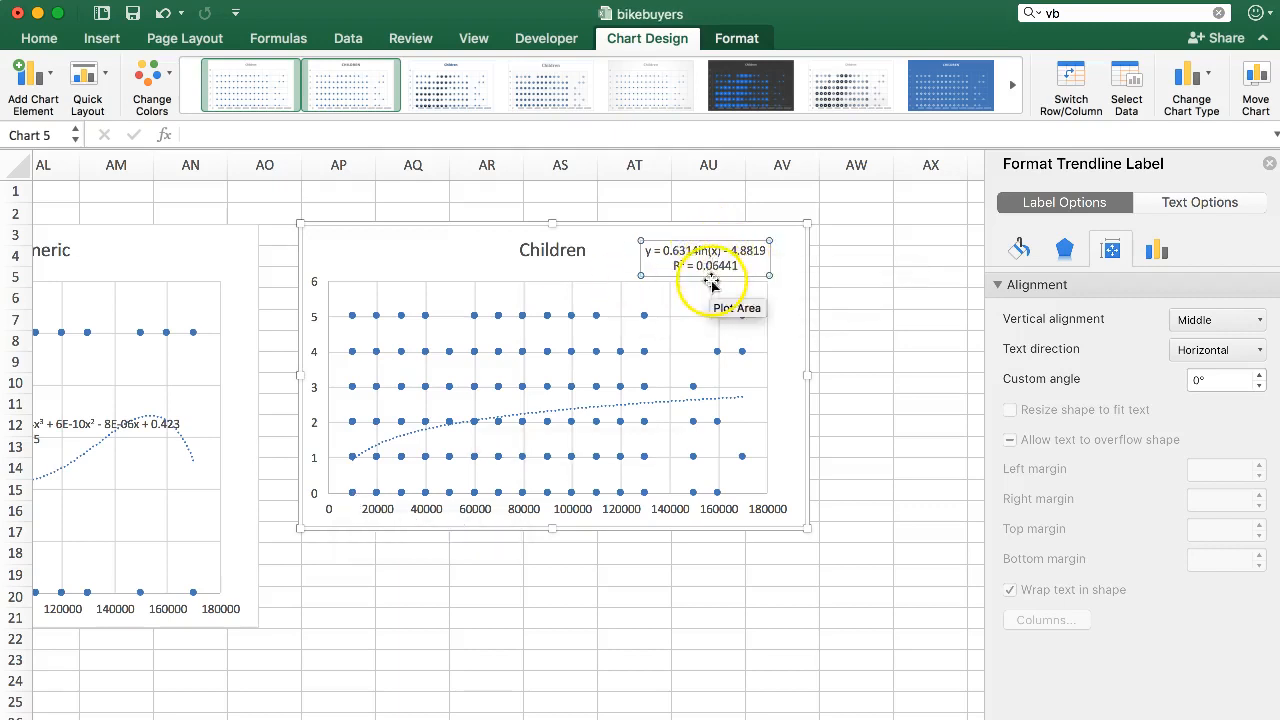
mouse_move(735, 275)
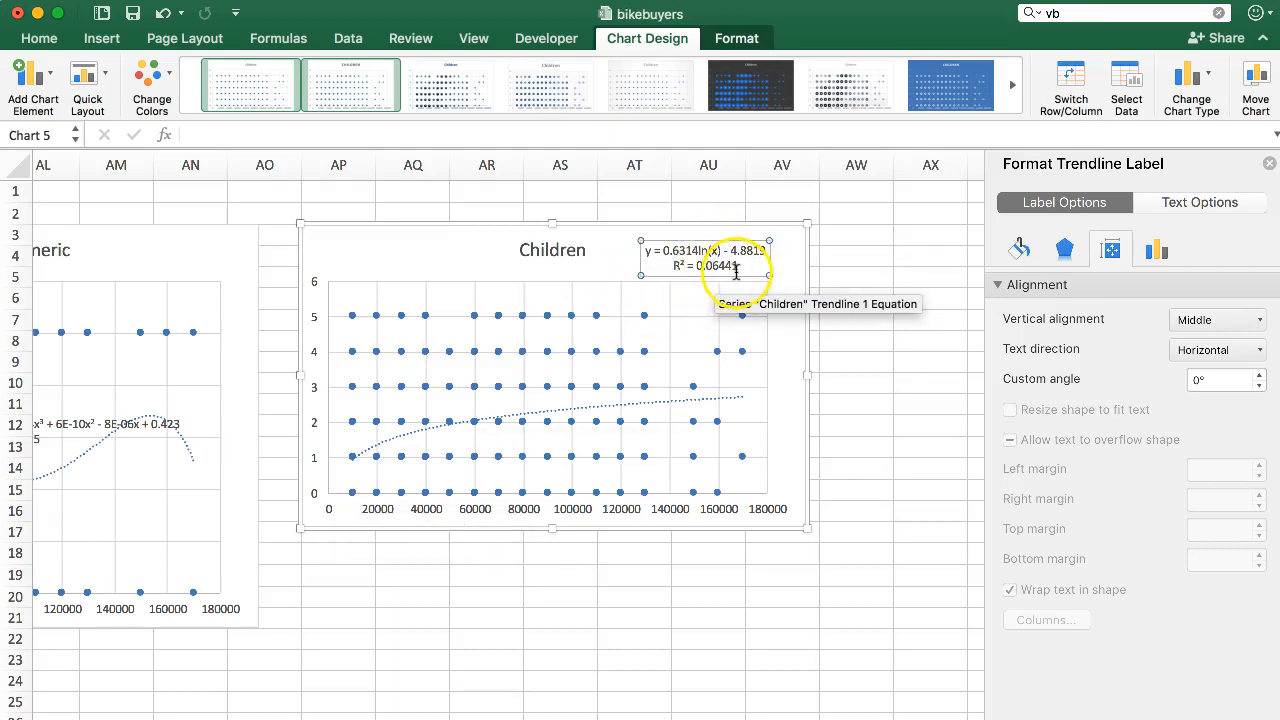
click(720, 273)
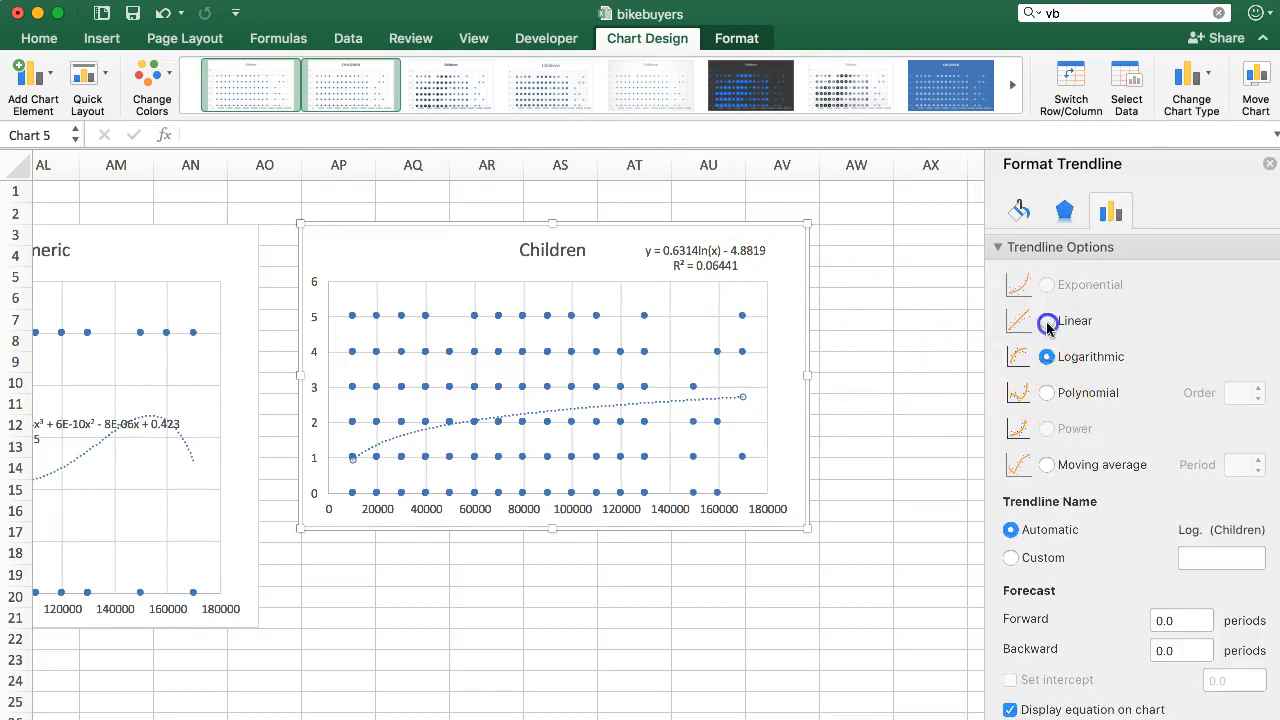
click(1046, 320)
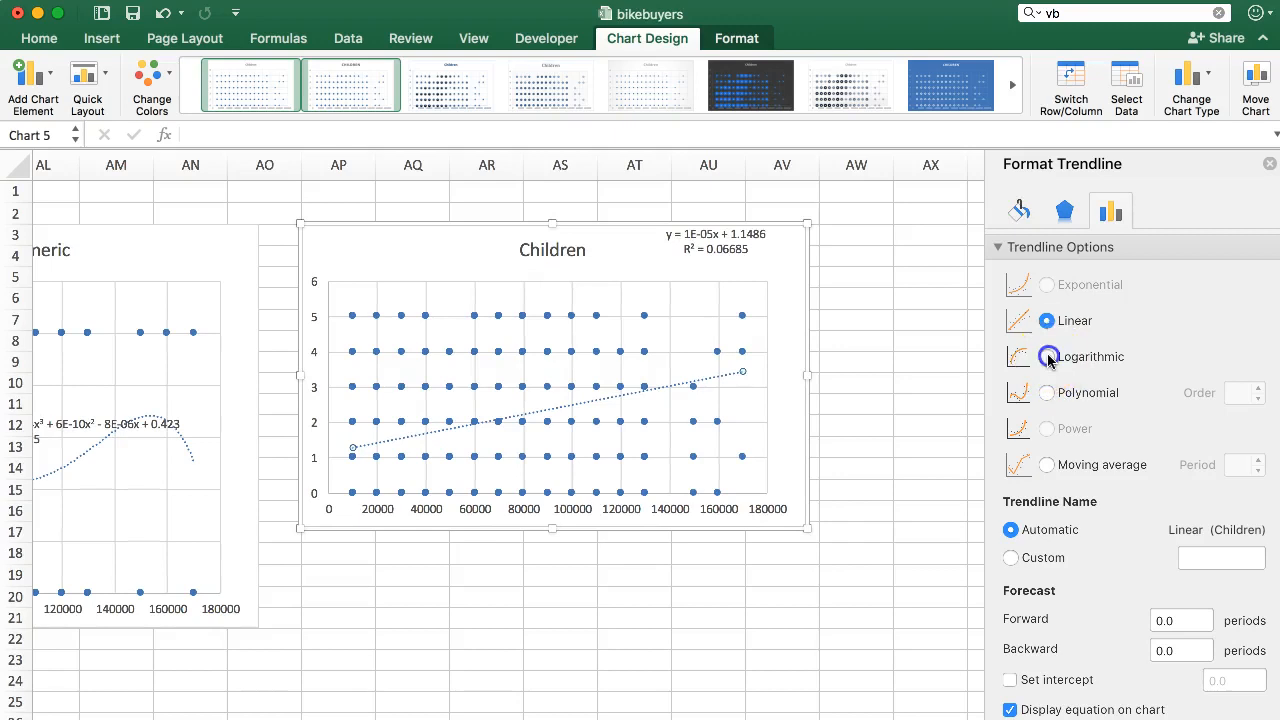
click(1046, 357)
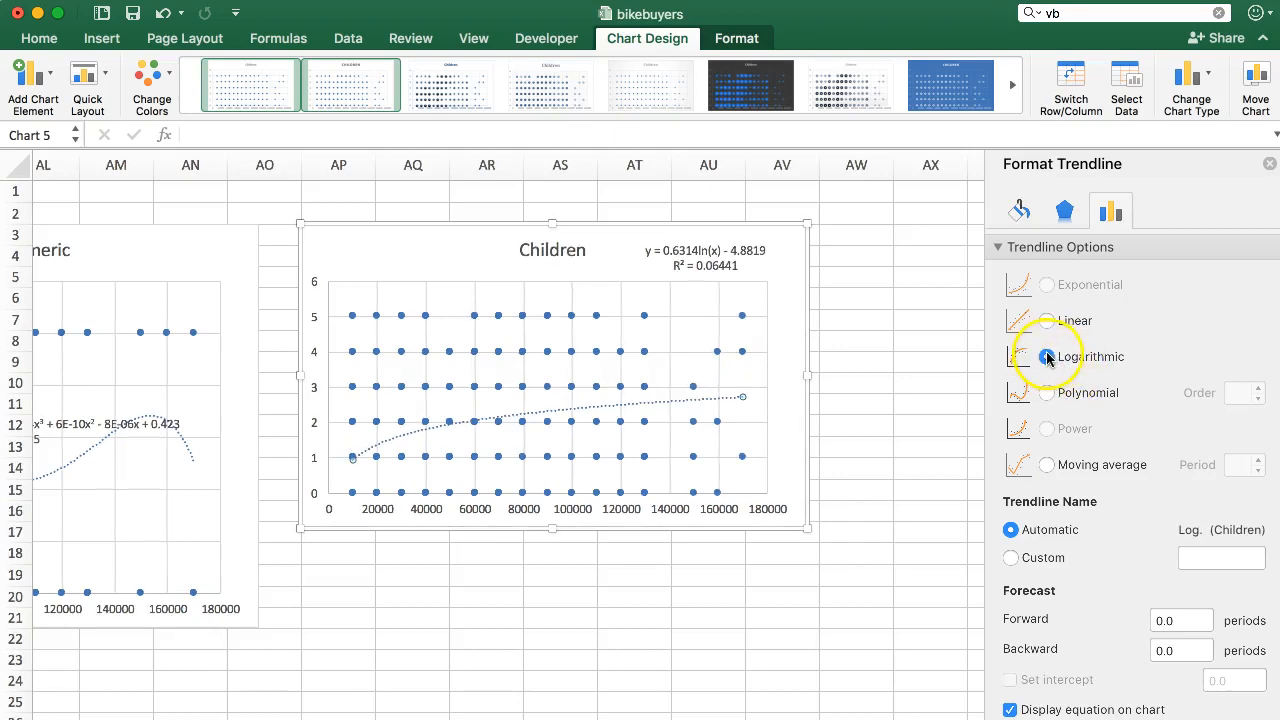
click(1046, 320)
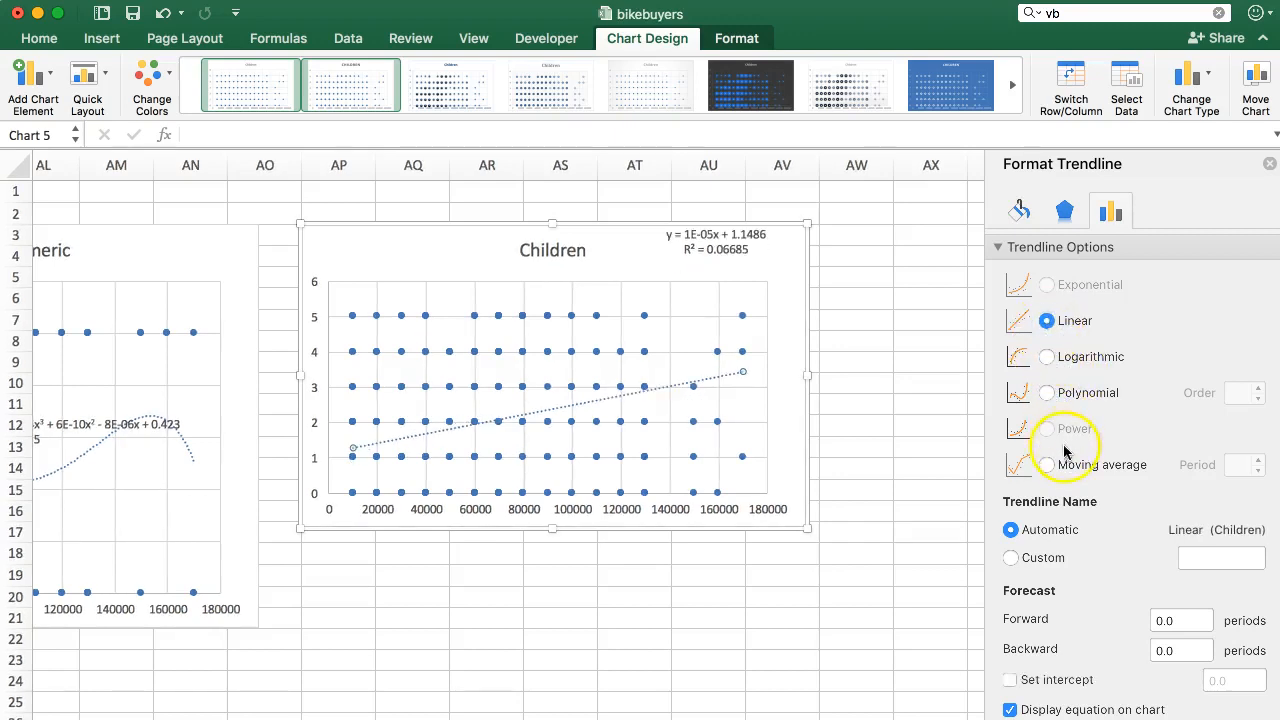
- Switch the trendline to Polynomial, try orders 2 to 6, and settle on order 4 (R² 0.13027)
click(1046, 393)
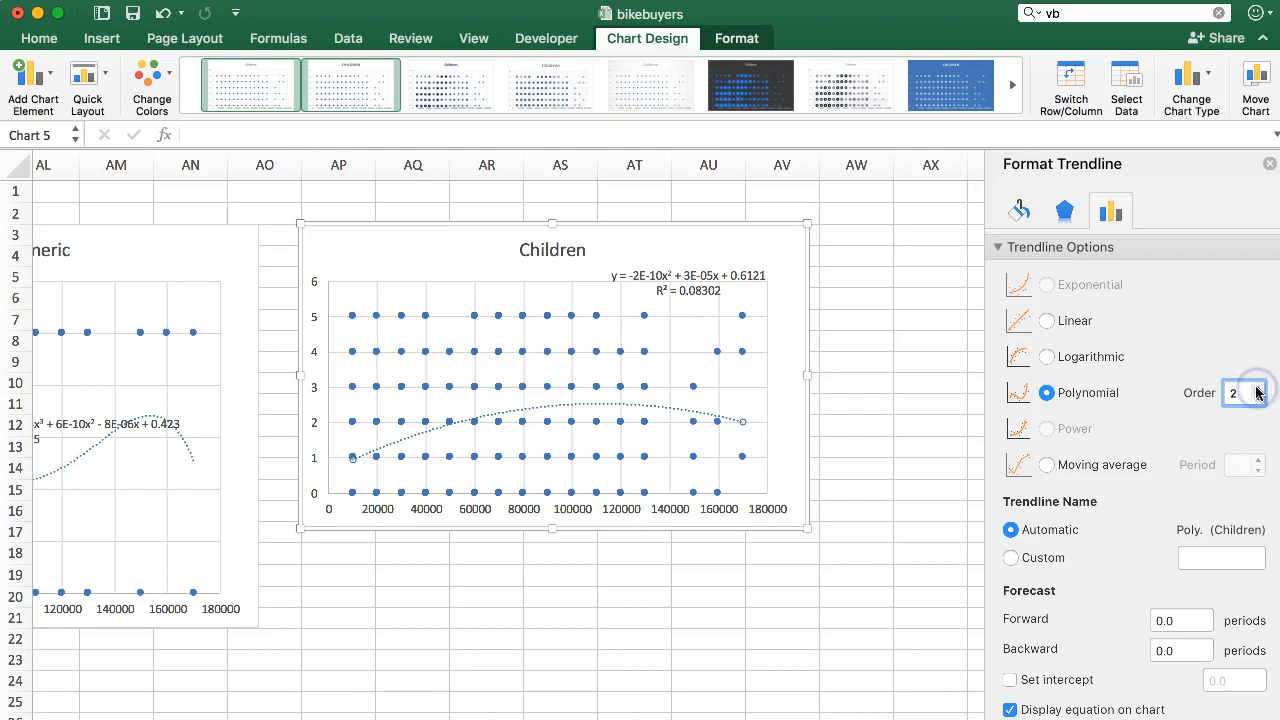
click(1257, 386)
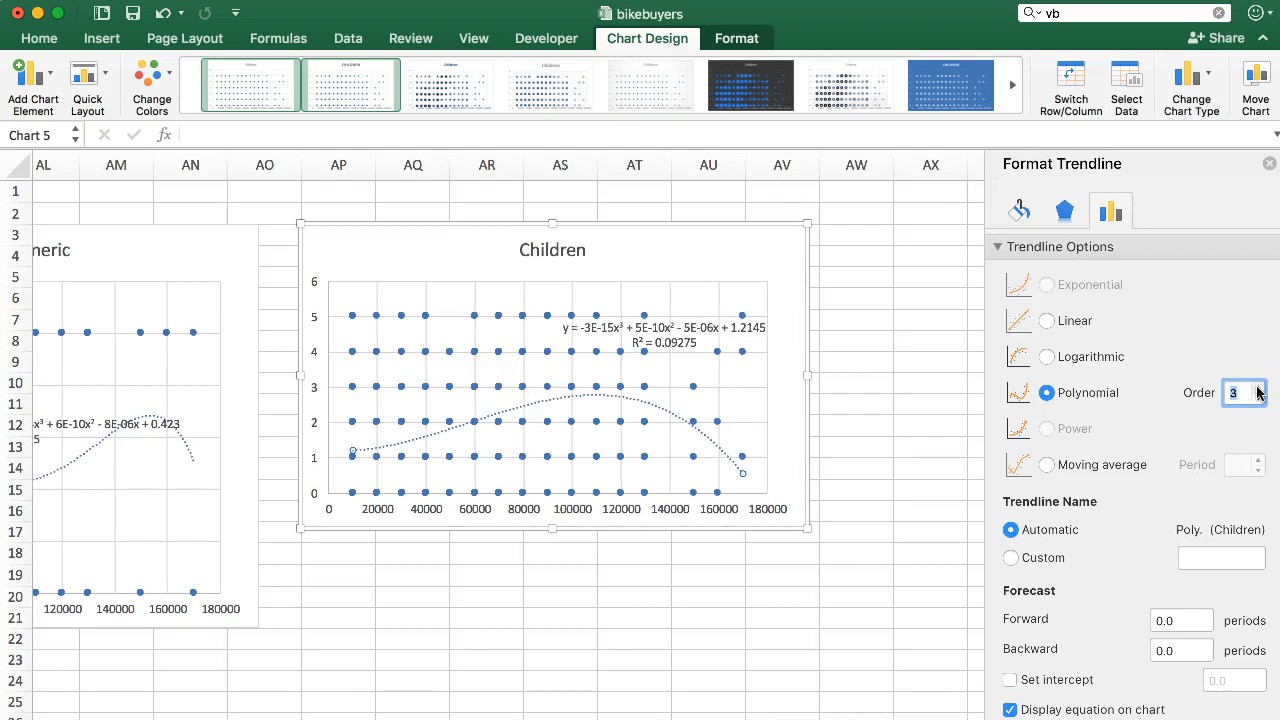
click(1255, 386)
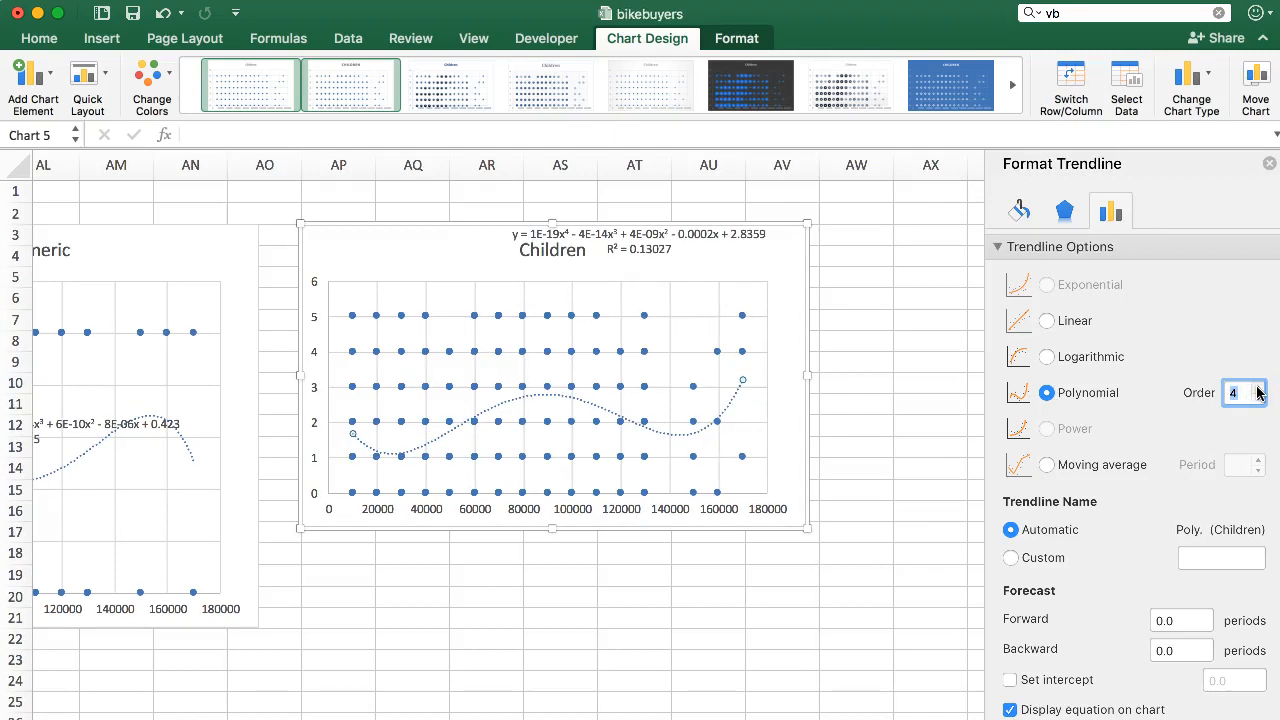
click(1258, 388)
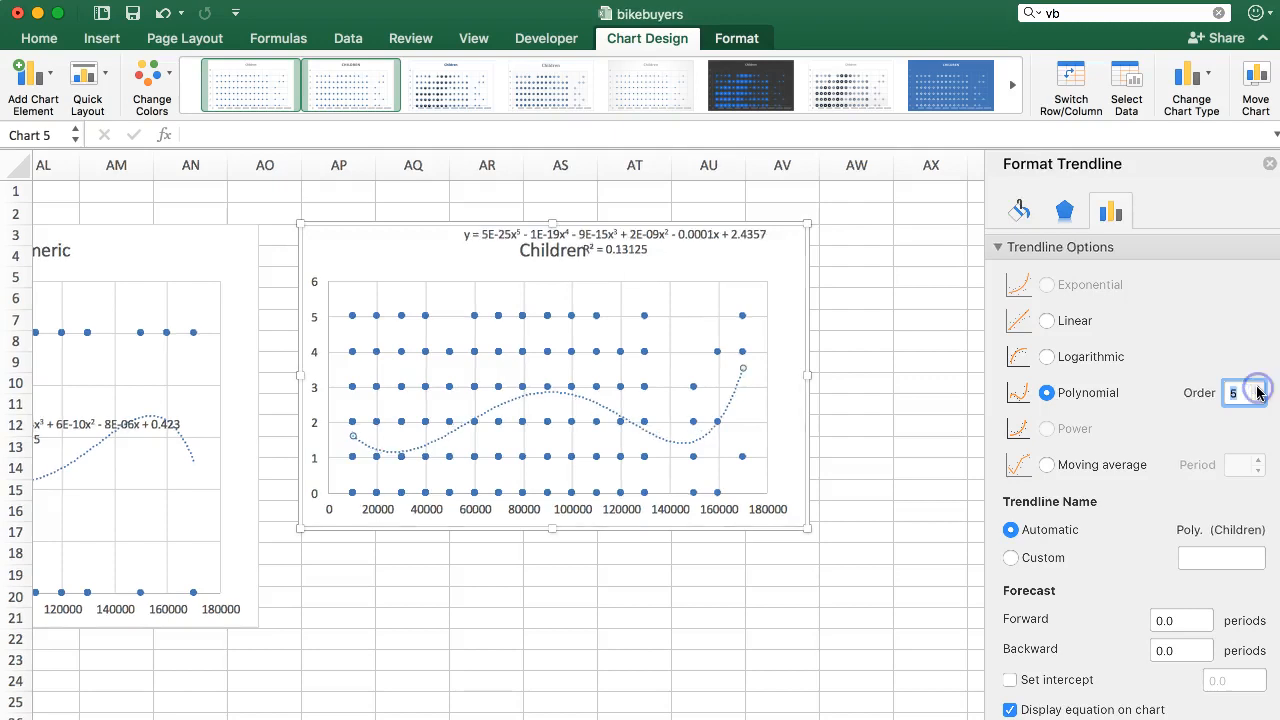
click(1259, 399)
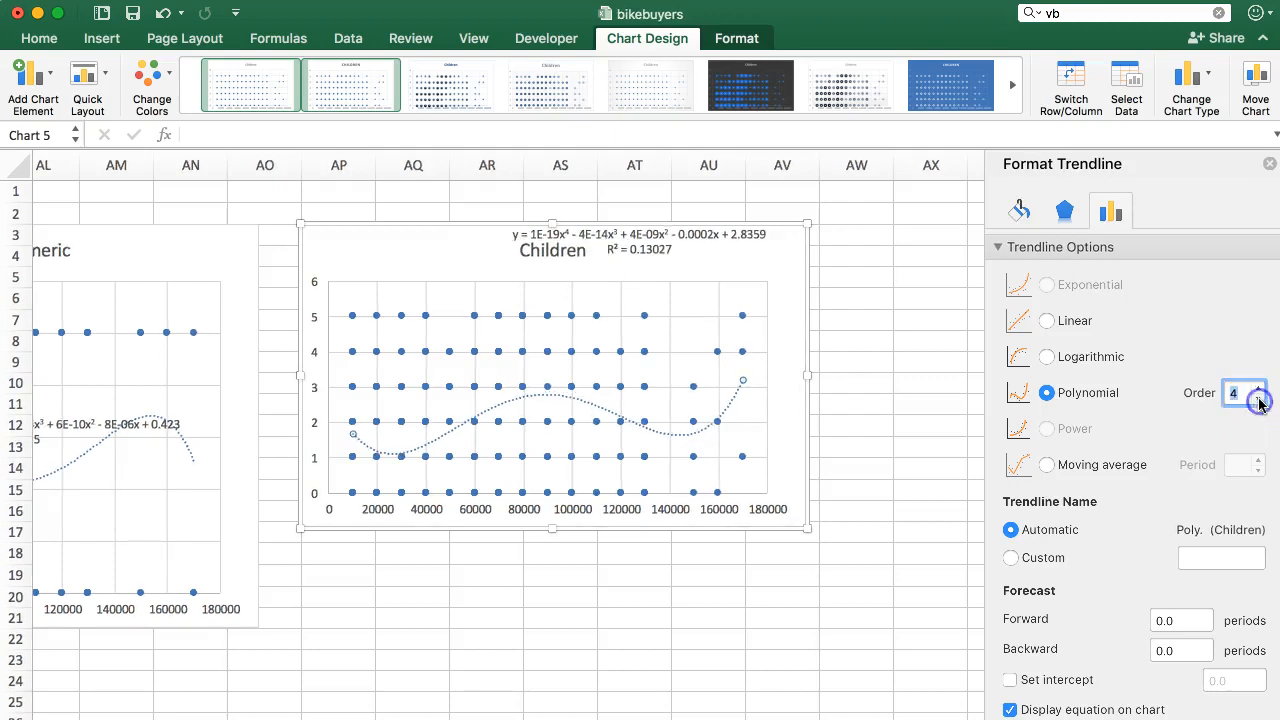
click(1256, 387)
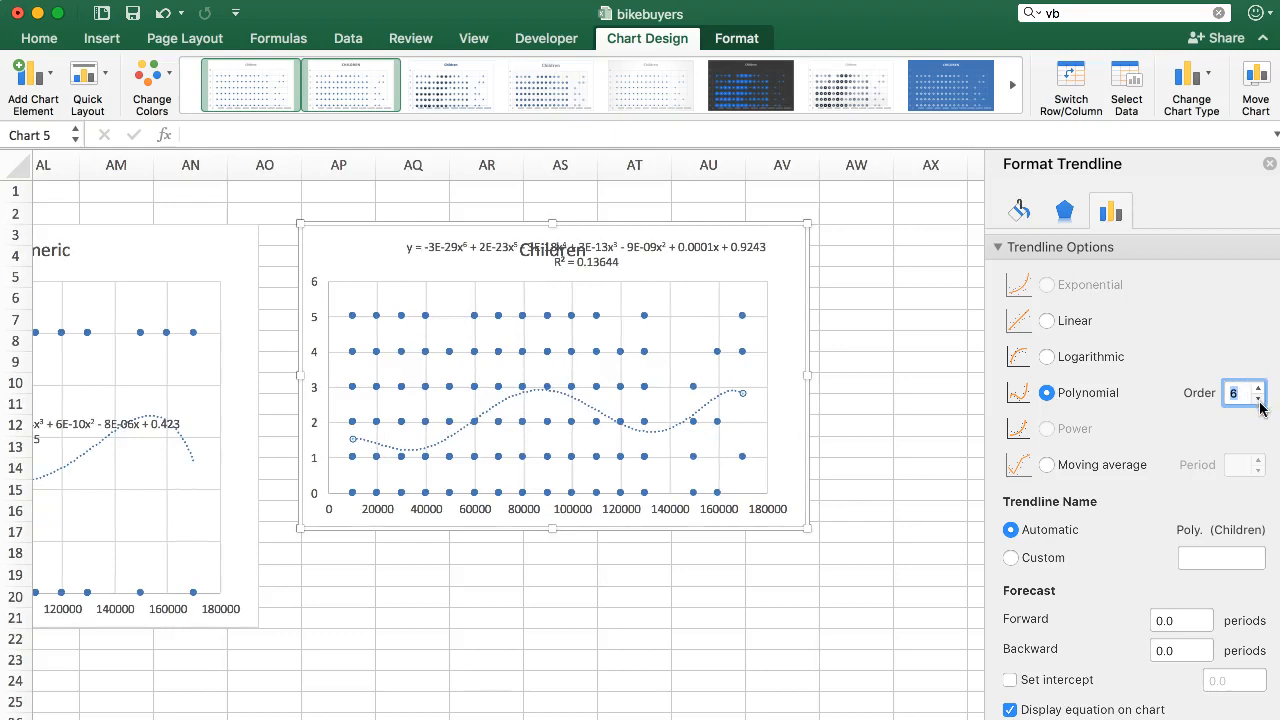
click(1245, 400)
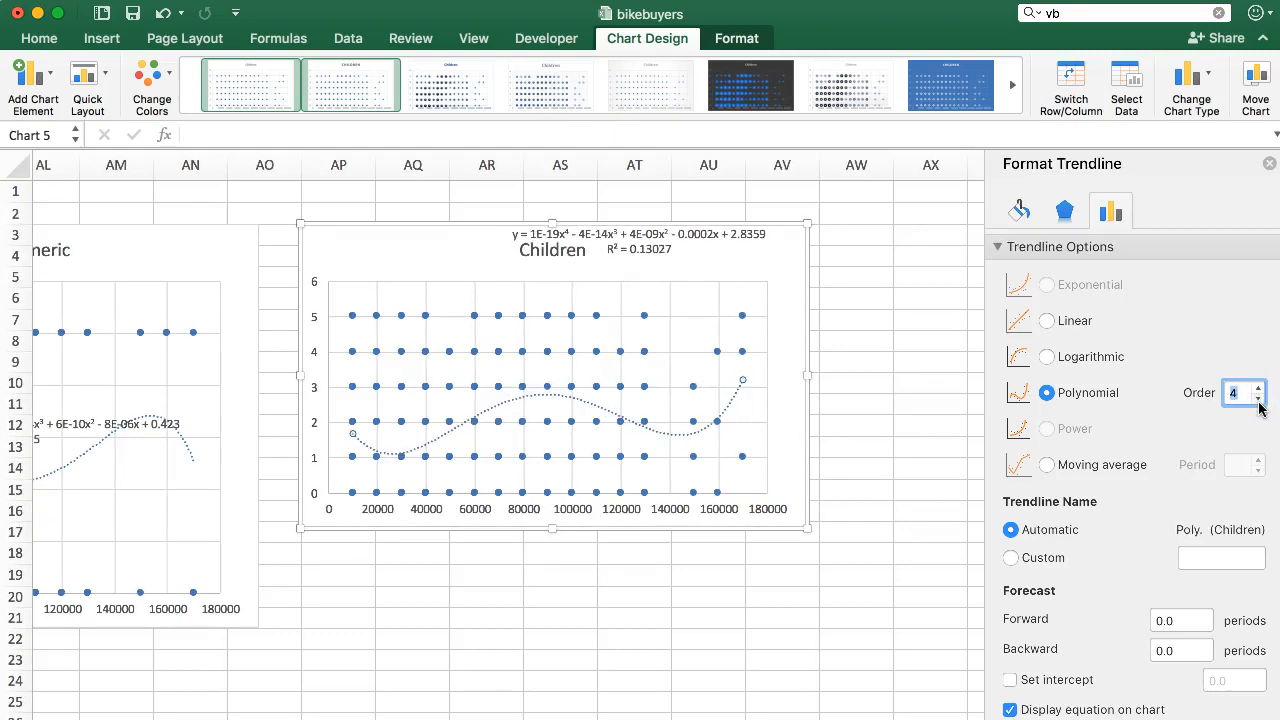
click(1257, 399)
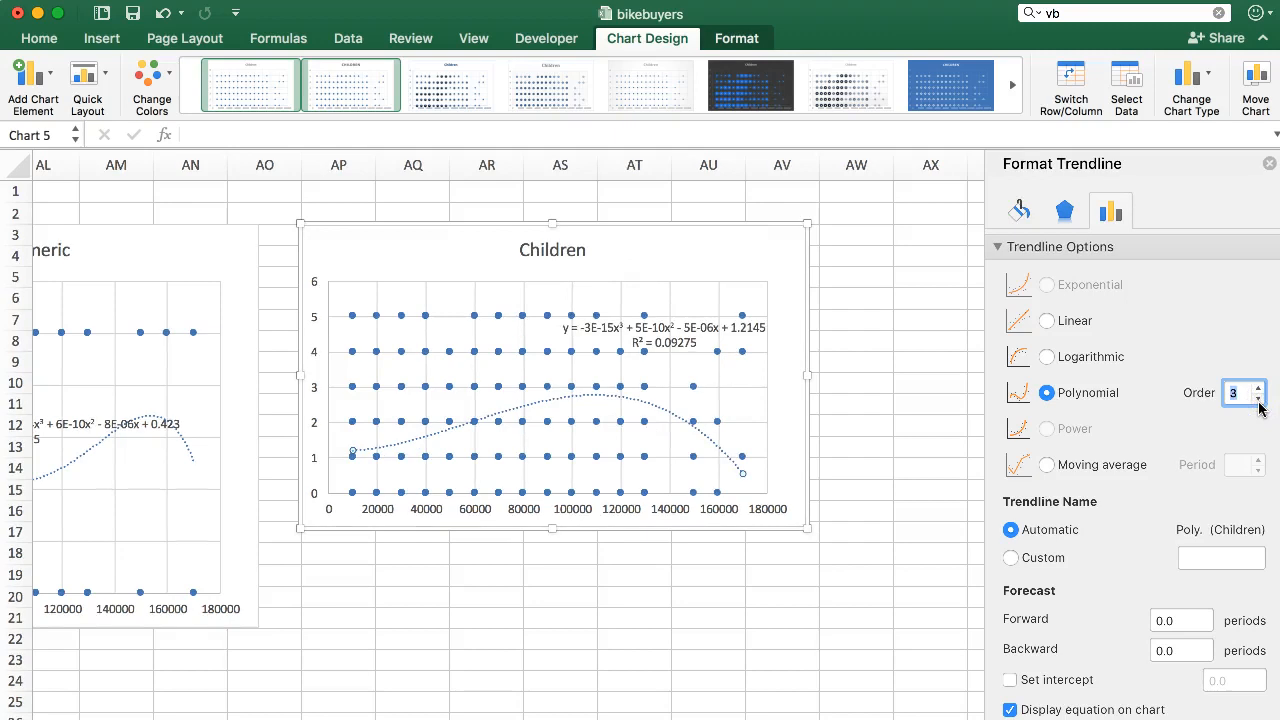
click(1260, 387)
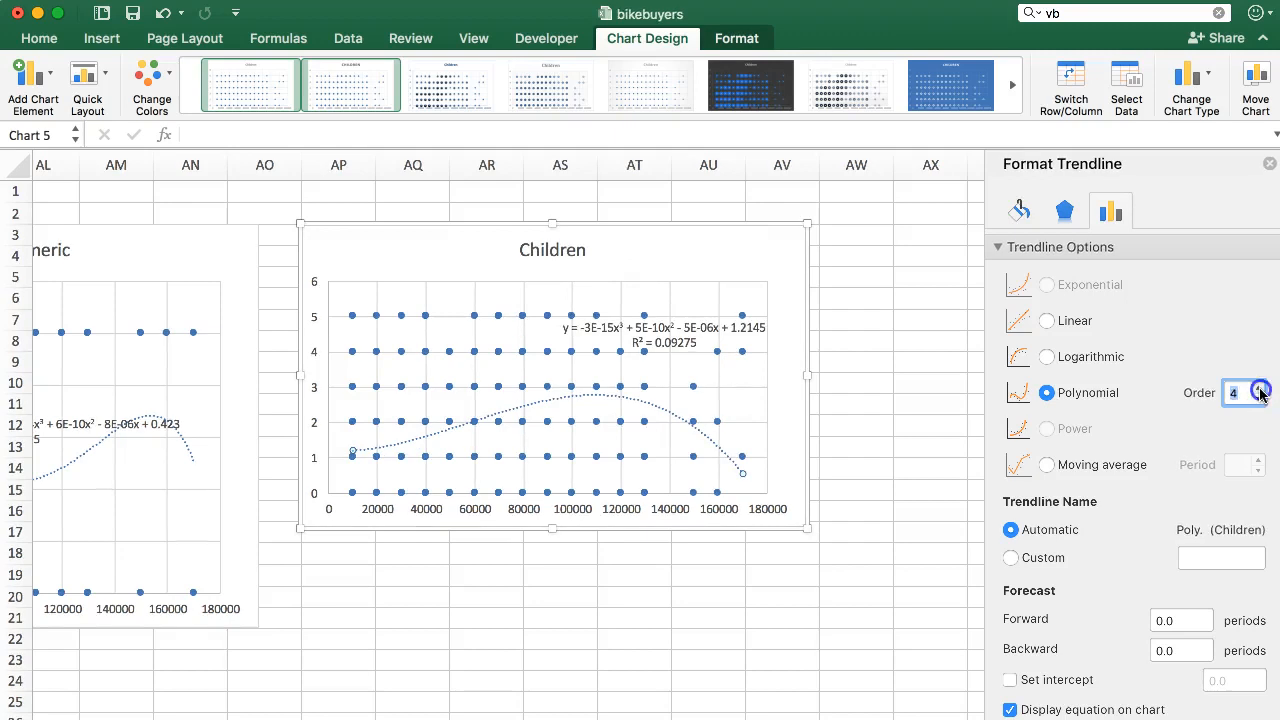
click(1261, 387)
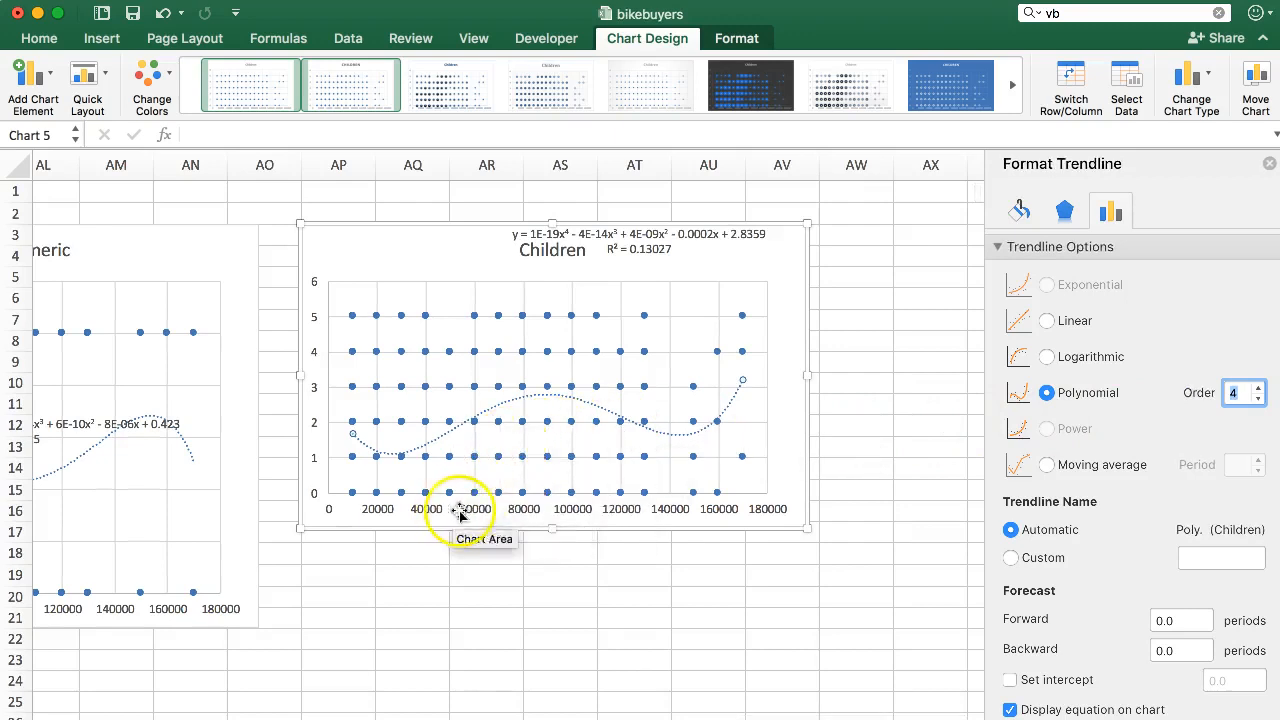
click(1238, 393)
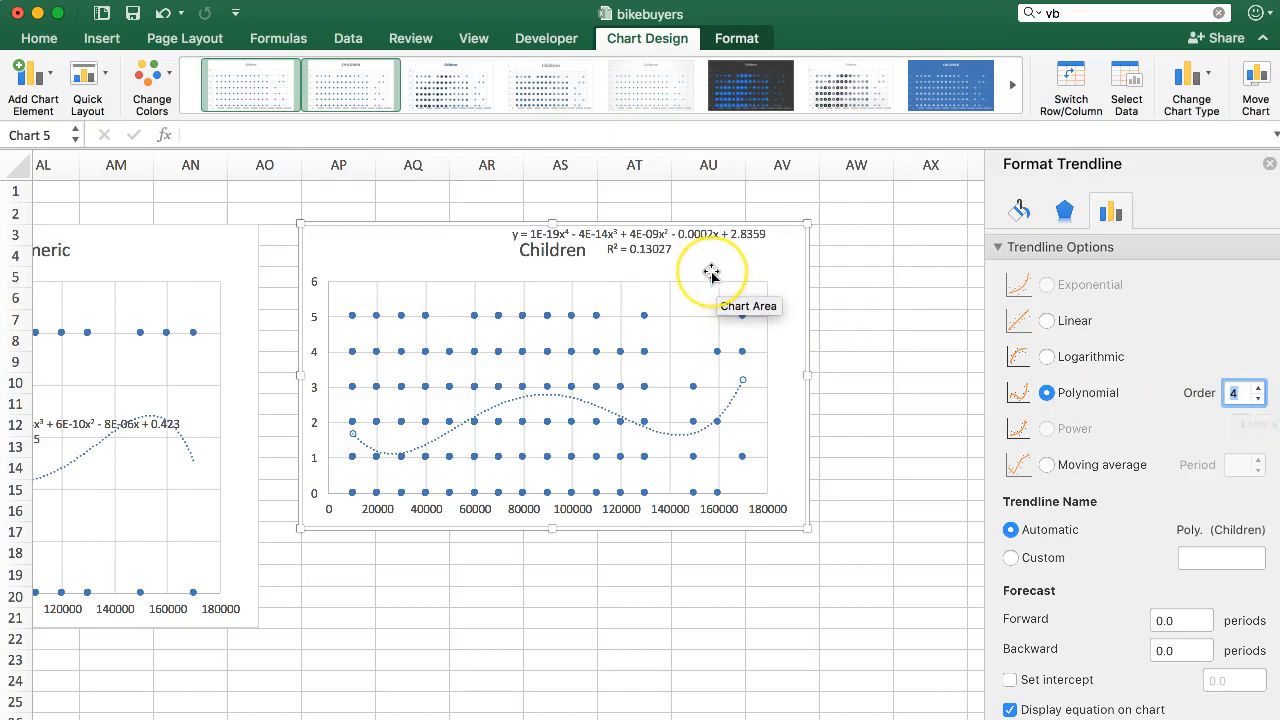
mouse_move(692, 322)
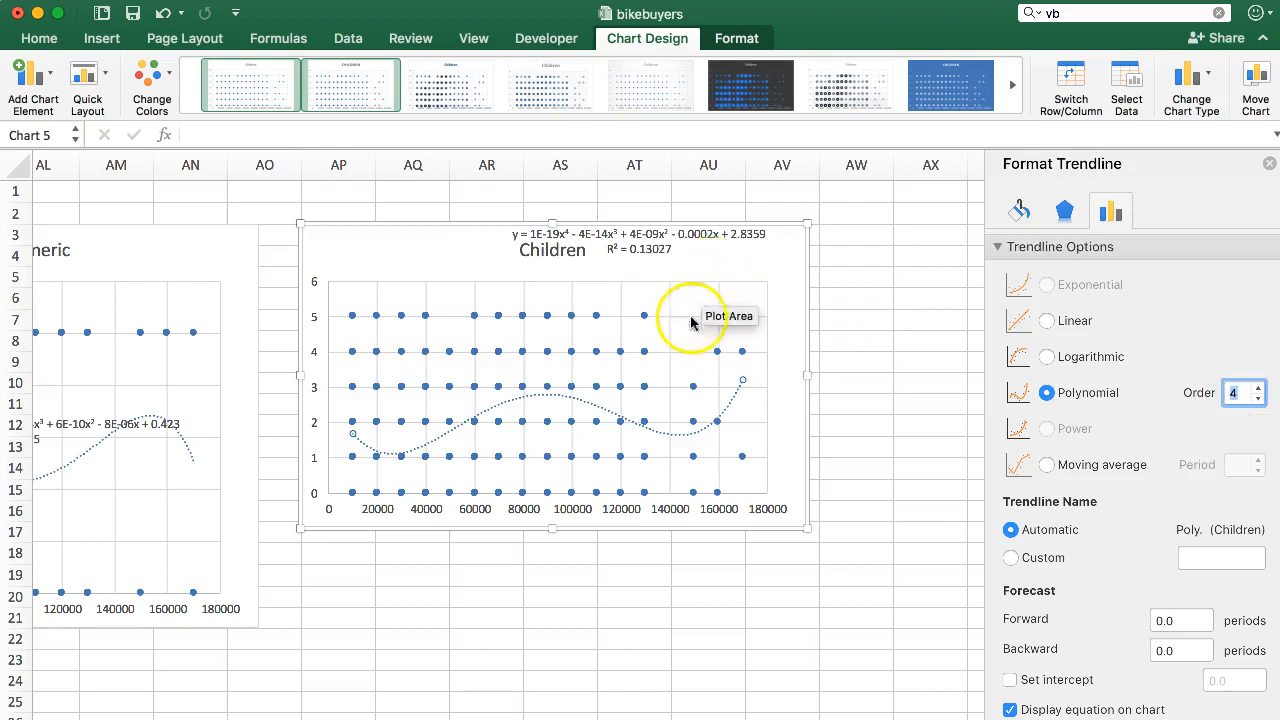
mouse_move(1049, 470)
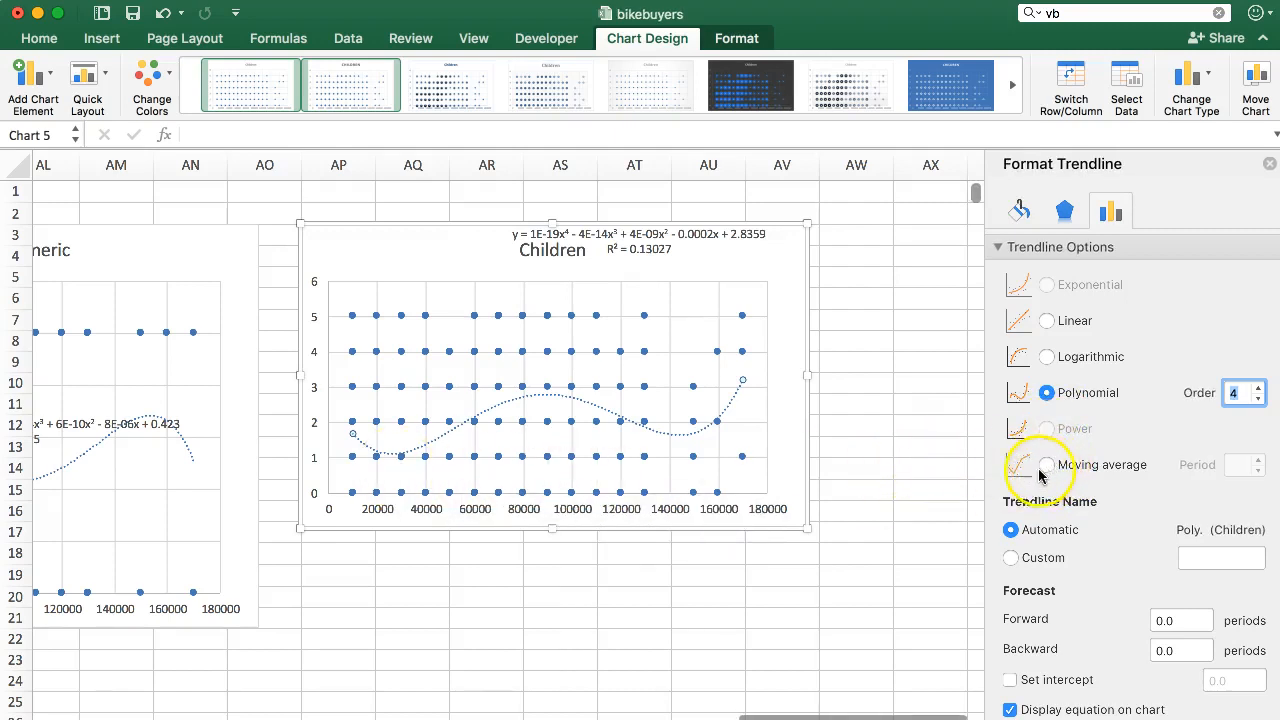
mouse_move(701, 476)
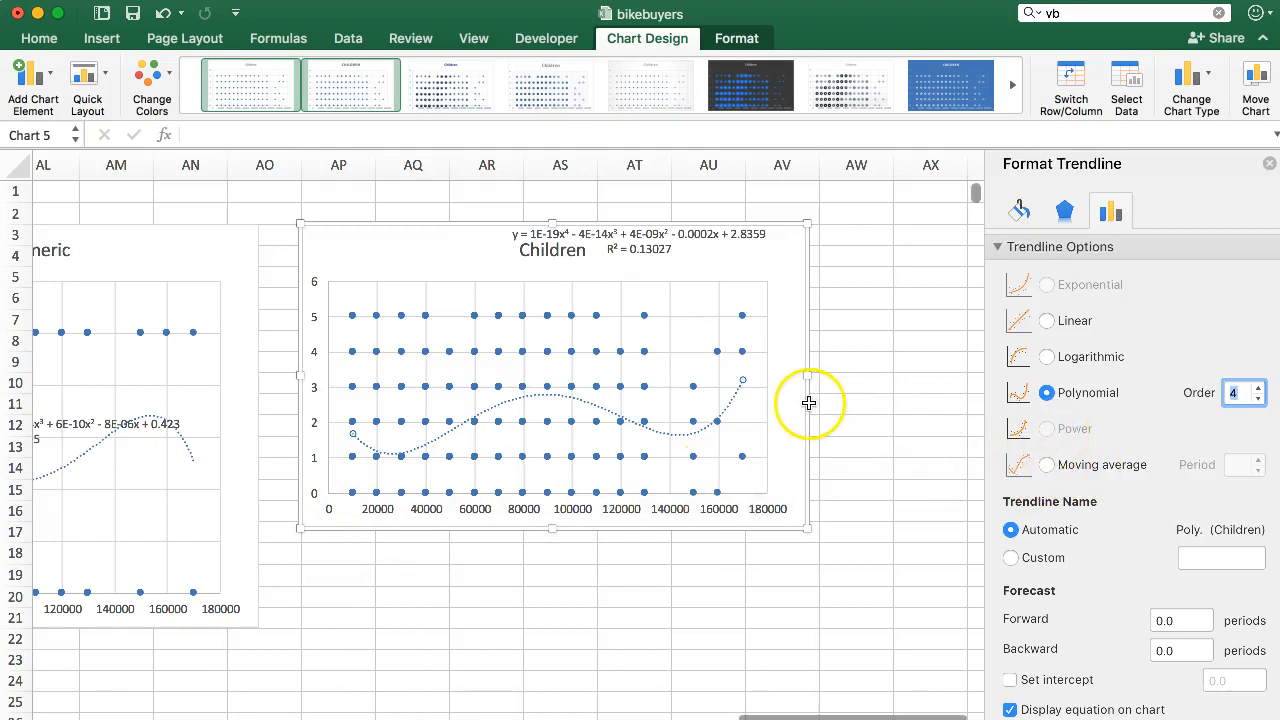
mouse_move(806, 420)
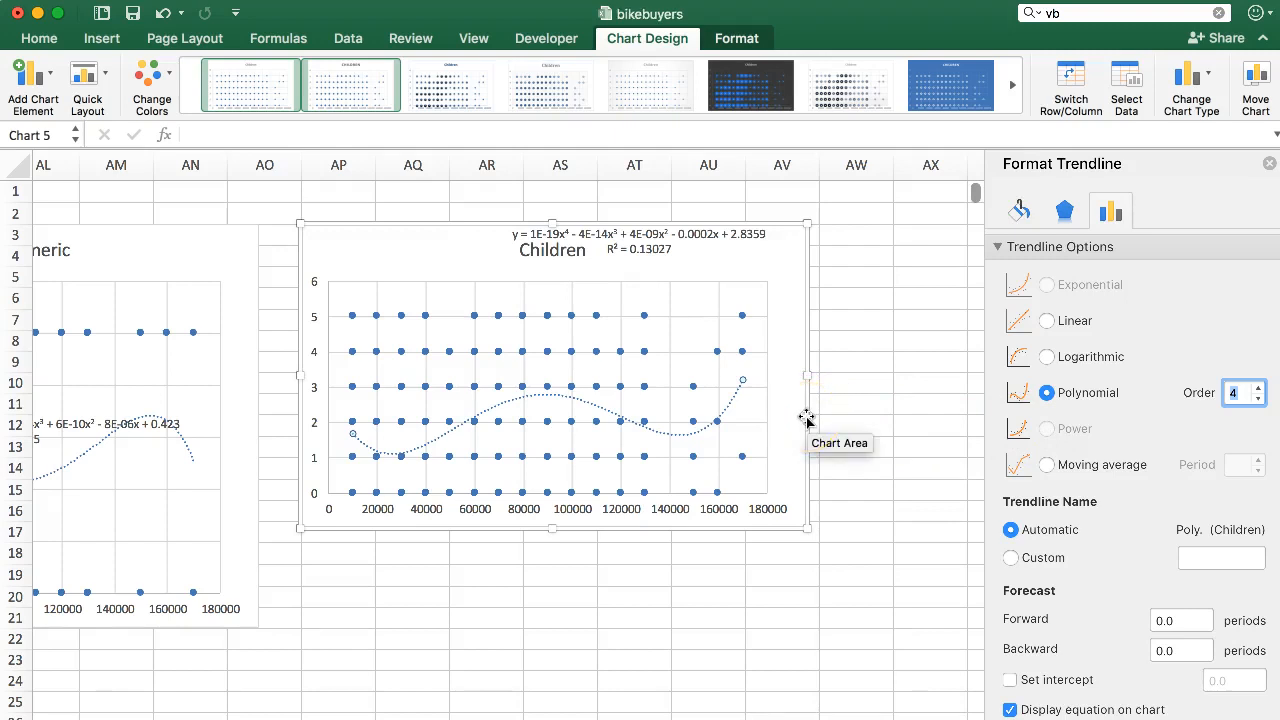
mouse_move(340, 706)
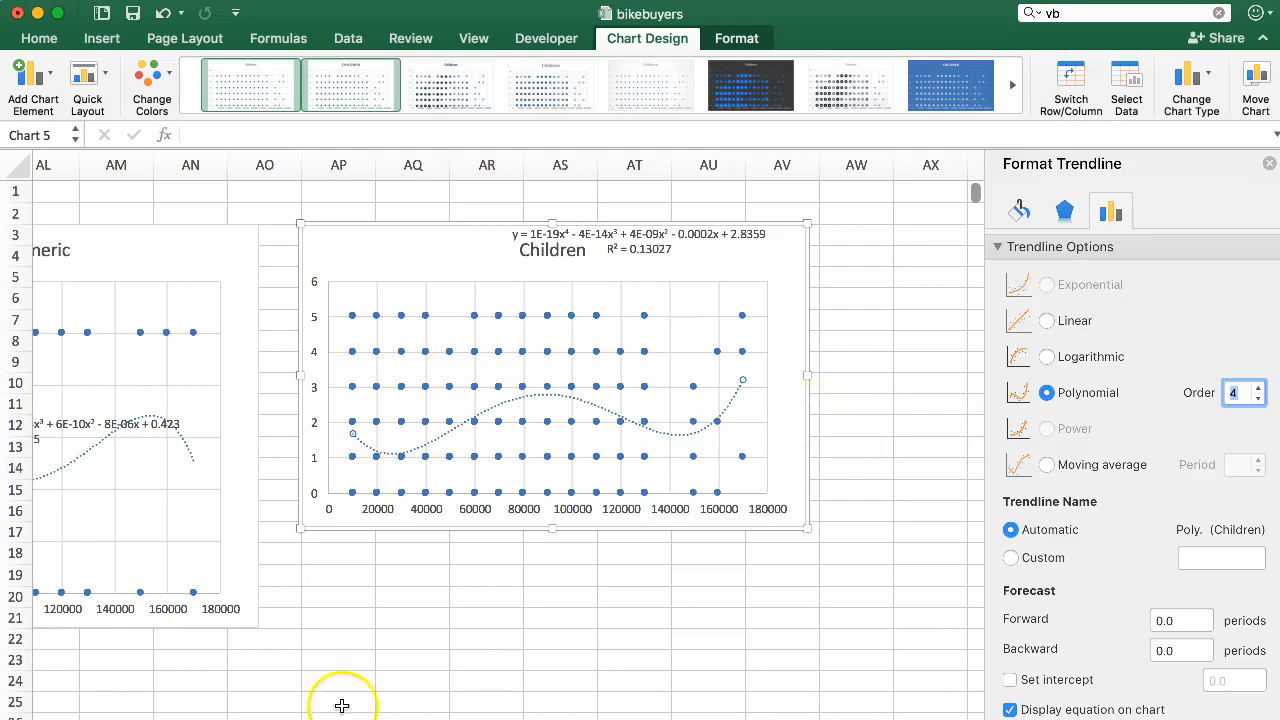